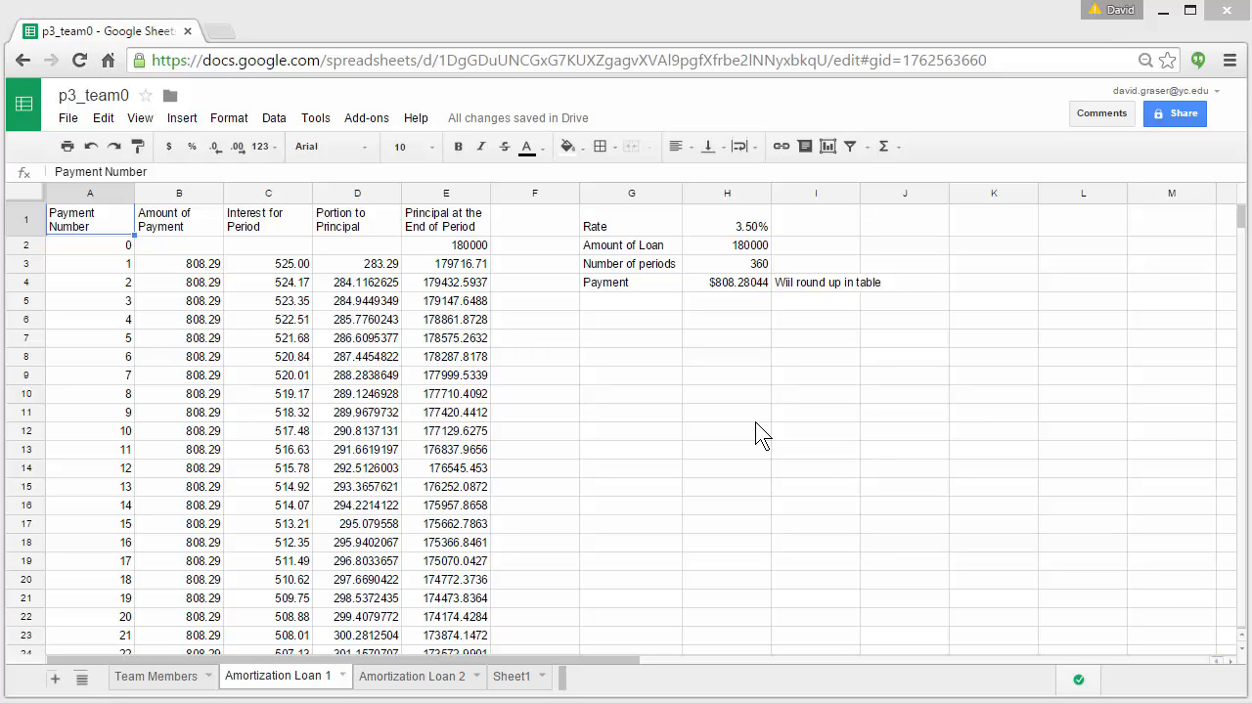
{"action": "mouse_move", "coordinate": [743, 414]}
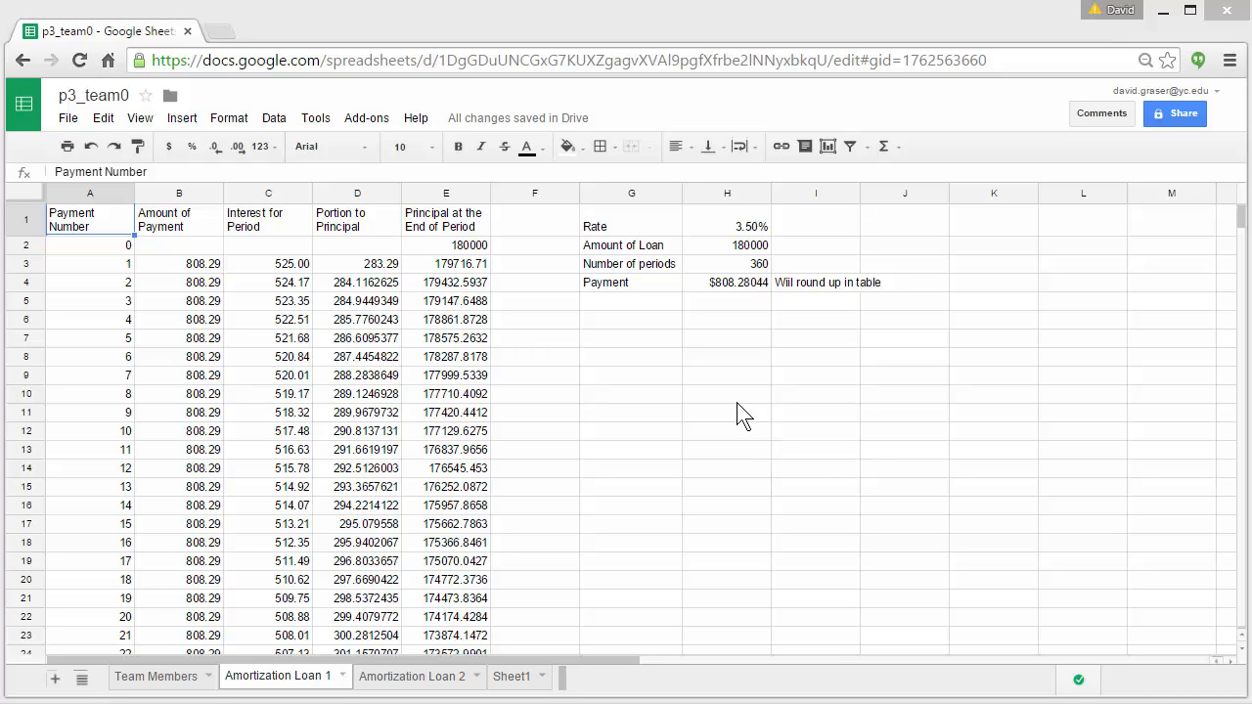
{"action": "mouse_move", "coordinate": [630, 264]}
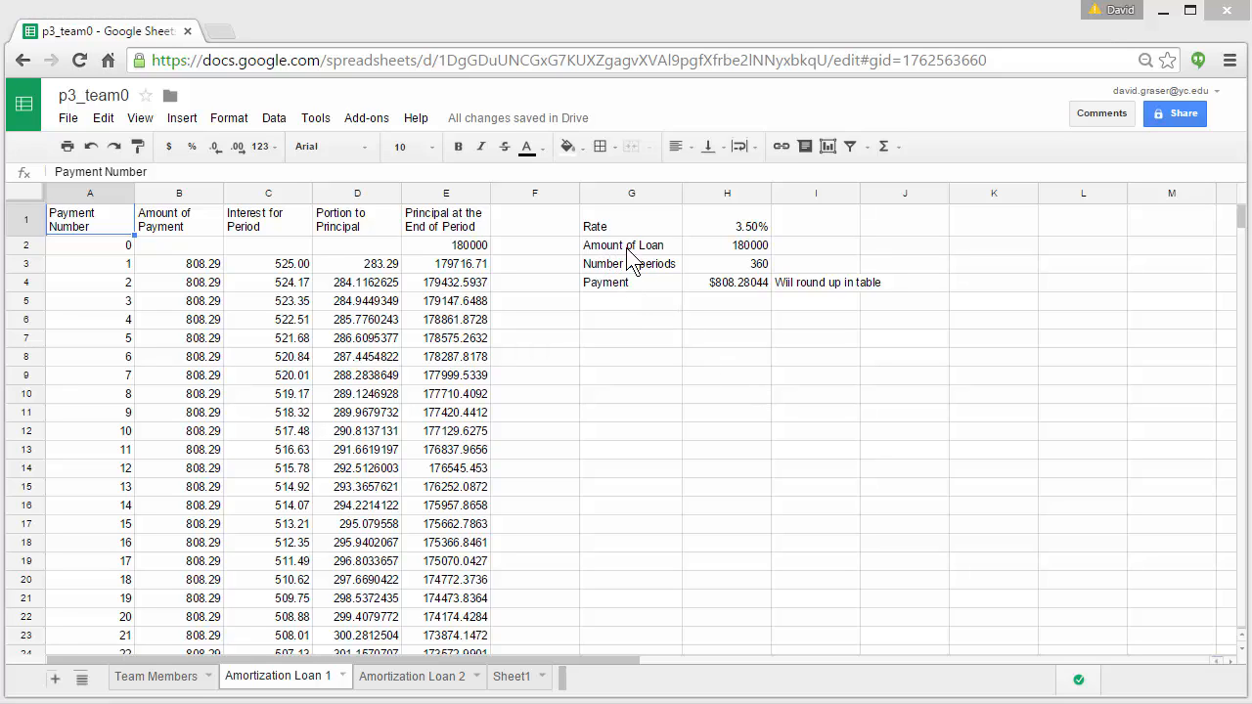
{"action": "mouse_move", "coordinate": [767, 264]}
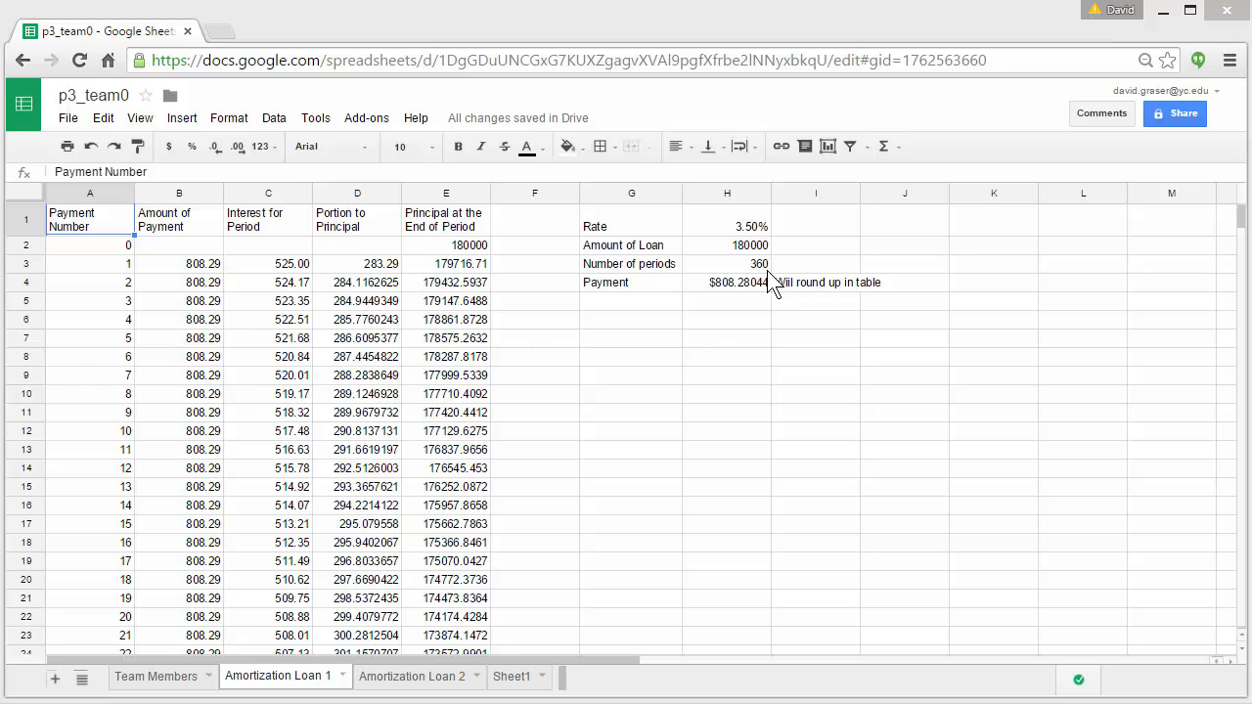
{"action": "mouse_move", "coordinate": [731, 309]}
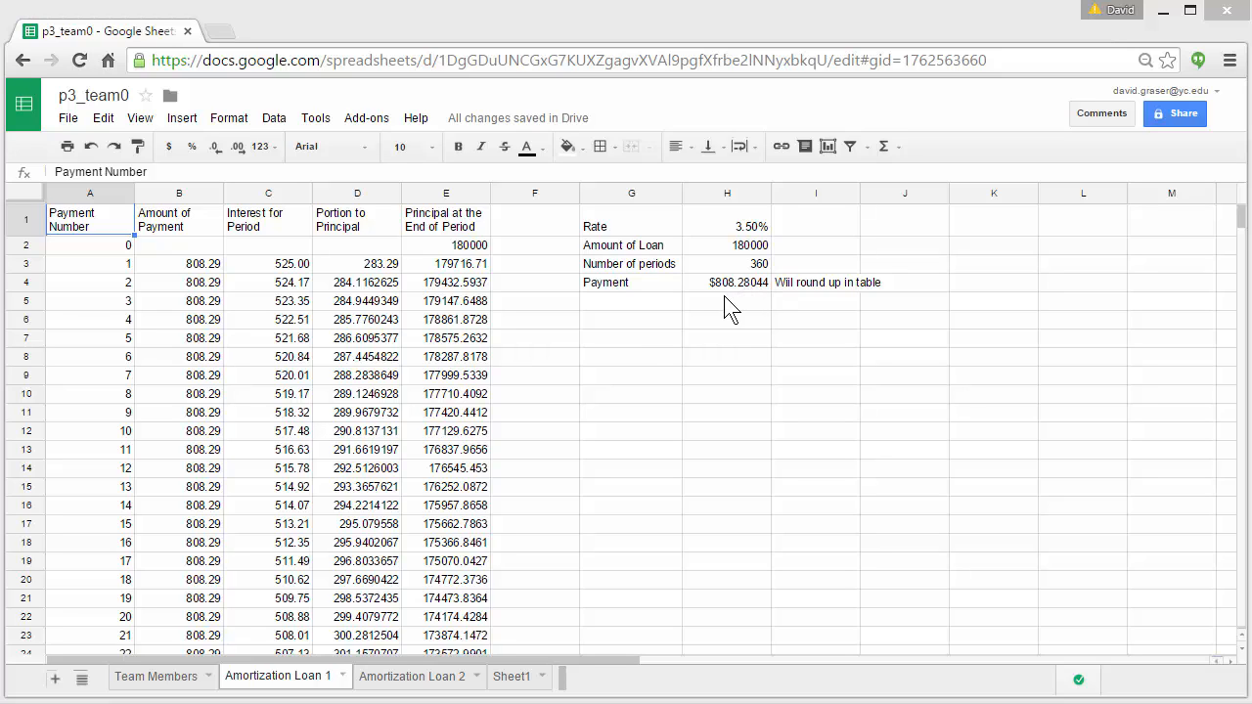
{"action": "mouse_move", "coordinate": [736, 305]}
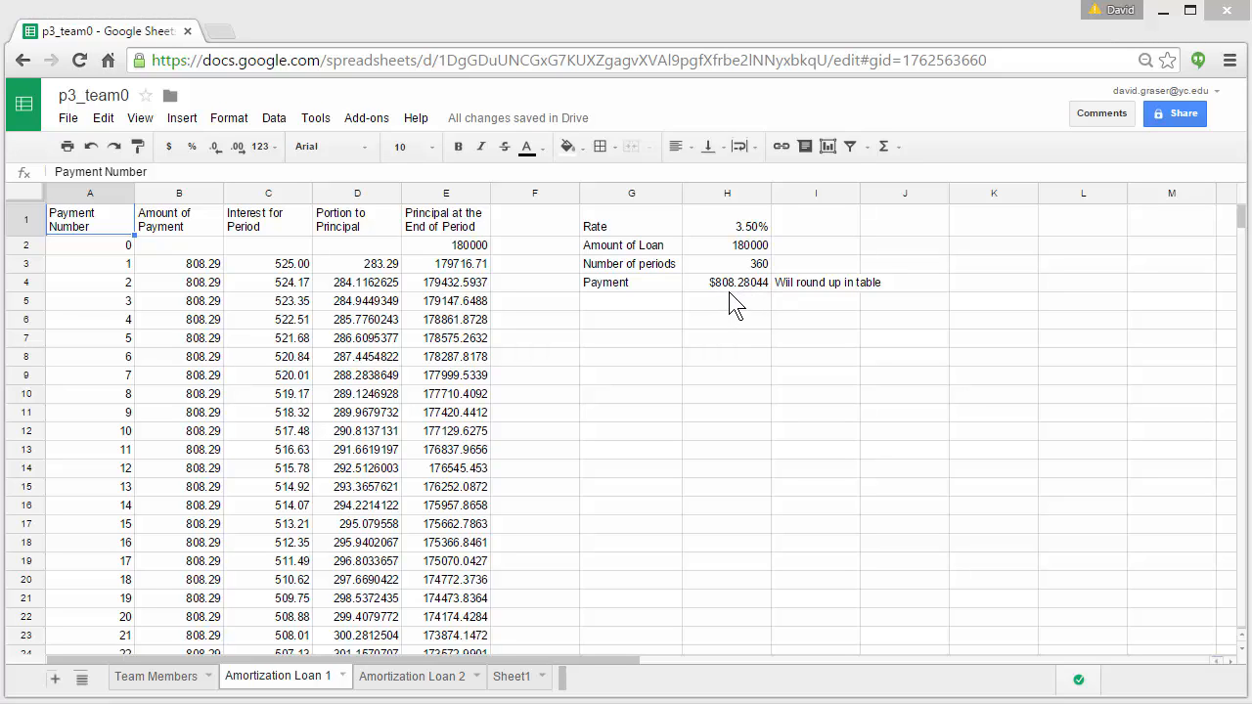
{"action": "mouse_move", "coordinate": [744, 303]}
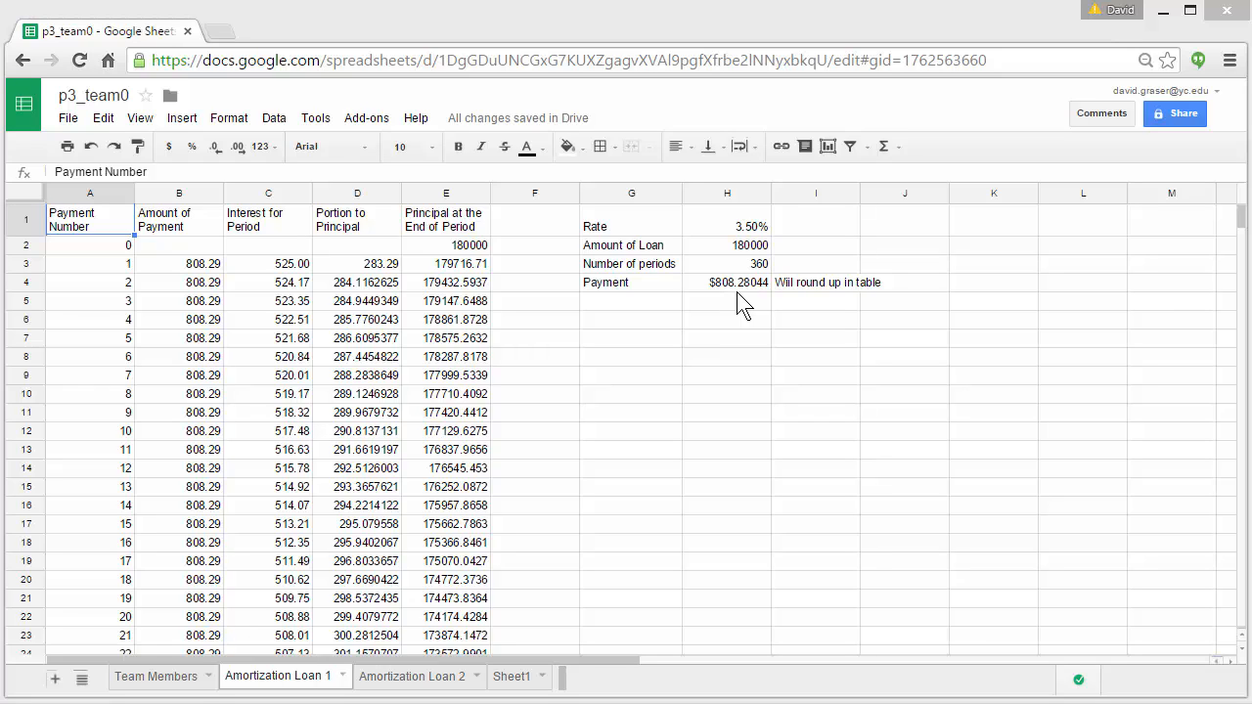
{"action": "mouse_move", "coordinate": [751, 306]}
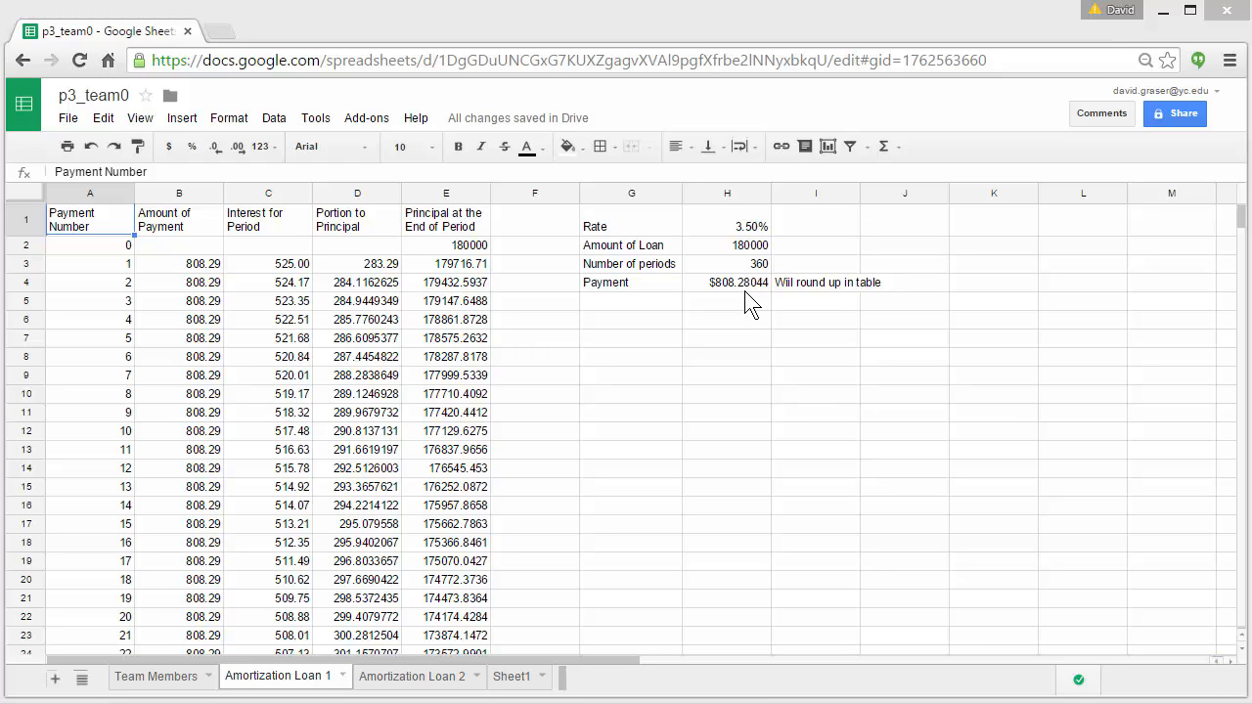
{"action": "mouse_move", "coordinate": [669, 305]}
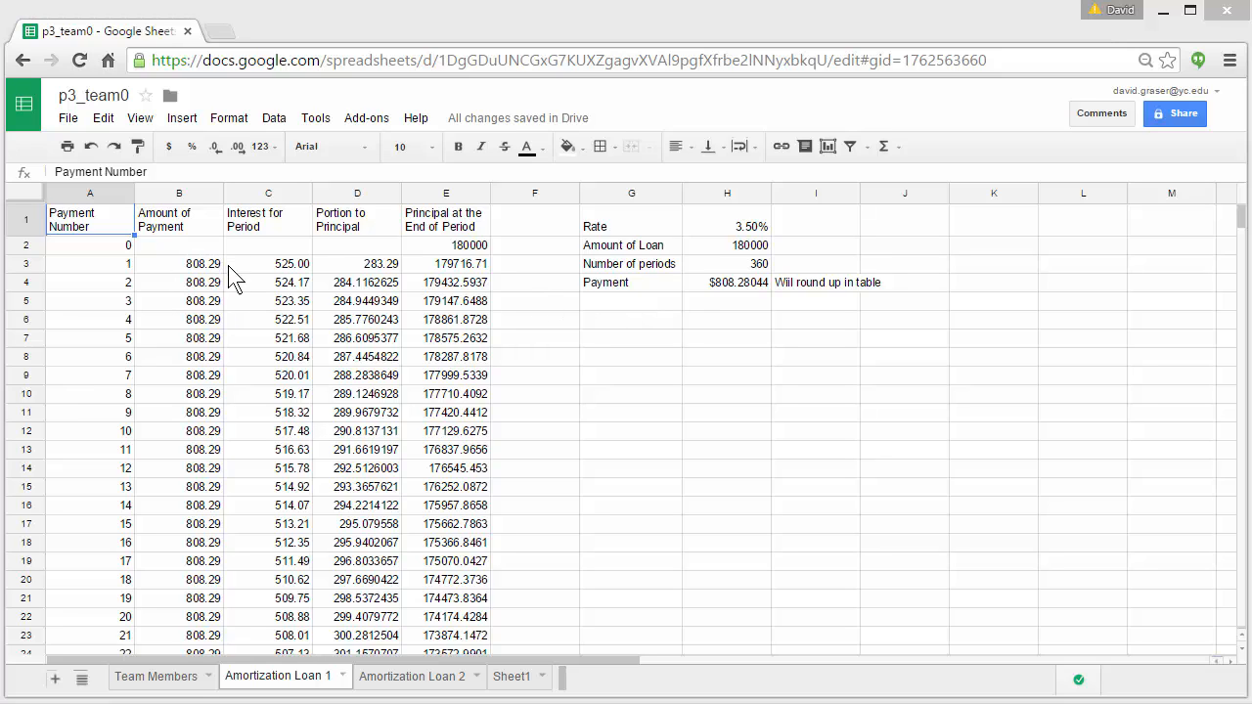
{"action": "mouse_move", "coordinate": [213, 262]}
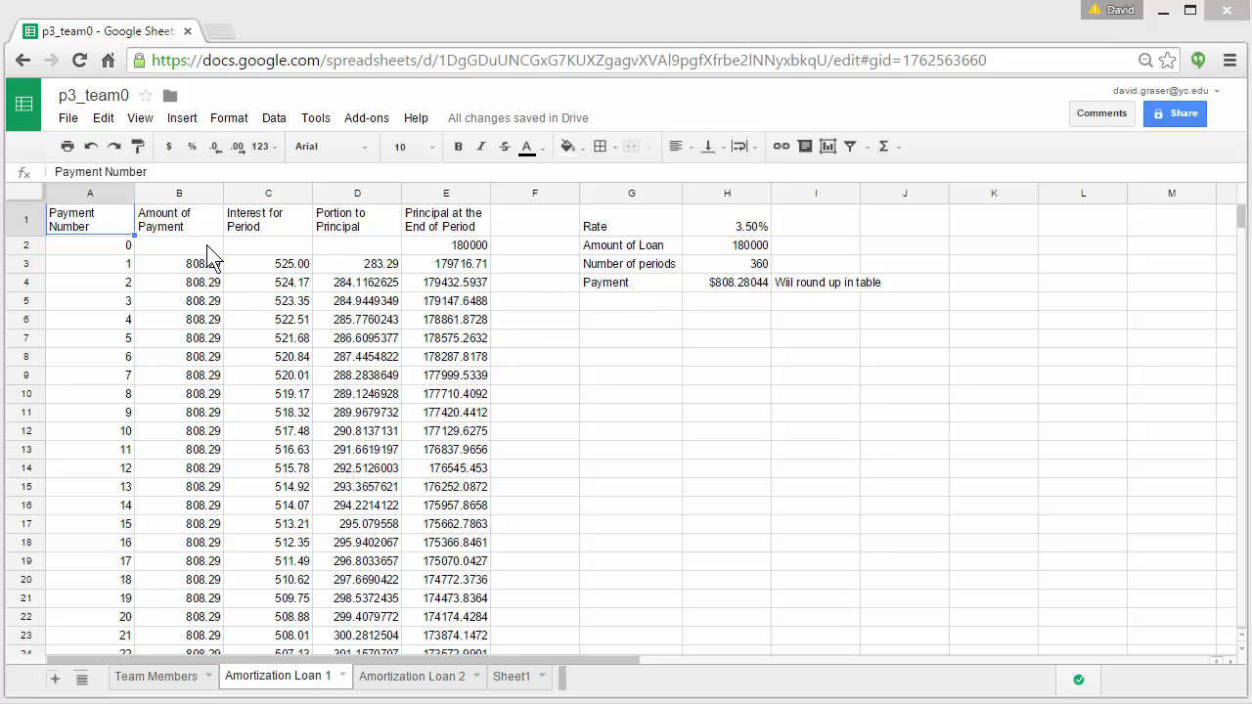
{"action": "mouse_move", "coordinate": [180, 258]}
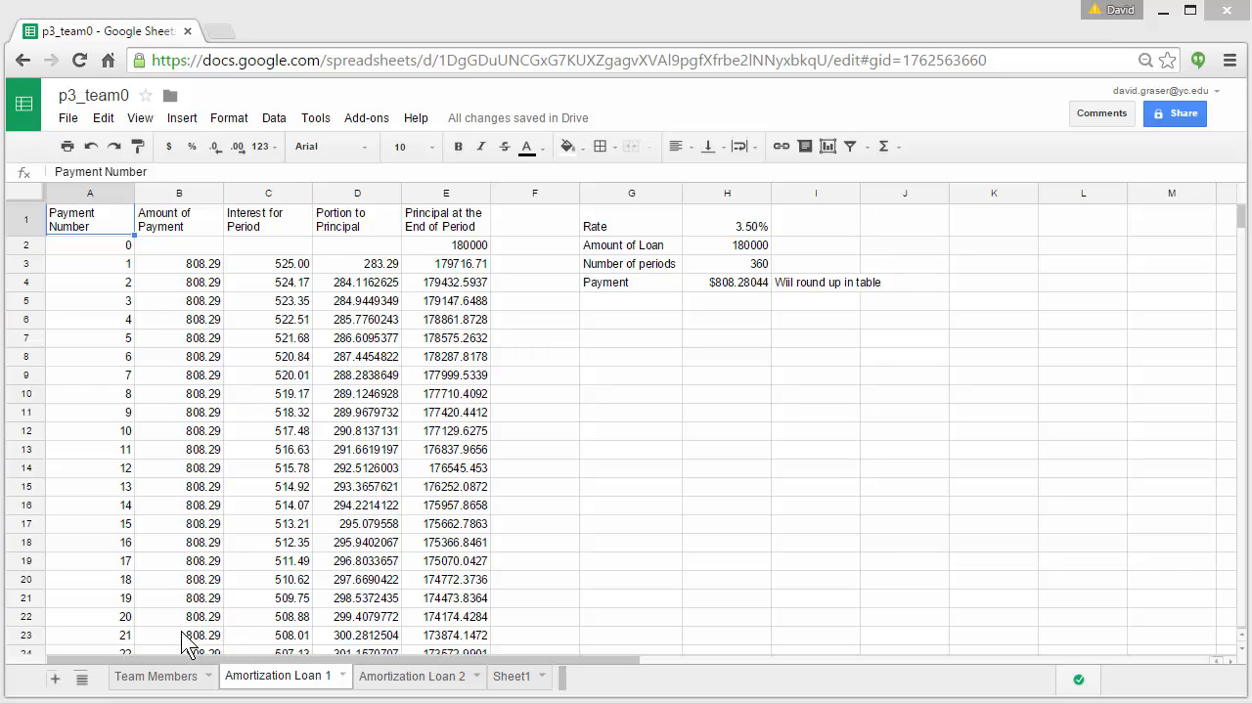
{"action": "mouse_move", "coordinate": [290, 270]}
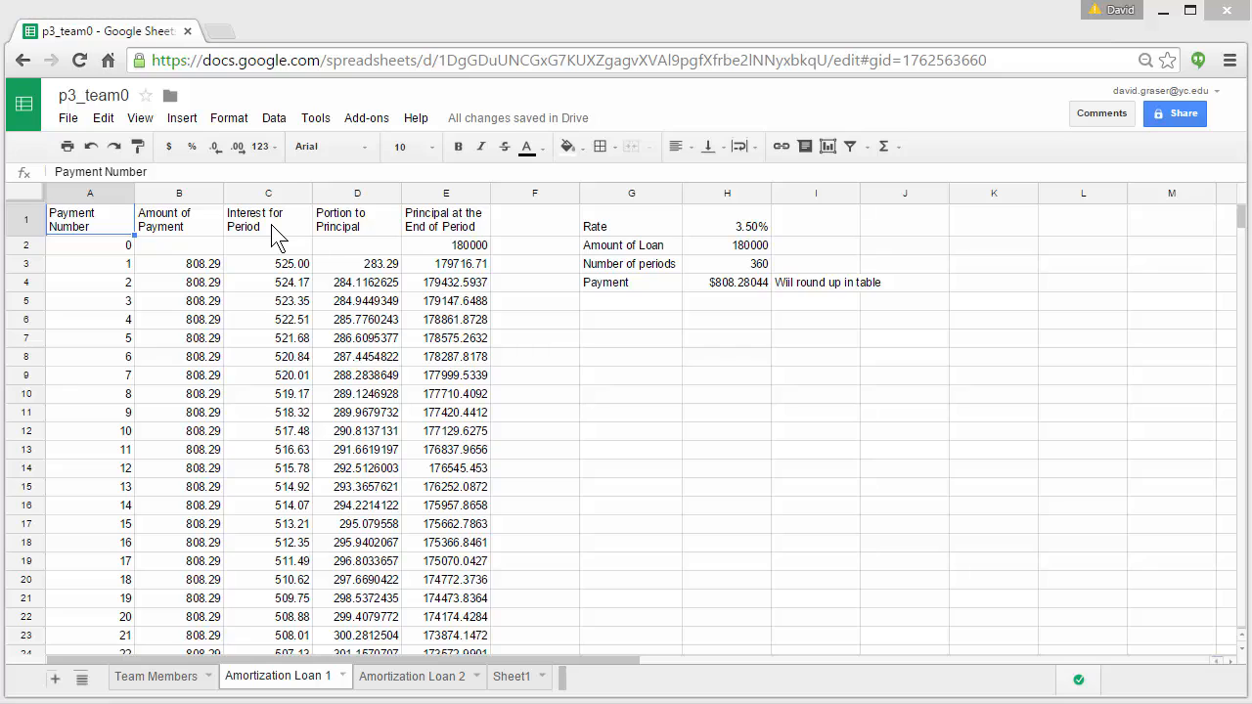
{"action": "mouse_move", "coordinate": [274, 453]}
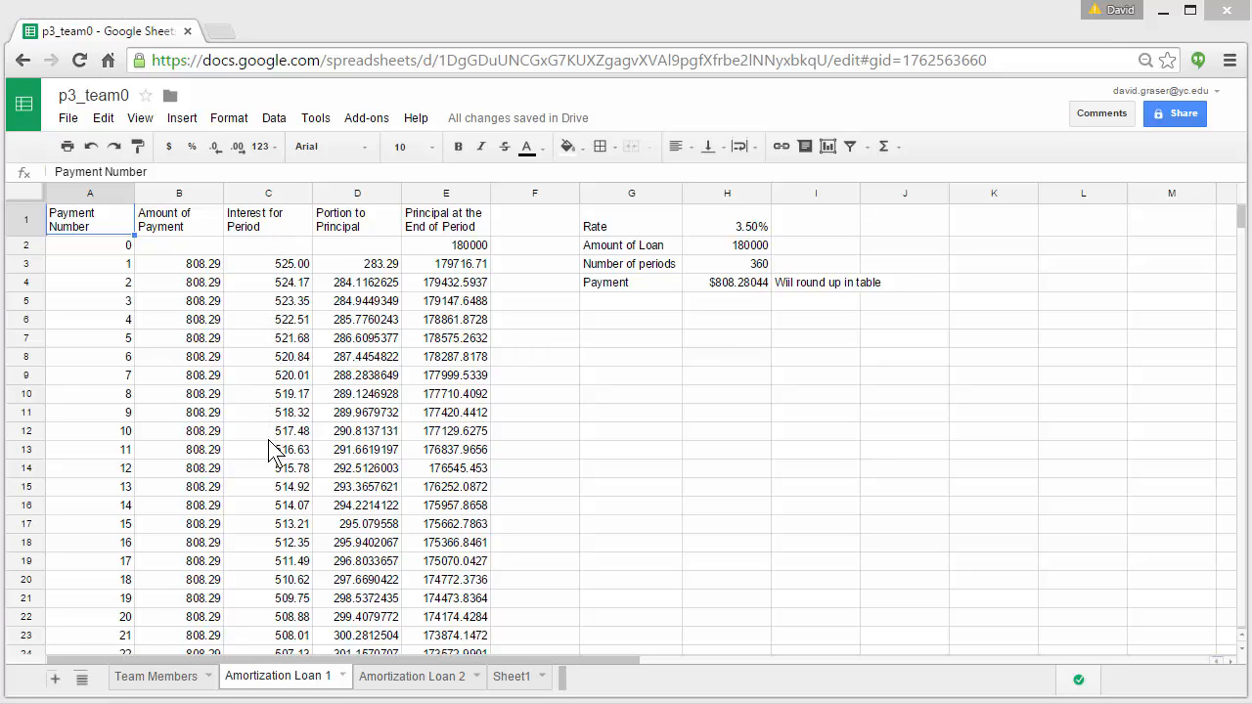
{"action": "mouse_move", "coordinate": [356, 258]}
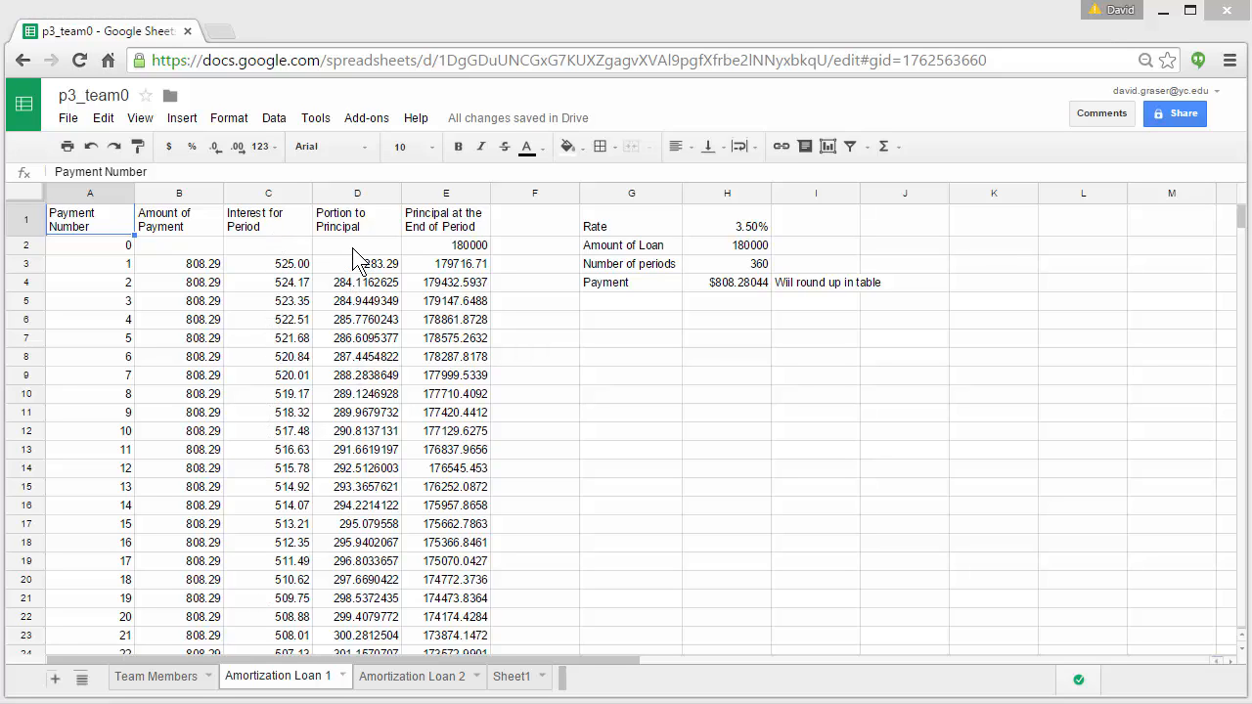
{"action": "mouse_move", "coordinate": [368, 434]}
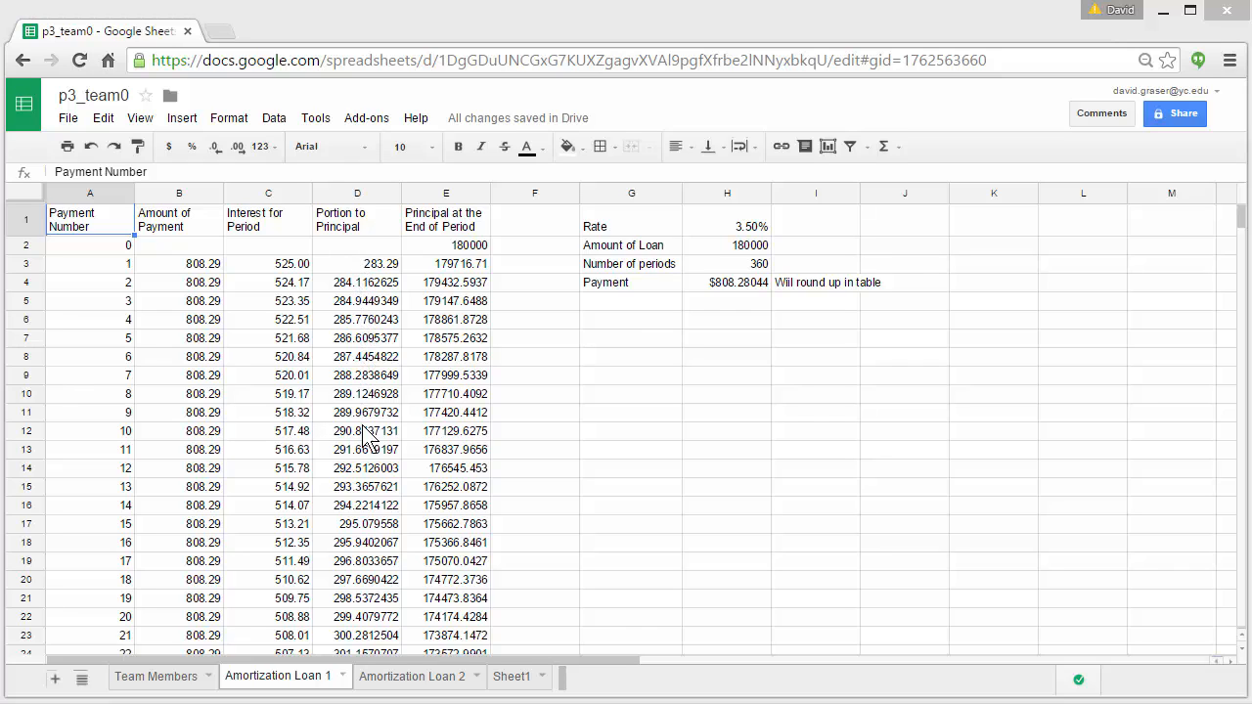
{"action": "mouse_move", "coordinate": [419, 298]}
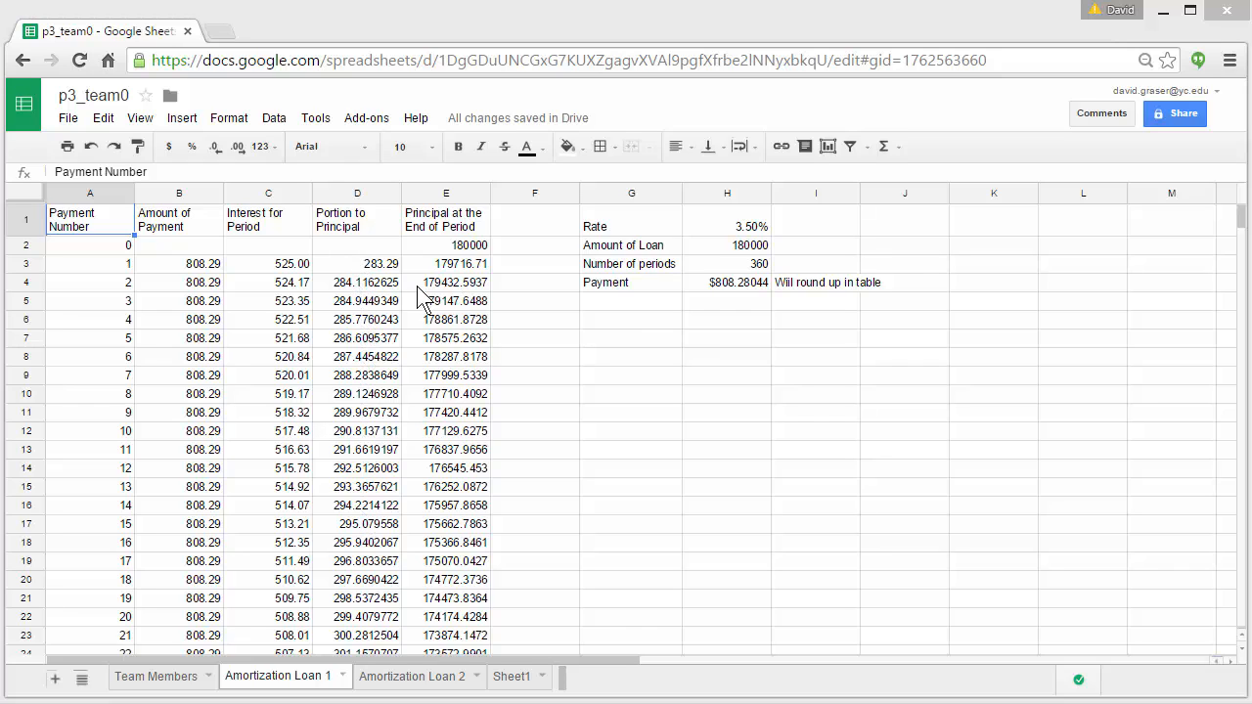
{"action": "mouse_move", "coordinate": [391, 278]}
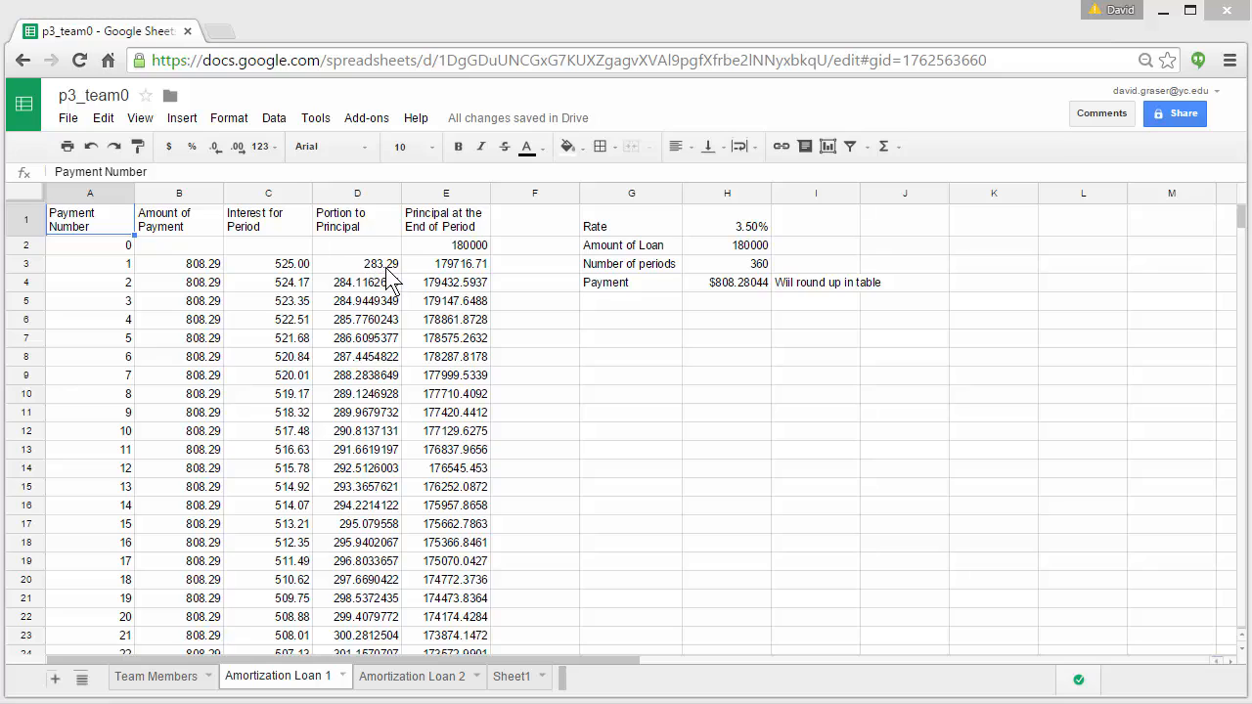
{"action": "mouse_move", "coordinate": [467, 259]}
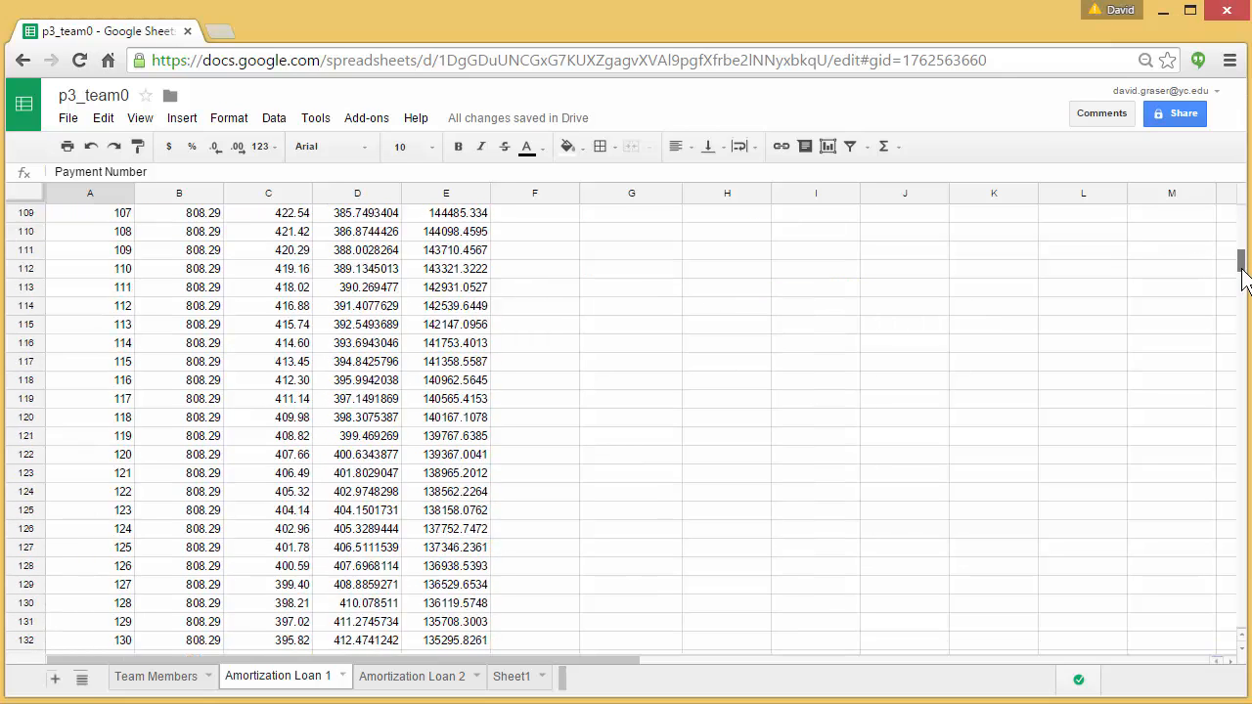
- Switch to the Amortization Loan 2 sheet and finish the 3.50% interest rate entry
{"action": "scroll", "scroll_direction": "down", "scroll_amount": 3}
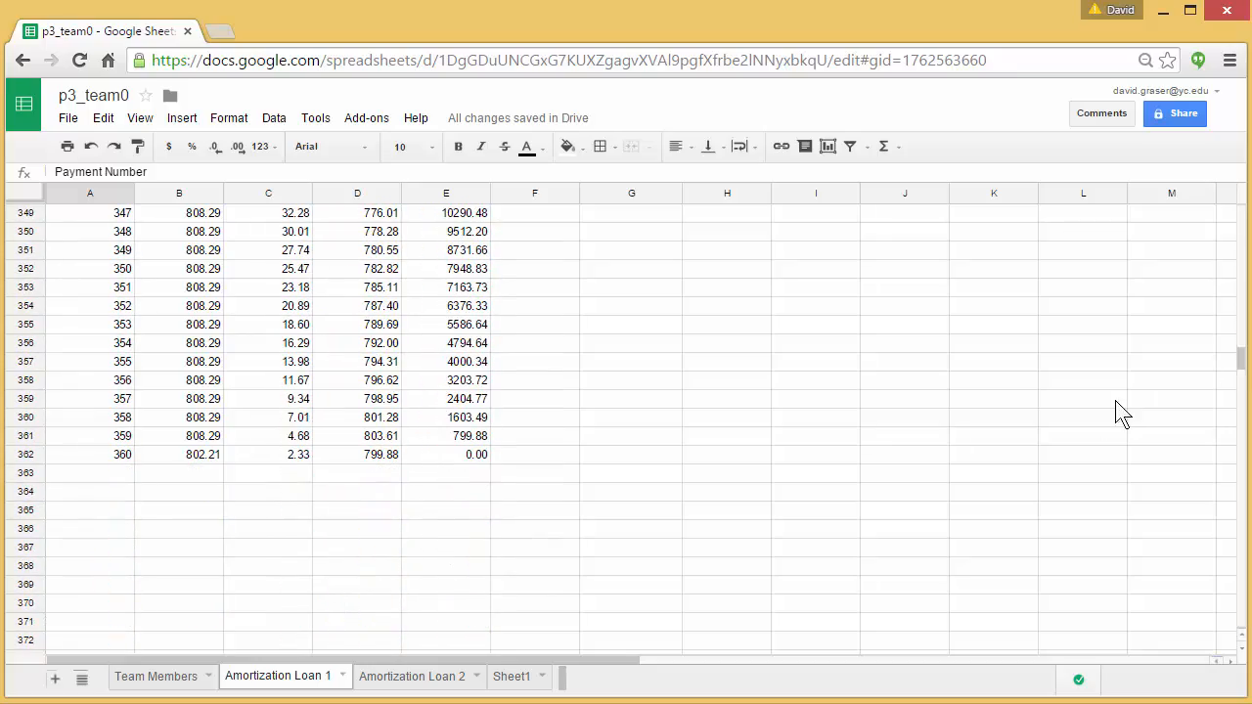
{"action": "mouse_move", "coordinate": [188, 454]}
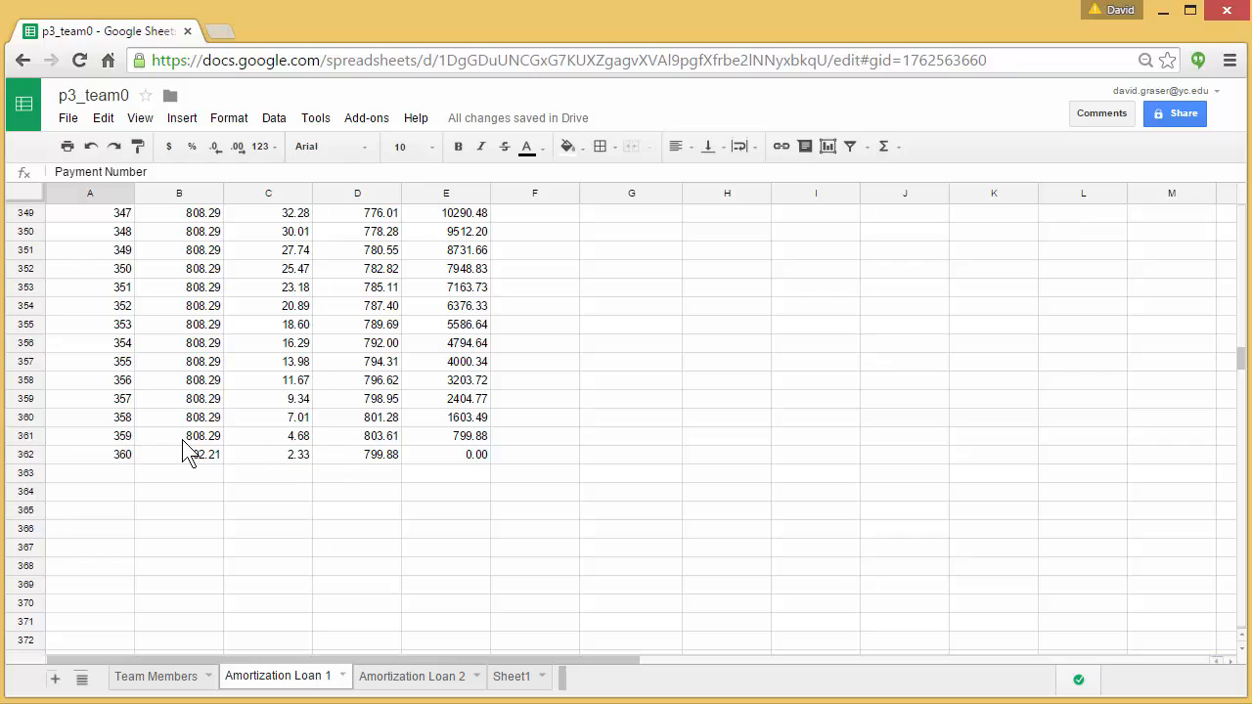
{"action": "mouse_move", "coordinate": [486, 454]}
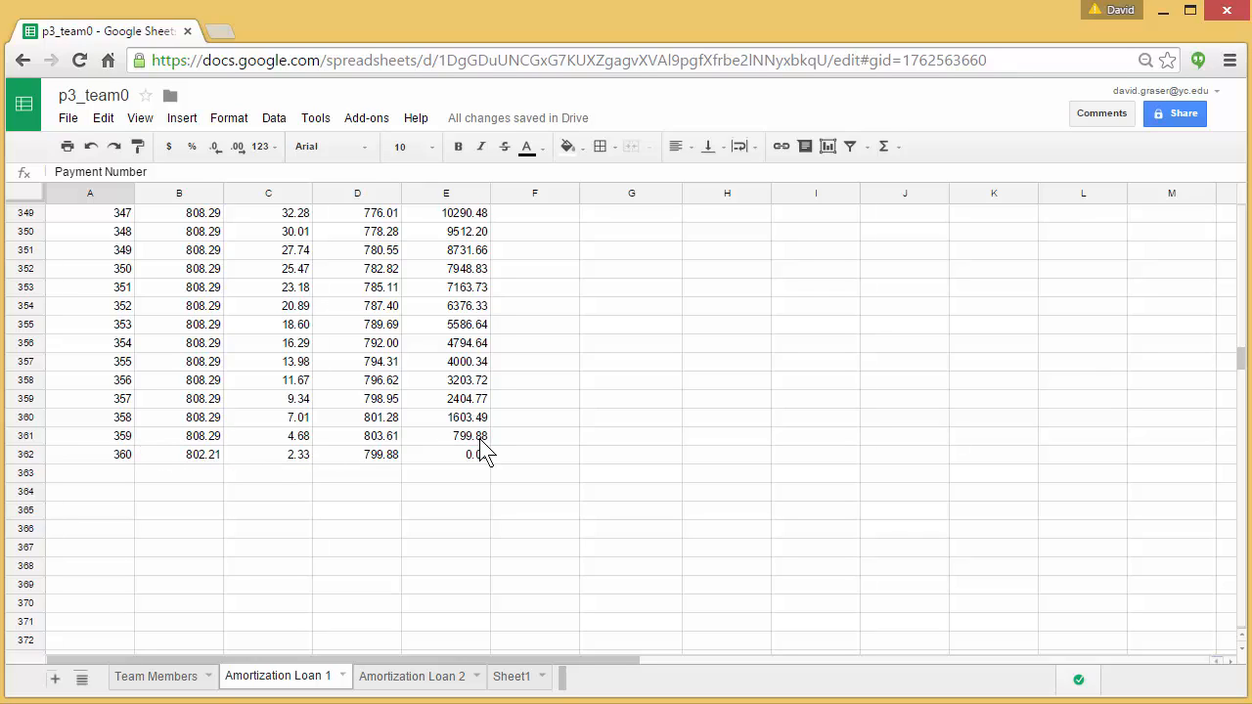
{"action": "mouse_move", "coordinate": [206, 476]}
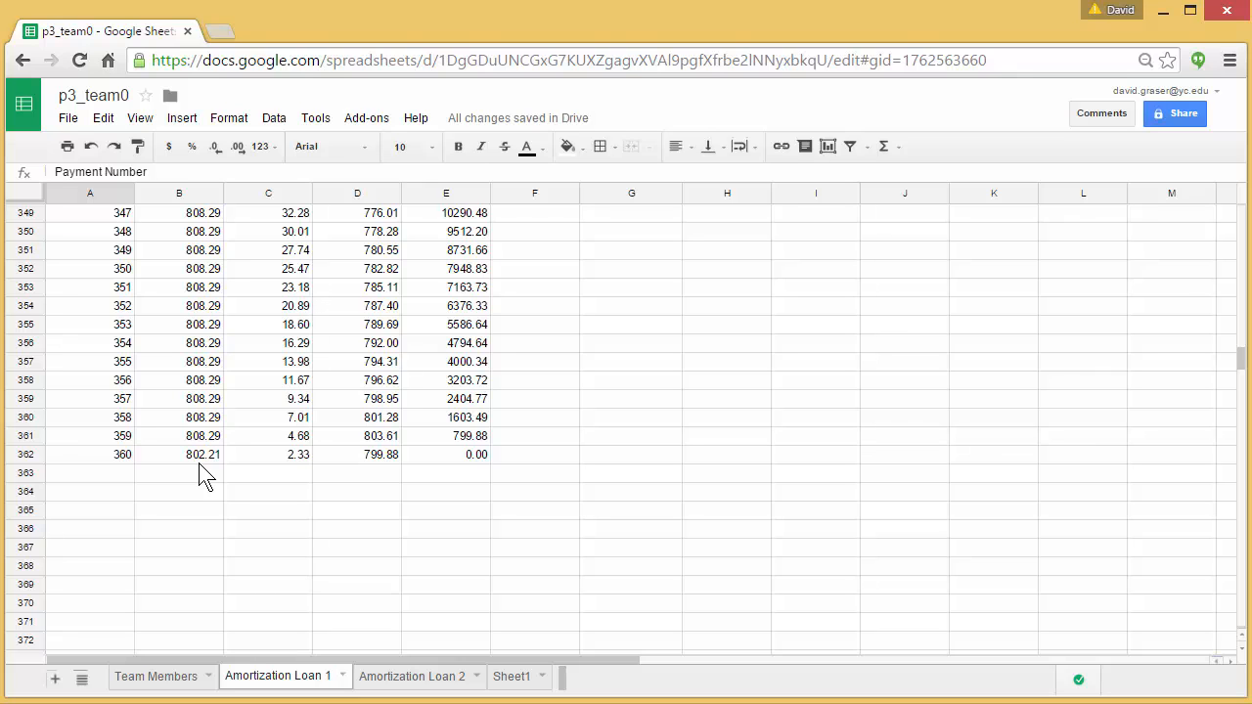
{"action": "scroll", "scroll_direction": "up", "scroll_amount": 3}
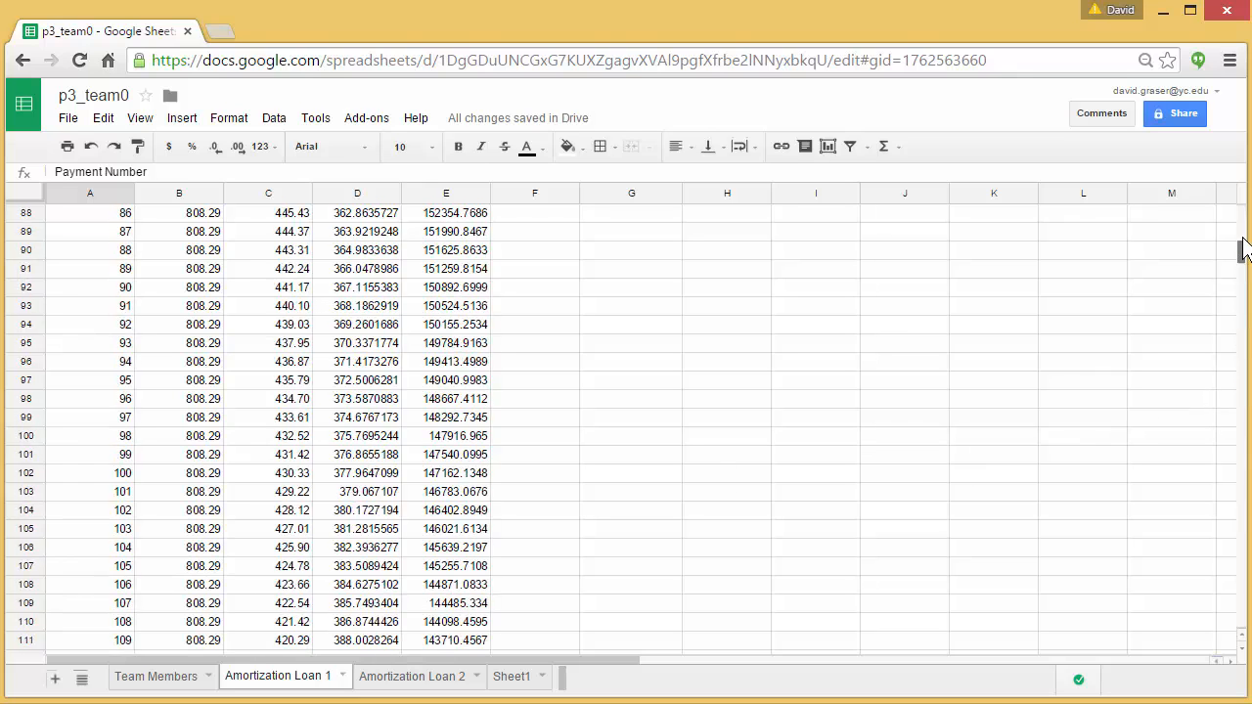
{"action": "scroll", "scroll_direction": "up", "scroll_amount": 3}
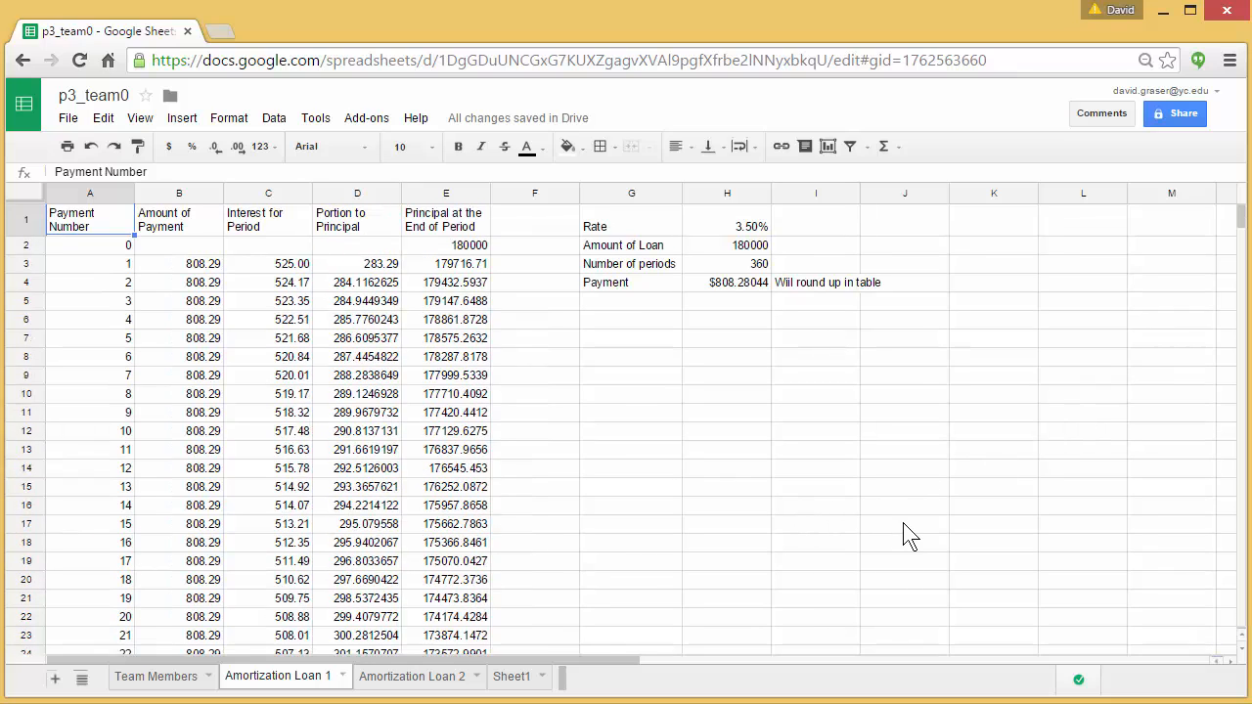
{"action": "left_click", "coordinate": [411, 677]}
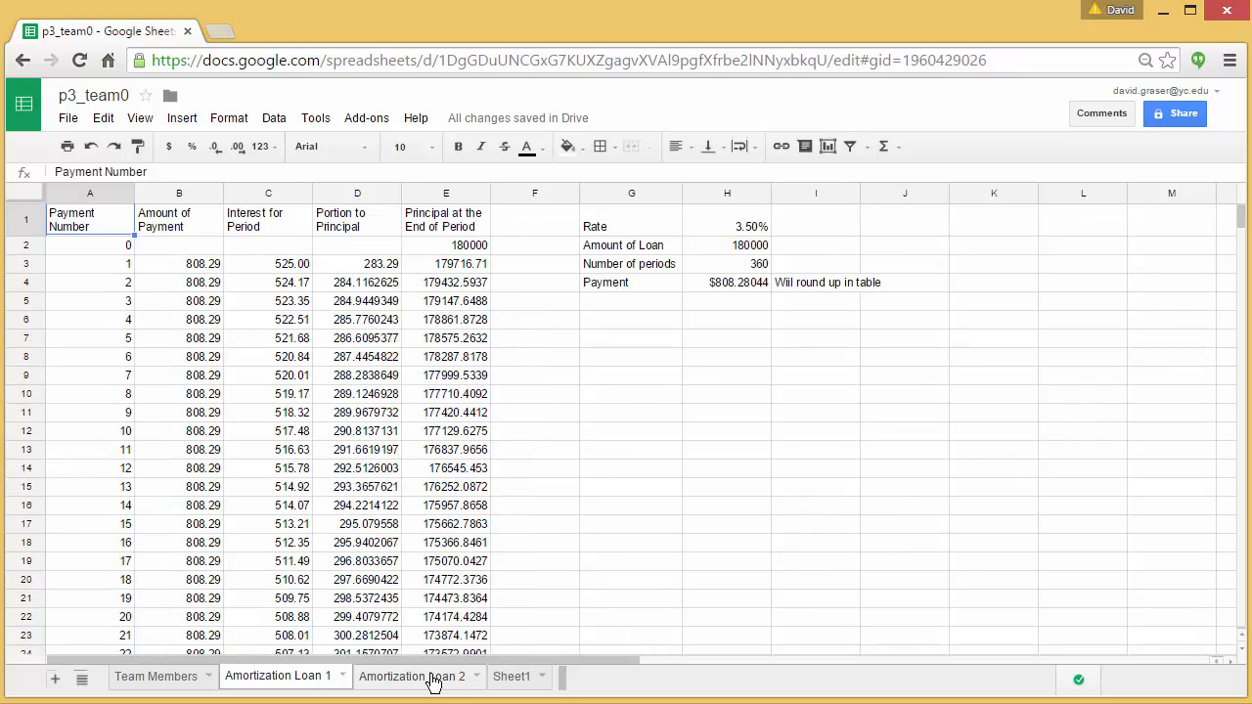
{"action": "left_click", "coordinate": [411, 677]}
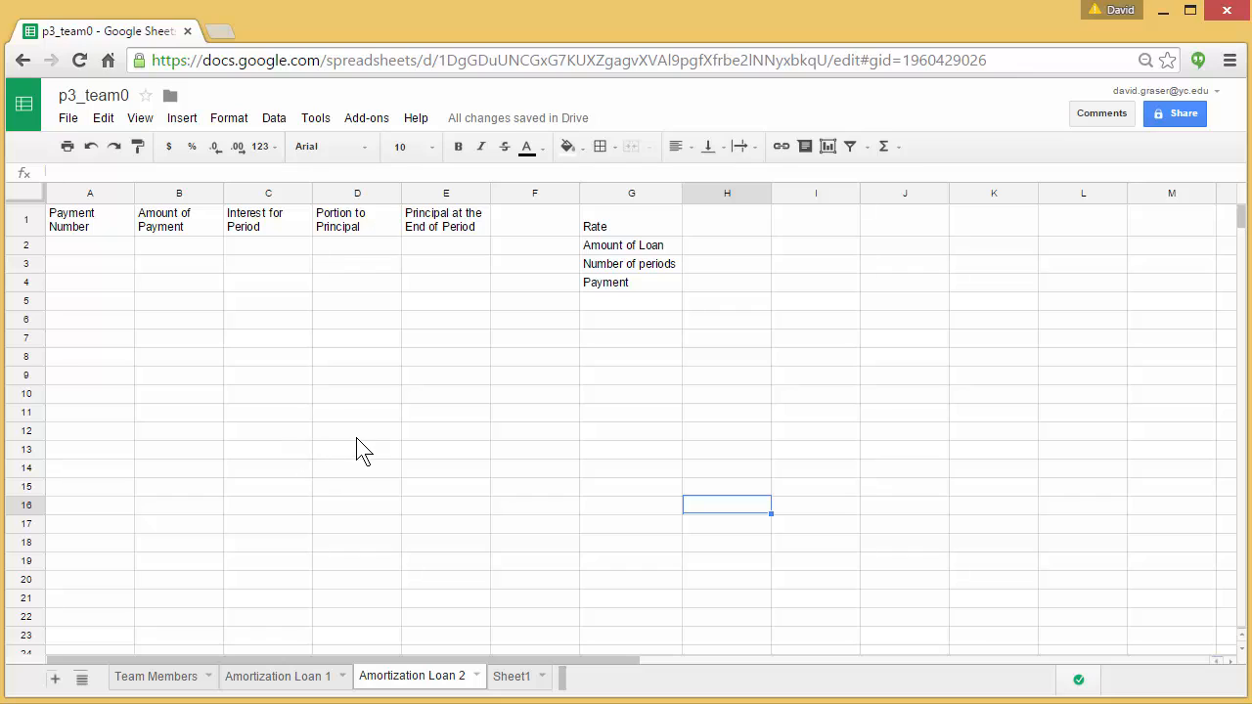
{"action": "mouse_move", "coordinate": [354, 405]}
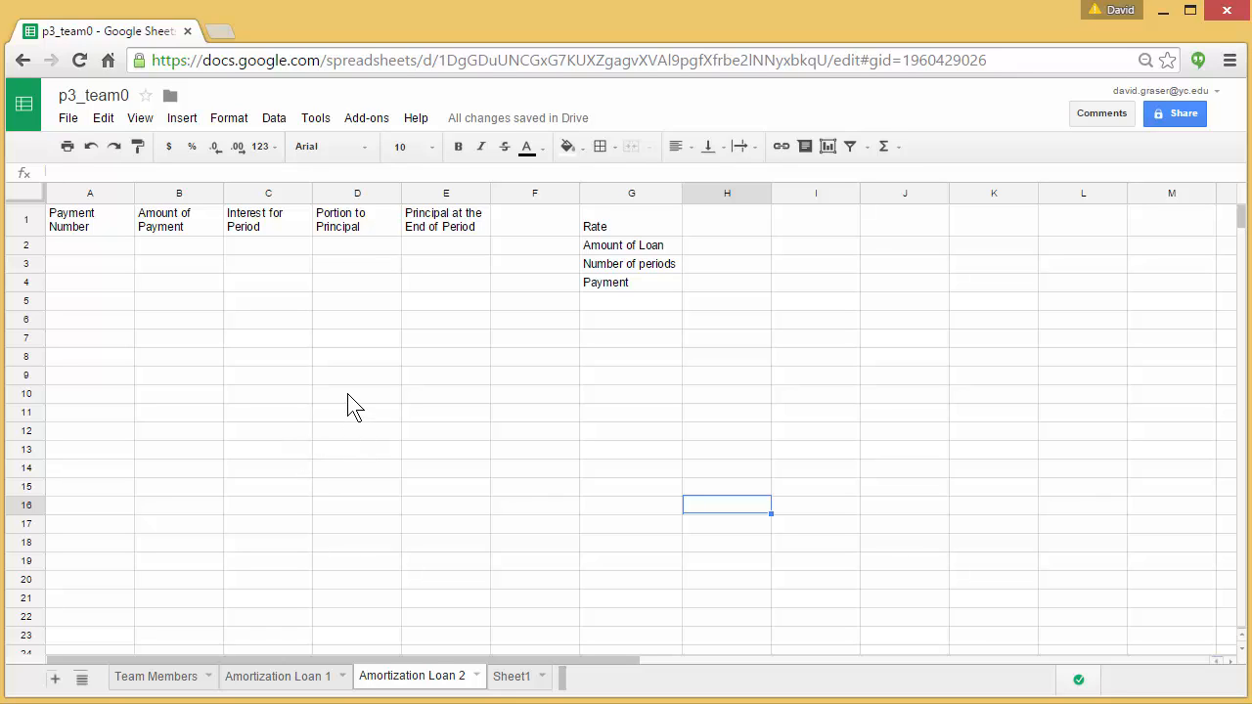
{"action": "mouse_move", "coordinate": [740, 243]}
{"action": "type", "text": "3."}
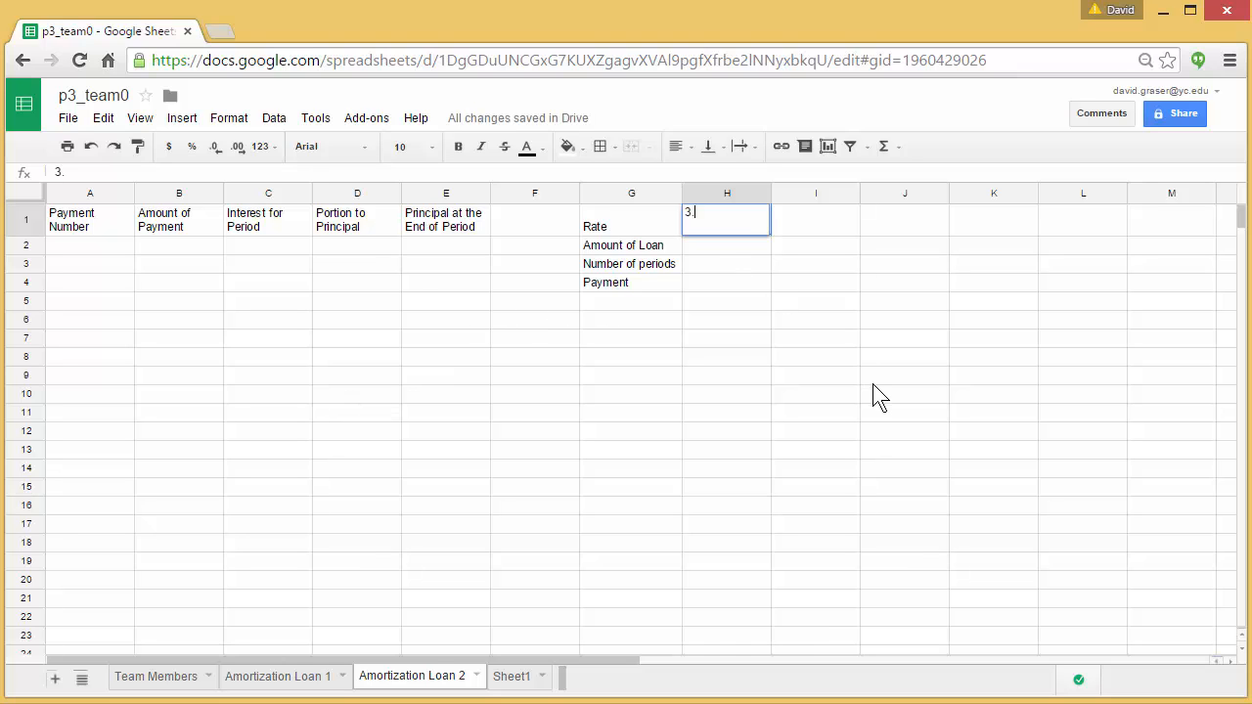
{"action": "type", "text": "5%"}
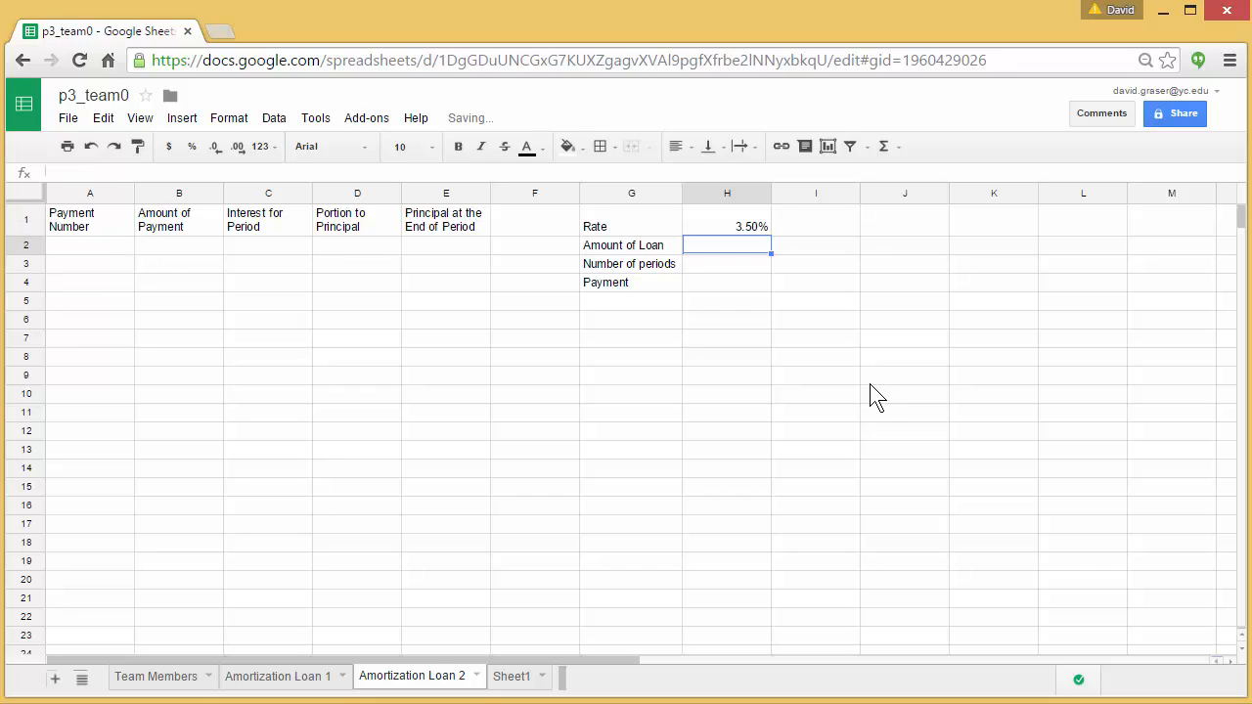
- Enter the loan amount 180000 in H2 and 360 periods in H3
{"action": "type", "text": "180"}
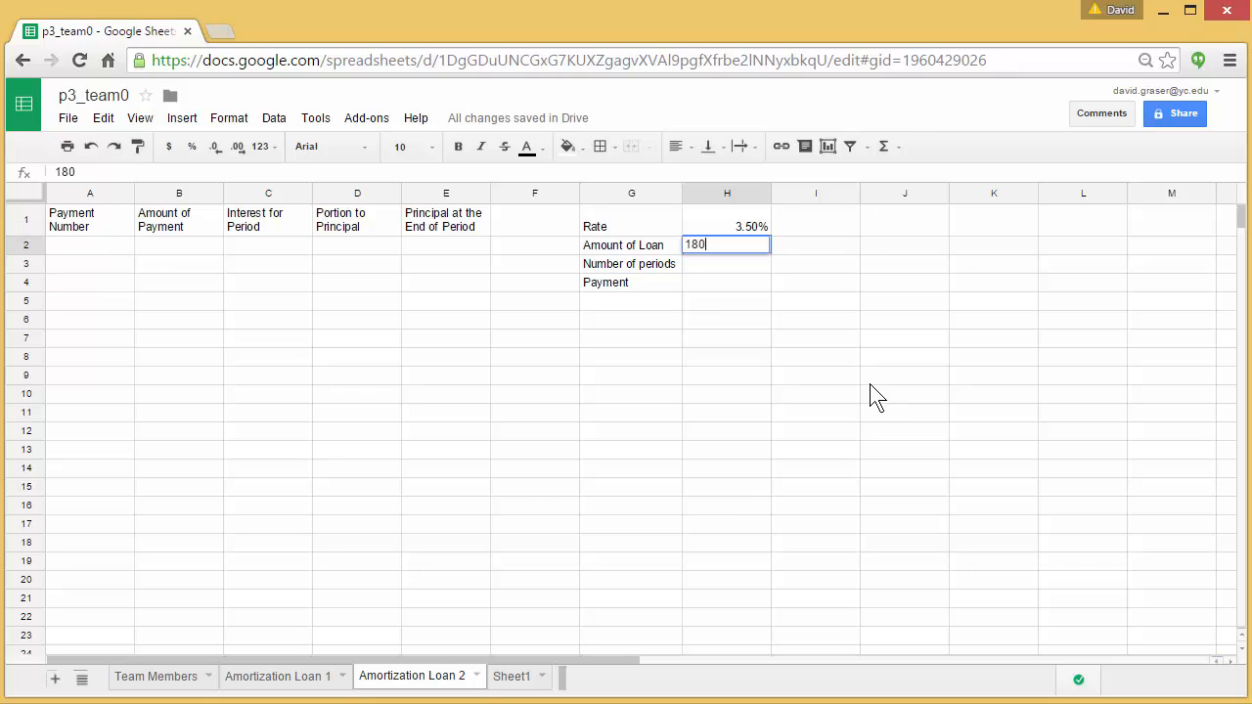
{"action": "type", "text": "000"}
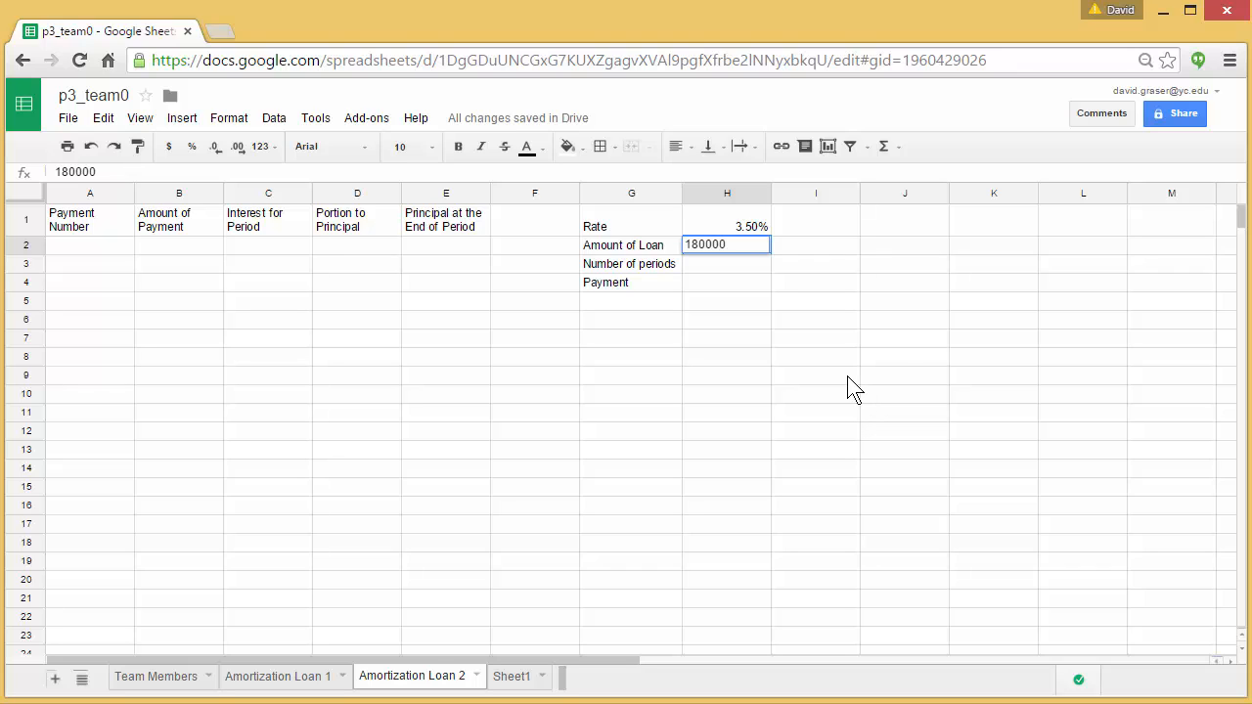
{"action": "key", "text": "Return"}
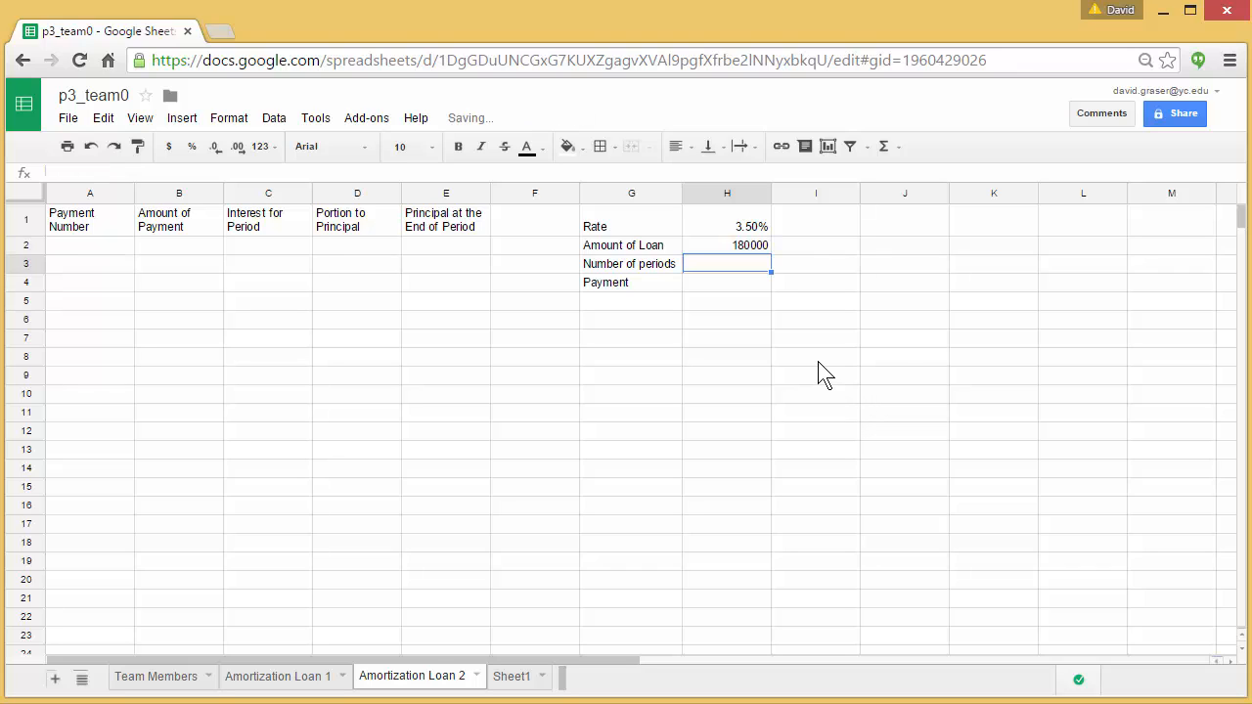
{"action": "type", "text": "360"}
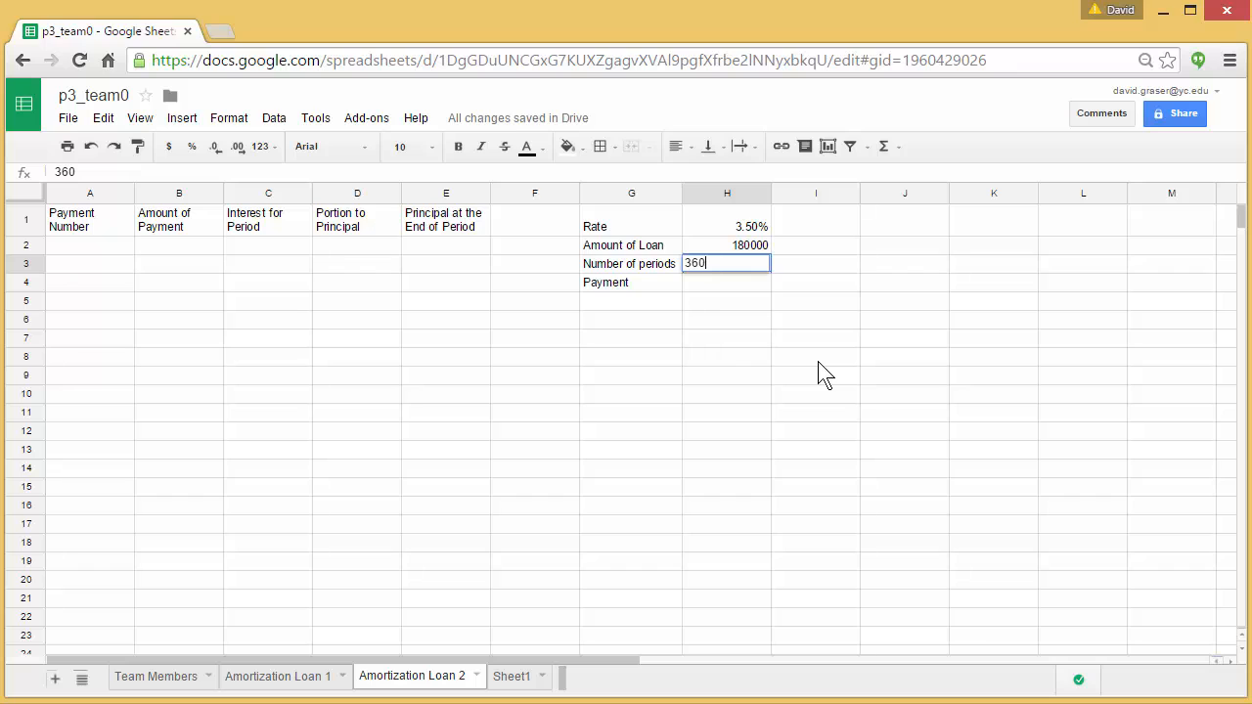
{"action": "key", "text": "Return"}
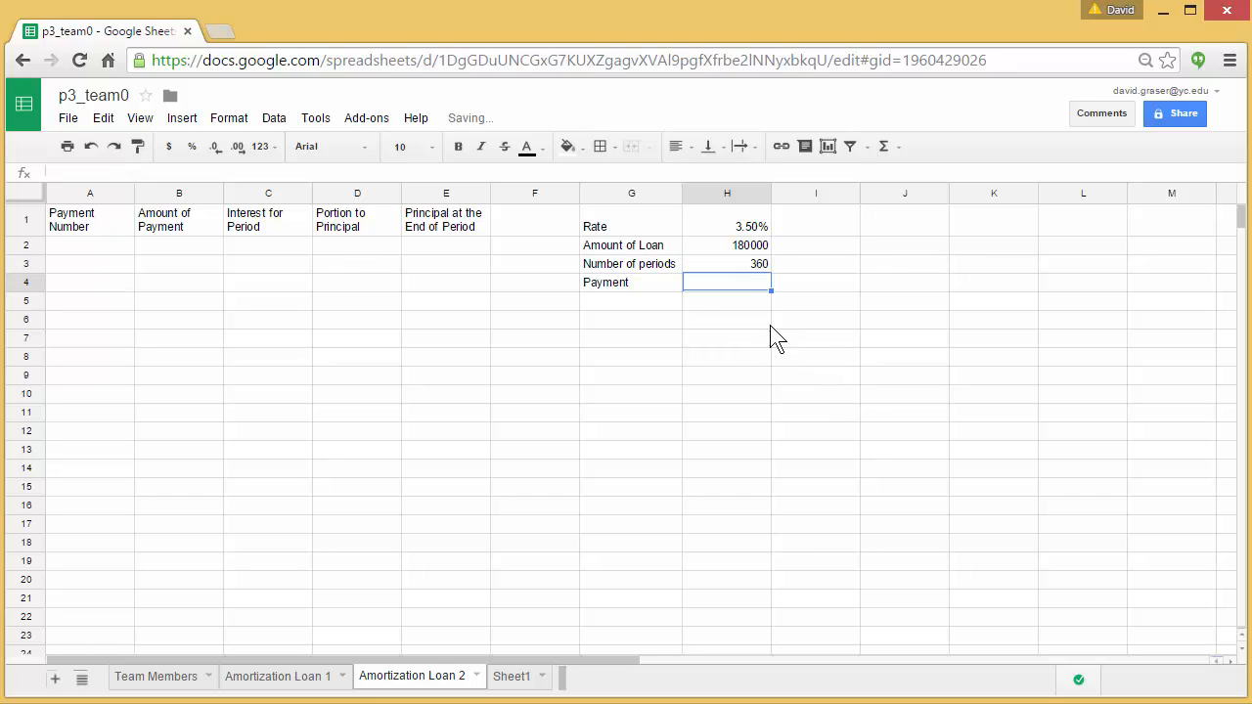
{"action": "mouse_move", "coordinate": [747, 291]}
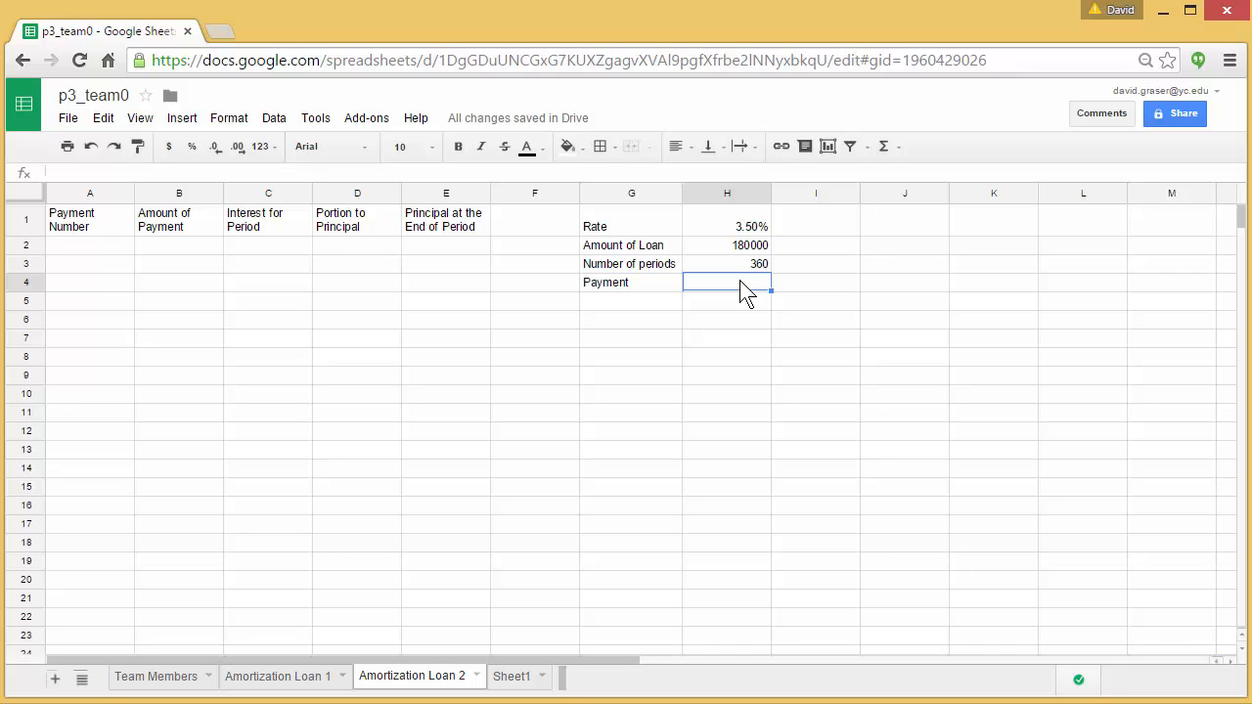
- Enter =PMT(H1/12,H3,H2) in H4, giving a monthly payment of about -808.28
{"action": "type", "text": "="}
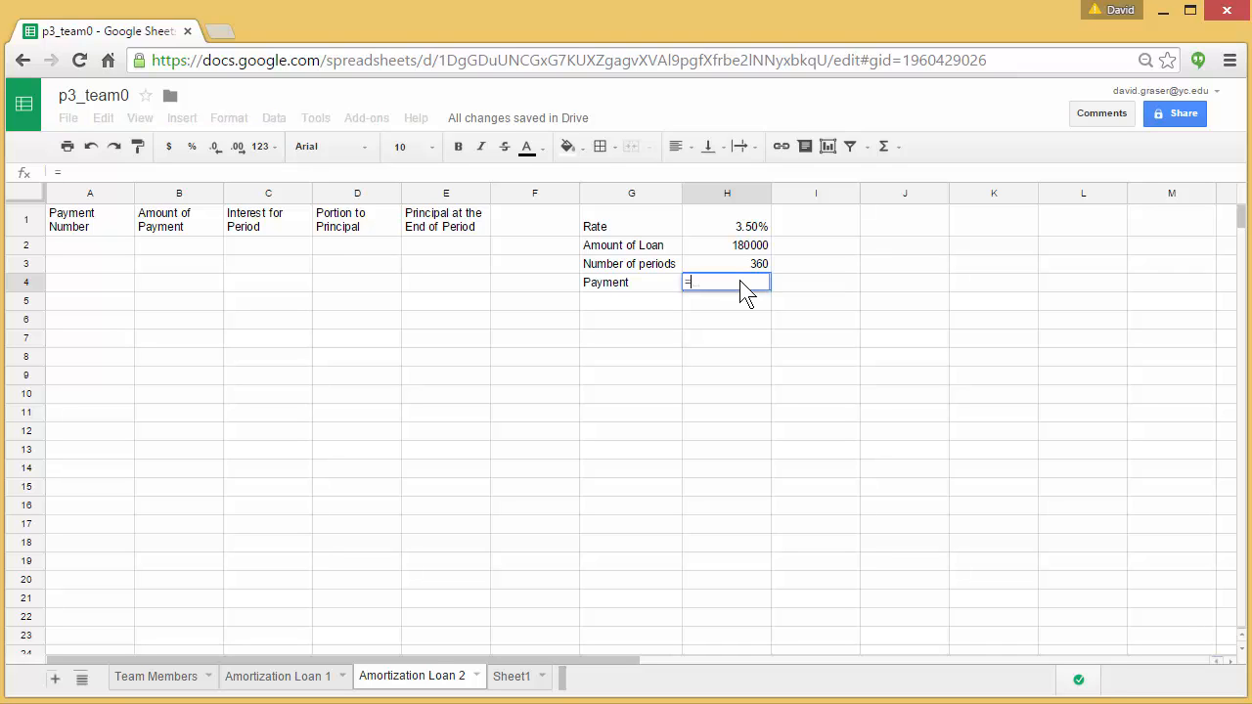
{"action": "type", "text": "PMT("}
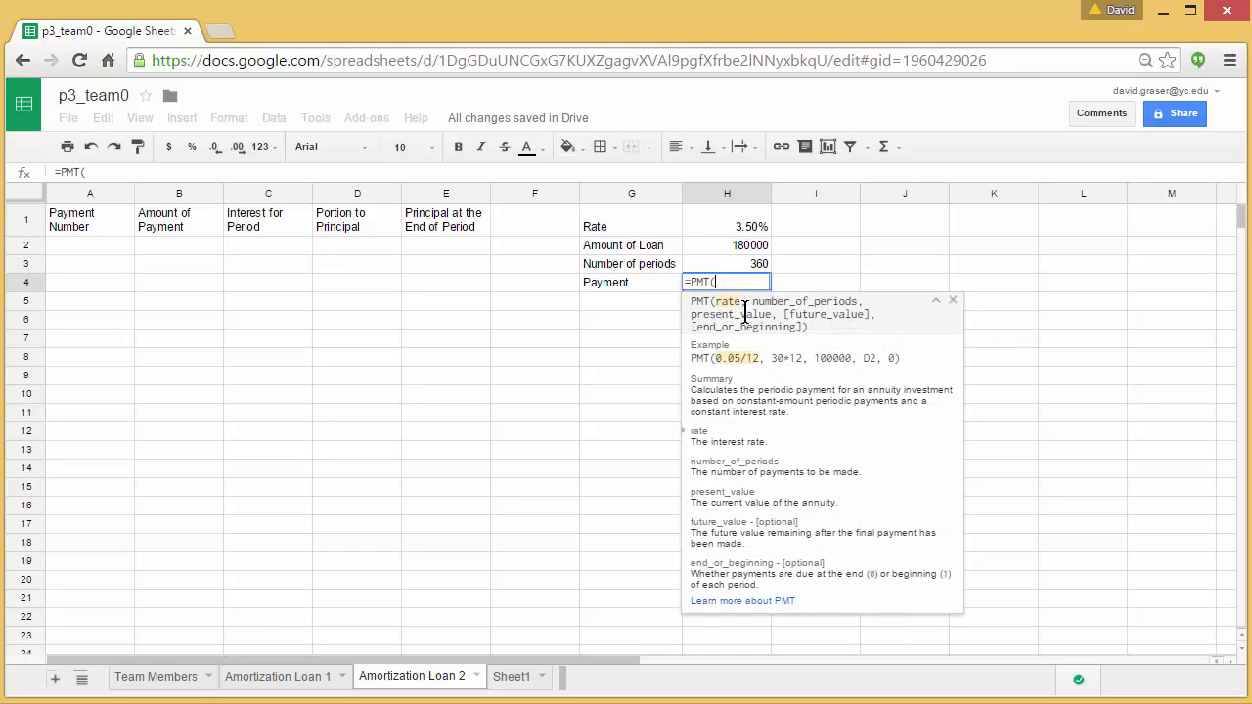
{"action": "mouse_move", "coordinate": [819, 399]}
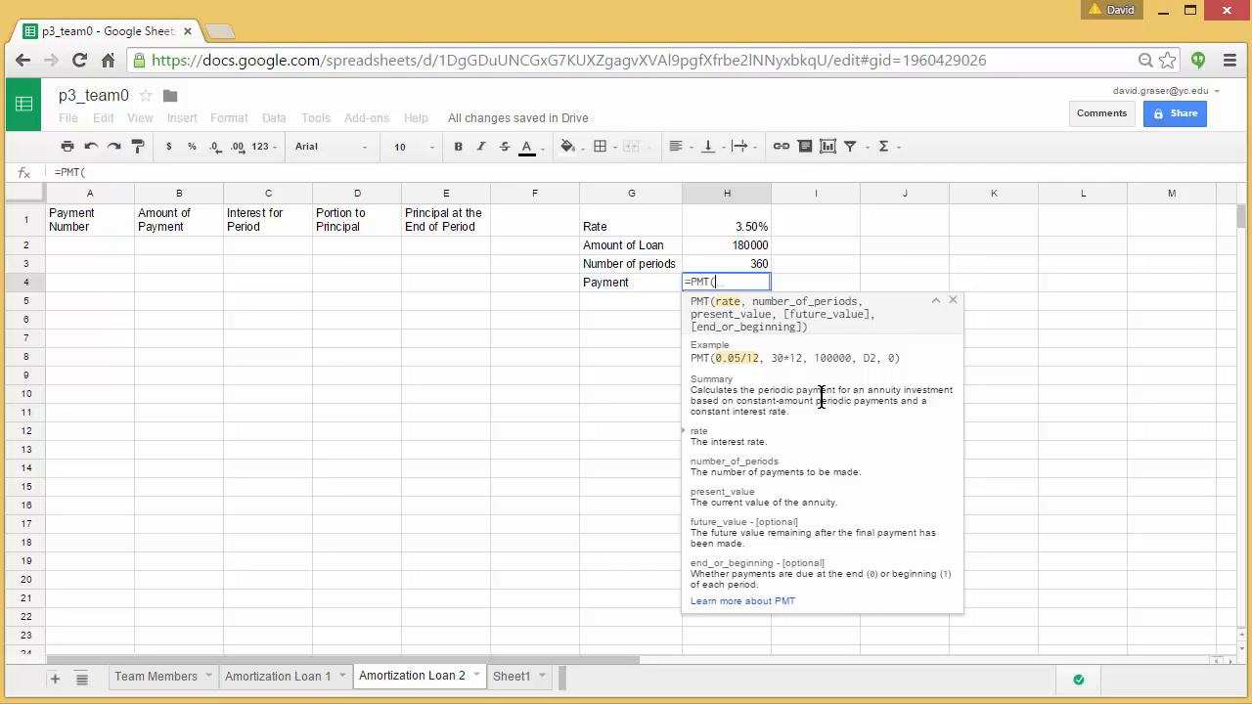
{"action": "mouse_move", "coordinate": [732, 311]}
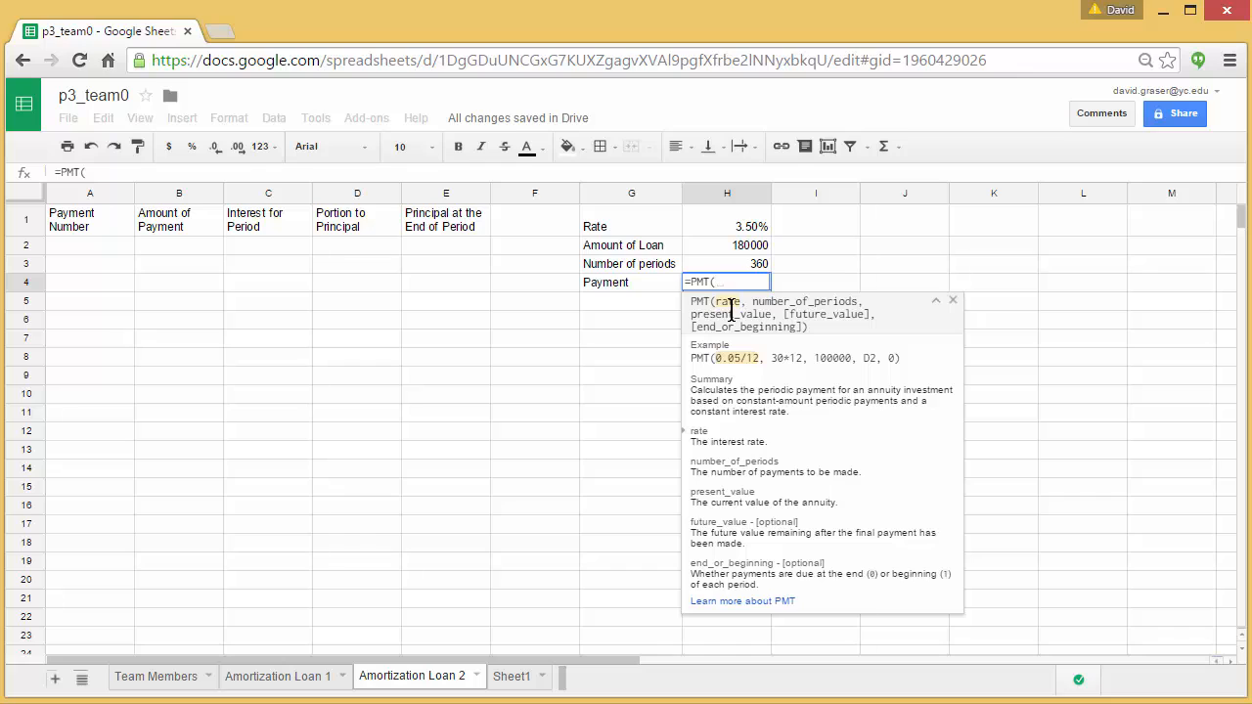
{"action": "mouse_move", "coordinate": [753, 235]}
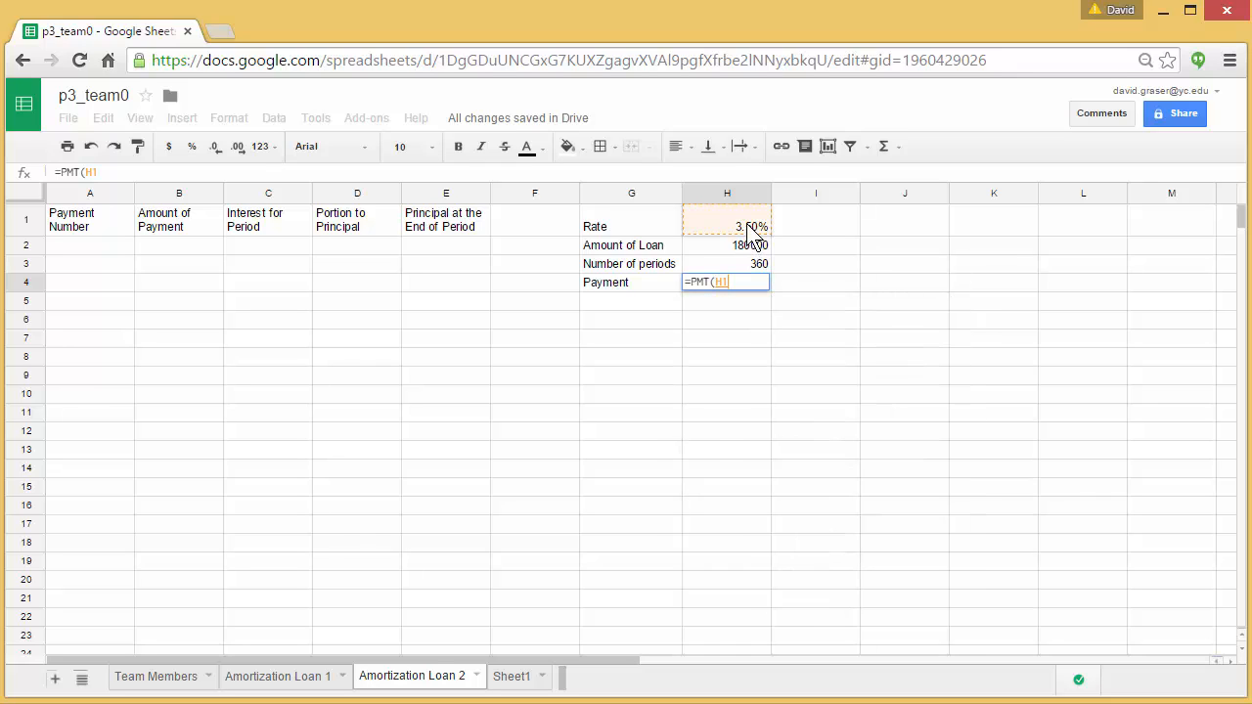
{"action": "type", "text": "/12,"}
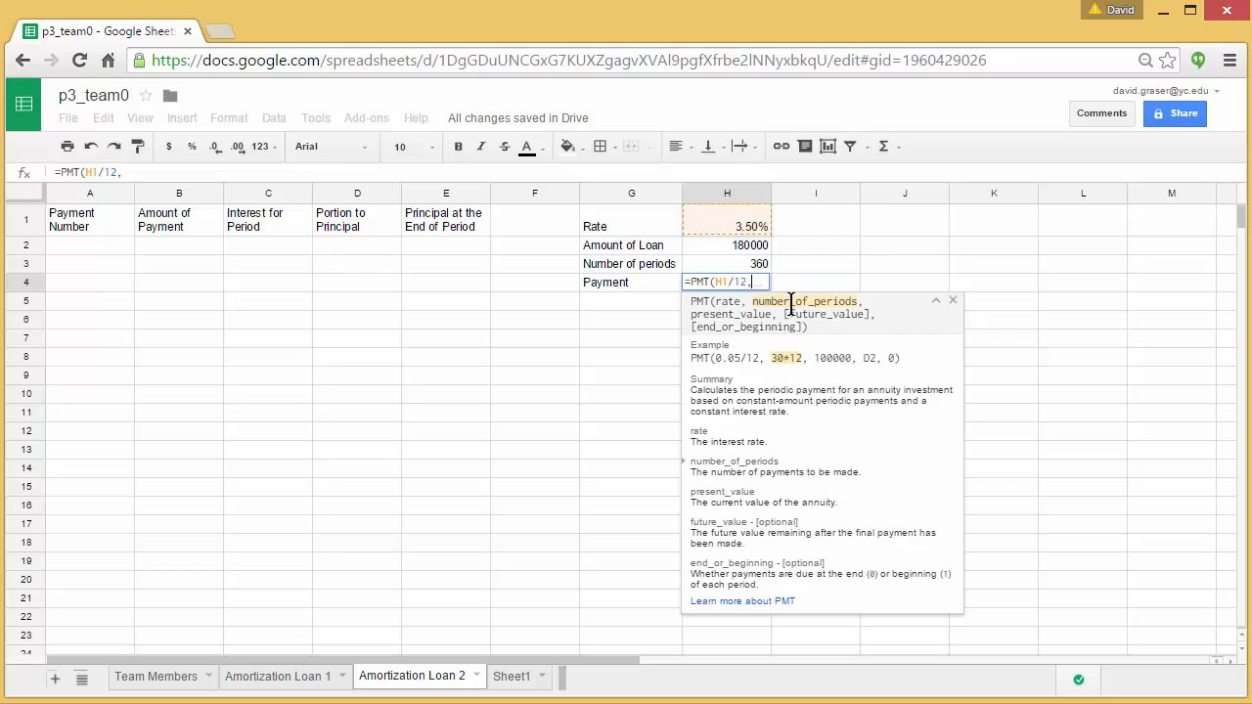
{"action": "left_click", "coordinate": [728, 262]}
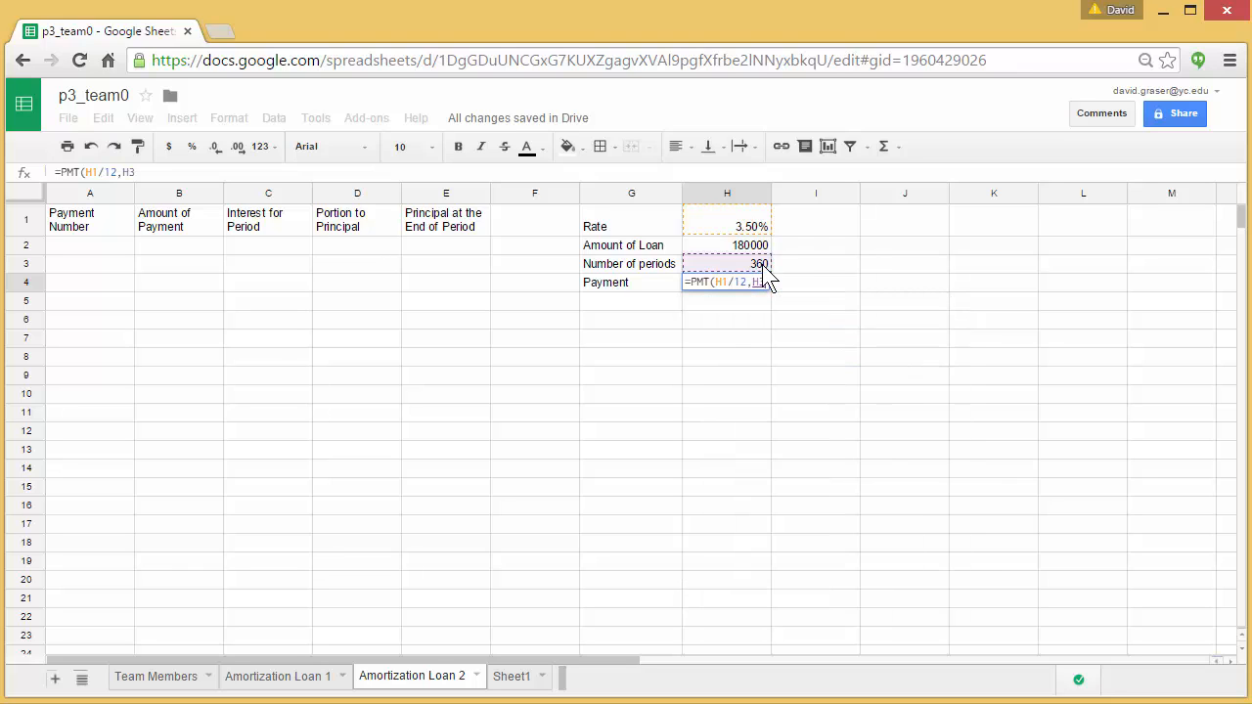
{"action": "type", "text": ","}
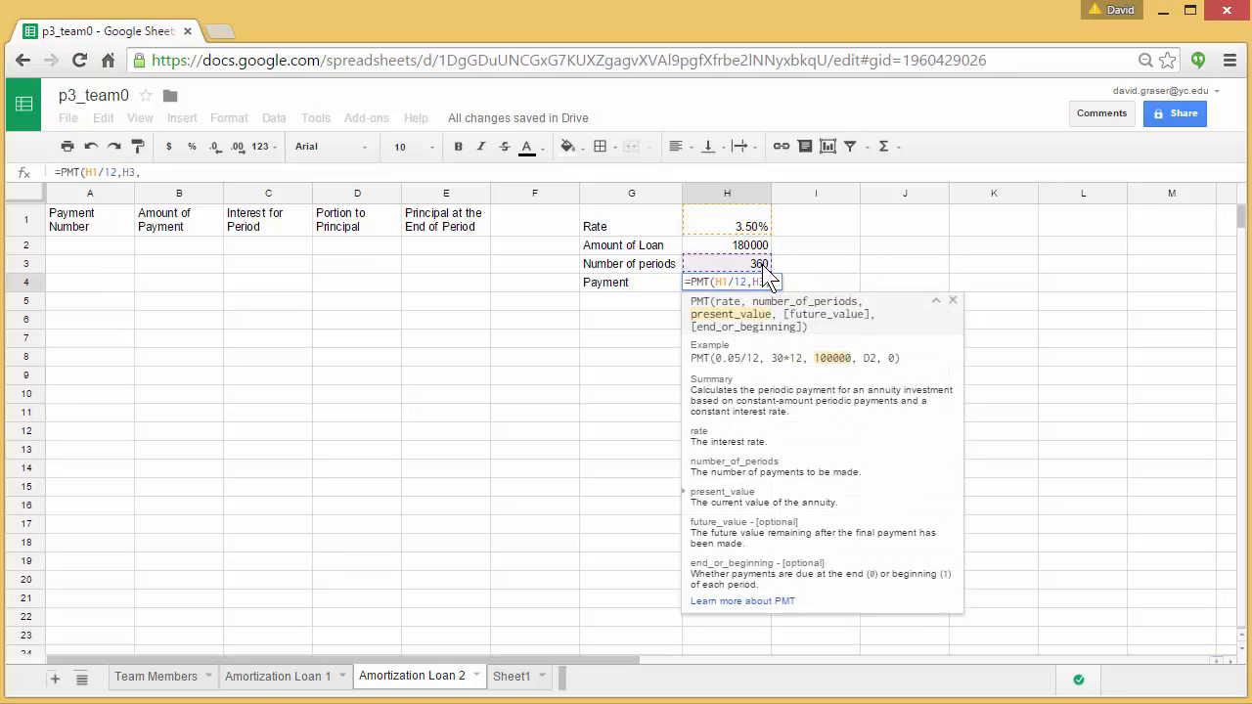
{"action": "type", "text": "3,"}
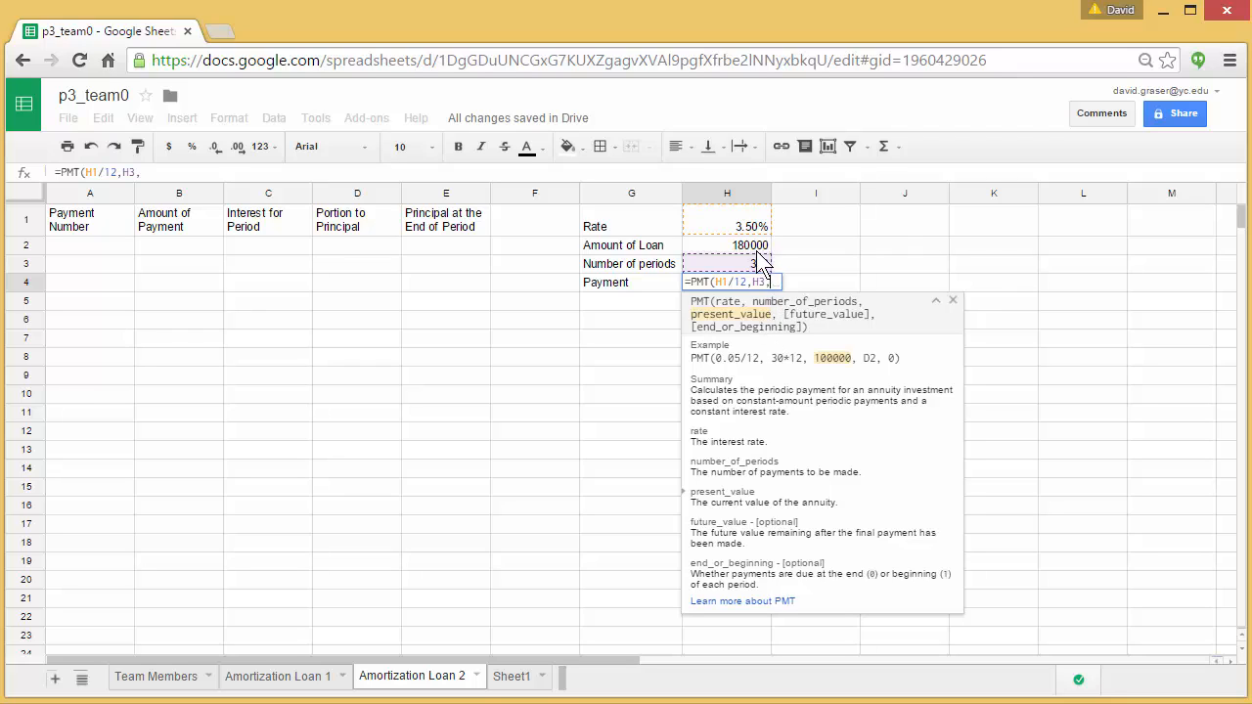
{"action": "left_click", "coordinate": [726, 244]}
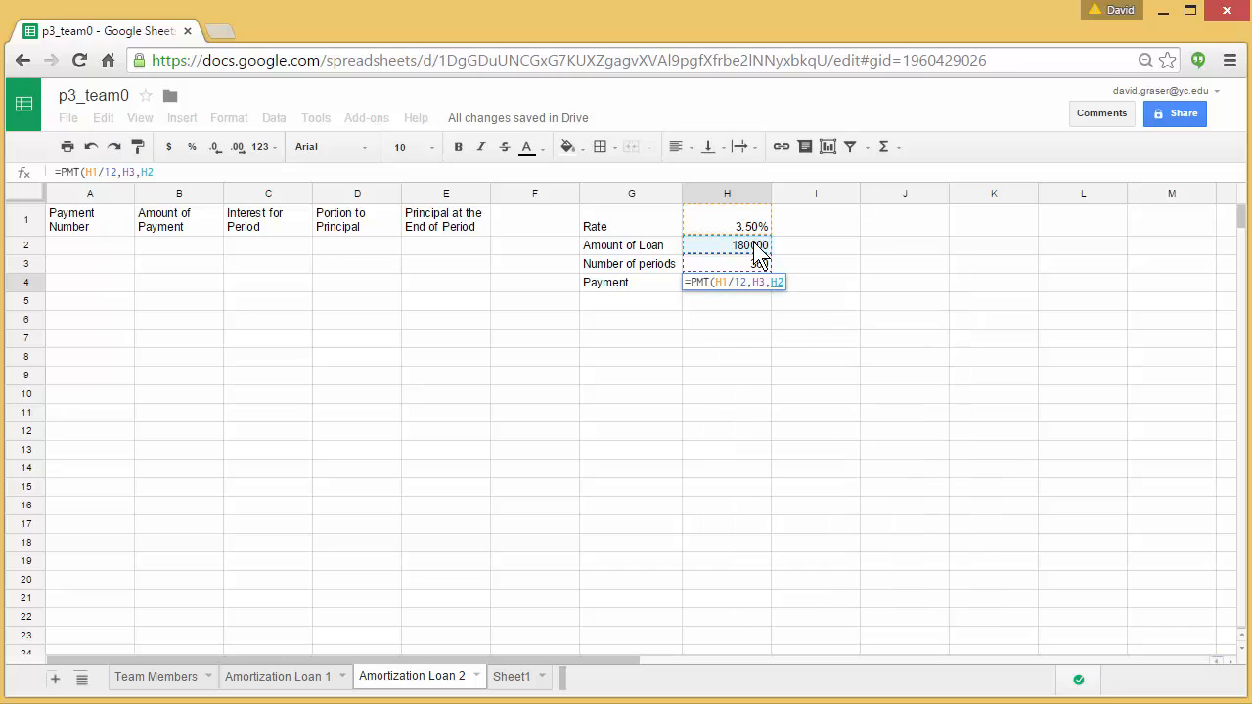
{"action": "type", "text": ")"}
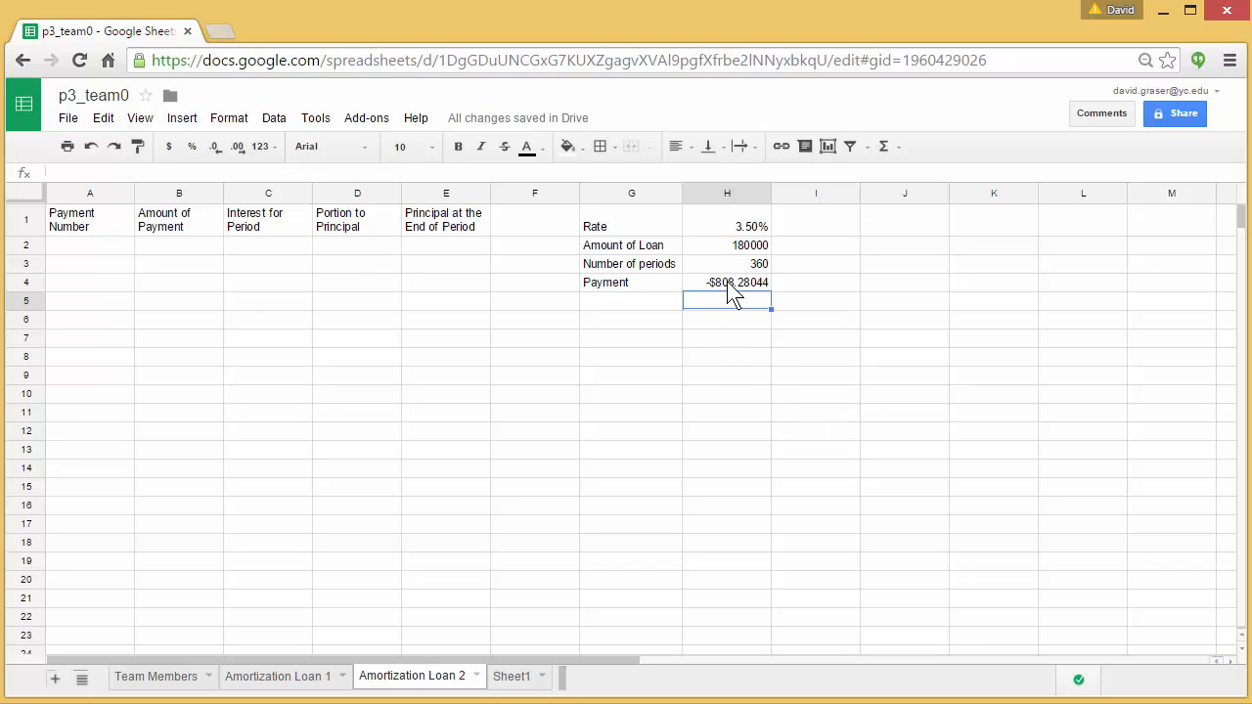
{"action": "mouse_move", "coordinate": [720, 298]}
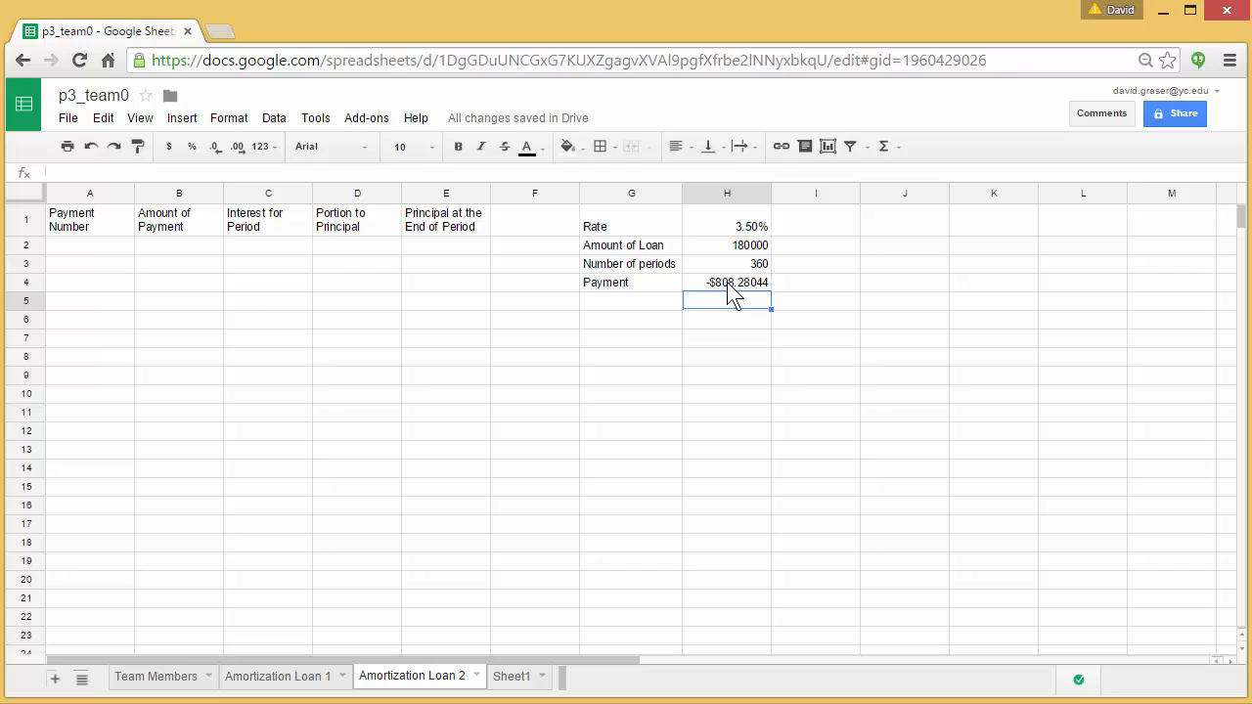
{"action": "mouse_move", "coordinate": [771, 296]}
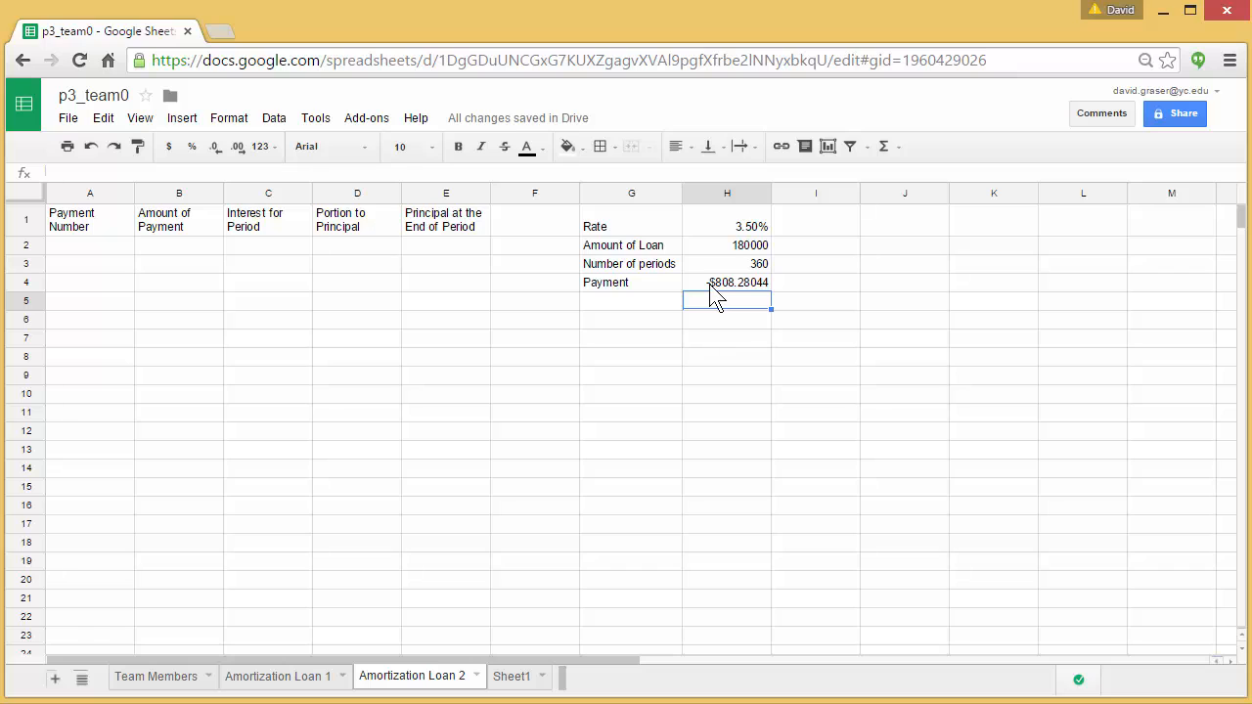
- Negate the loan amount in H4's formula, =PMT(H1/12,H3,-H2), so the payment reads $808.28044
{"action": "left_click", "coordinate": [728, 282]}
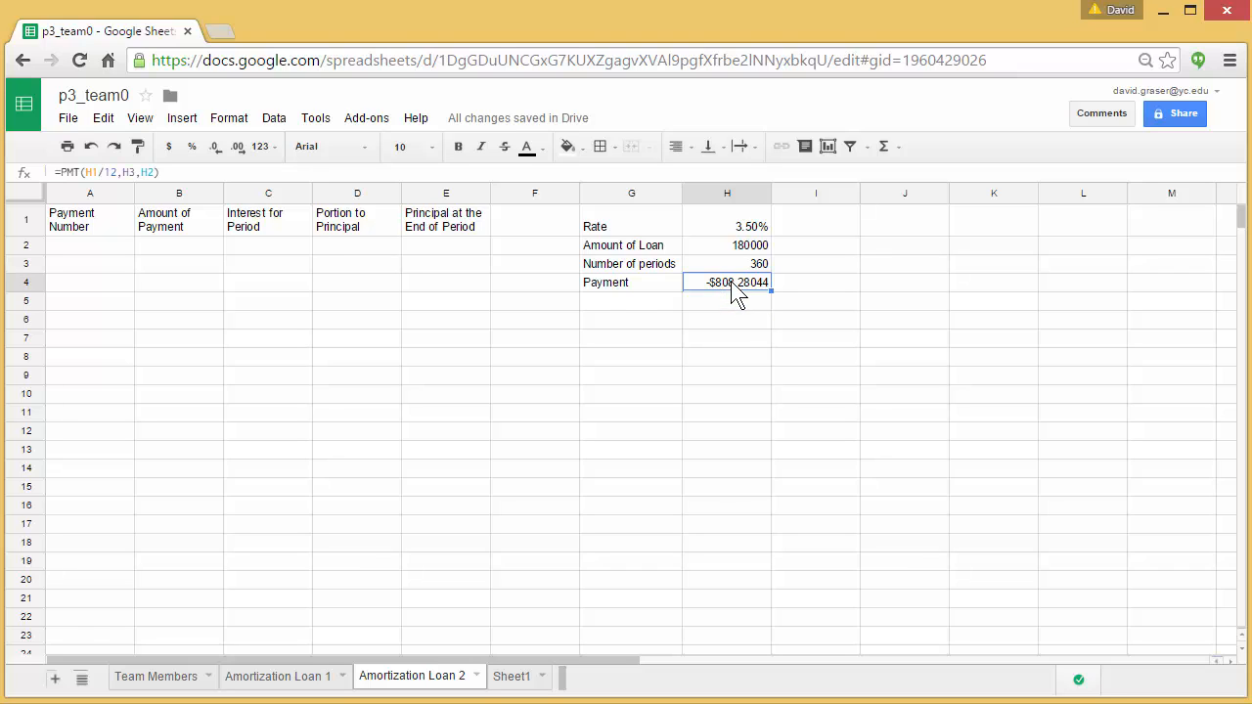
{"action": "left_click", "coordinate": [102, 172]}
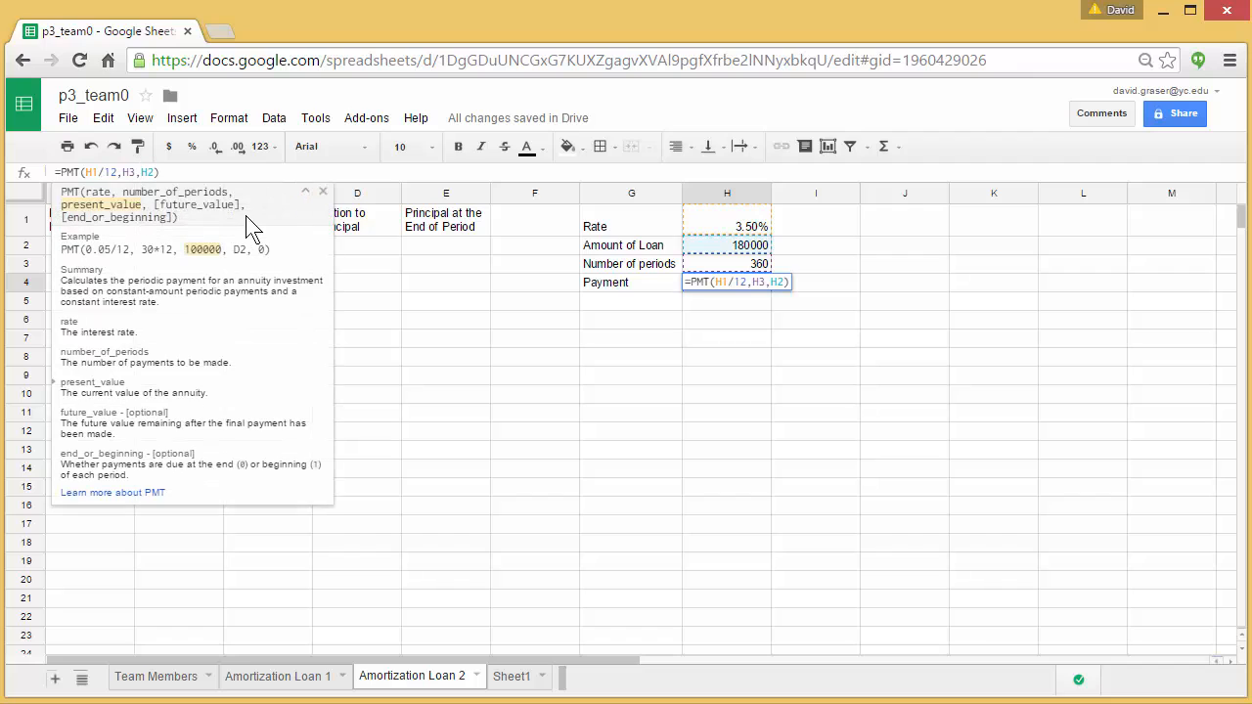
{"action": "type", "text": "-"}
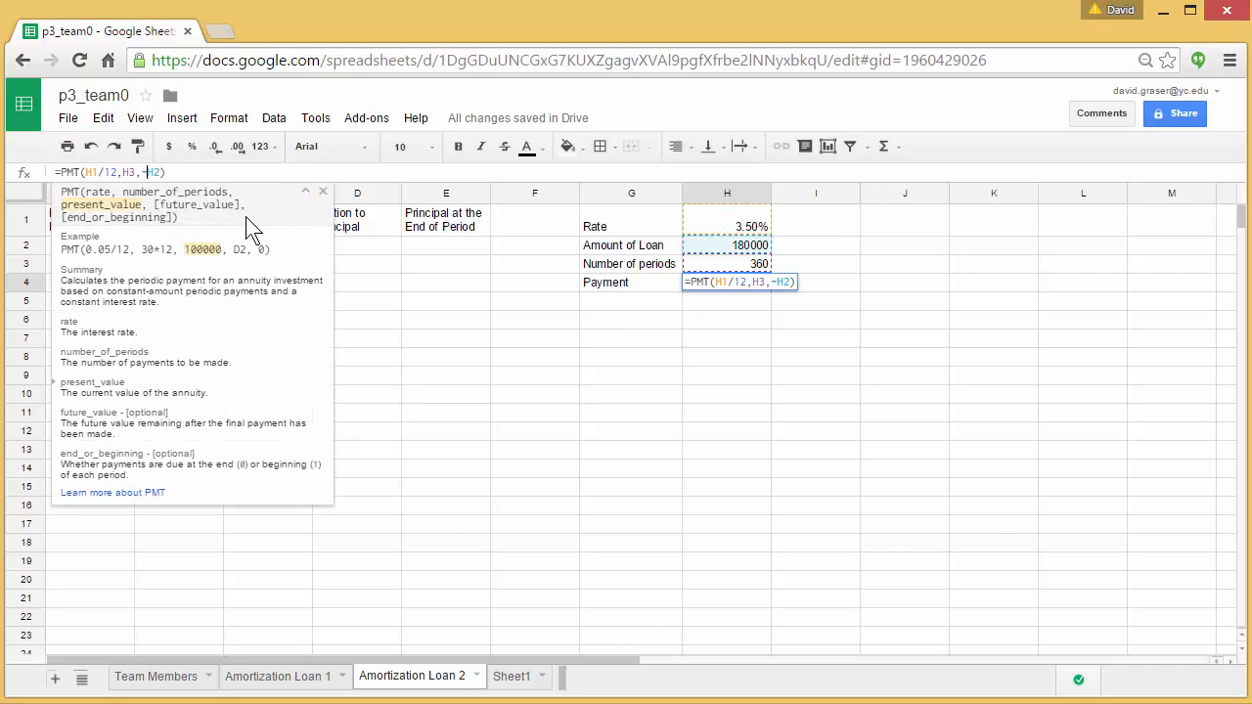
{"action": "key", "text": "Return"}
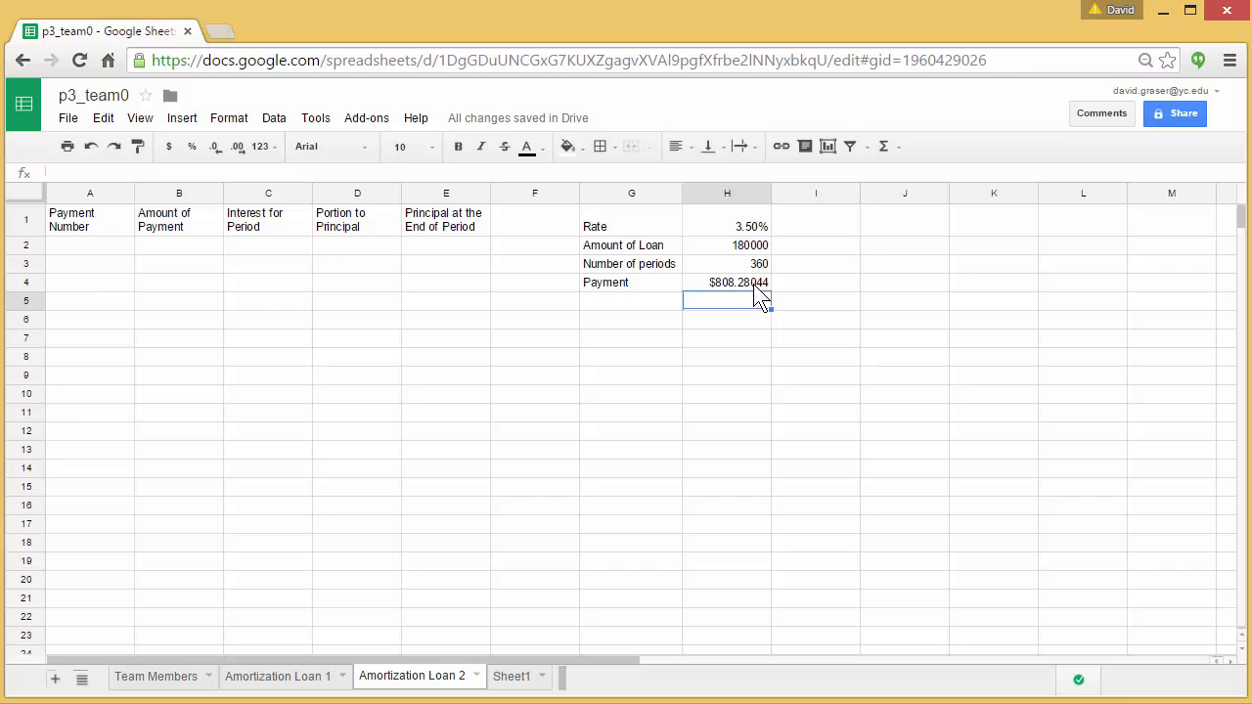
{"action": "mouse_move", "coordinate": [761, 315]}
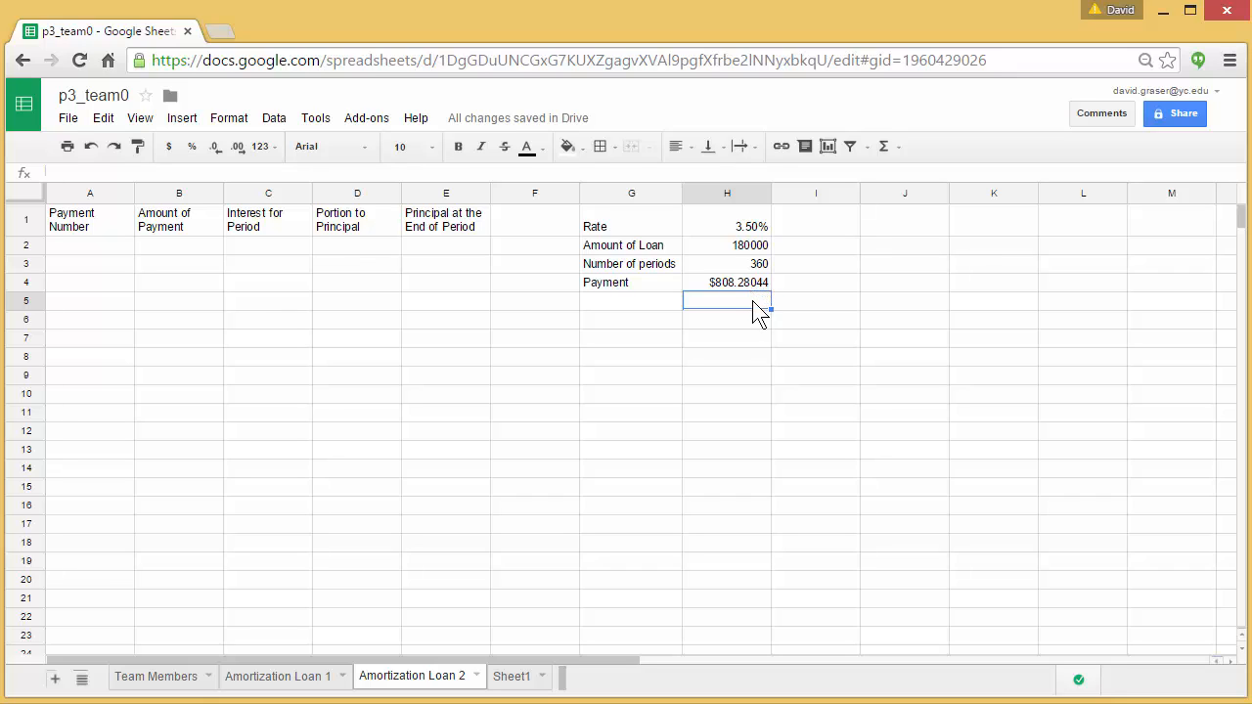
{"action": "mouse_move", "coordinate": [789, 311]}
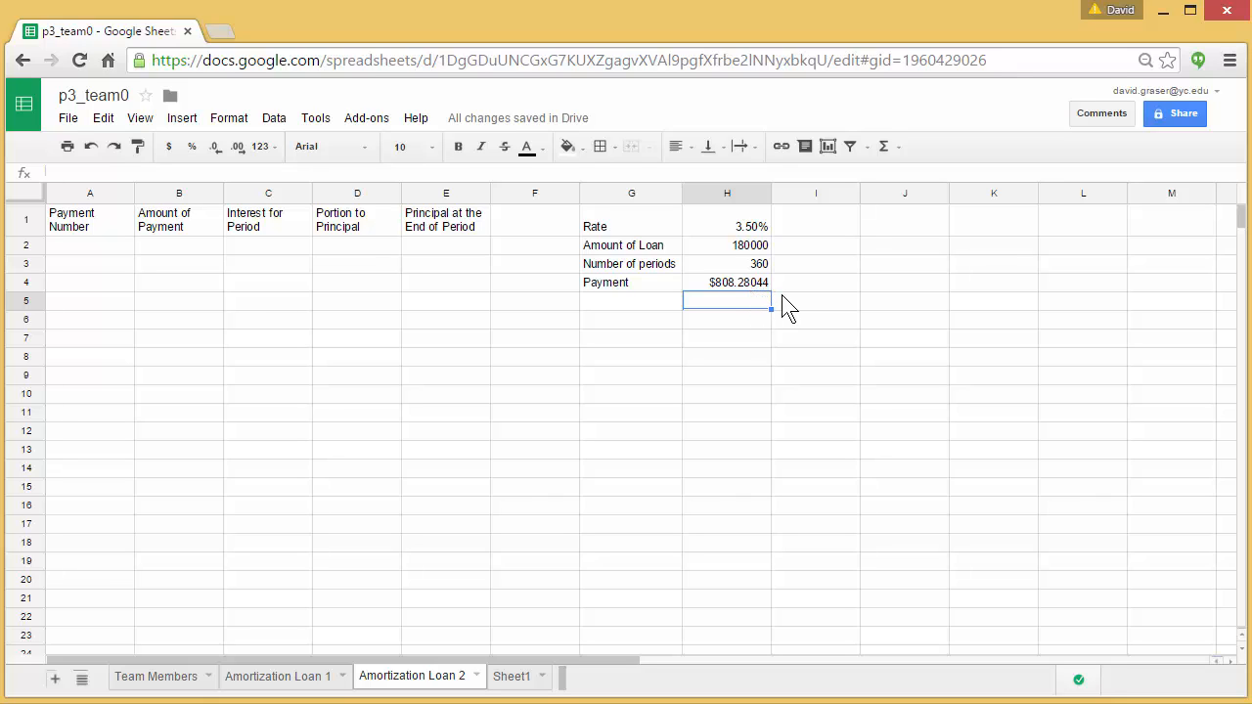
{"action": "mouse_move", "coordinate": [96, 266]}
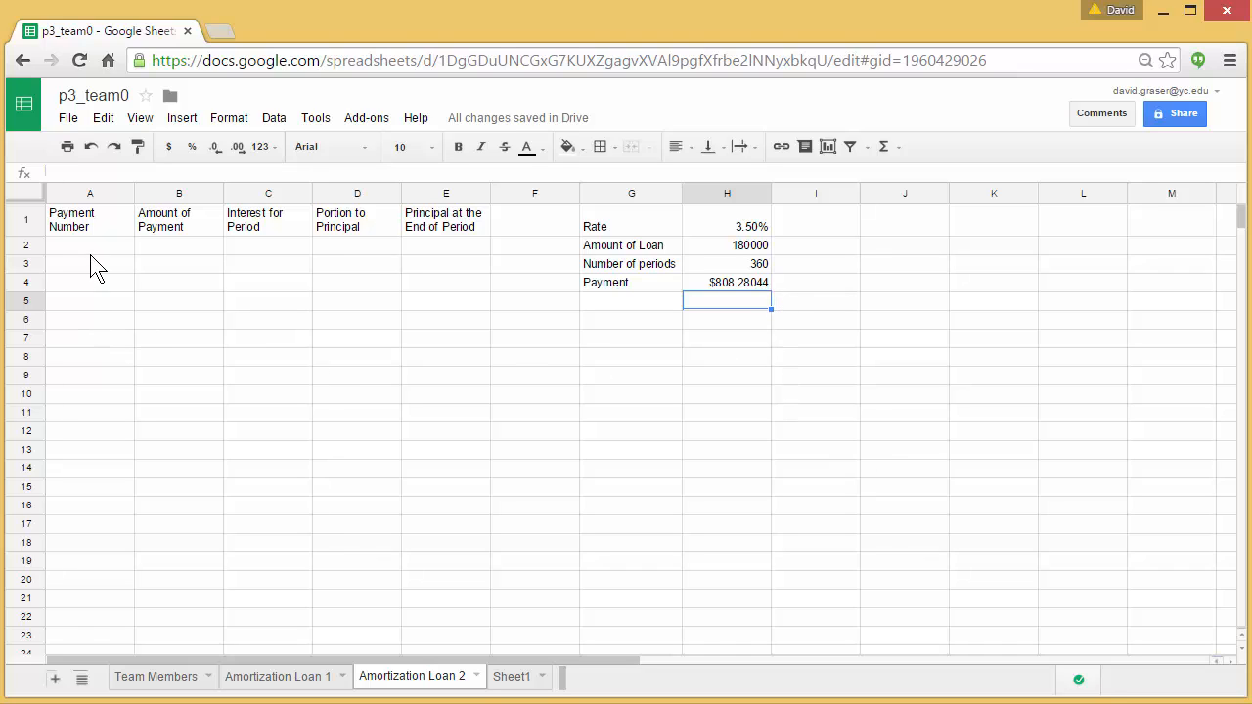
{"action": "mouse_move", "coordinate": [364, 313]}
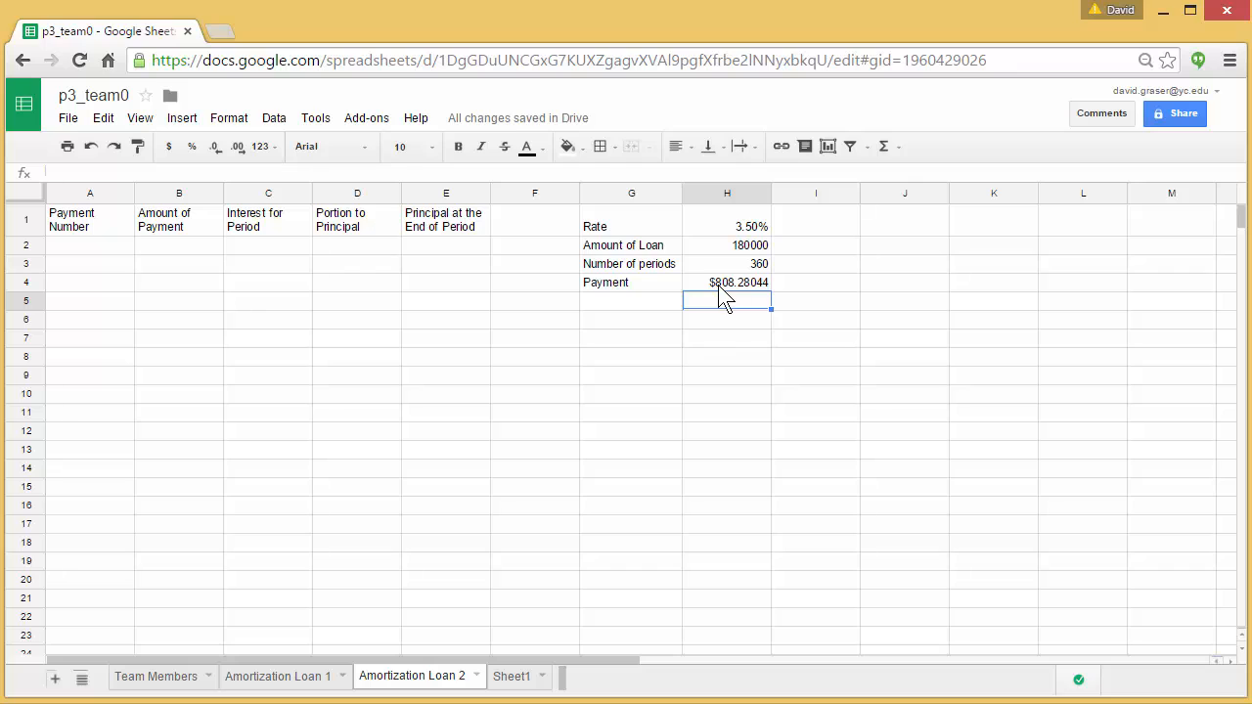
{"action": "mouse_move", "coordinate": [231, 311]}
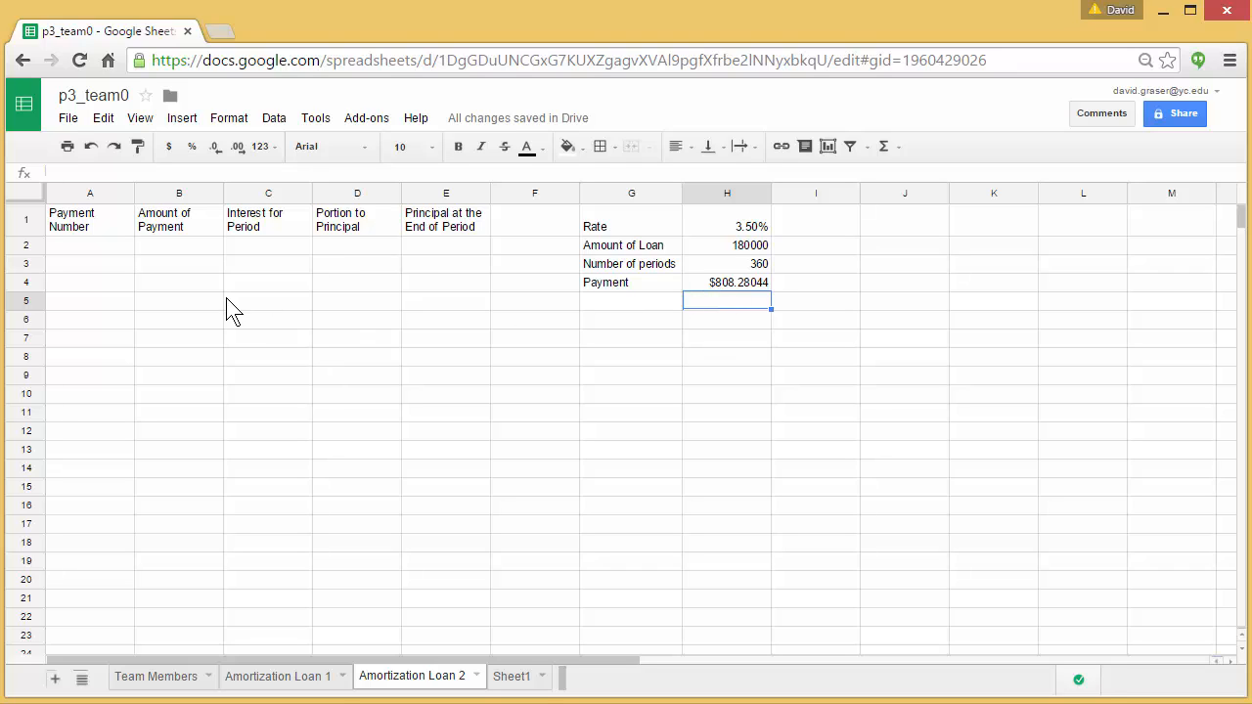
{"action": "mouse_move", "coordinate": [115, 254]}
{"action": "type", "text": "0"}
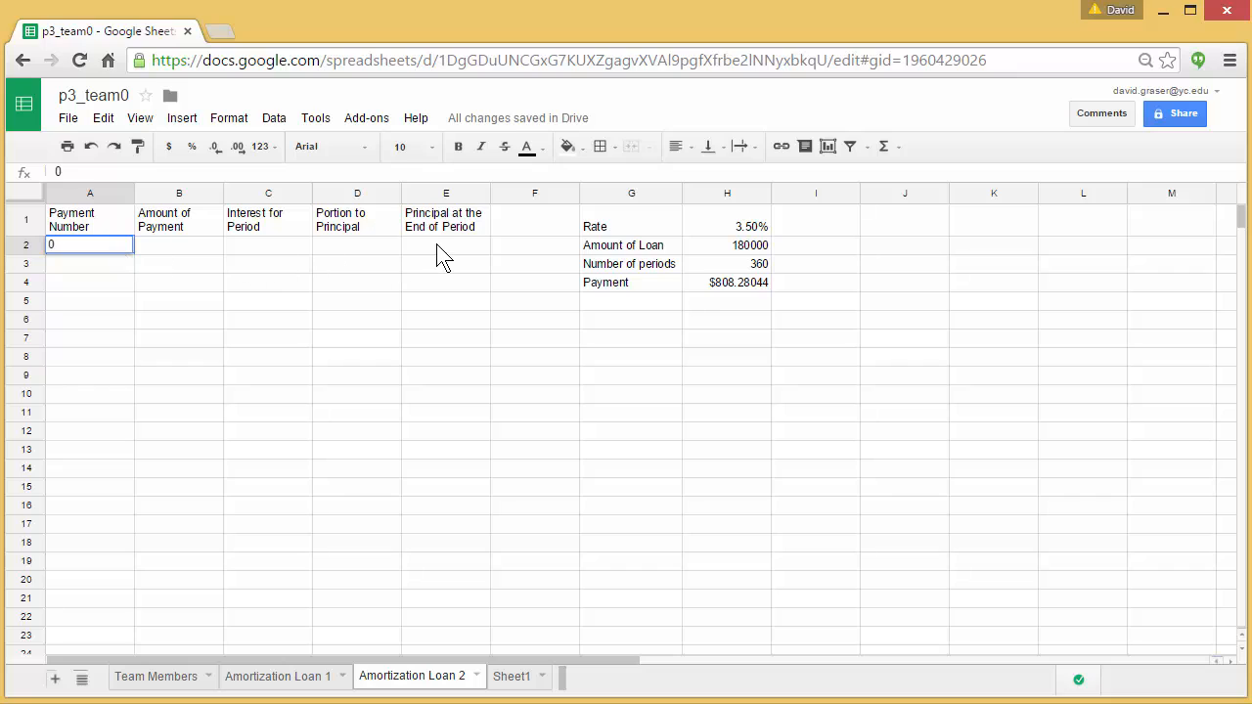
- Link the starting principal E2 to the loan amount with =$H$2, showing 180000
{"action": "left_click", "coordinate": [446, 245]}
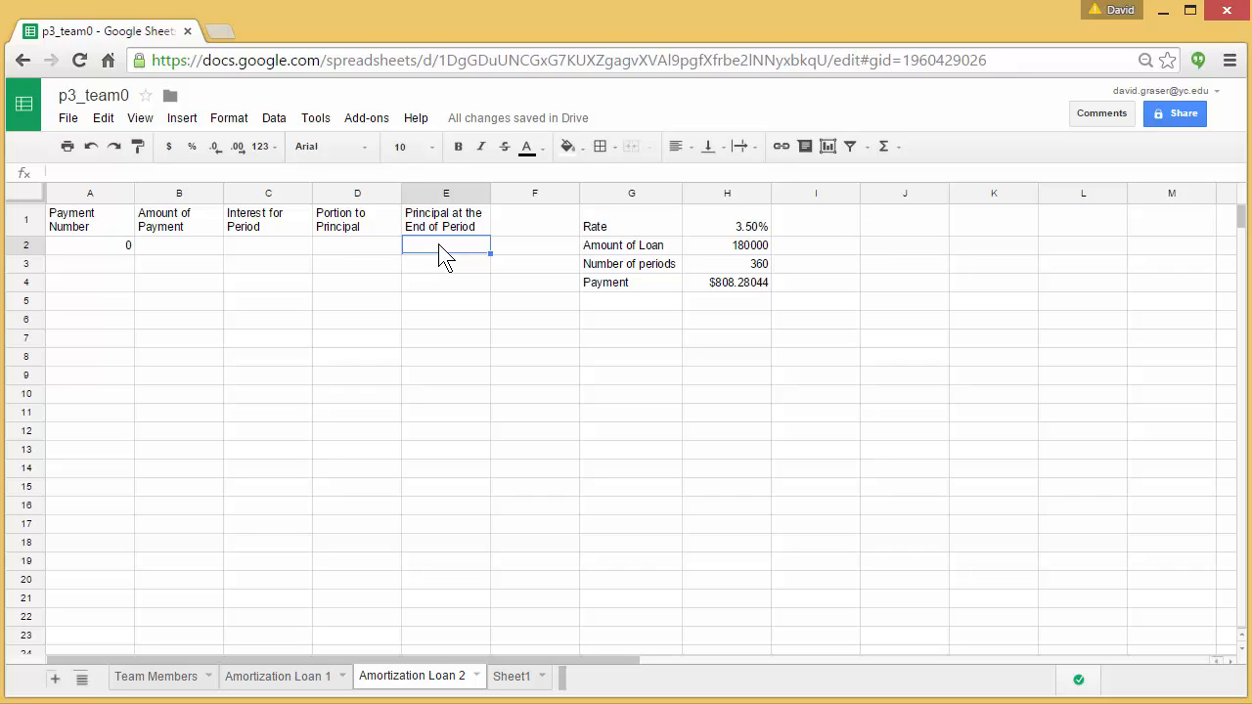
{"action": "type", "text": "="}
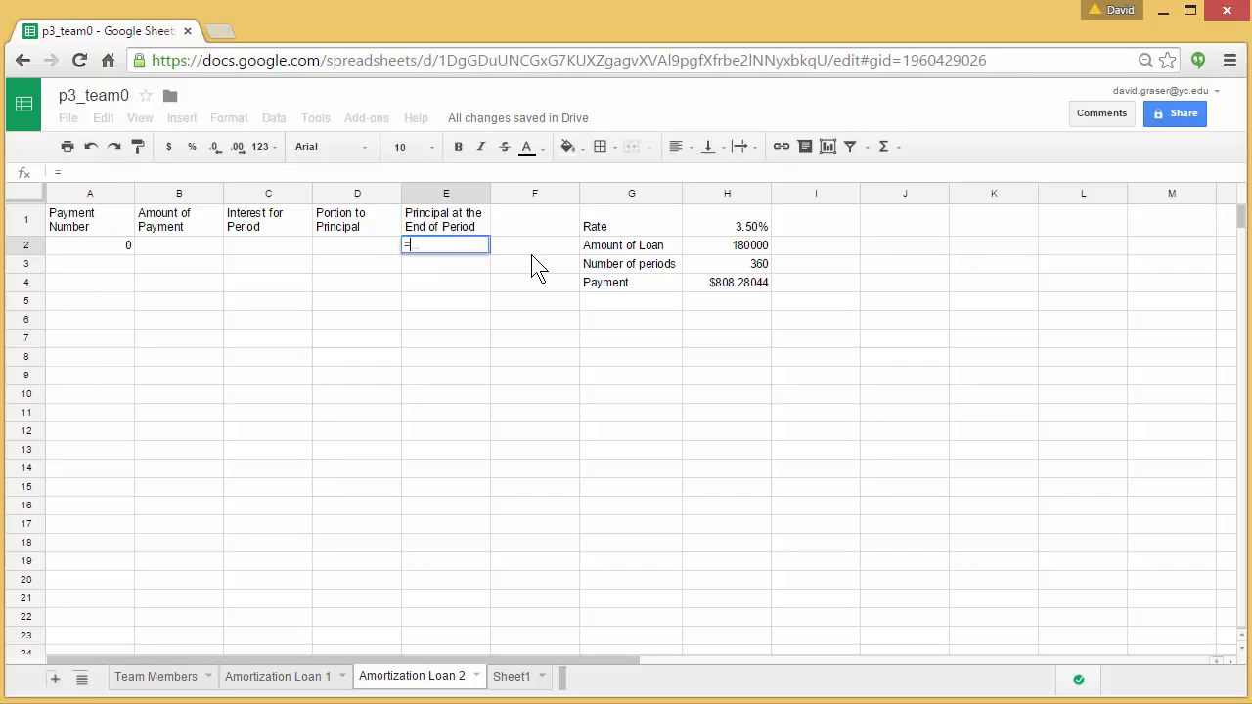
{"action": "mouse_move", "coordinate": [482, 353]}
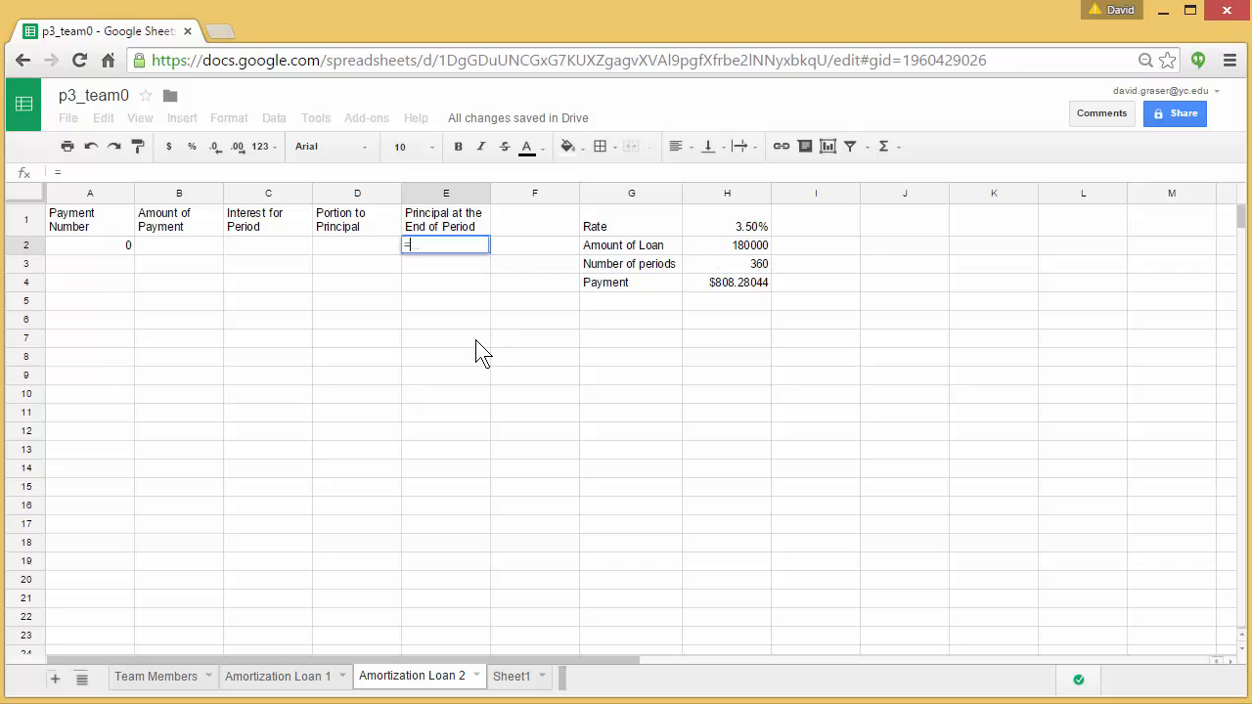
{"action": "type", "text": "$"}
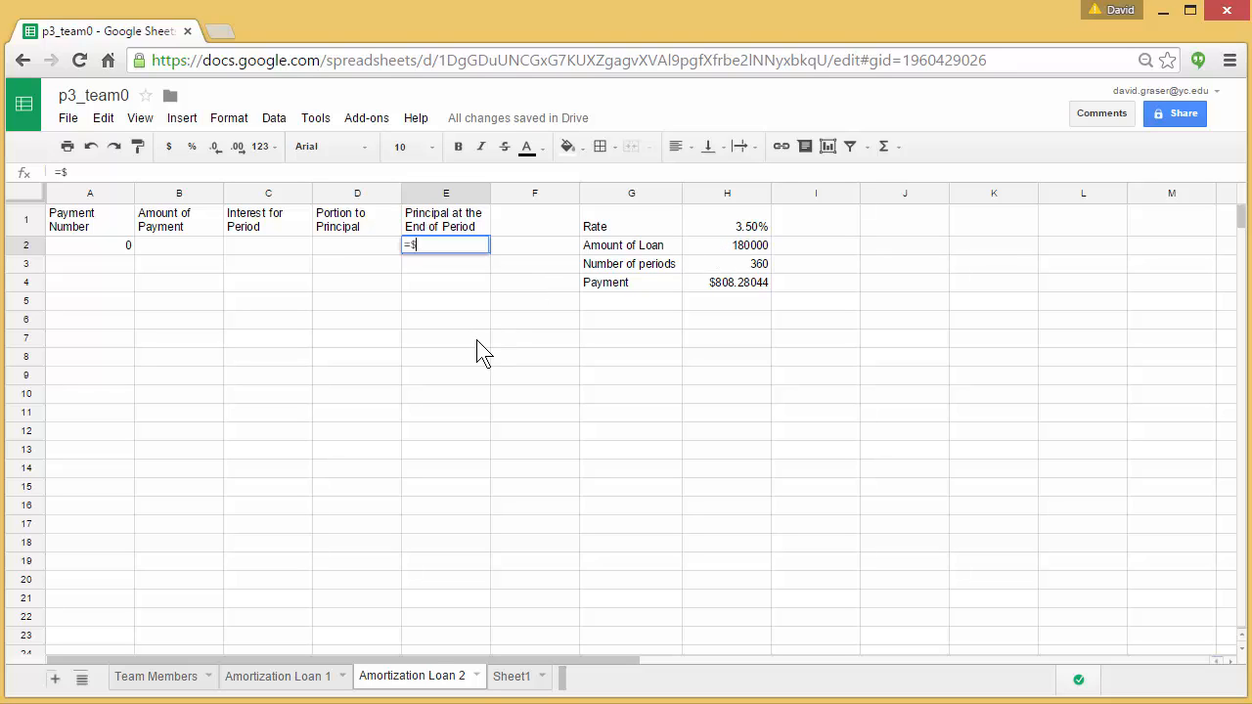
{"action": "type", "text": "H$2"}
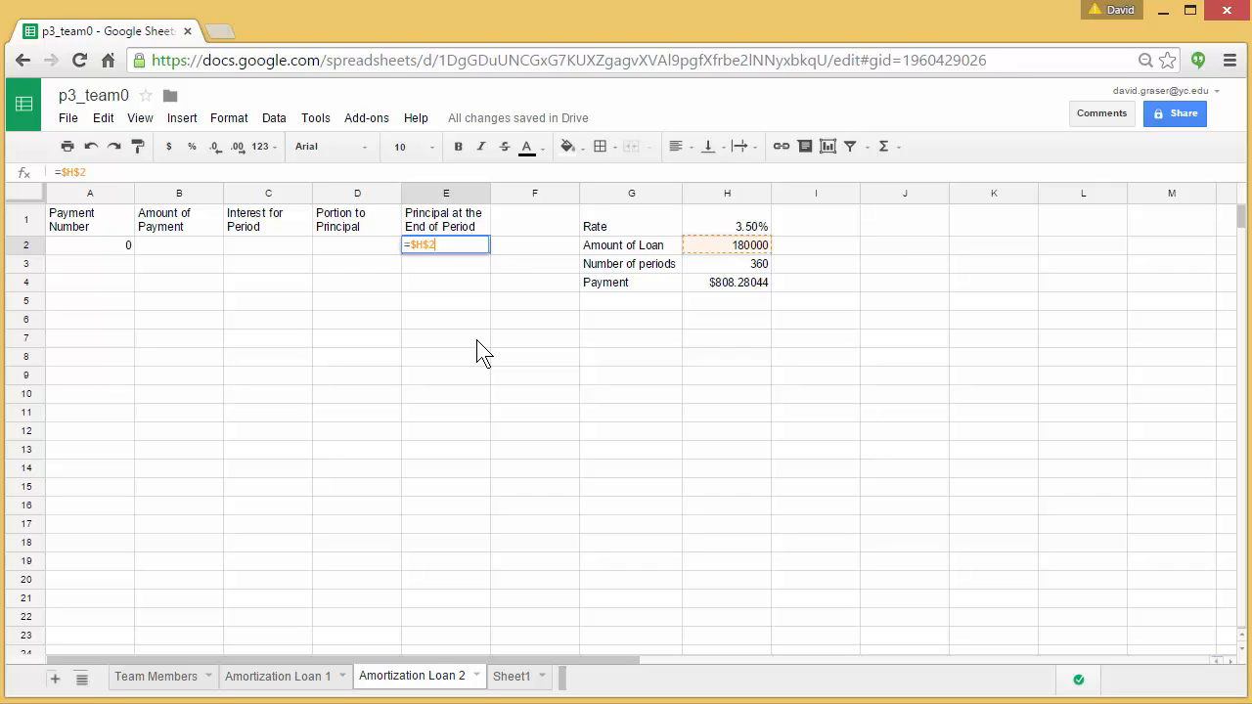
{"action": "mouse_move", "coordinate": [473, 293]}
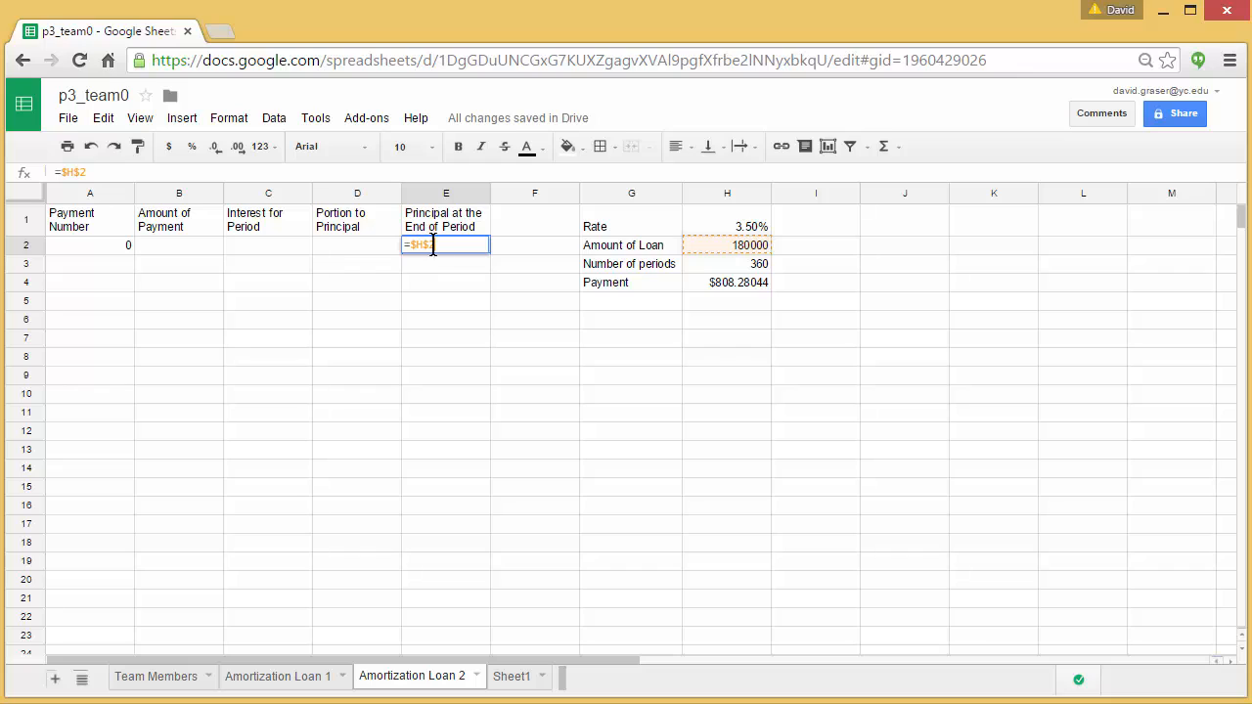
{"action": "type", "text": "2"}
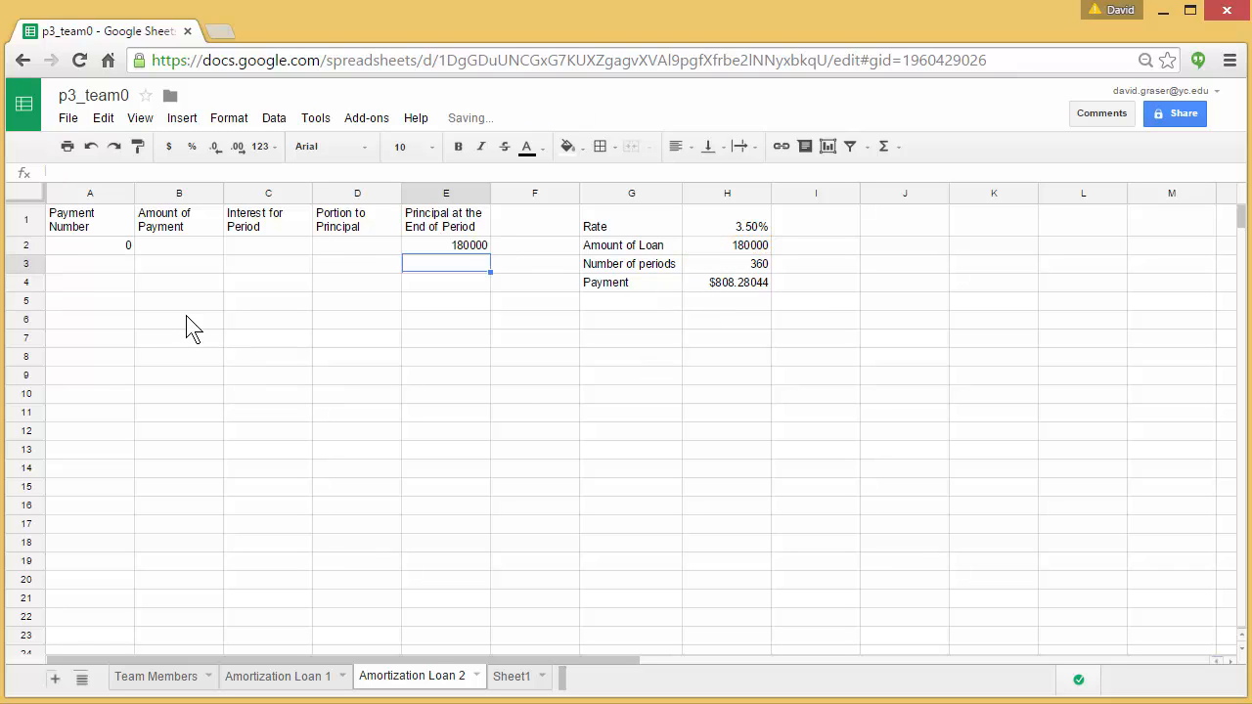
- Enter payment number 1 in A3 and begin the rounded payment formula in B3
{"action": "left_click", "coordinate": [90, 263]}
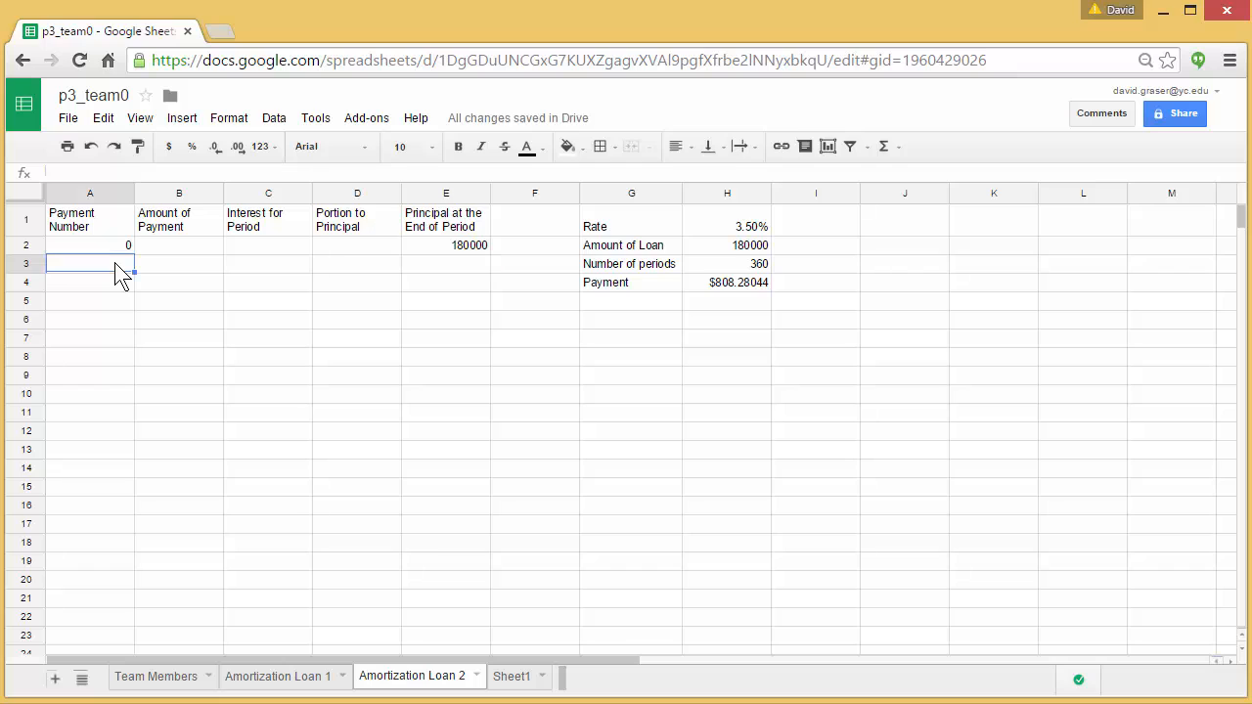
{"action": "type", "text": "1"}
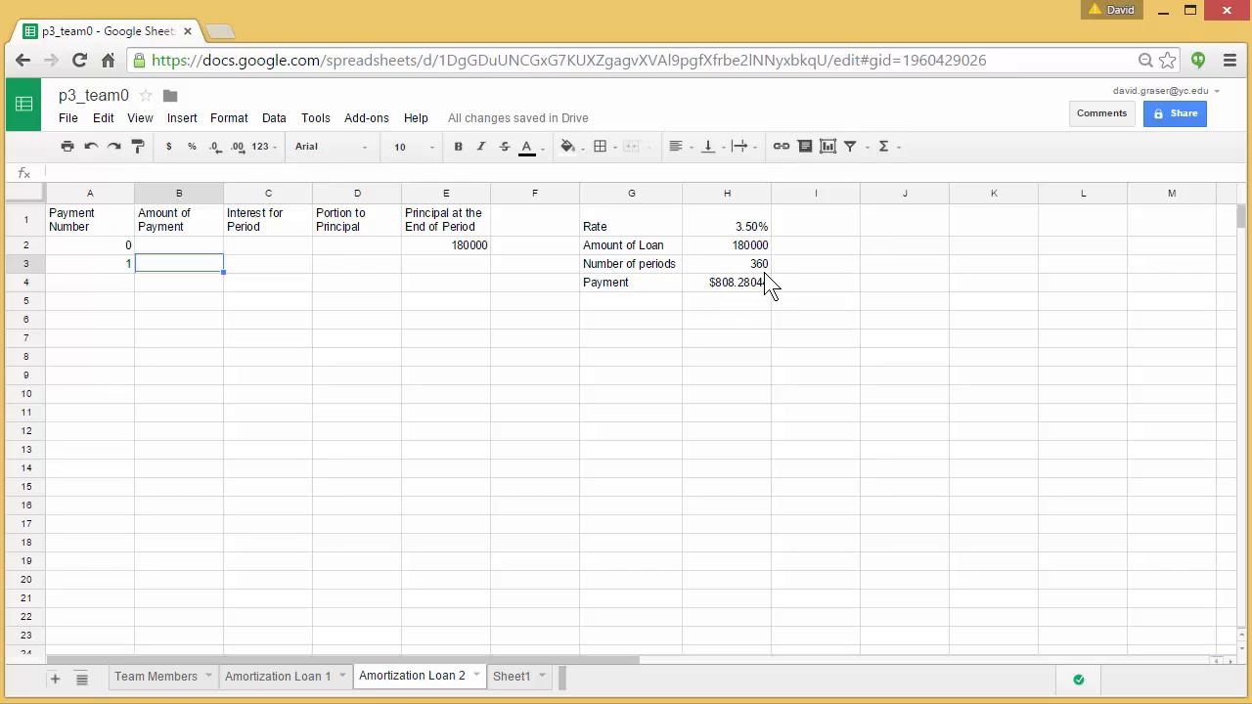
{"action": "mouse_move", "coordinate": [767, 312]}
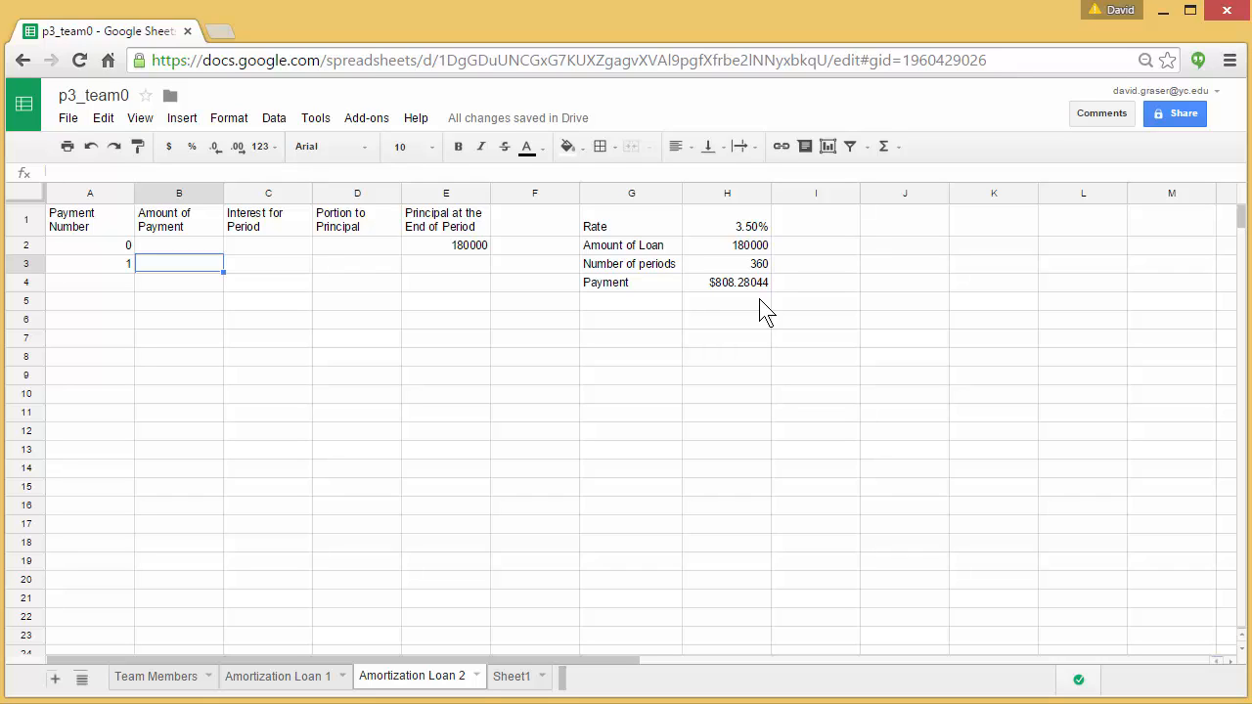
{"action": "type", "text": "="}
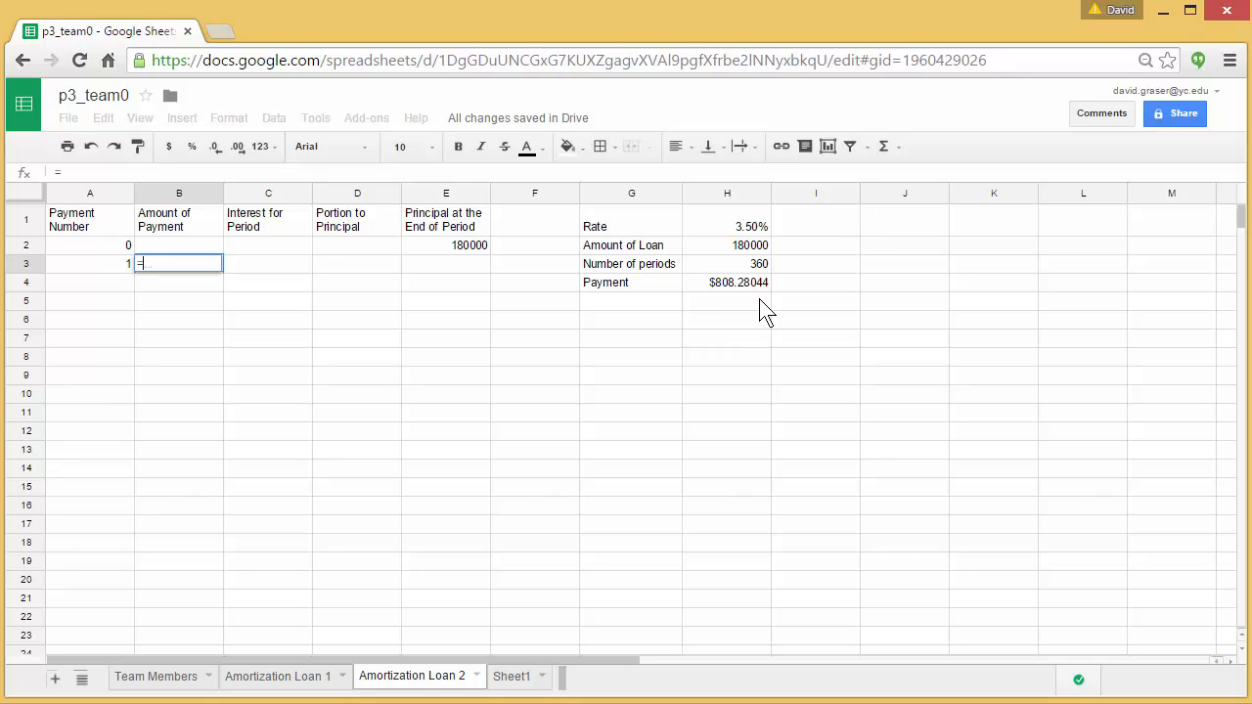
{"action": "type", "text": "ROUNDUP"}
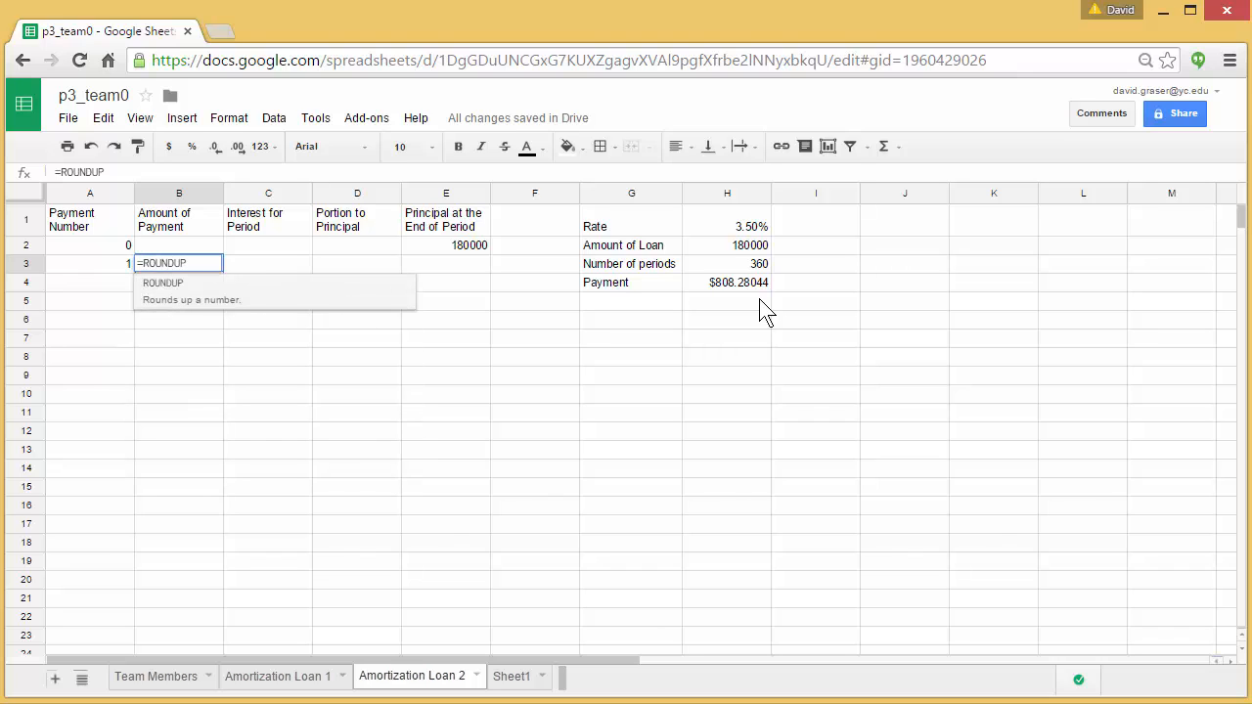
{"action": "type", "text": "("}
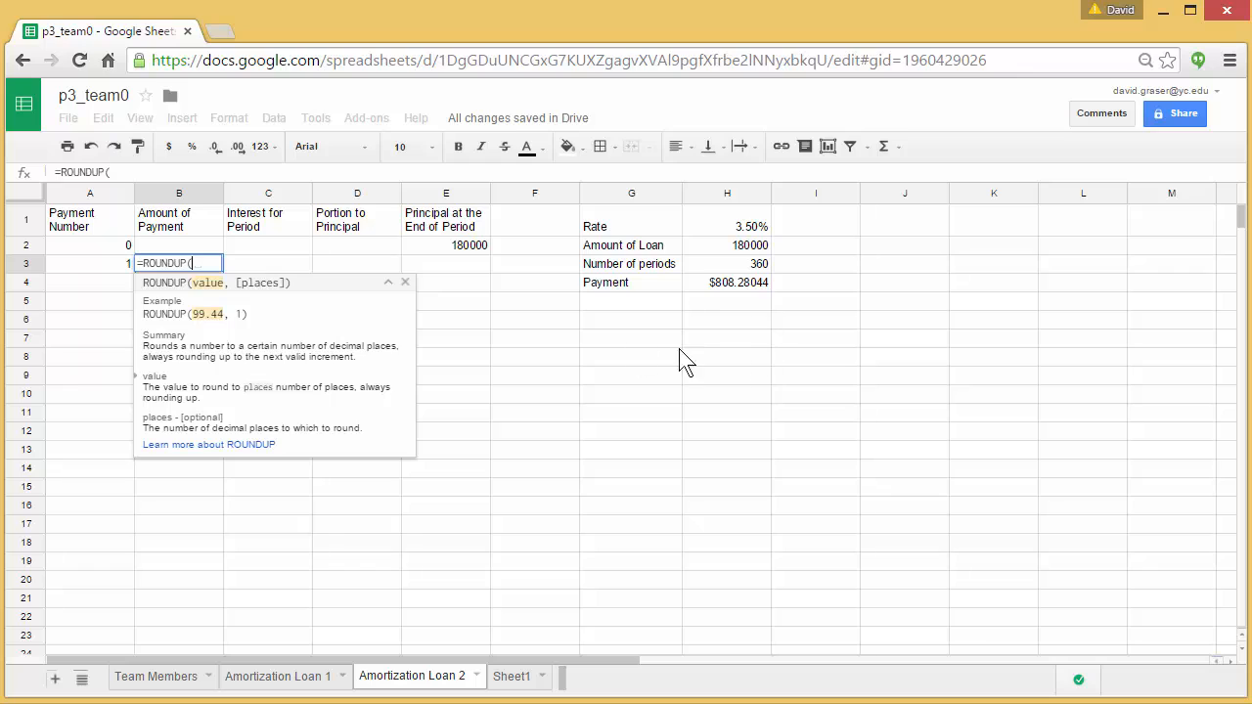
{"action": "mouse_move", "coordinate": [704, 329]}
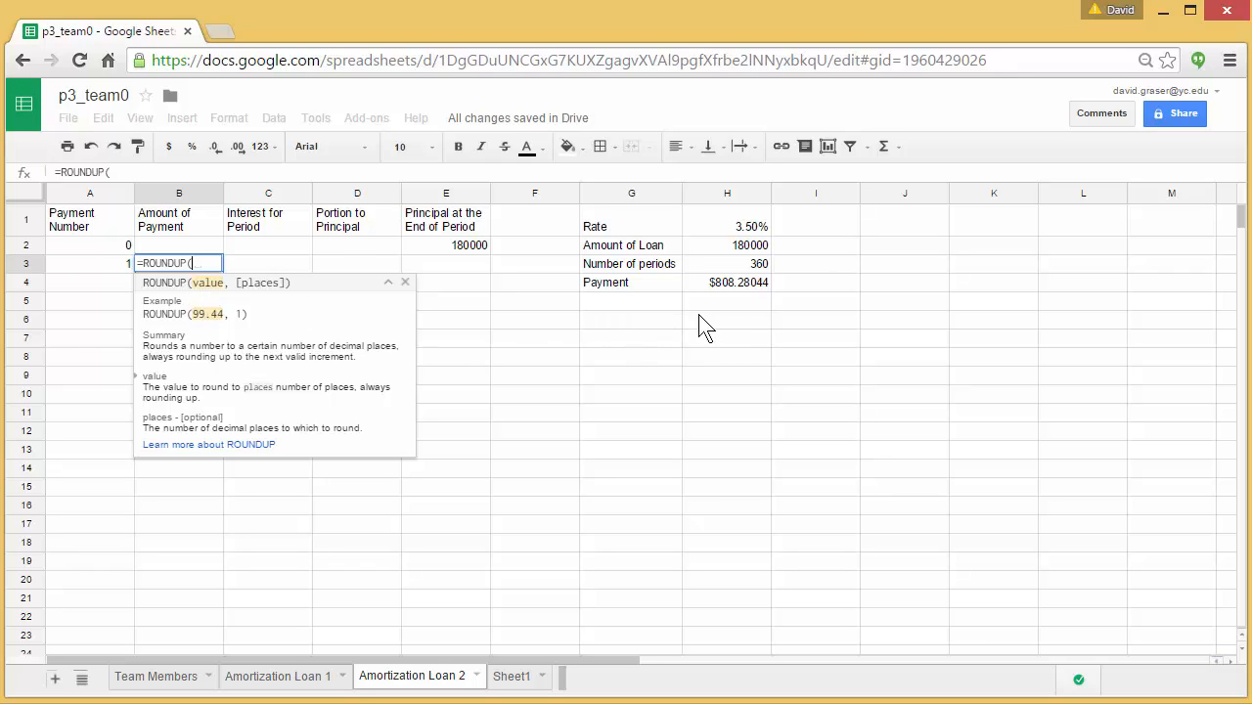
{"action": "mouse_move", "coordinate": [745, 297]}
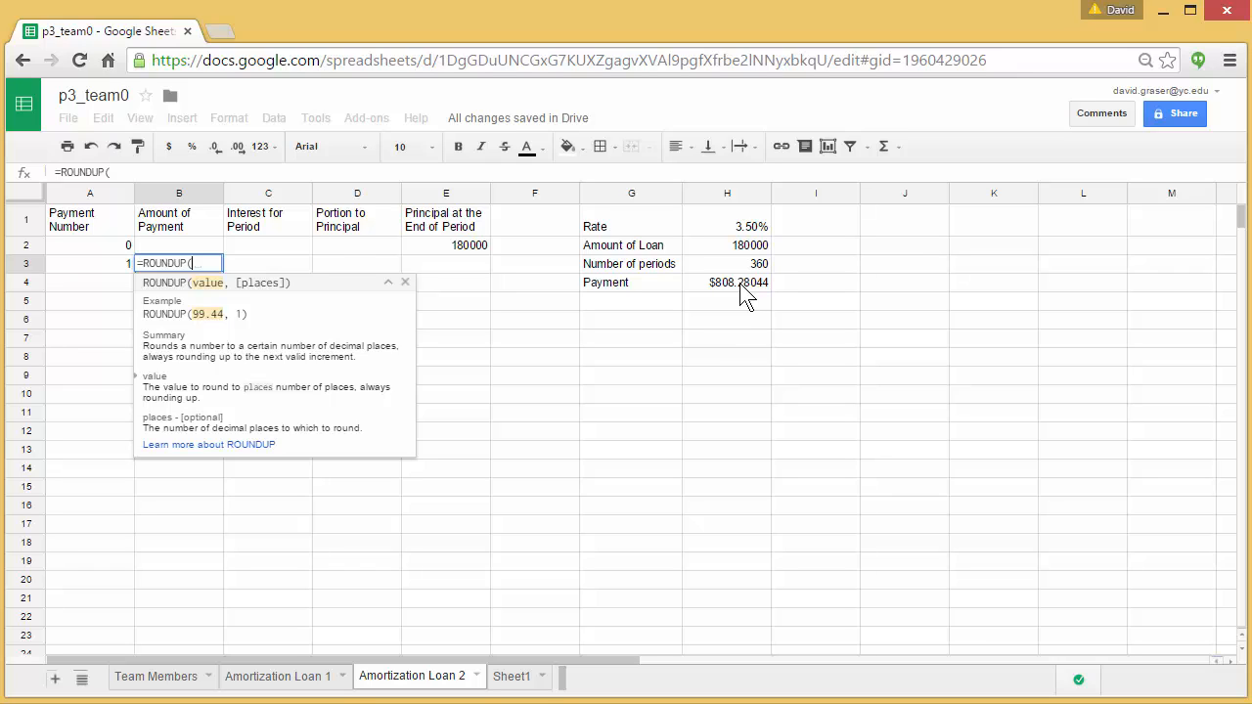
{"action": "mouse_move", "coordinate": [329, 270]}
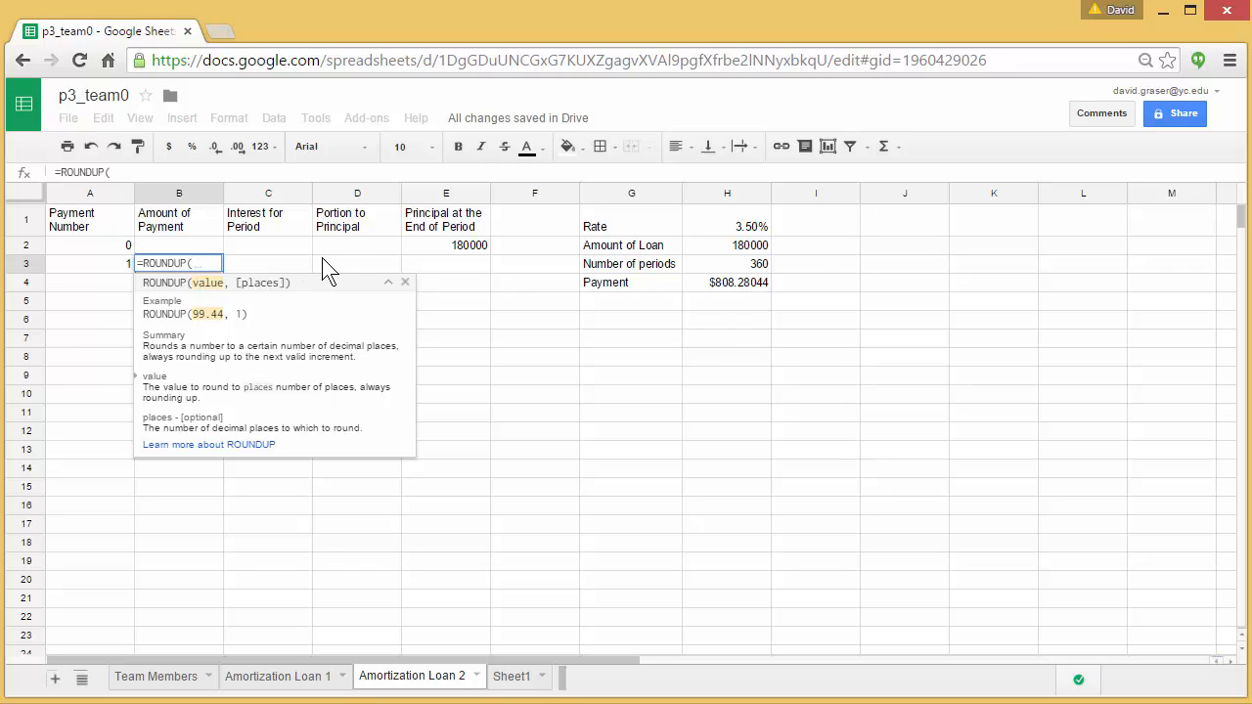
- Complete B3 as =ROUNDUP($H$4,2), giving a payment of 808.29
{"action": "type", "text": "$H"}
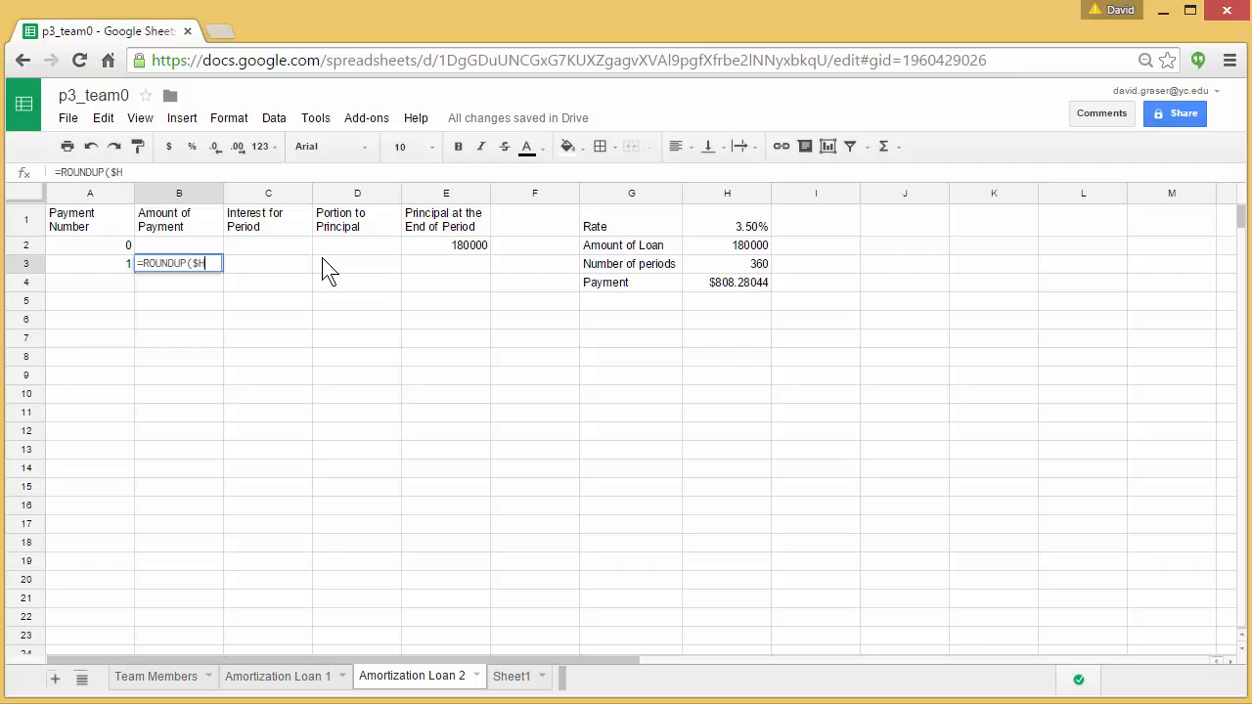
{"action": "type", "text": "$H$4"}
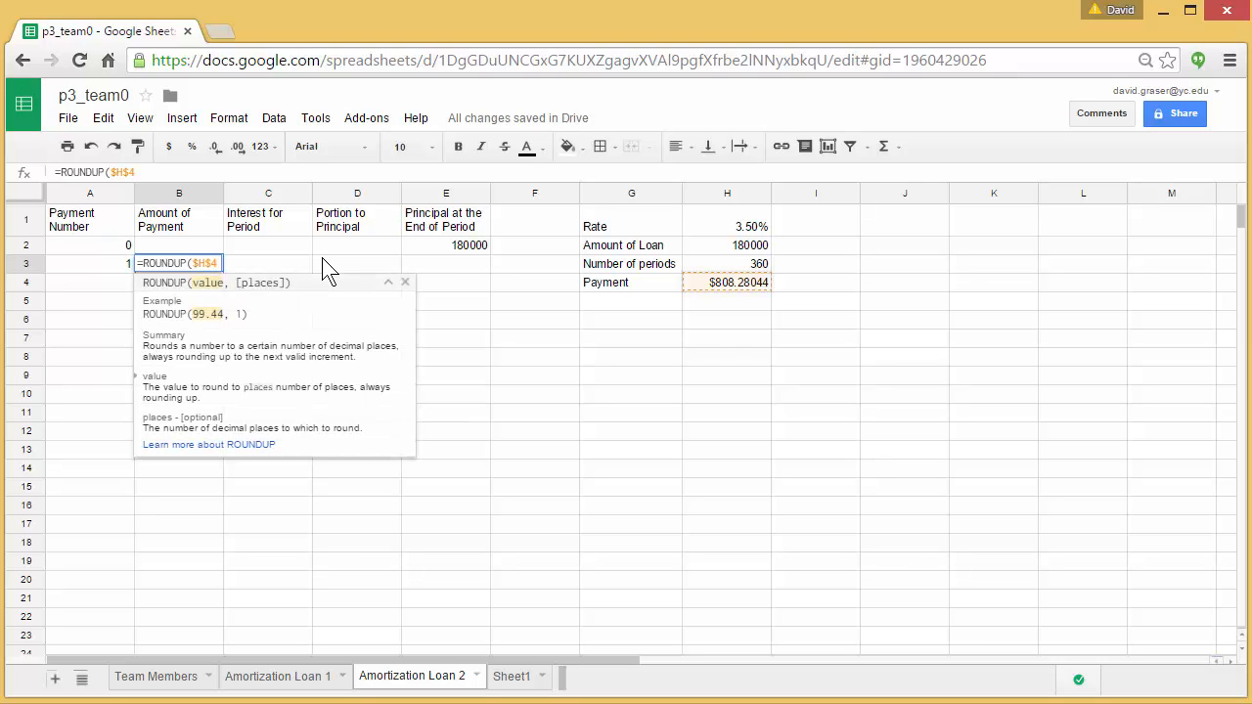
{"action": "type", "text": ","}
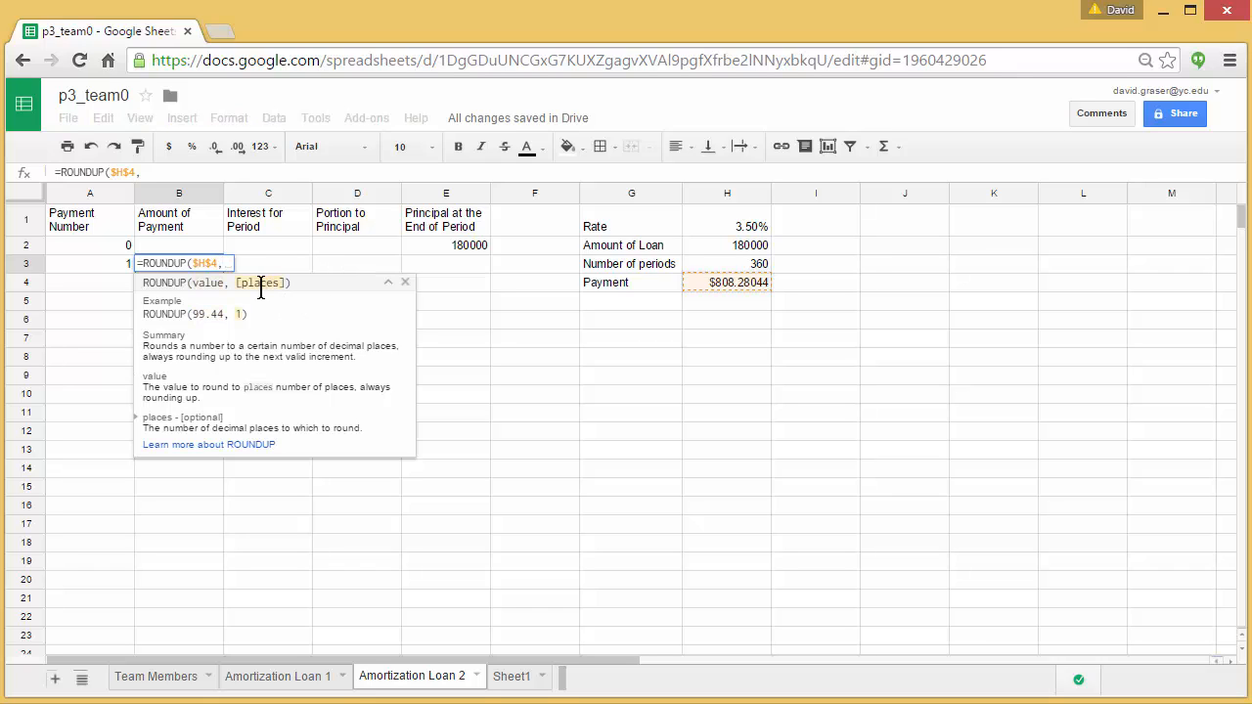
{"action": "type", "text": "2)"}
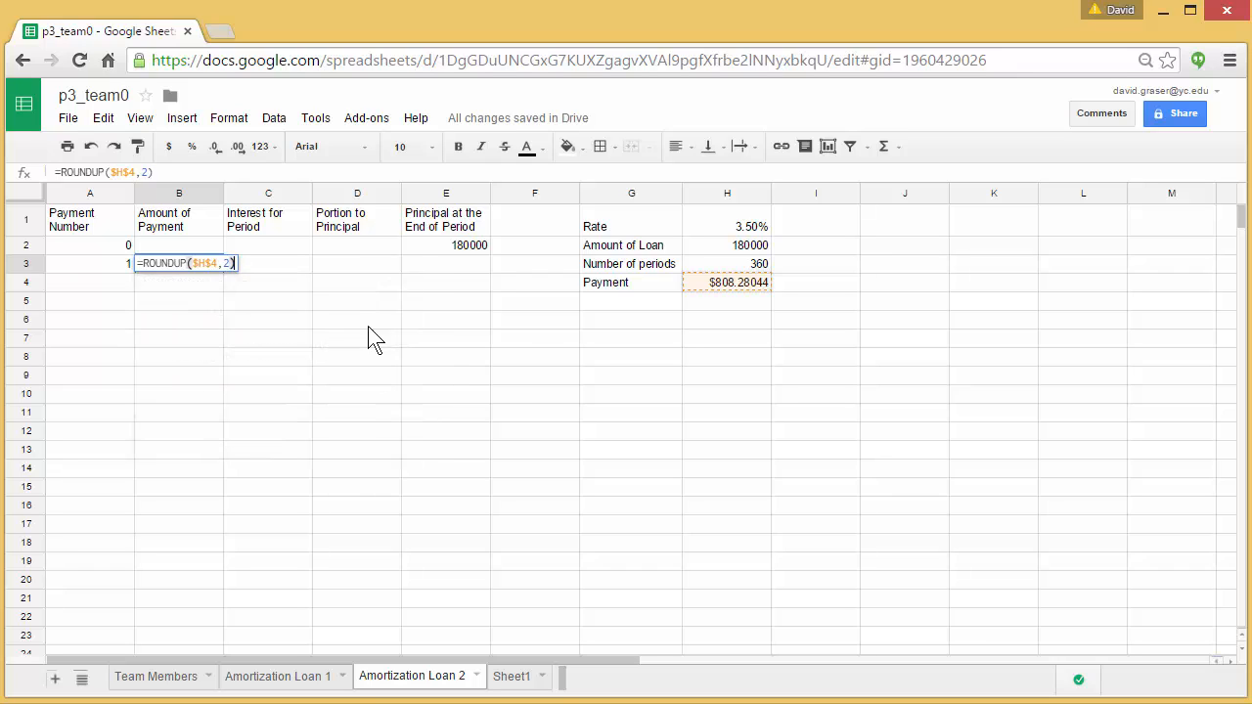
{"action": "mouse_move", "coordinate": [767, 293]}
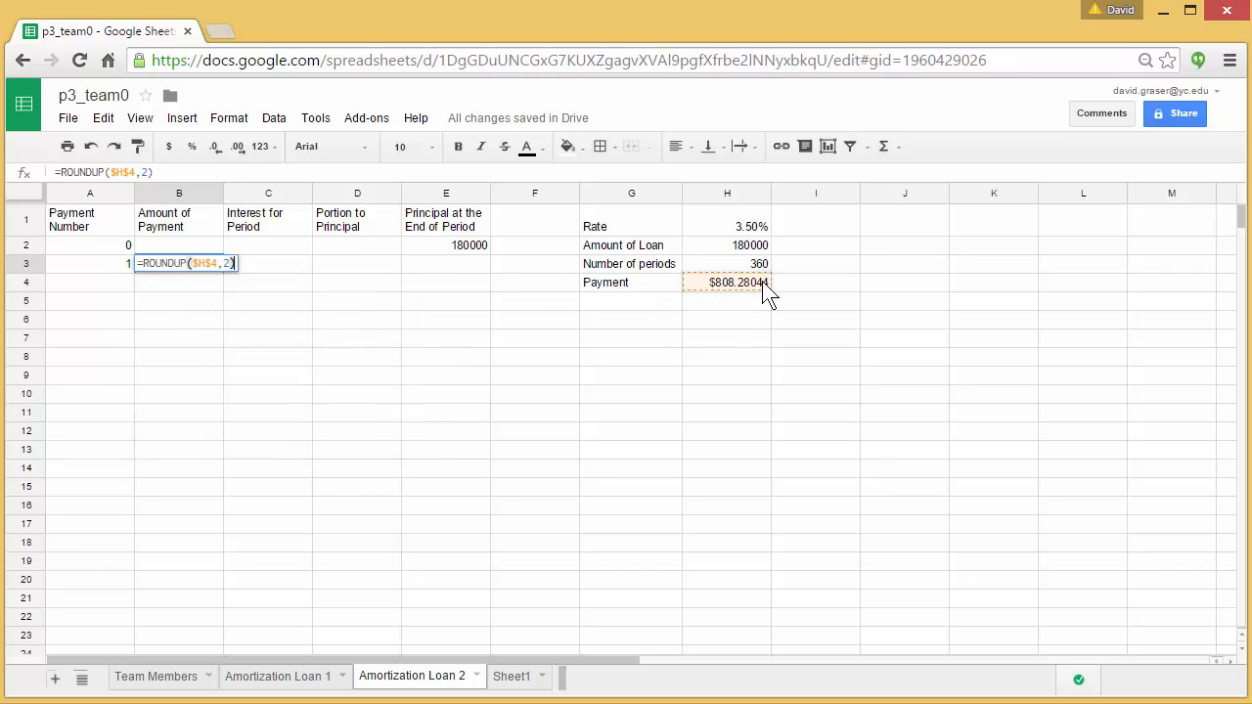
{"action": "mouse_move", "coordinate": [278, 380]}
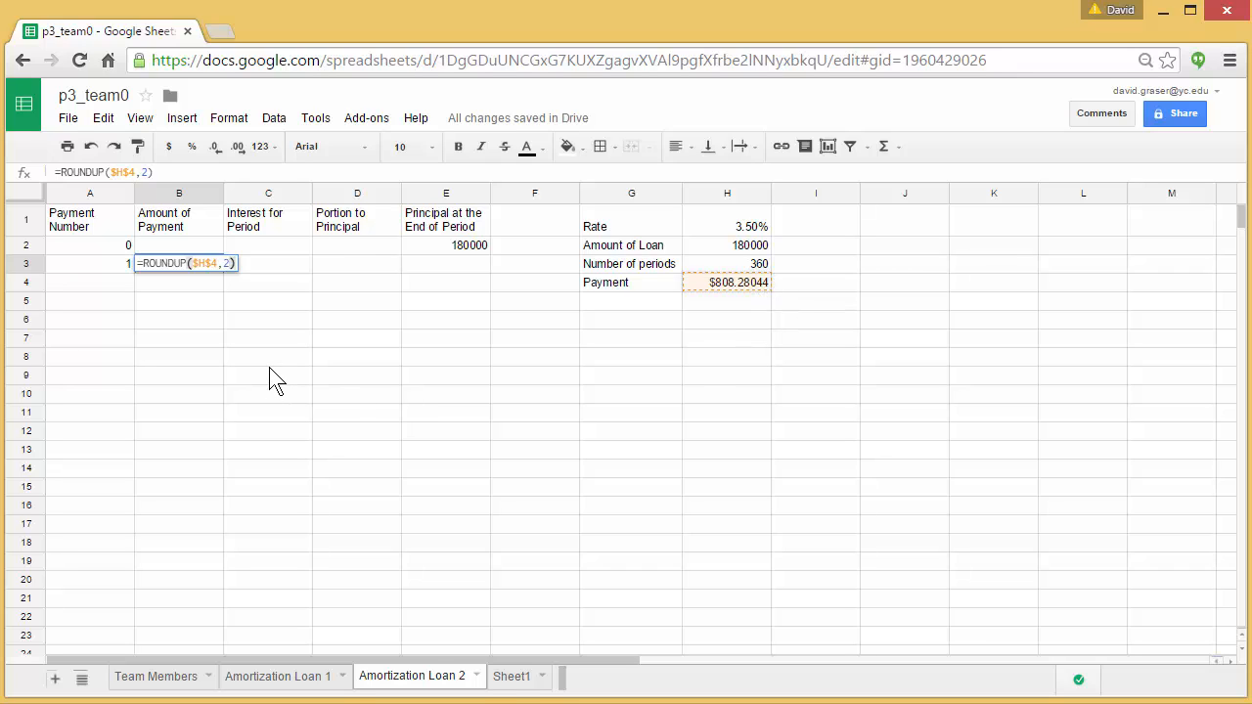
{"action": "key", "text": "Return"}
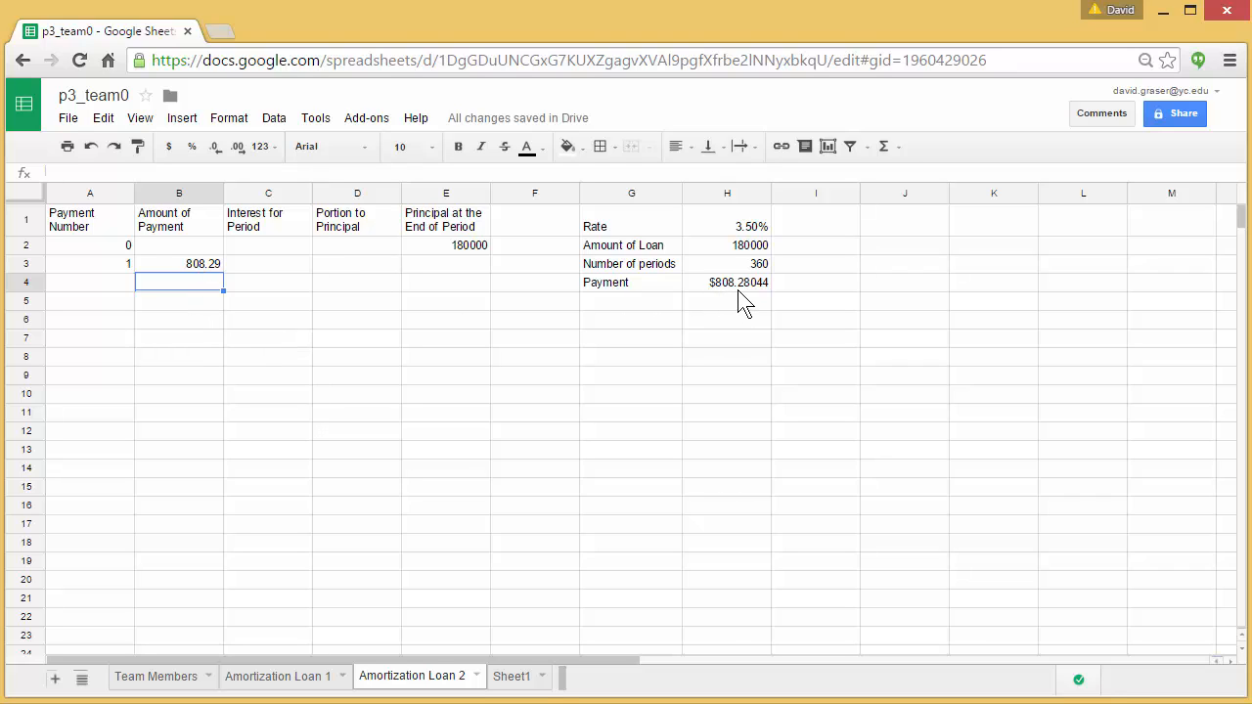
{"action": "mouse_move", "coordinate": [773, 298]}
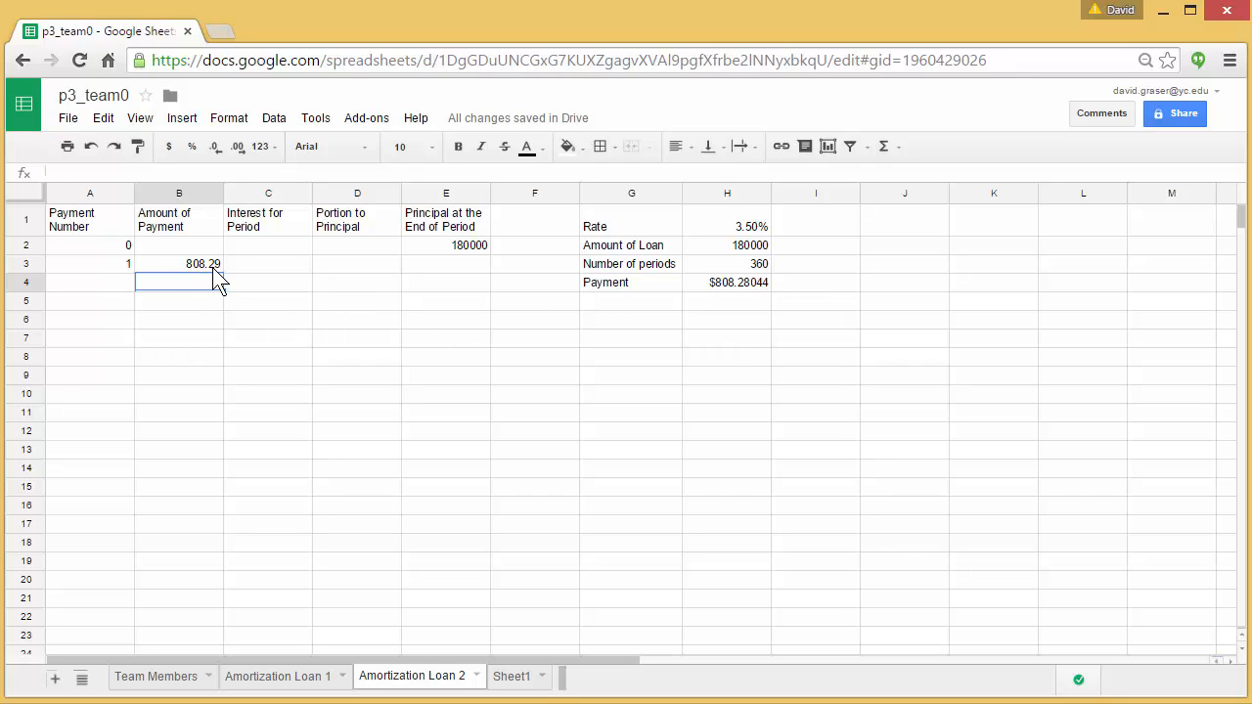
{"action": "mouse_move", "coordinate": [277, 278]}
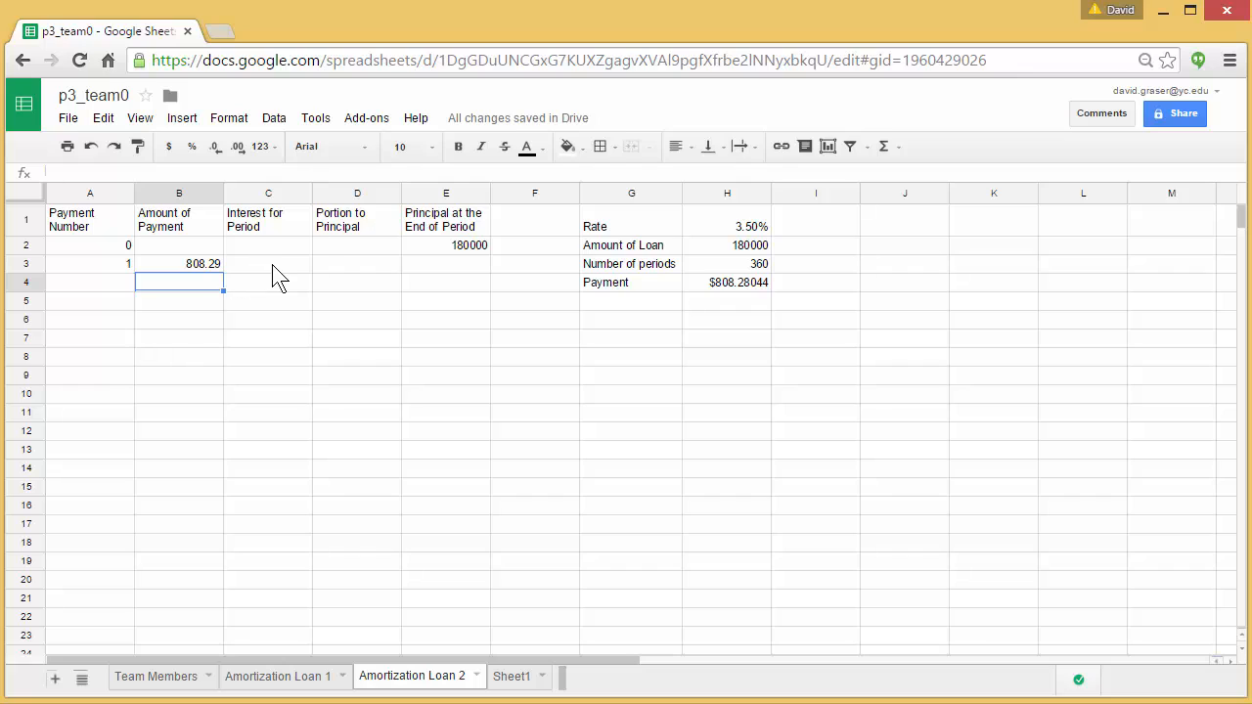
- Enter =$H$1/12*E2 in C3 for the first period's interest, 525.00
{"action": "left_click", "coordinate": [268, 262]}
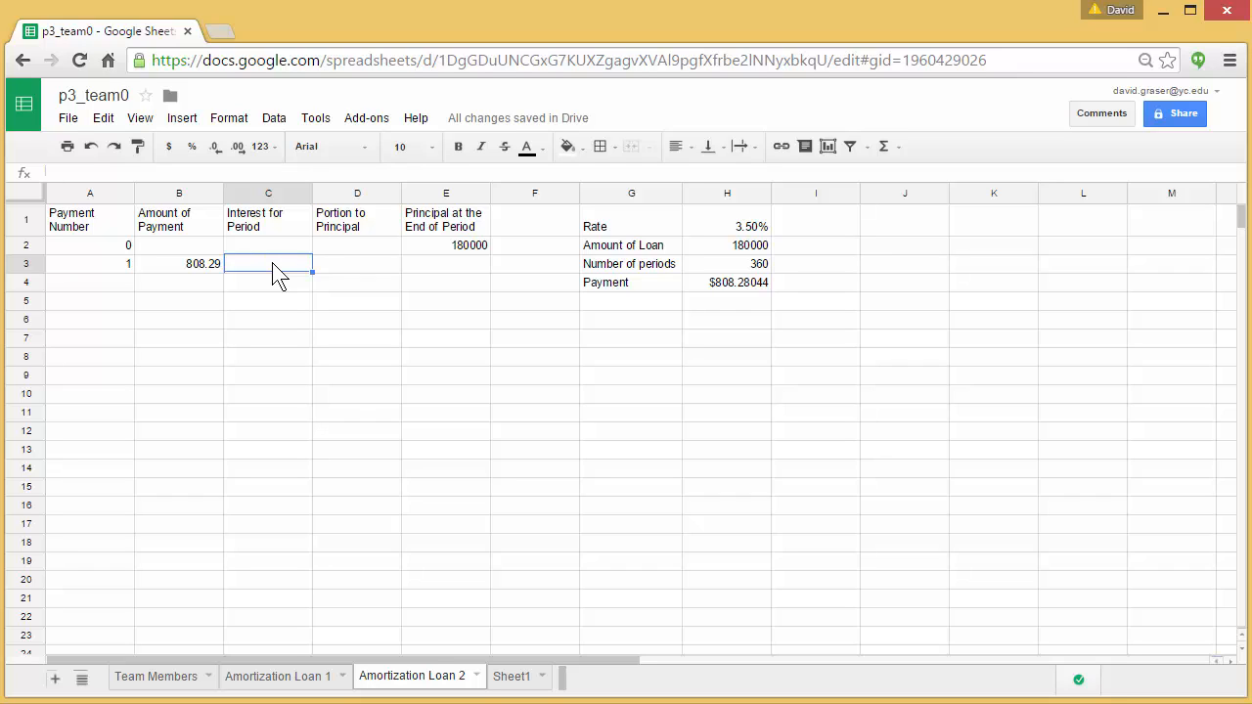
{"action": "mouse_move", "coordinate": [199, 284]}
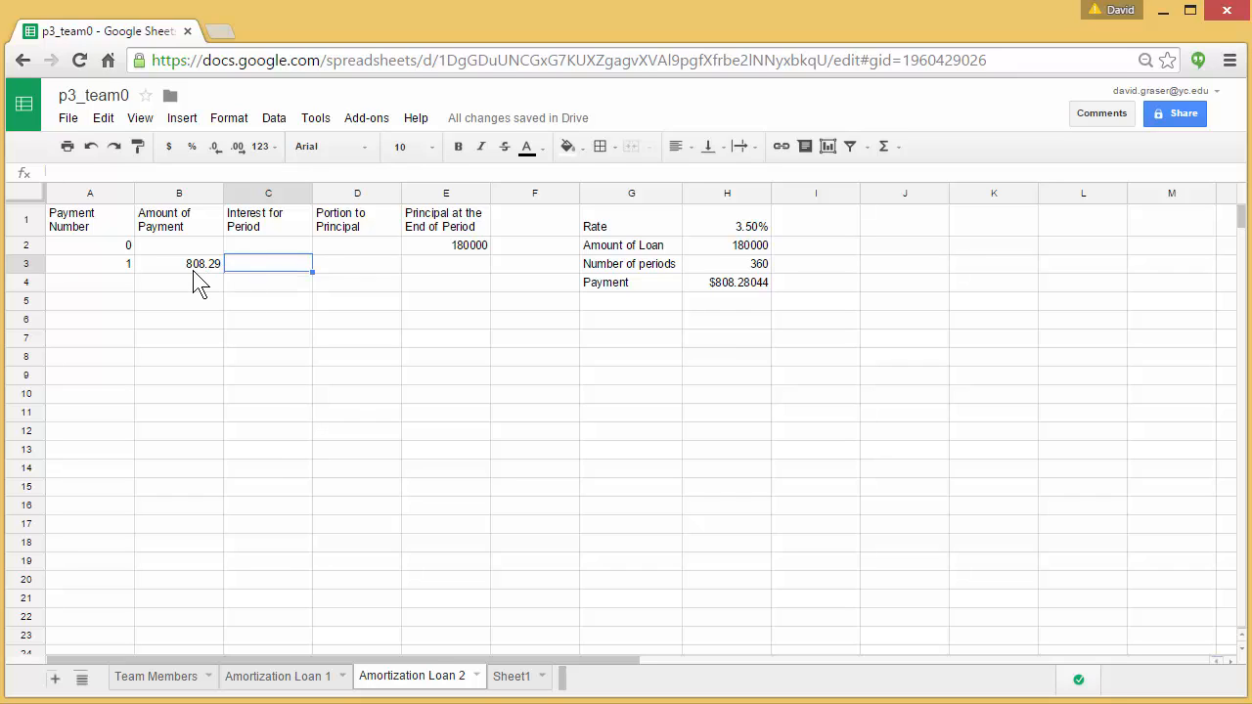
{"action": "mouse_move", "coordinate": [376, 297]}
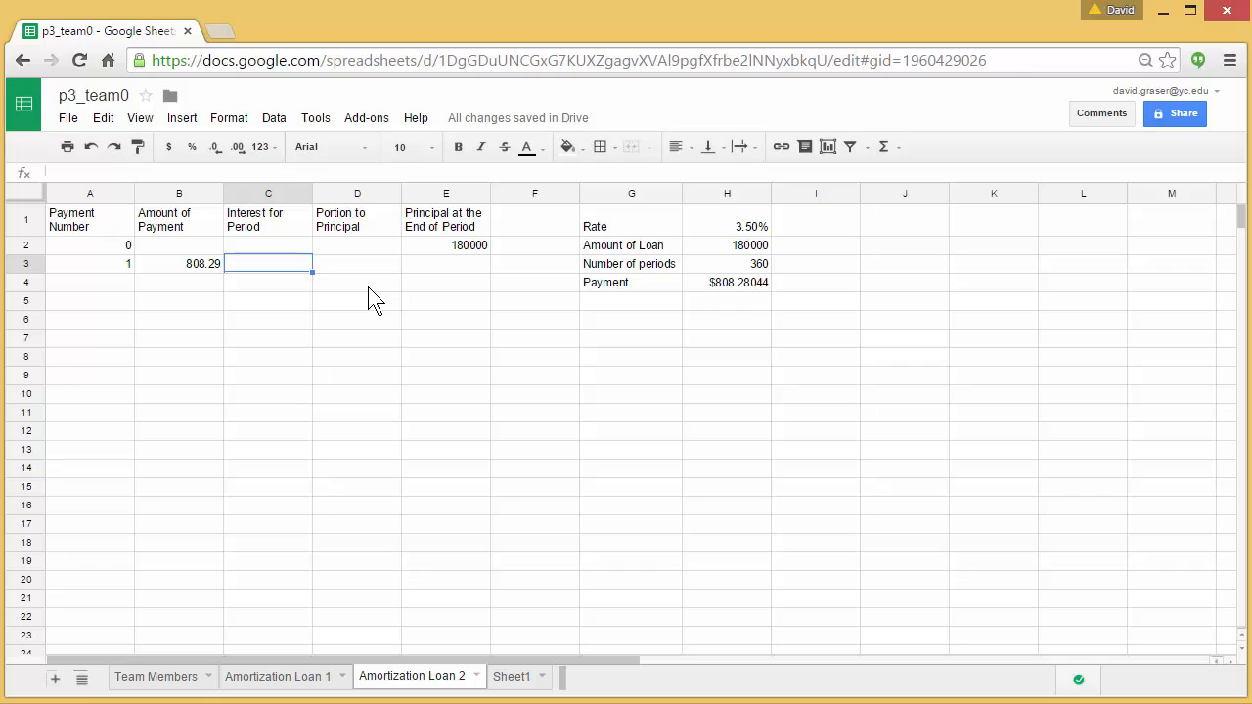
{"action": "type", "text": "="}
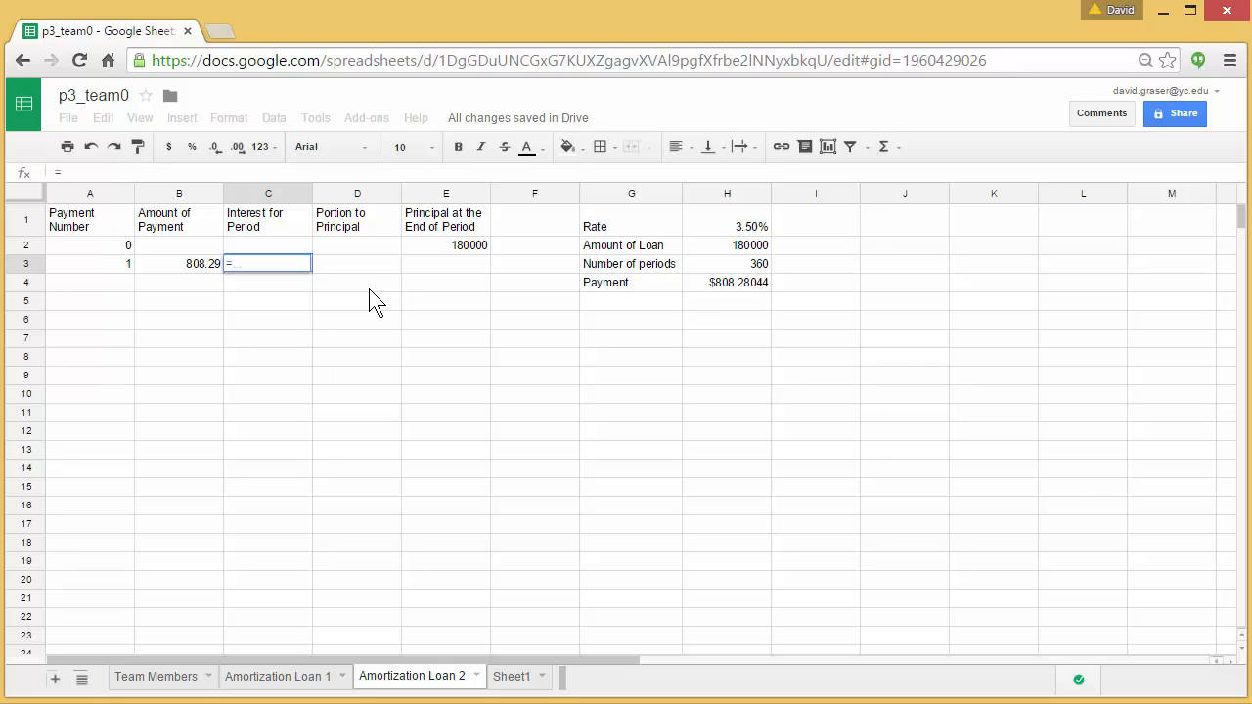
{"action": "mouse_move", "coordinate": [747, 239]}
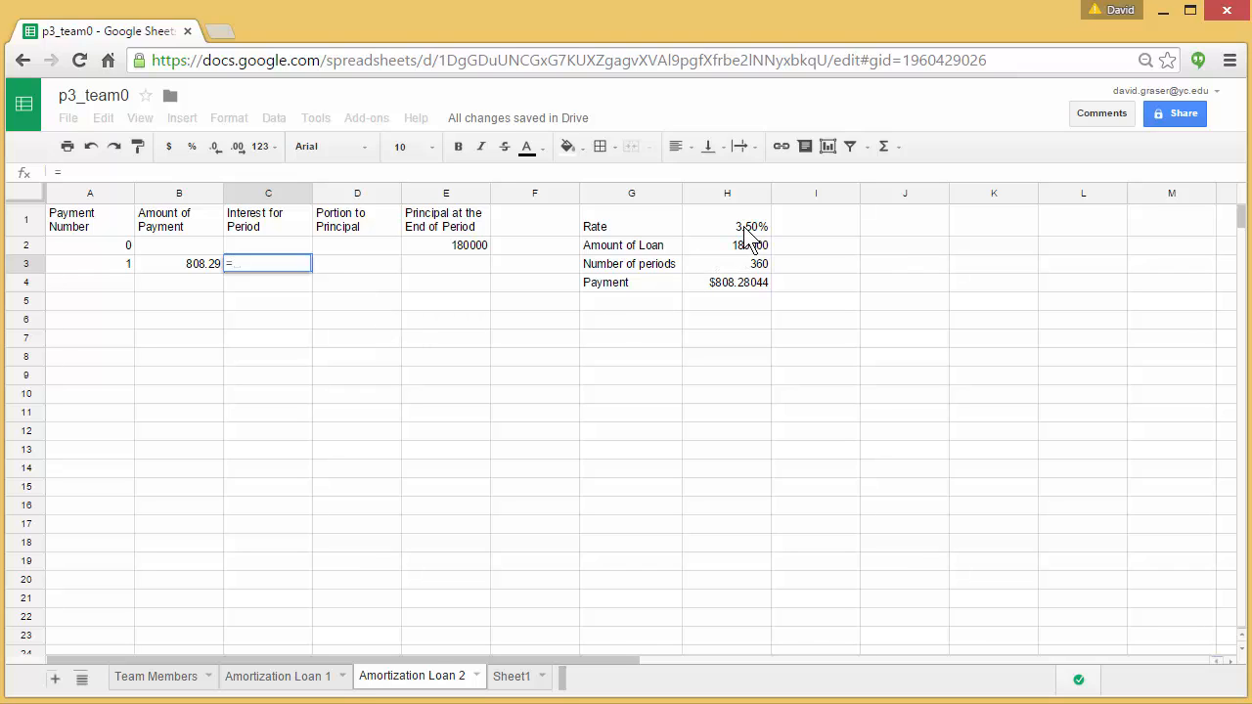
{"action": "left_click", "coordinate": [728, 227]}
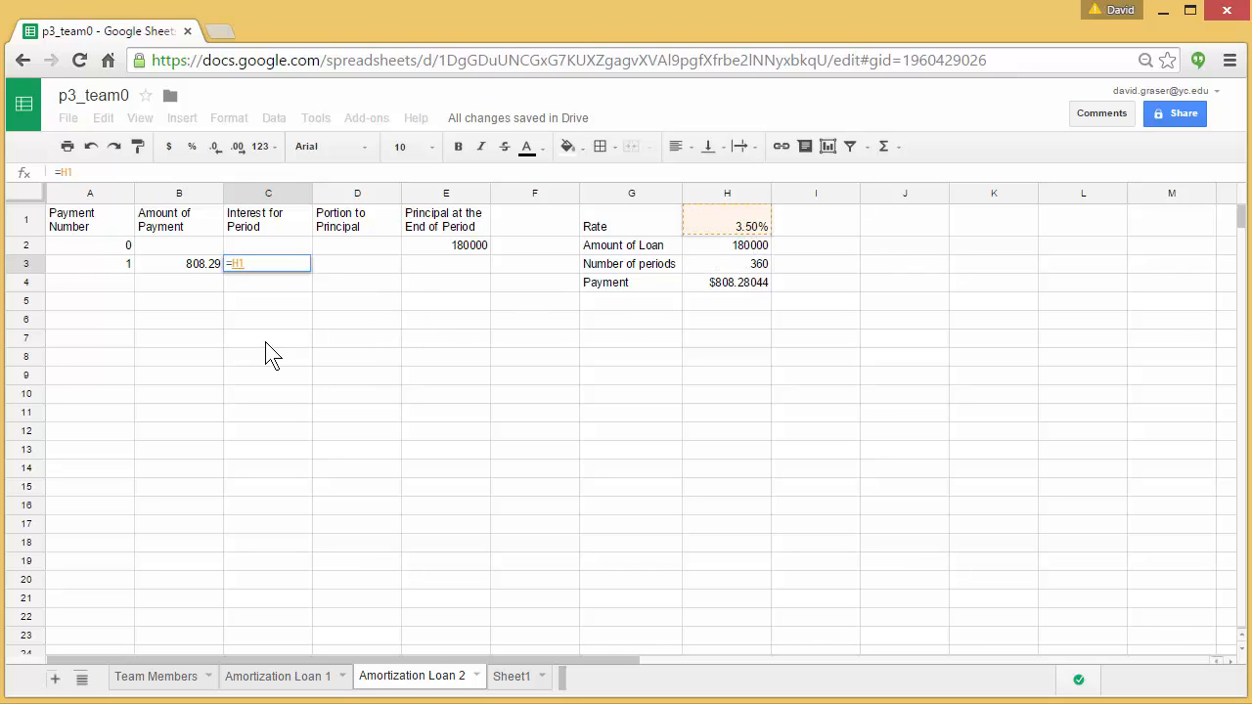
{"action": "mouse_move", "coordinate": [307, 315]}
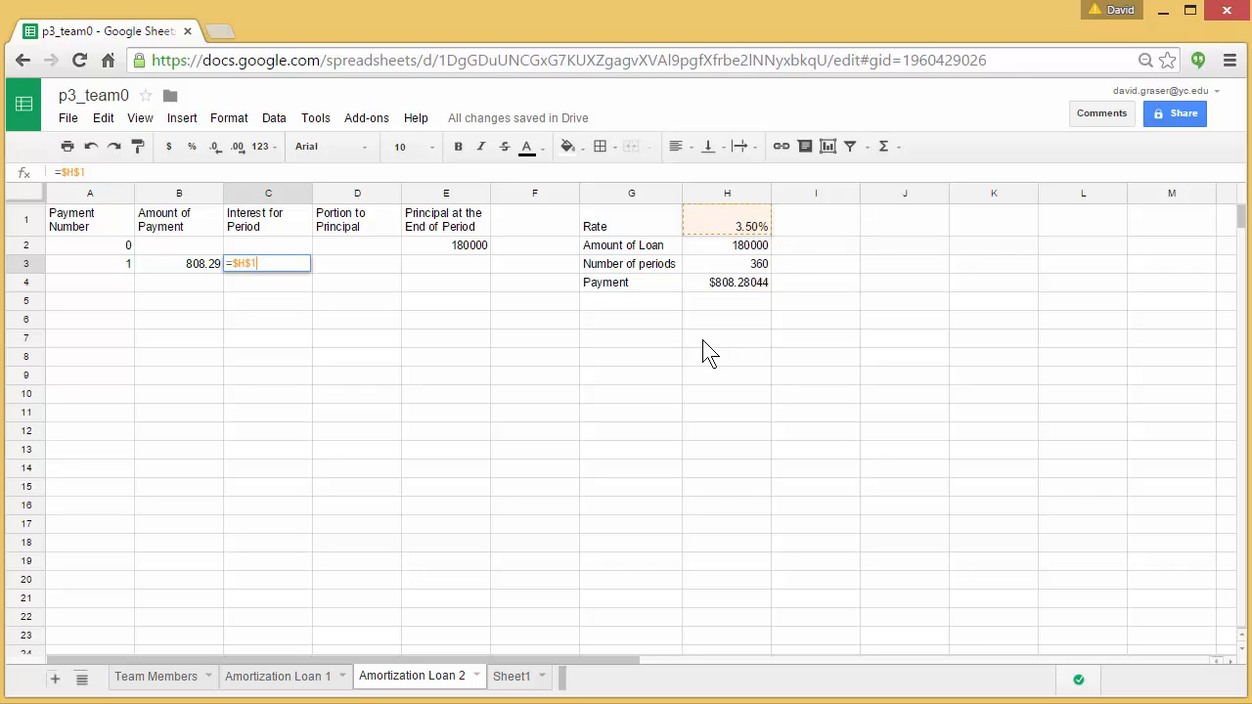
{"action": "type", "text": "/12"}
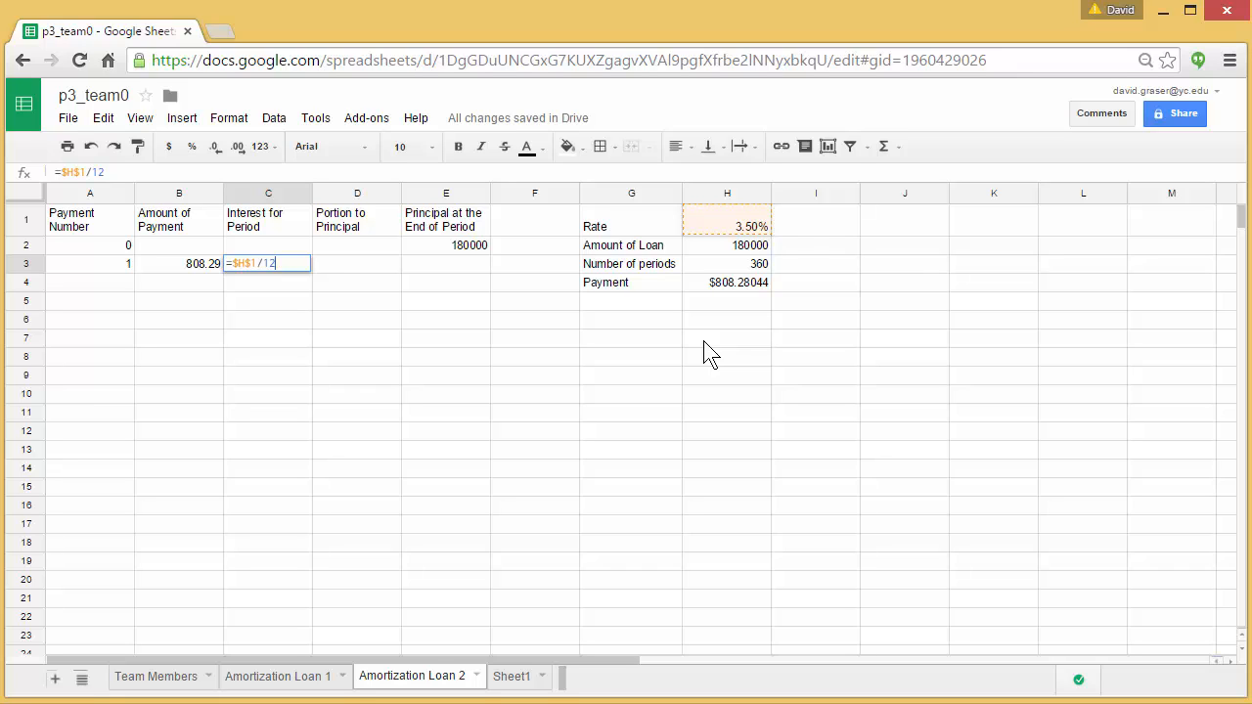
{"action": "type", "text": "*"}
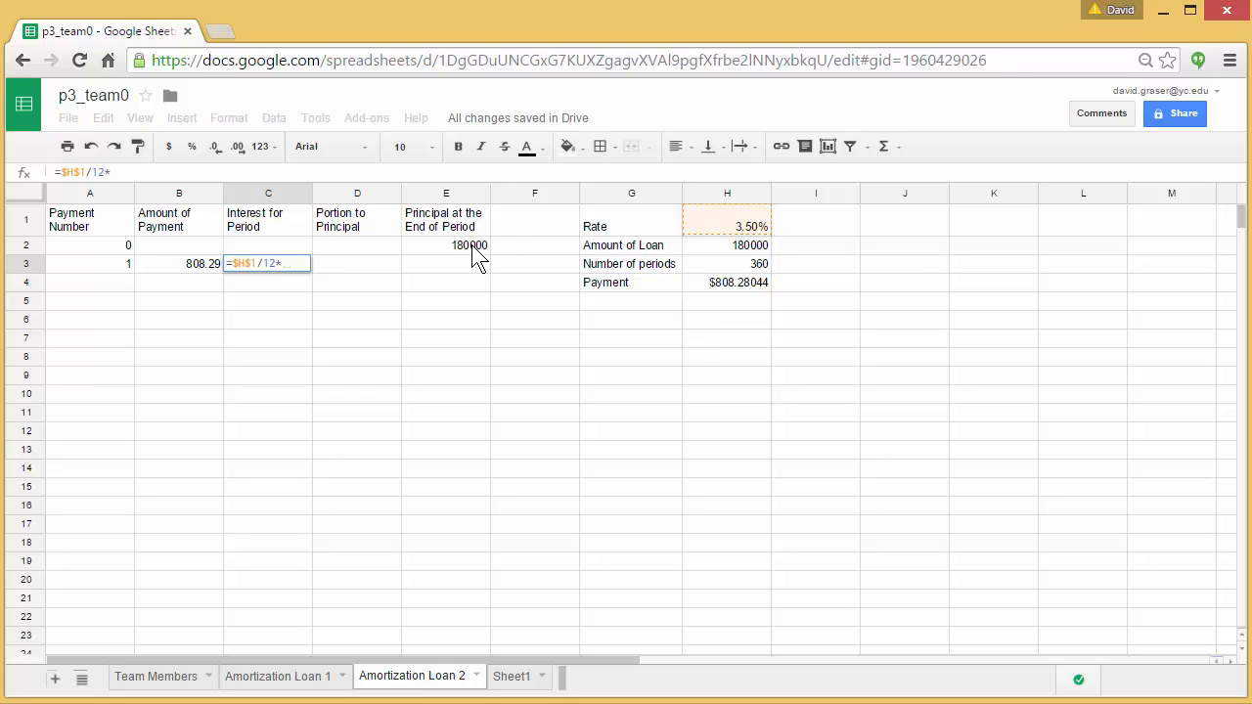
{"action": "left_click", "coordinate": [446, 244]}
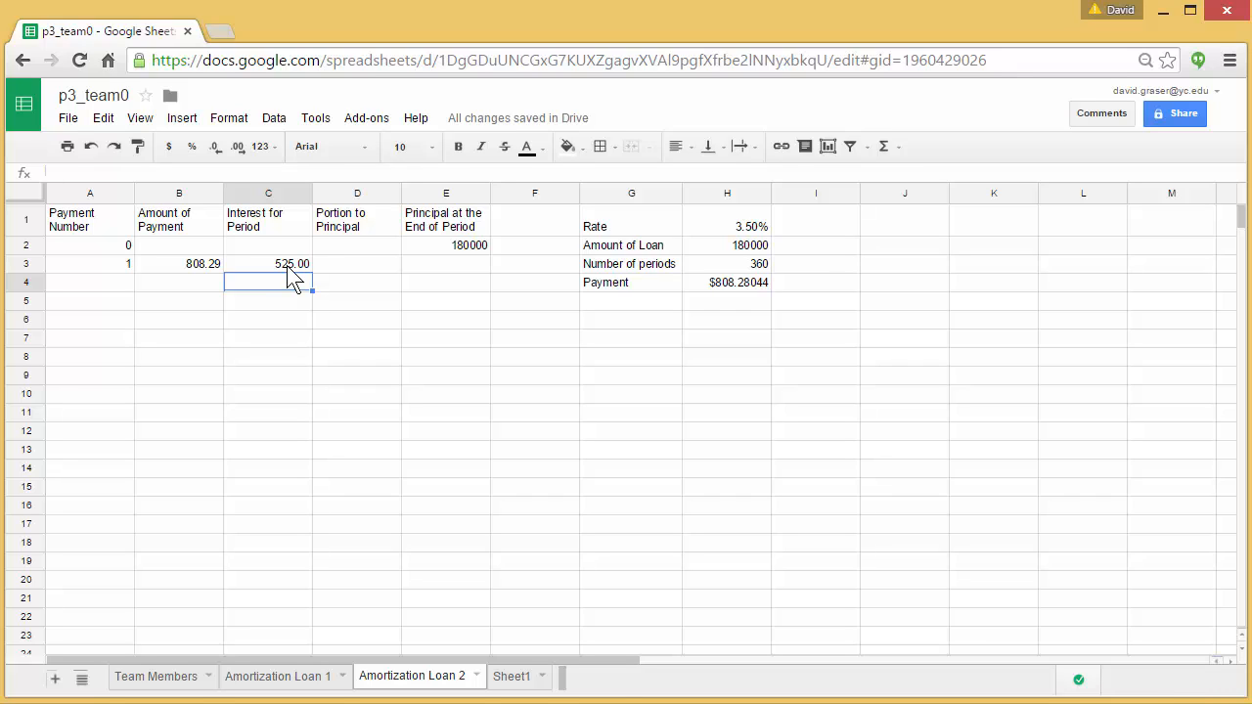
{"action": "mouse_move", "coordinate": [360, 270]}
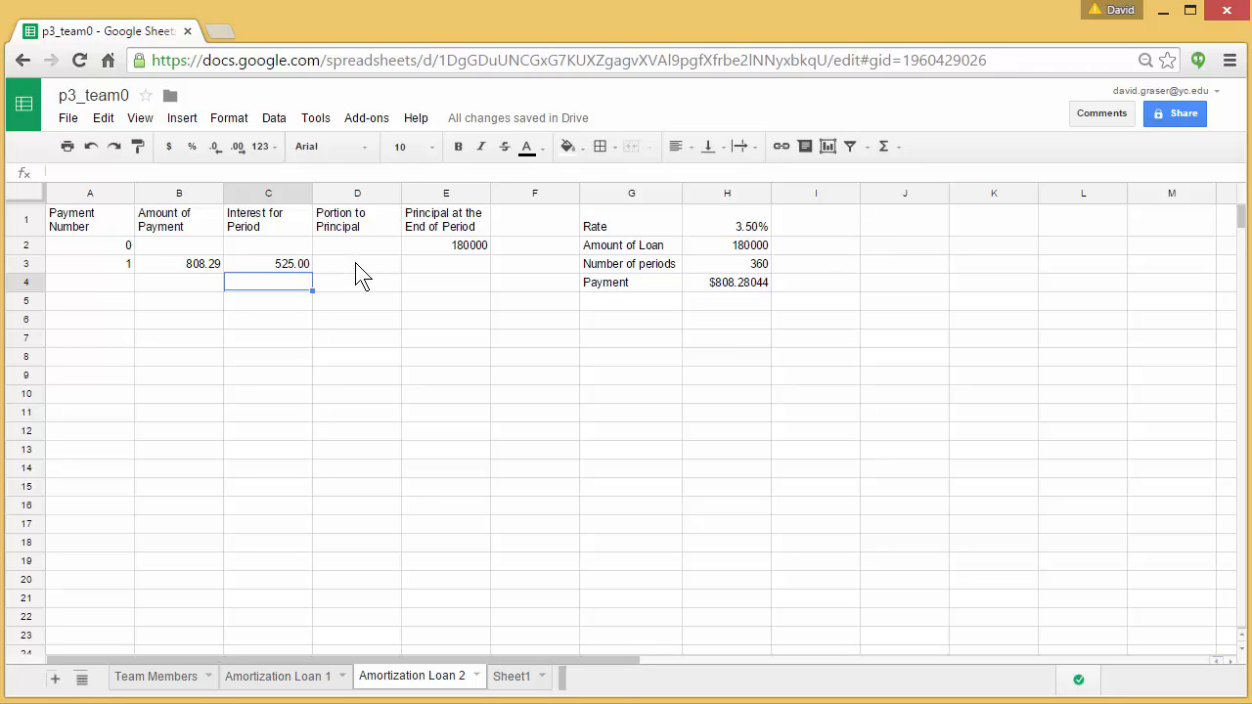
- Enter =B3-C3 in D3 for payment 1's principal portion, 283.29
{"action": "left_click", "coordinate": [356, 262]}
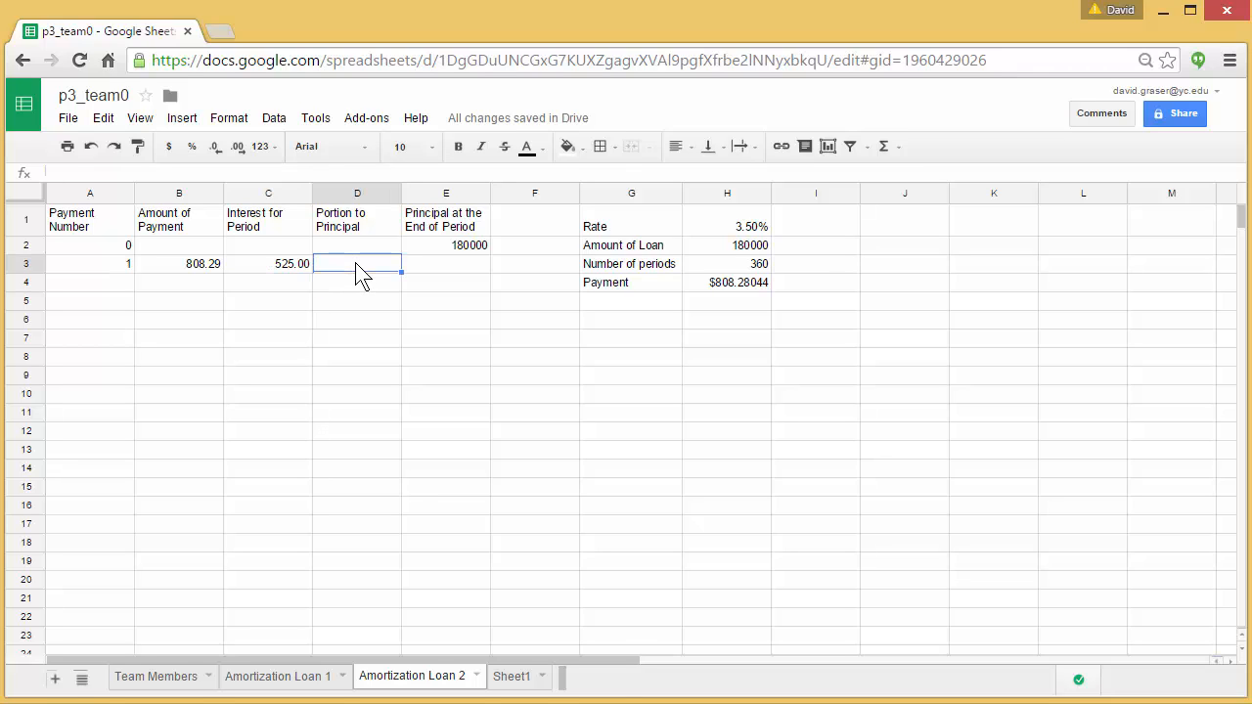
{"action": "type", "text": "="}
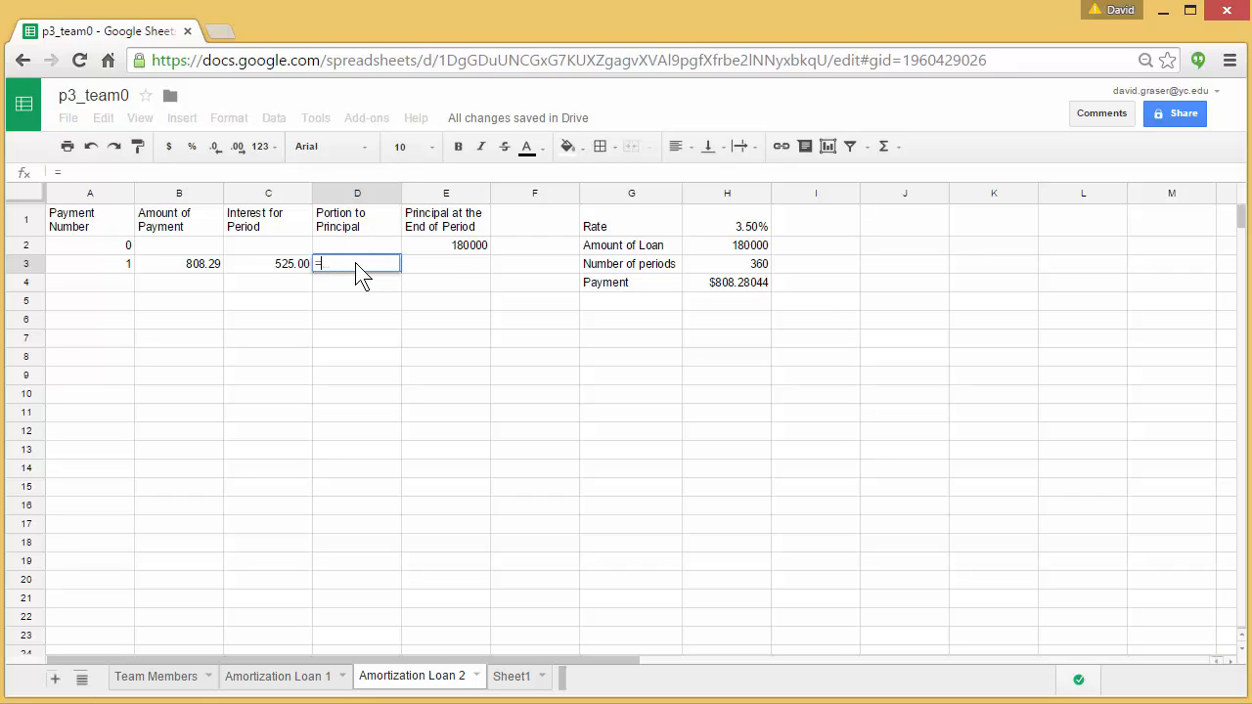
{"action": "mouse_move", "coordinate": [185, 278]}
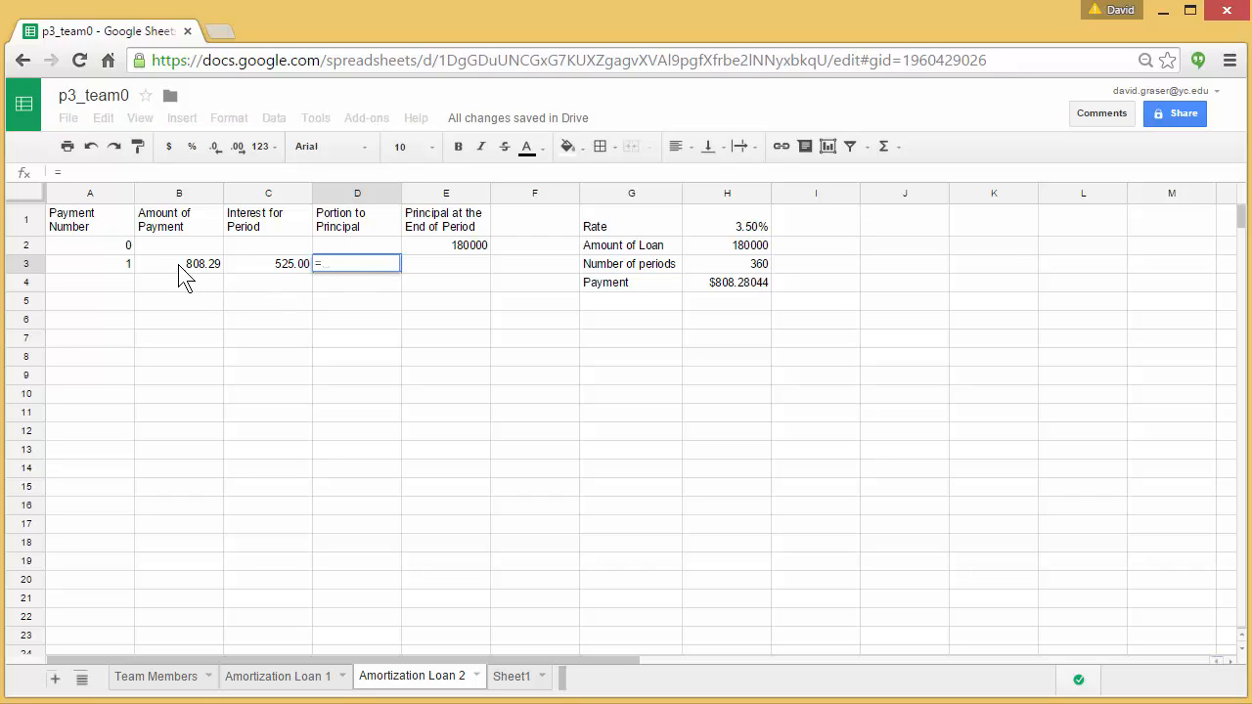
{"action": "left_click", "coordinate": [180, 262]}
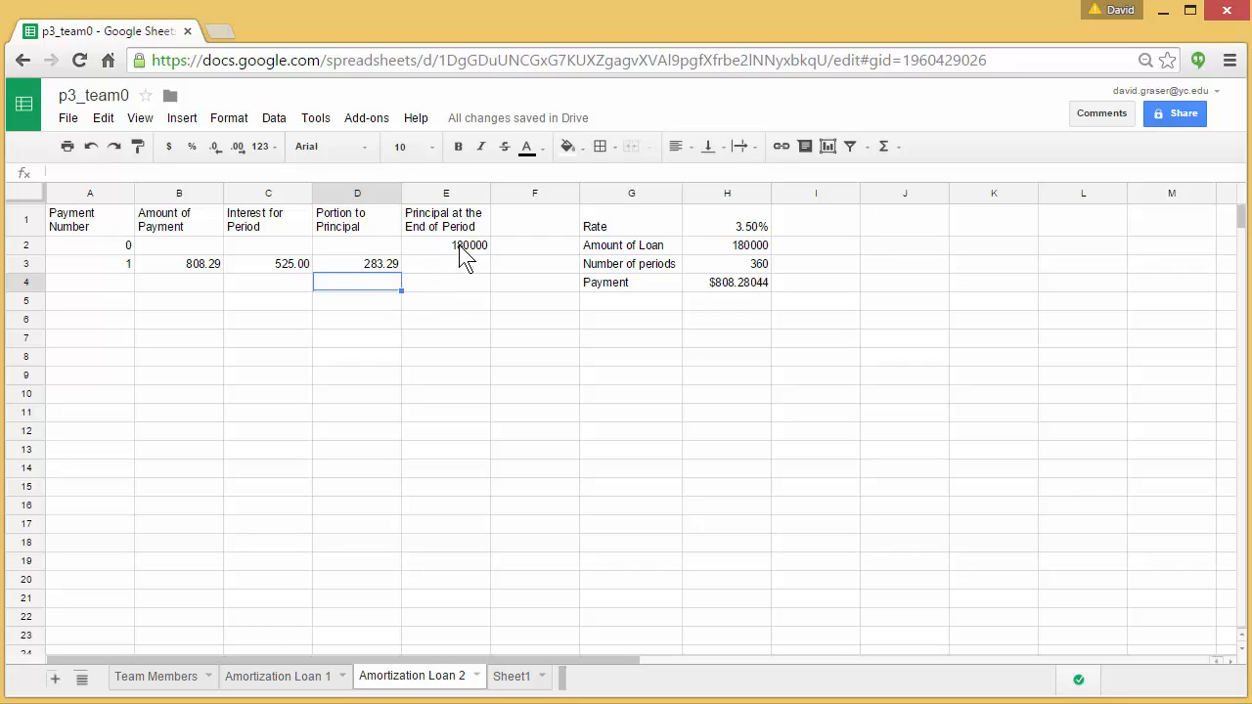
- Enter =E2-D3 in E3 for the balance after payment 1, 179716.71
{"action": "left_click", "coordinate": [446, 263]}
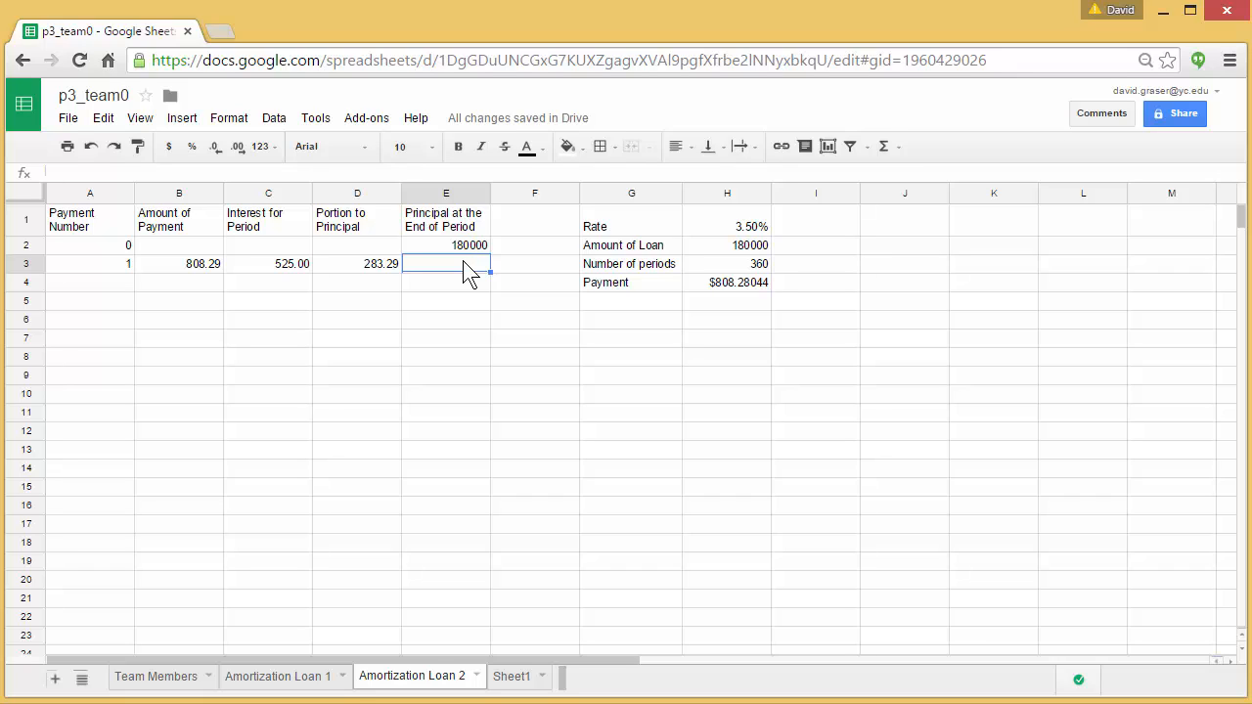
{"action": "type", "text": "="}
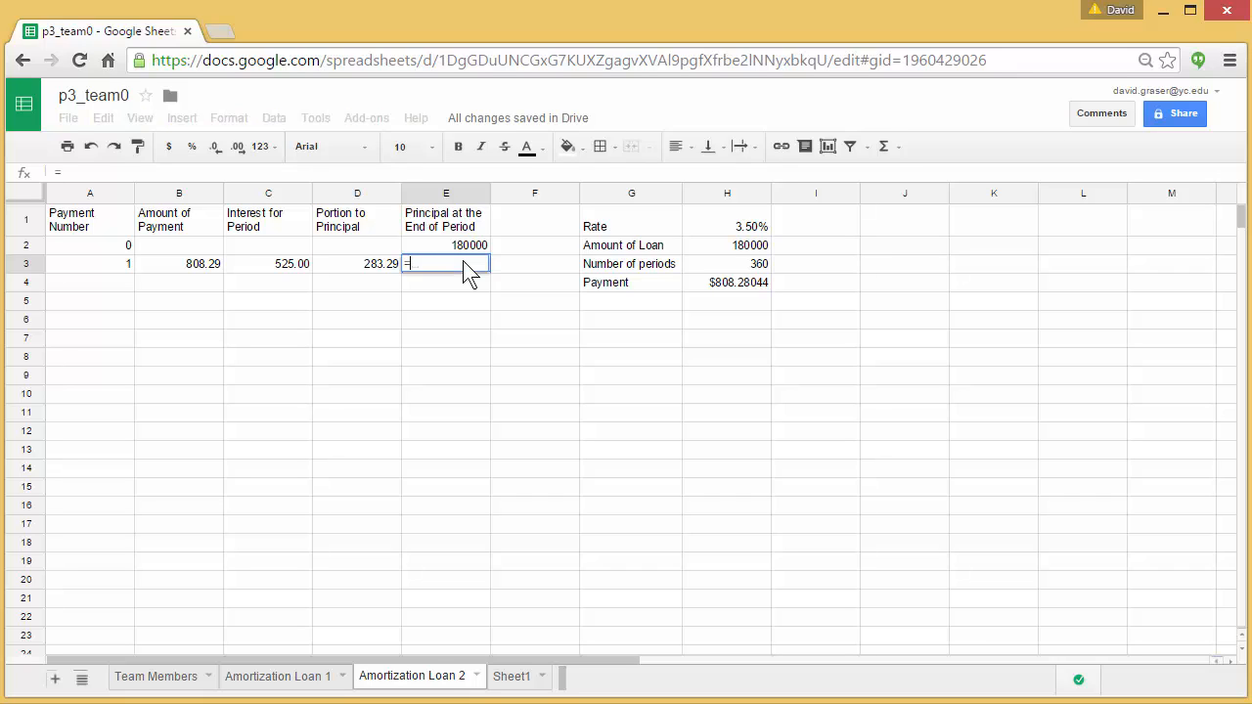
{"action": "mouse_move", "coordinate": [460, 252]}
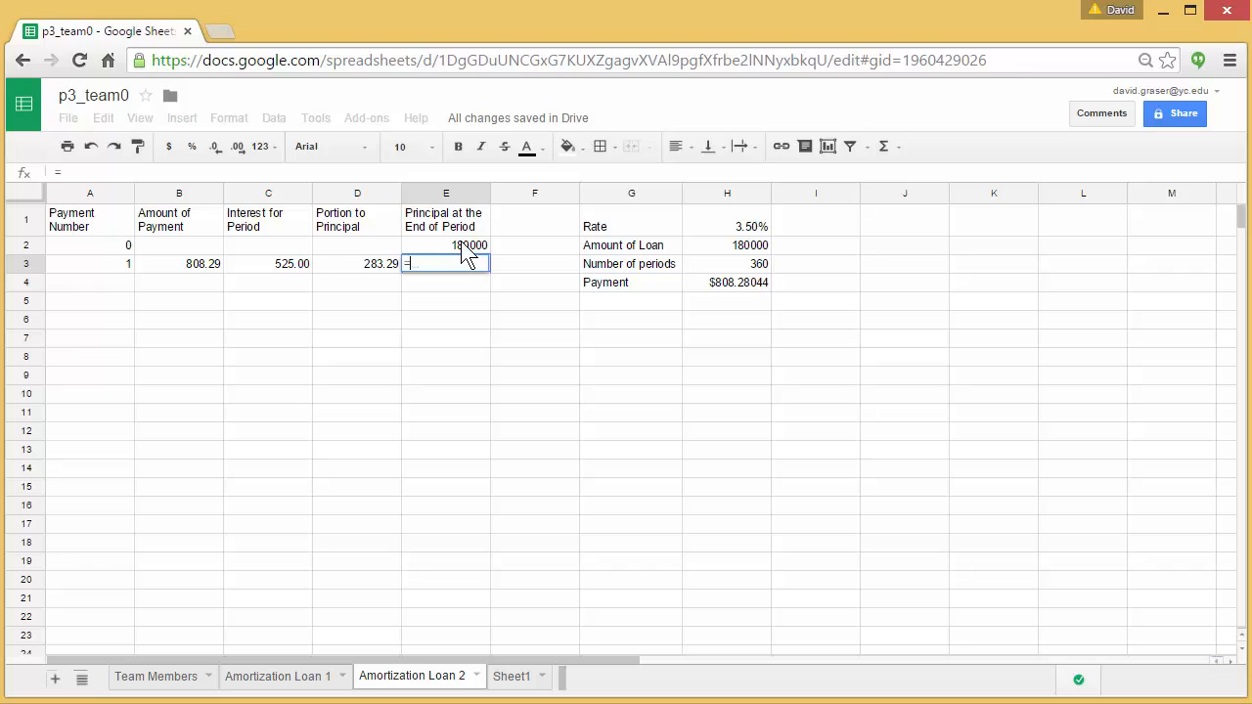
{"action": "left_click", "coordinate": [470, 245]}
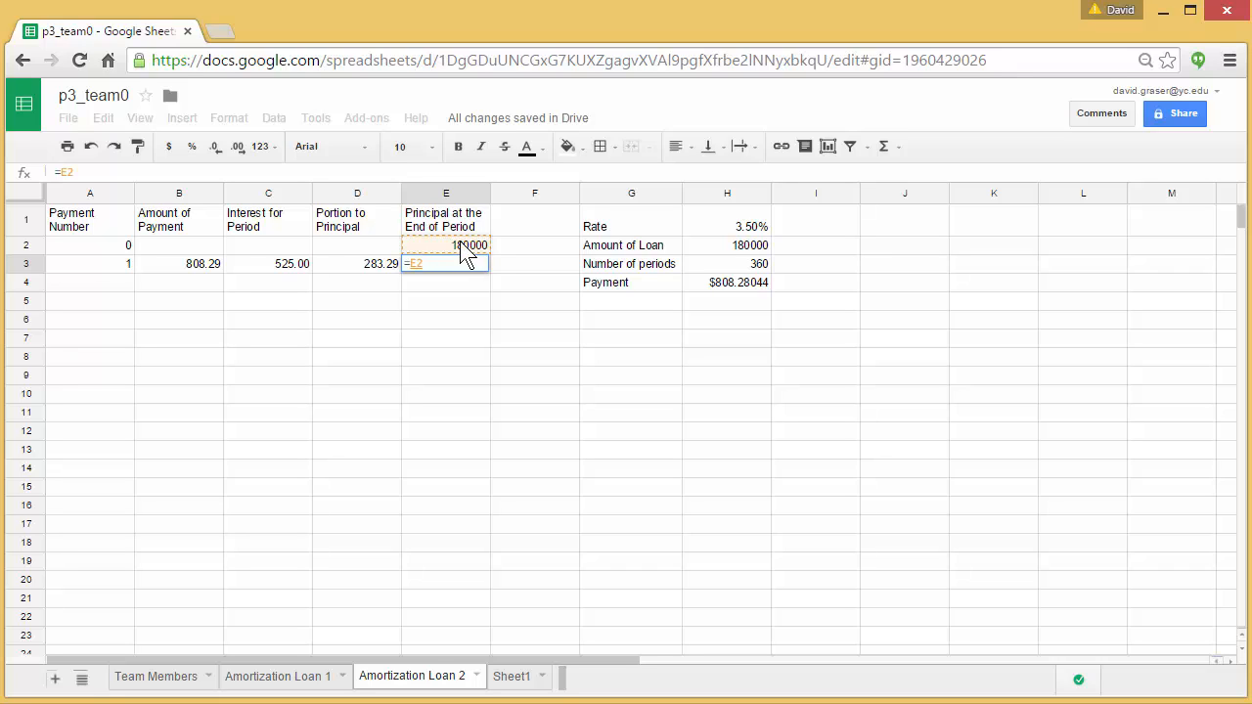
{"action": "type", "text": "-"}
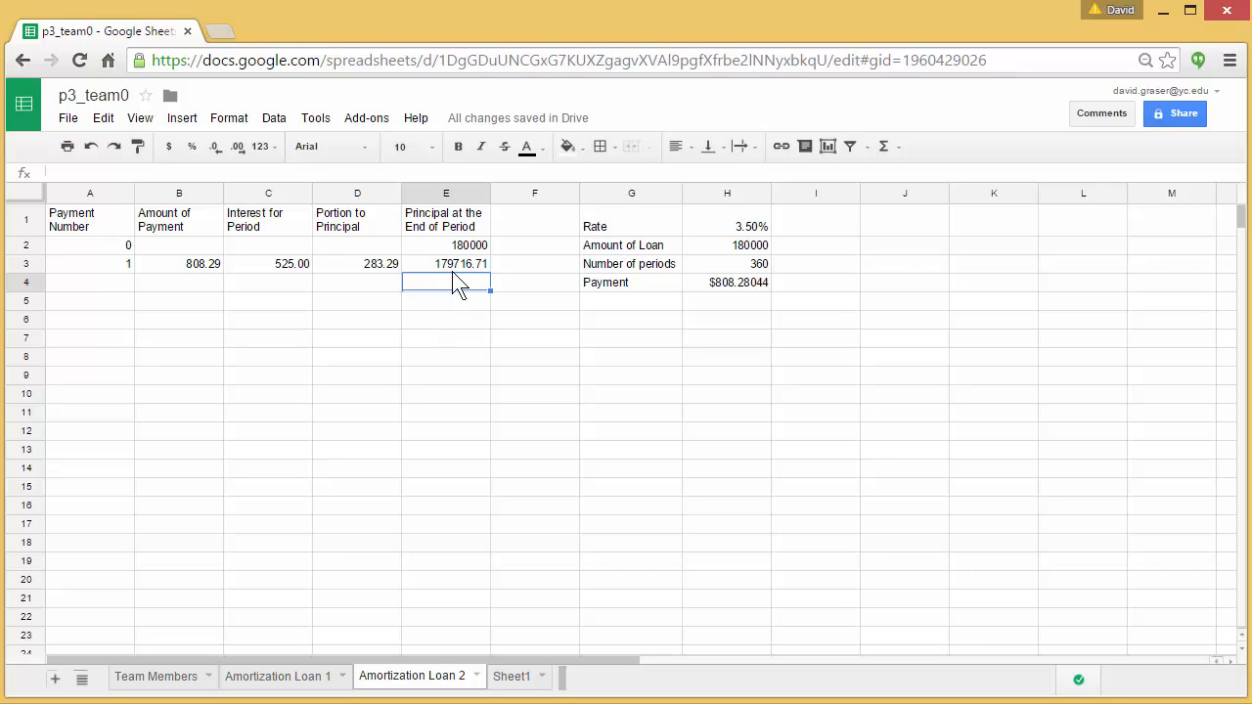
{"action": "mouse_move", "coordinate": [480, 278]}
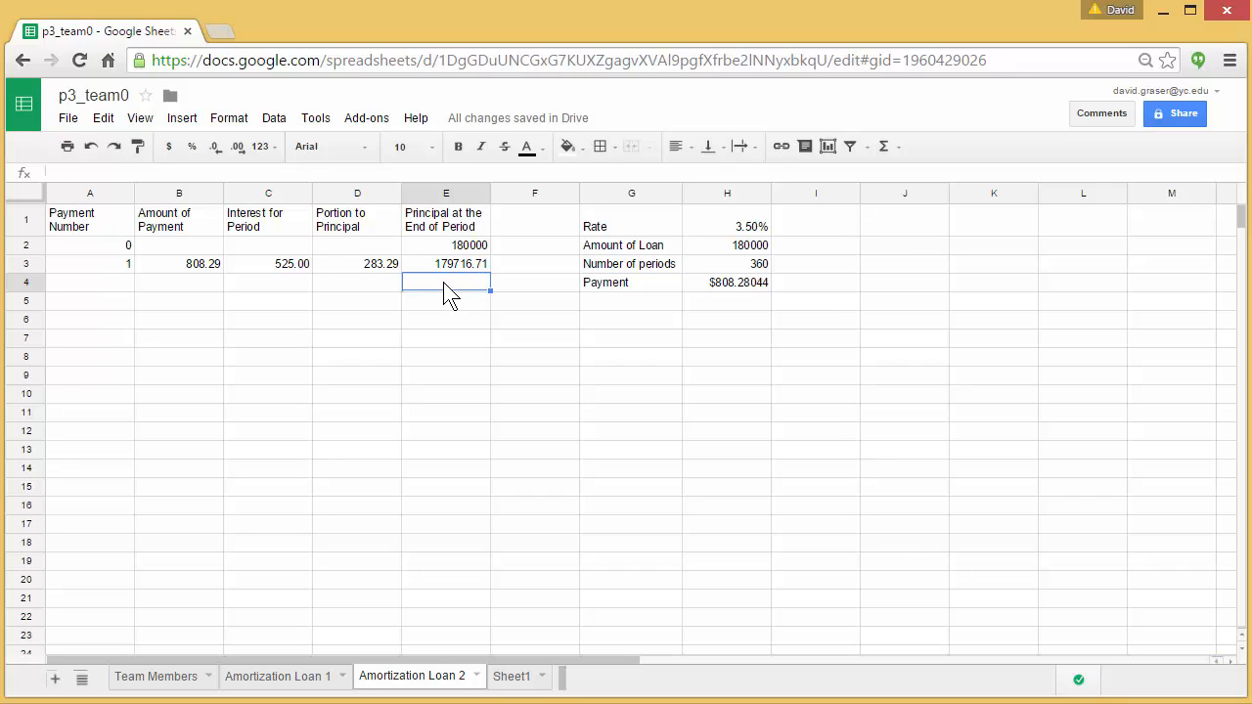
{"action": "mouse_move", "coordinate": [465, 274]}
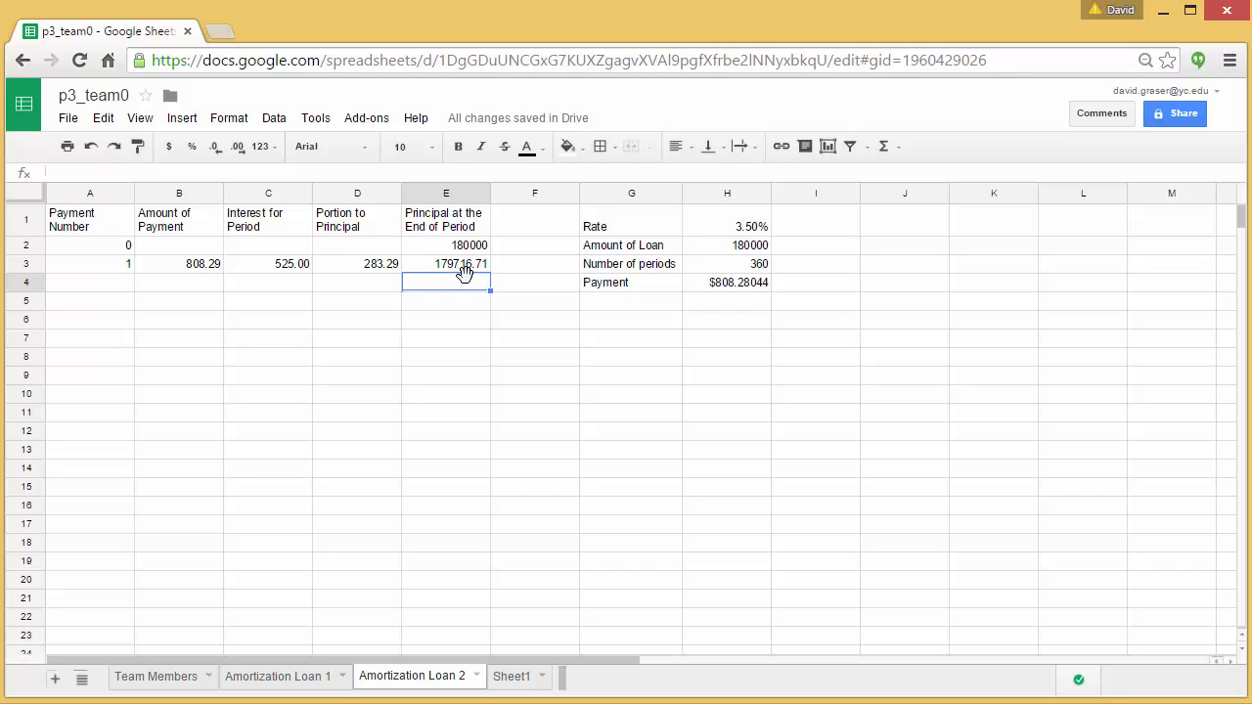
{"action": "mouse_move", "coordinate": [487, 293]}
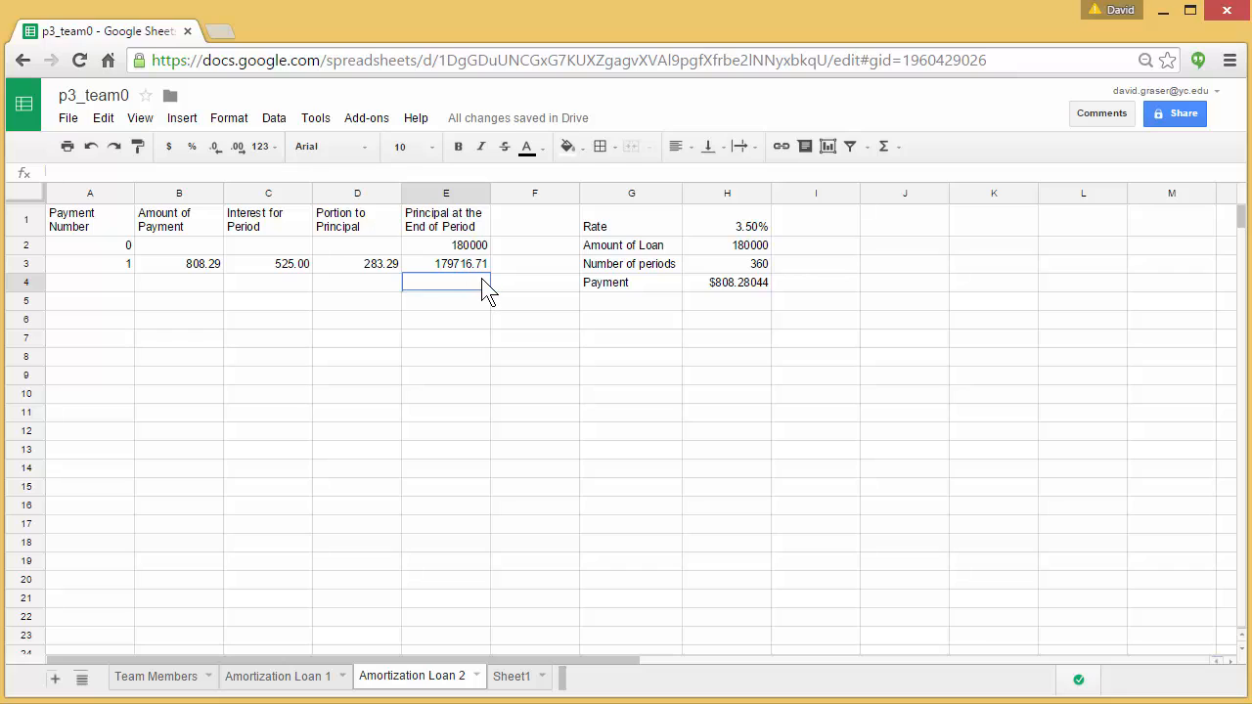
{"action": "mouse_move", "coordinate": [247, 281]}
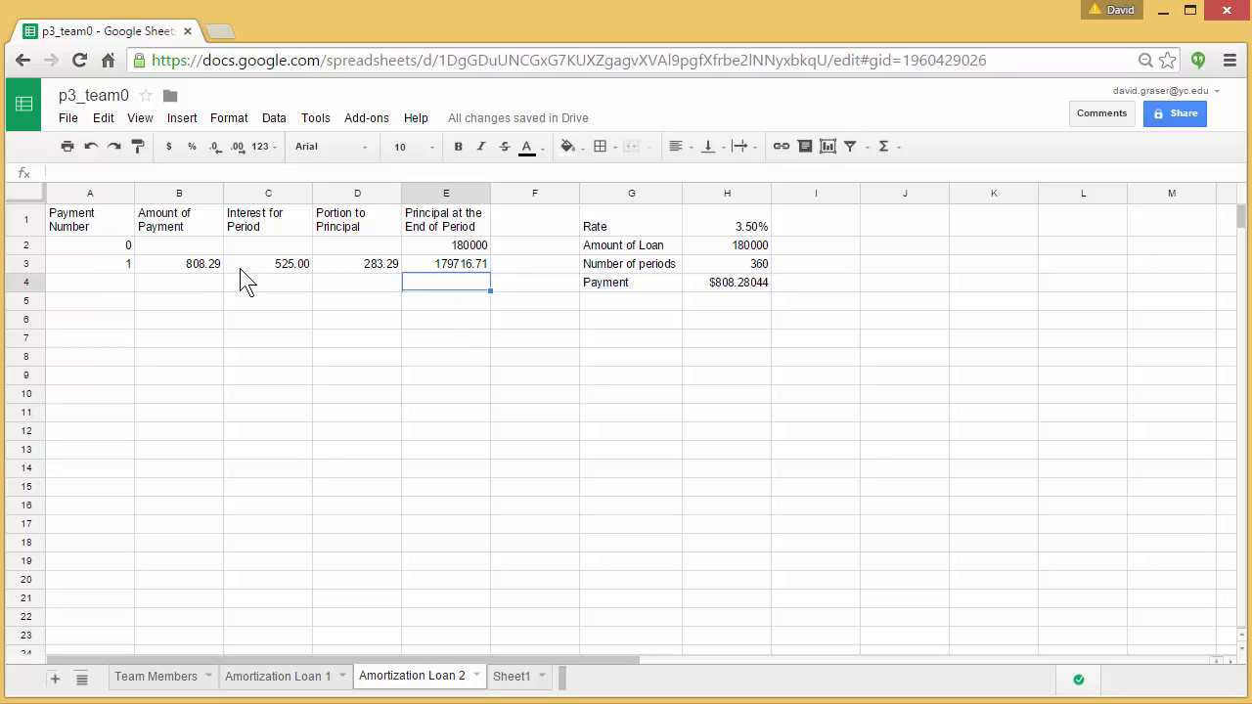
{"action": "mouse_move", "coordinate": [469, 272]}
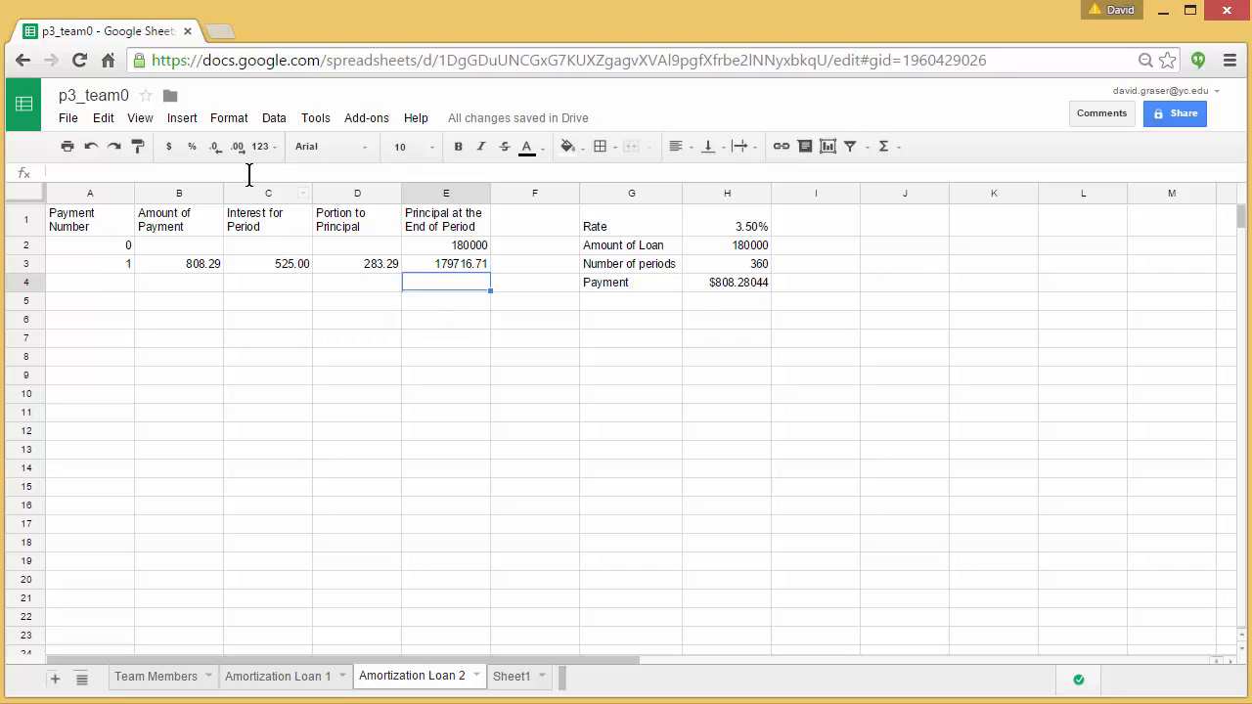
{"action": "mouse_move", "coordinate": [238, 147]}
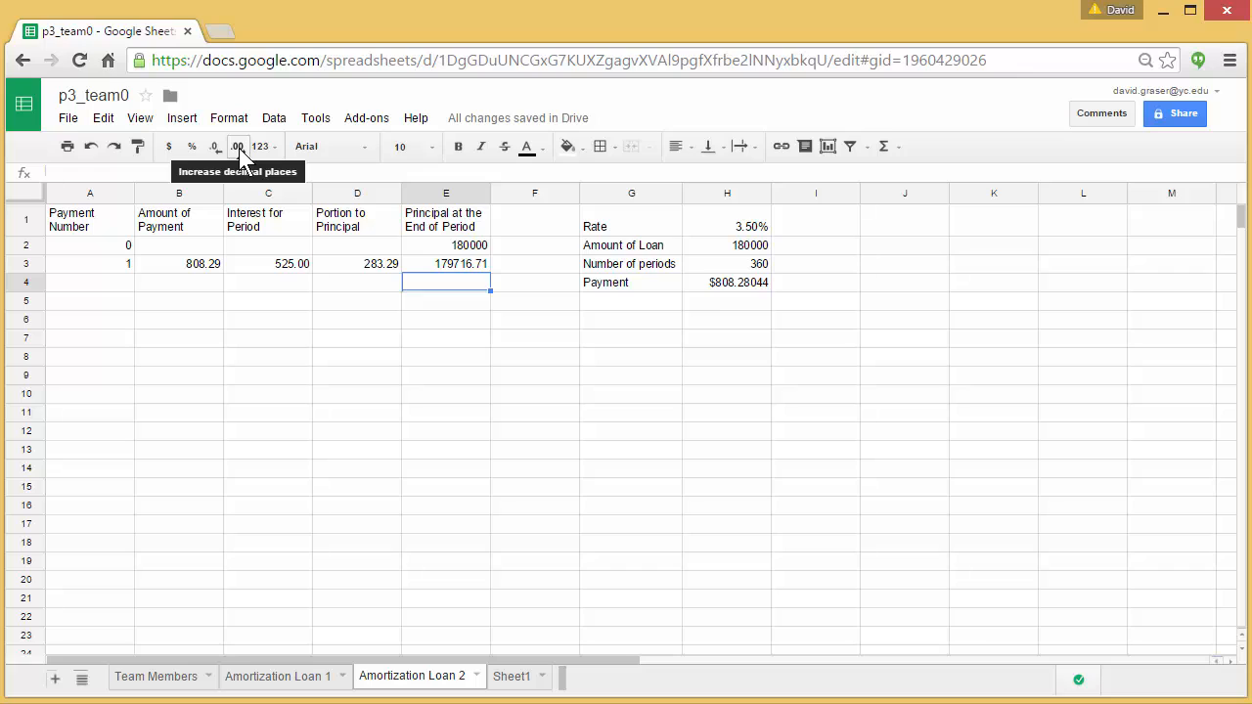
{"action": "mouse_move", "coordinate": [216, 147]}
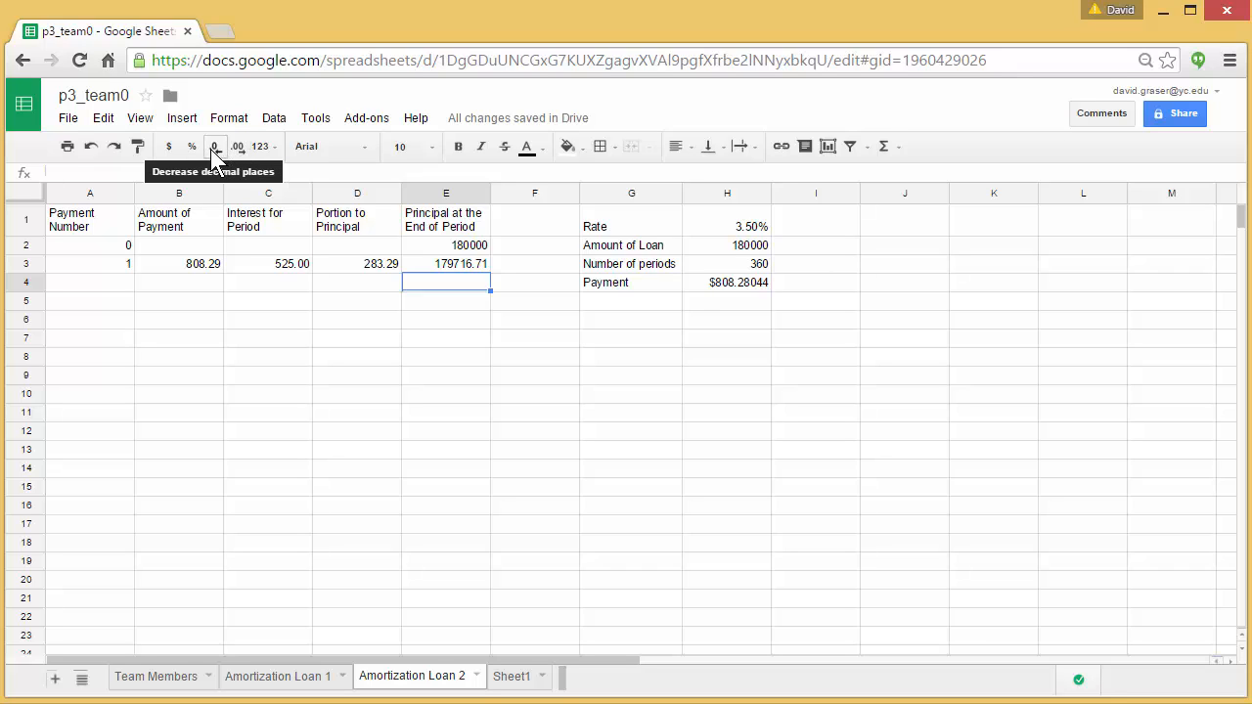
{"action": "left_click", "coordinate": [630, 448]}
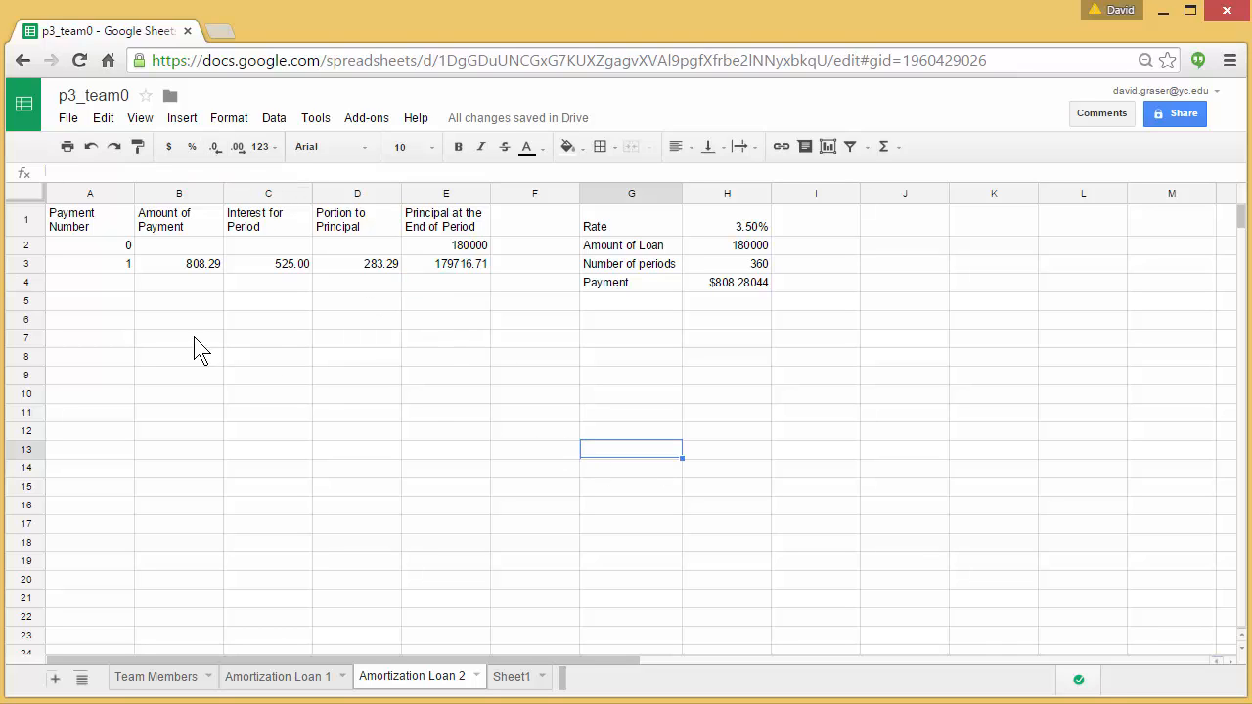
{"action": "mouse_move", "coordinate": [465, 276]}
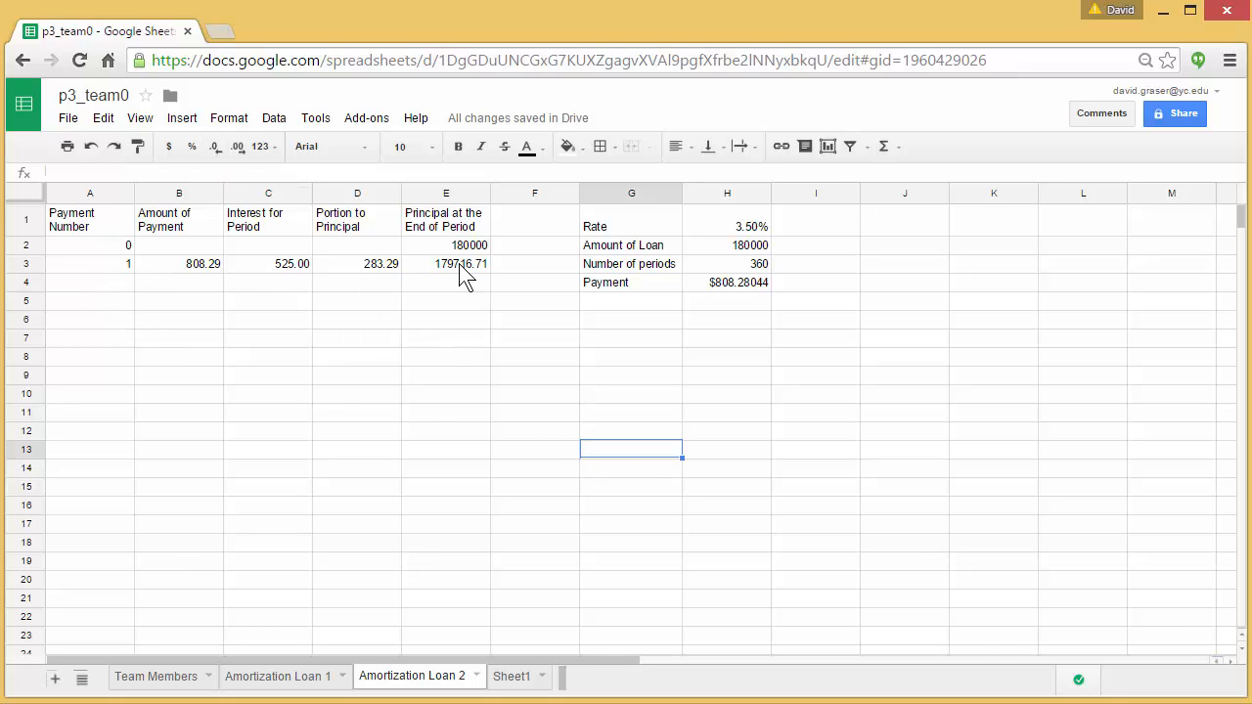
{"action": "mouse_move", "coordinate": [127, 274]}
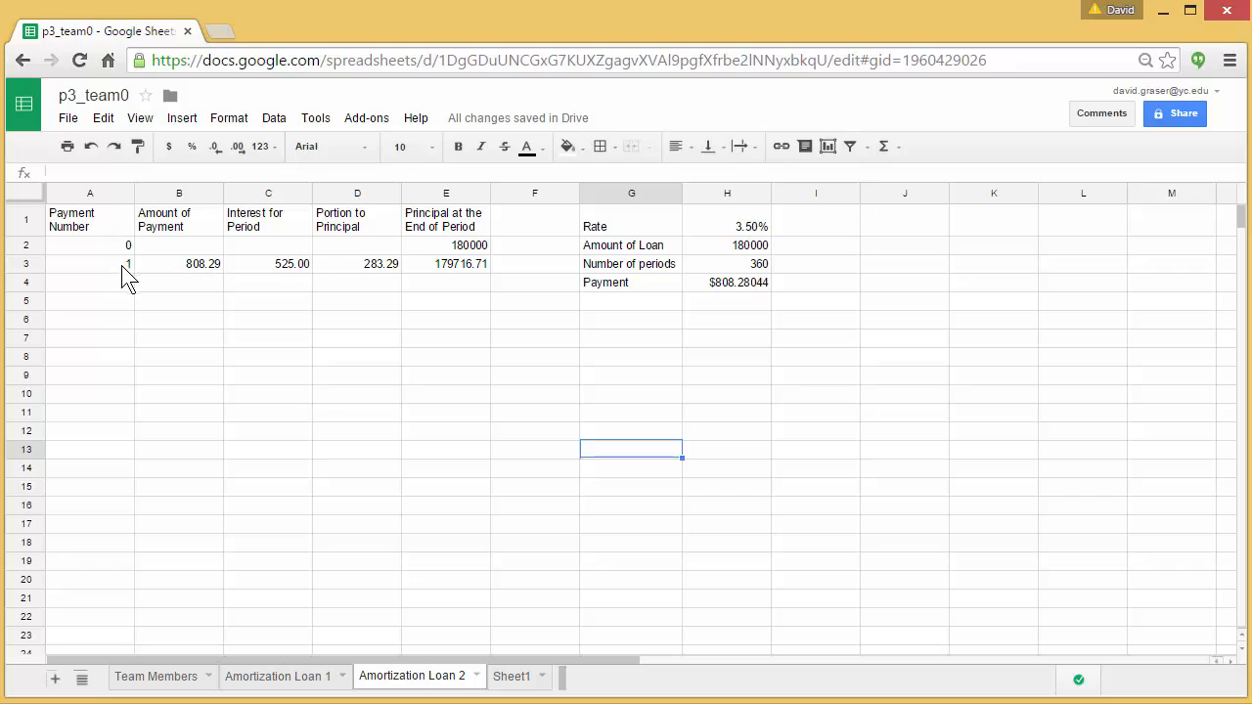
- Enter payment number 2 in A4 to start the second table row
{"action": "left_click", "coordinate": [90, 282]}
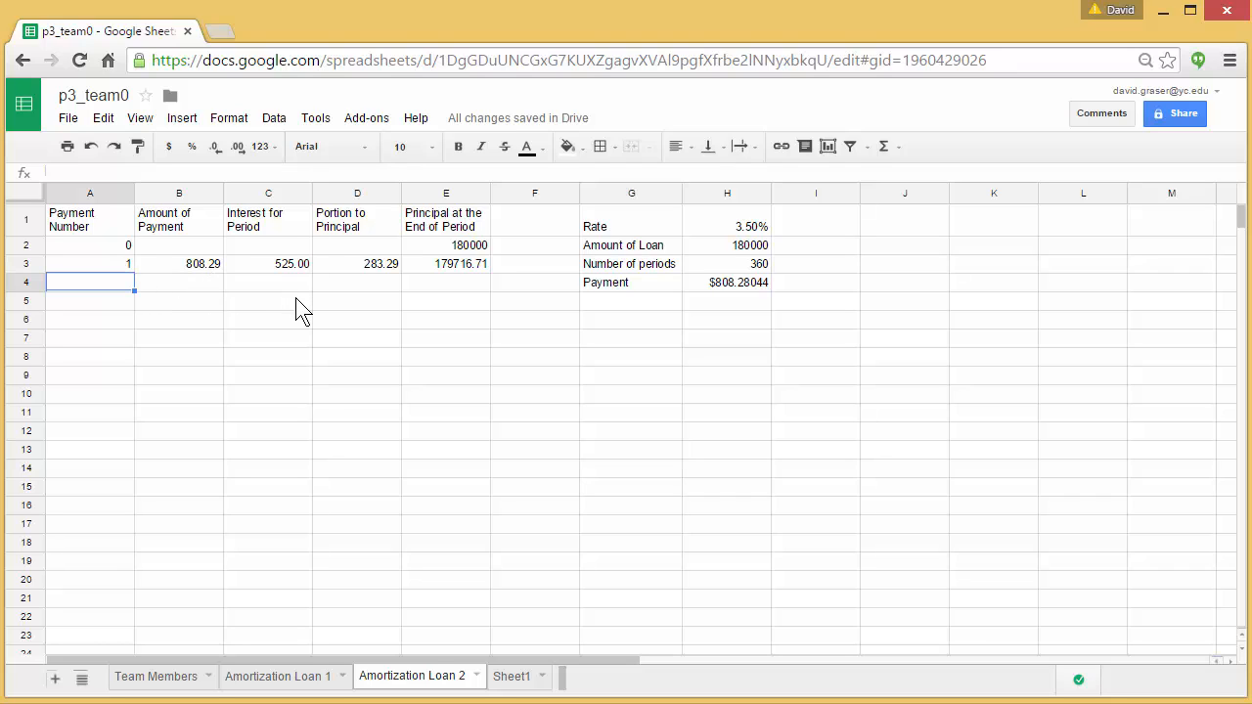
{"action": "type", "text": "2"}
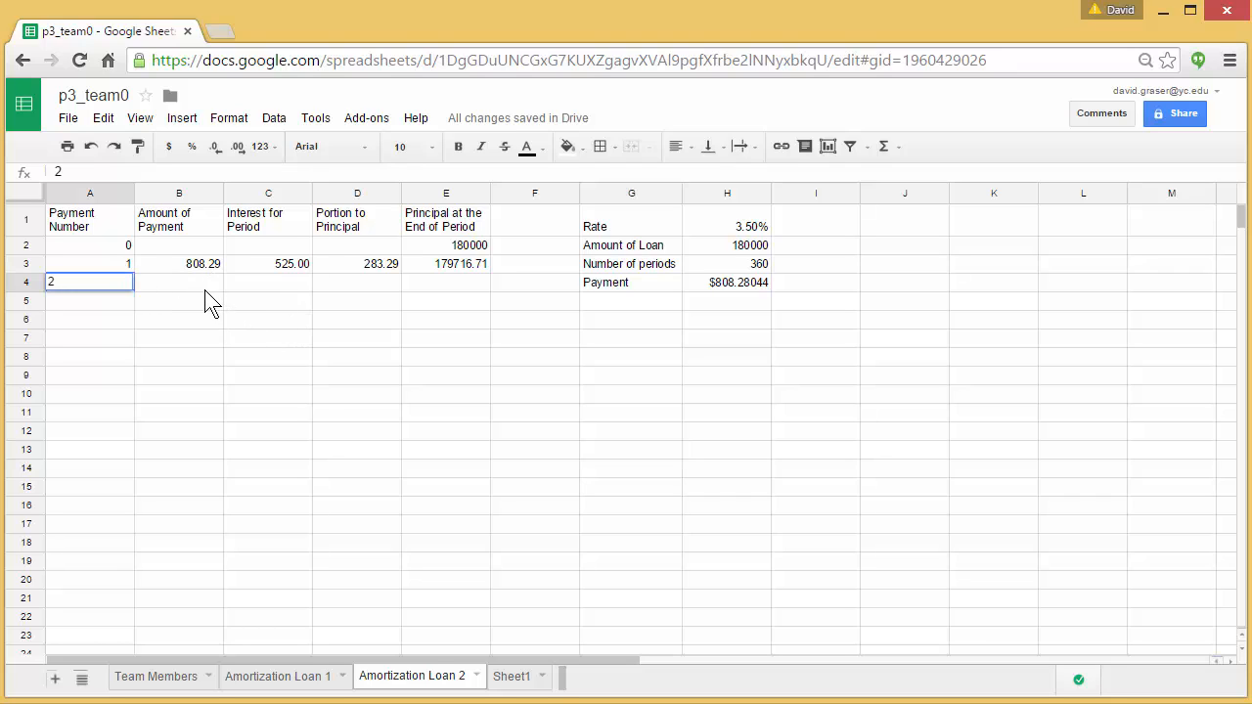
{"action": "key", "text": "Return"}
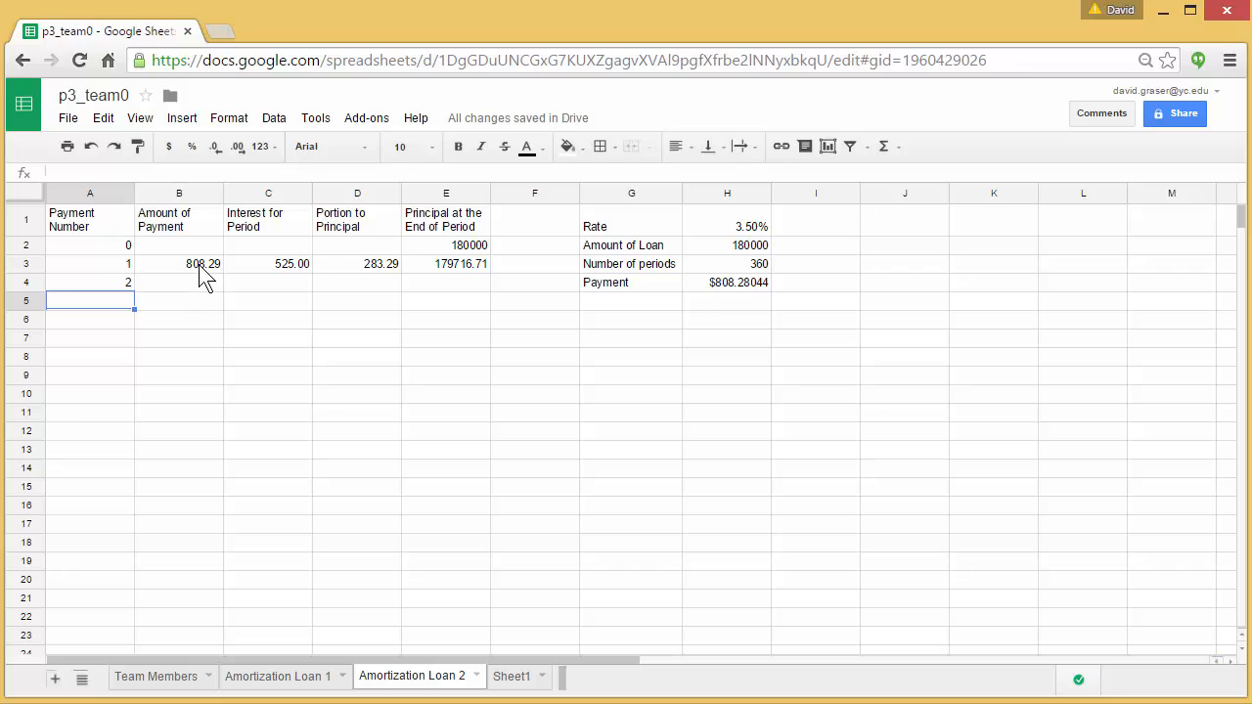
- Fill payment 2's 808.29 amount and its interest in C4 as =$H$1/12*E3, giving 524.17
{"action": "left_click", "coordinate": [180, 262]}
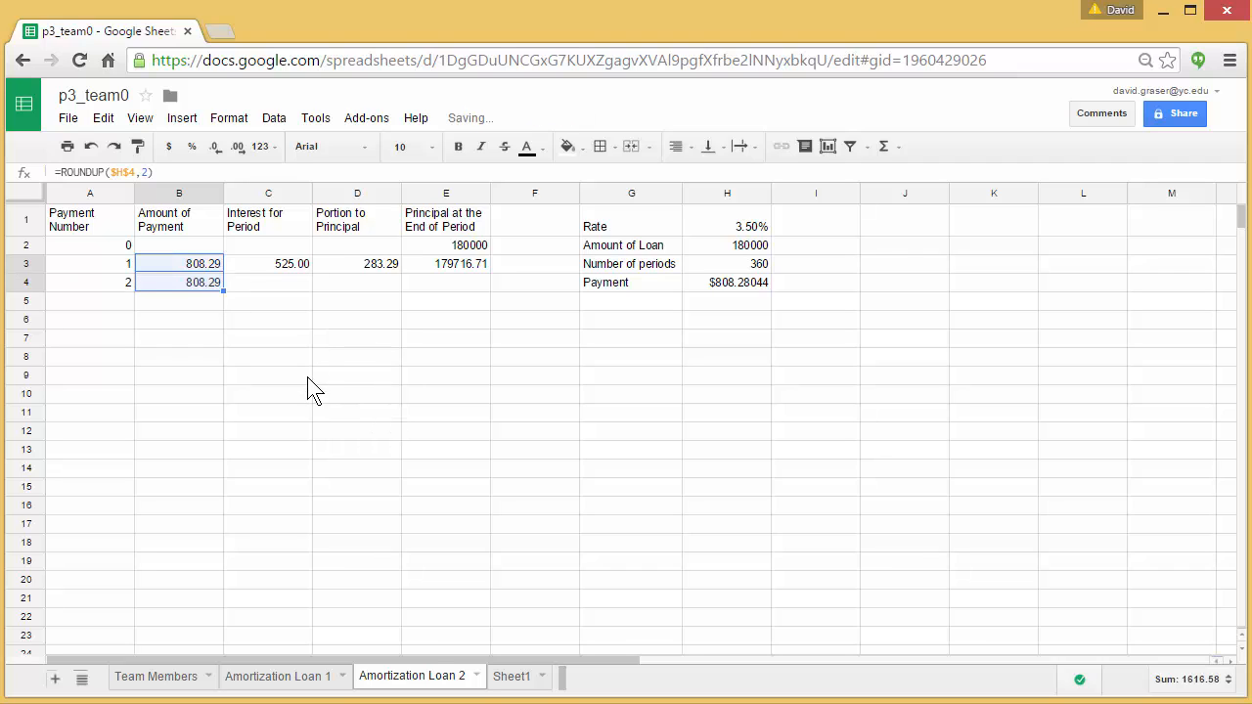
{"action": "left_click", "coordinate": [268, 262]}
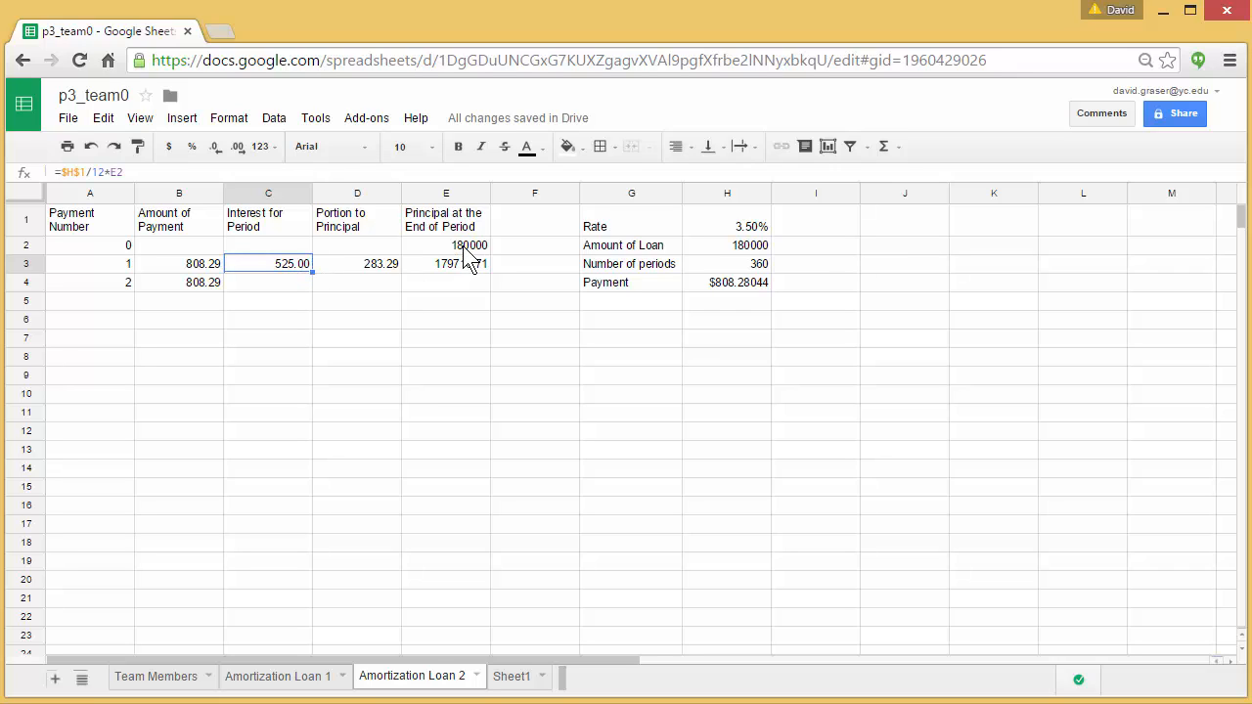
{"action": "mouse_move", "coordinate": [457, 277]}
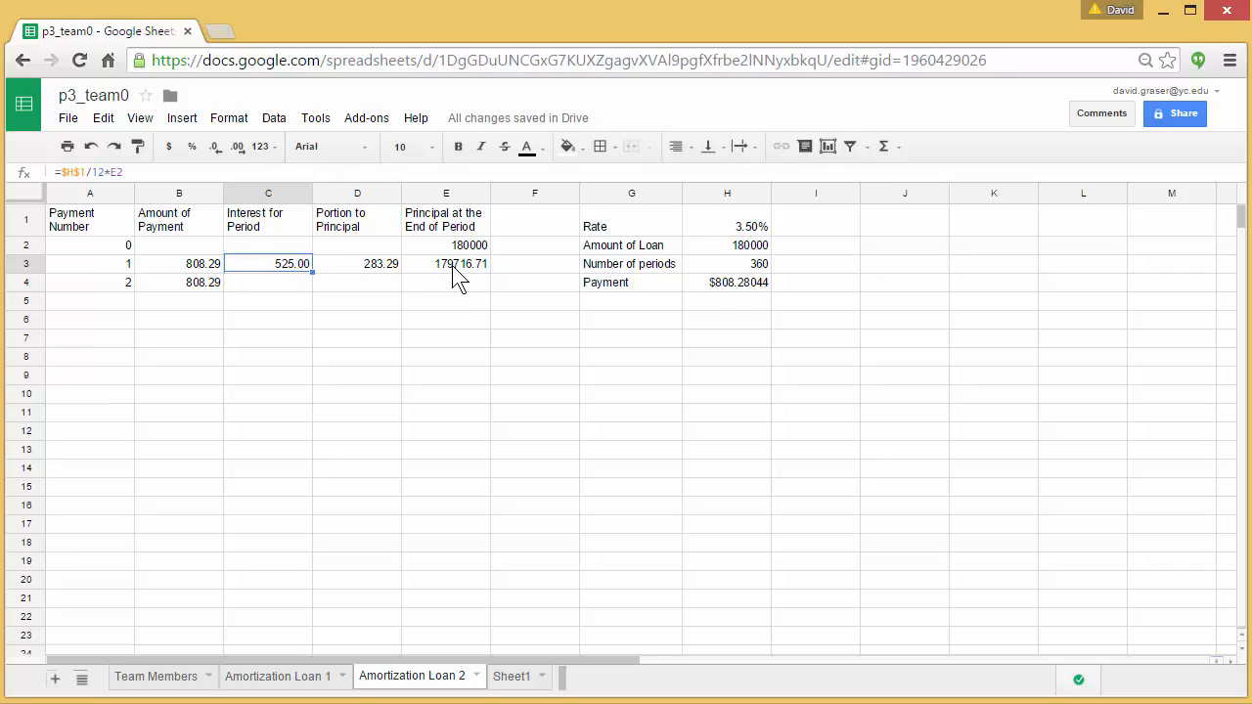
{"action": "mouse_move", "coordinate": [311, 274]}
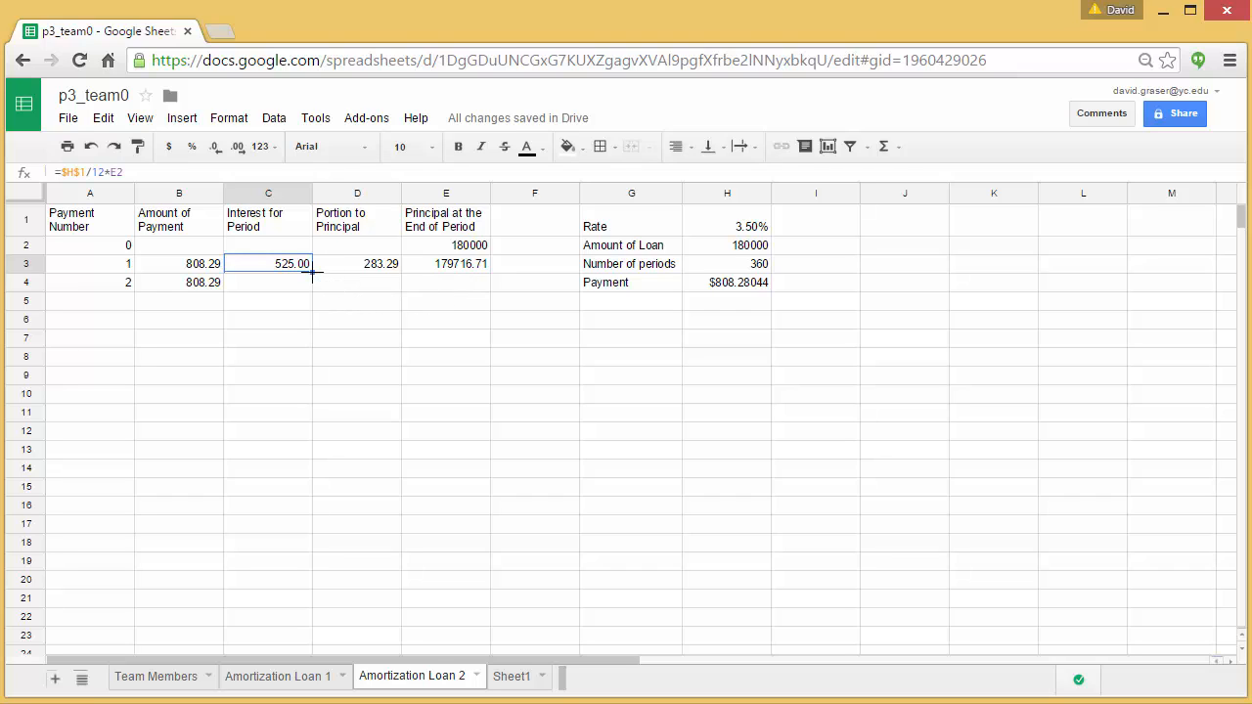
{"action": "left_click", "coordinate": [268, 281]}
{"action": "type", "text": "=$H$1/12*E3"}
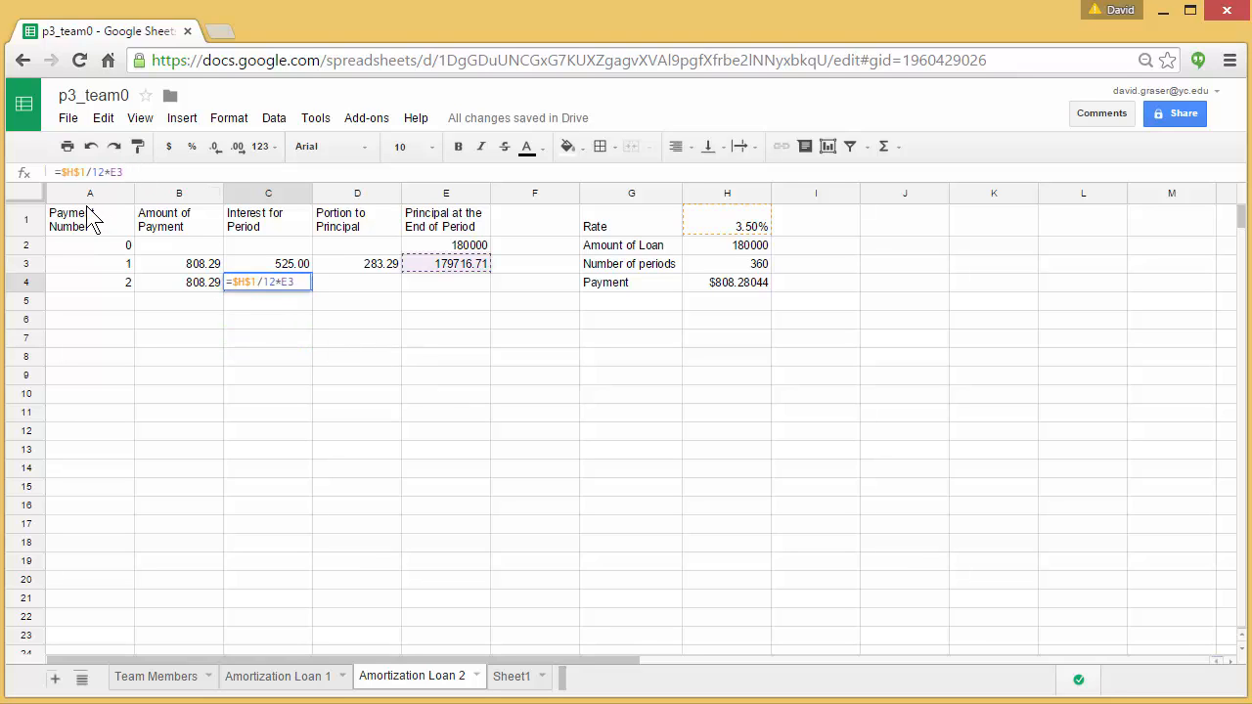
{"action": "left_click", "coordinate": [88, 172]}
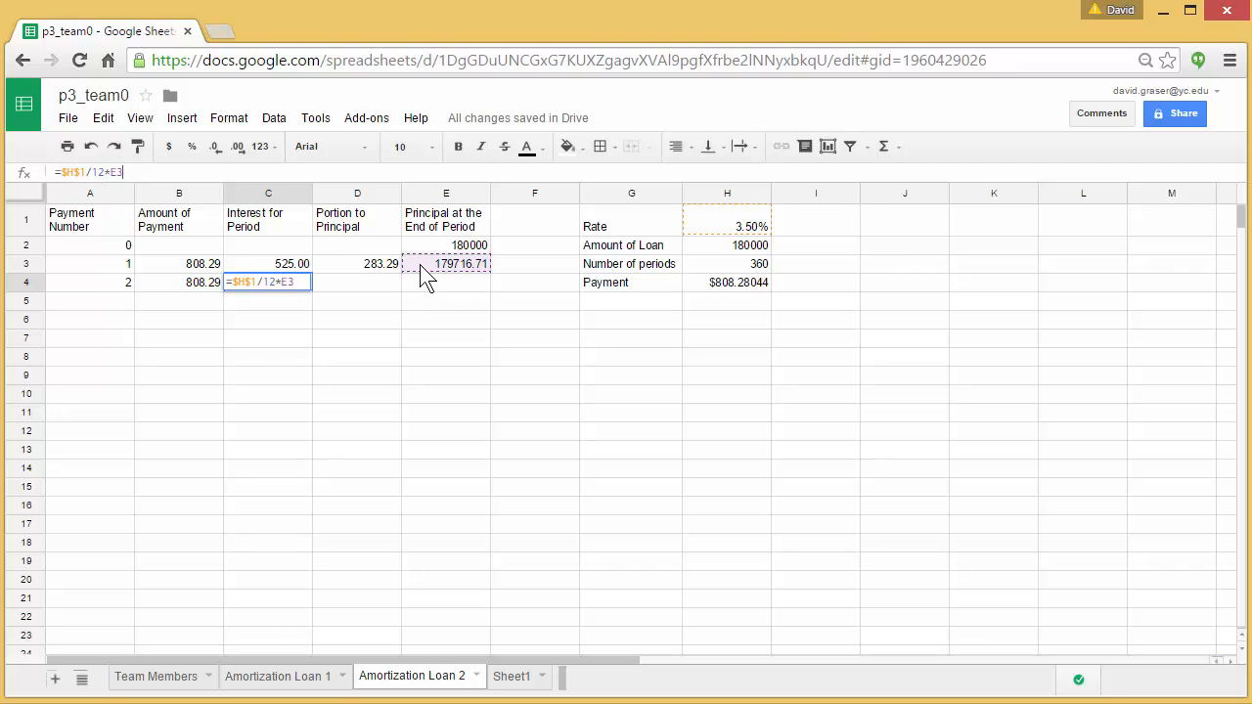
{"action": "mouse_move", "coordinate": [305, 311]}
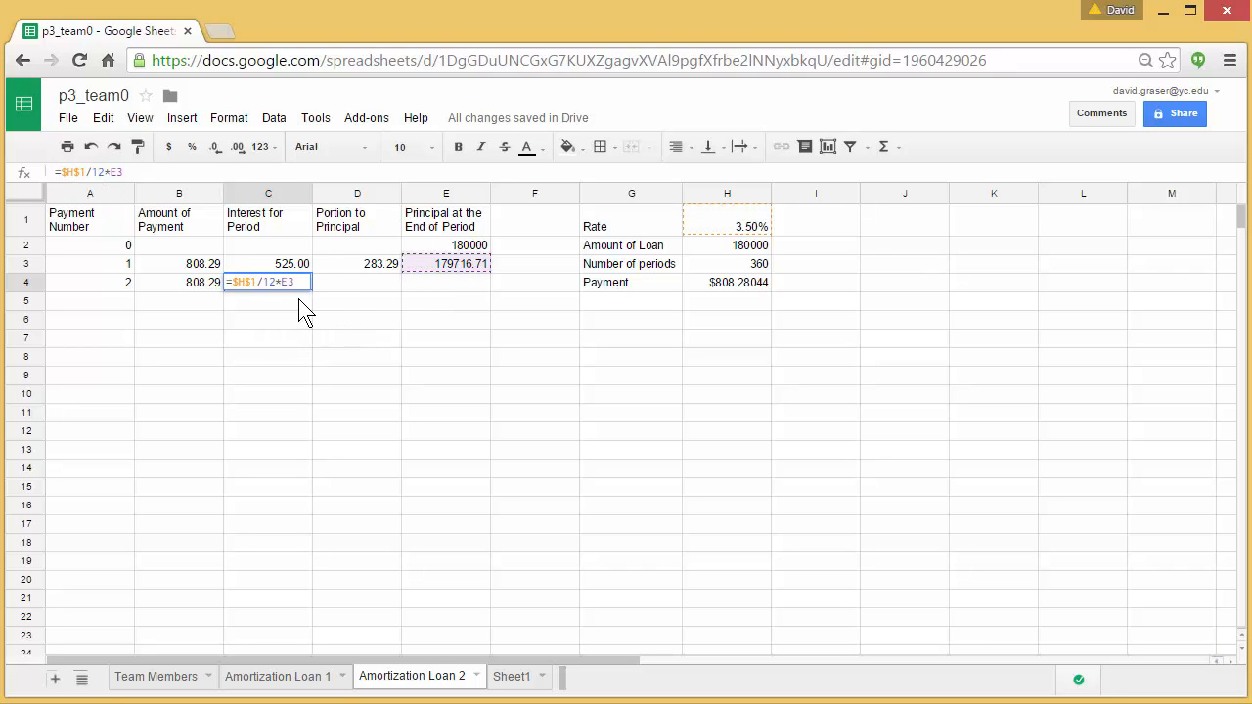
{"action": "mouse_move", "coordinate": [315, 315]}
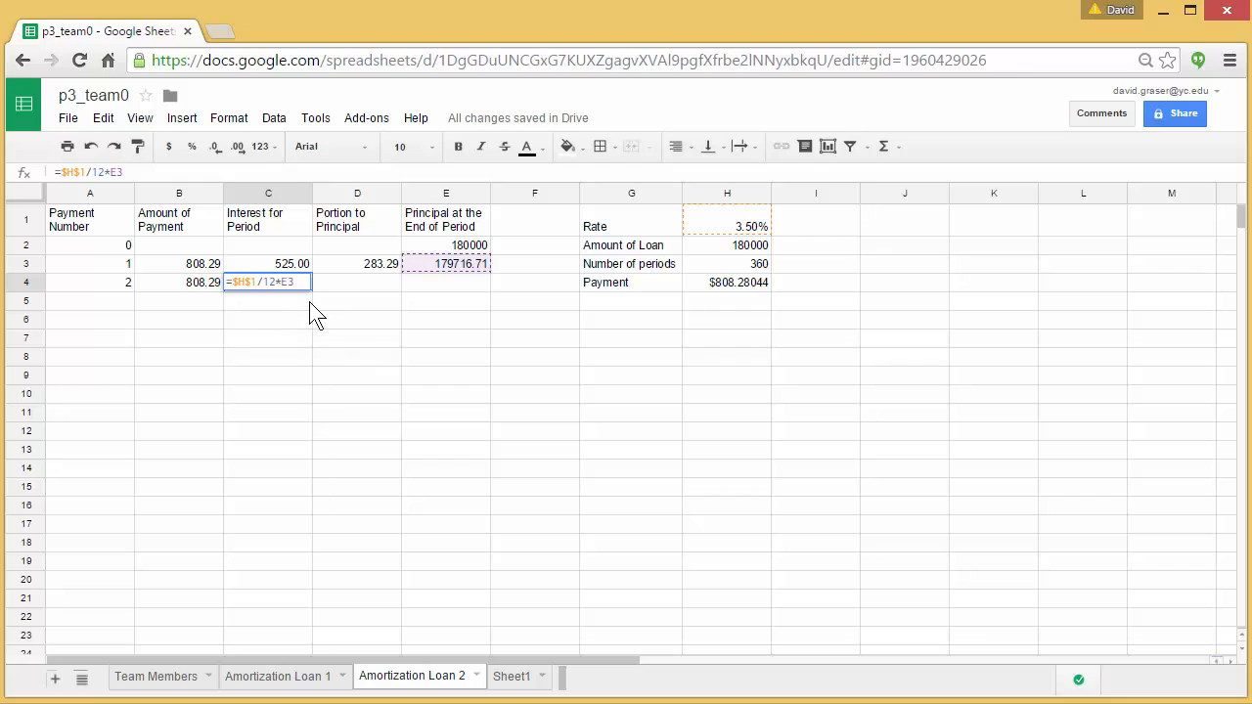
{"action": "left_click", "coordinate": [356, 262]}
{"action": "type", "text": "=B4-C4"}
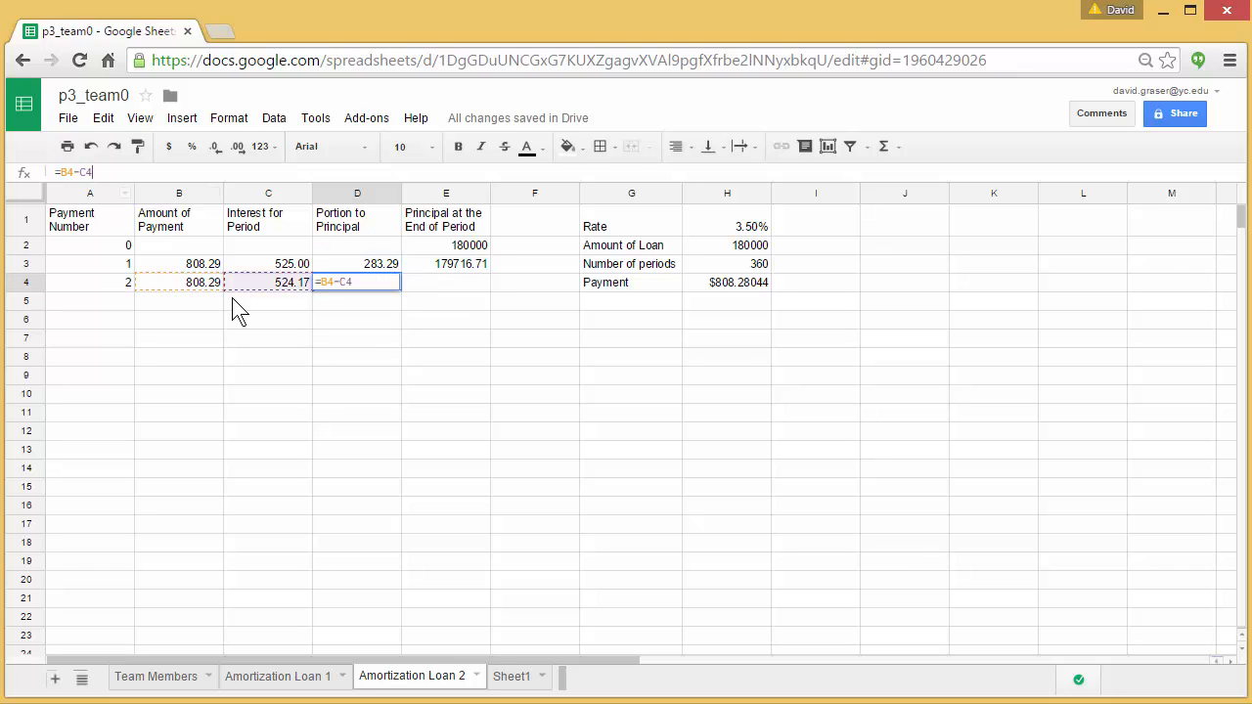
{"action": "mouse_move", "coordinate": [206, 294]}
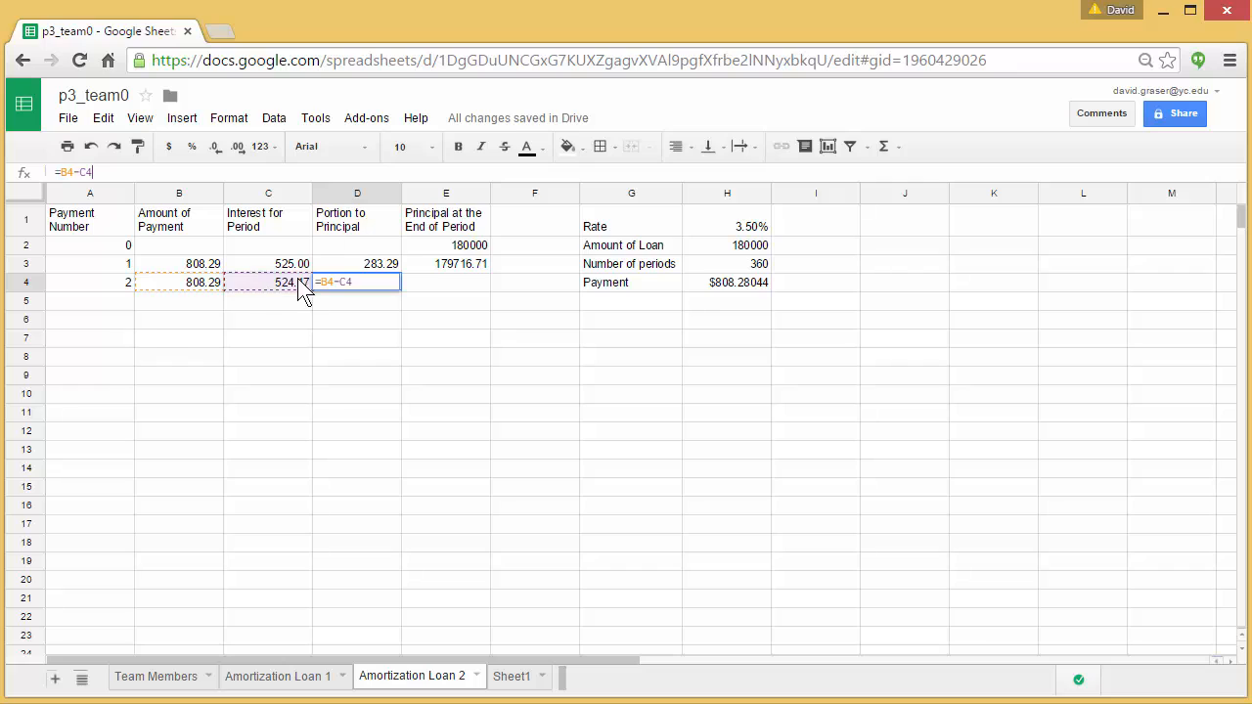
- Commit payment 2's principal portion 284.12 and verify its ending balance formula =E3-D4
{"action": "key", "text": "Return"}
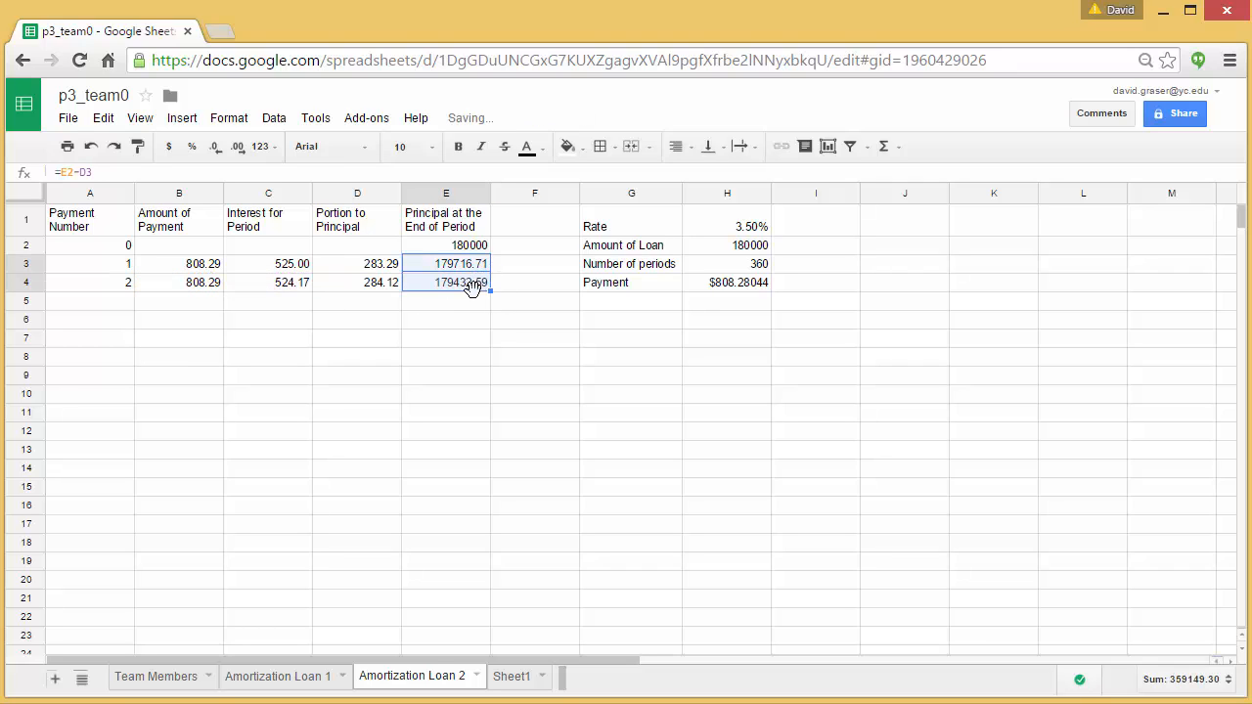
{"action": "left_click", "coordinate": [446, 282]}
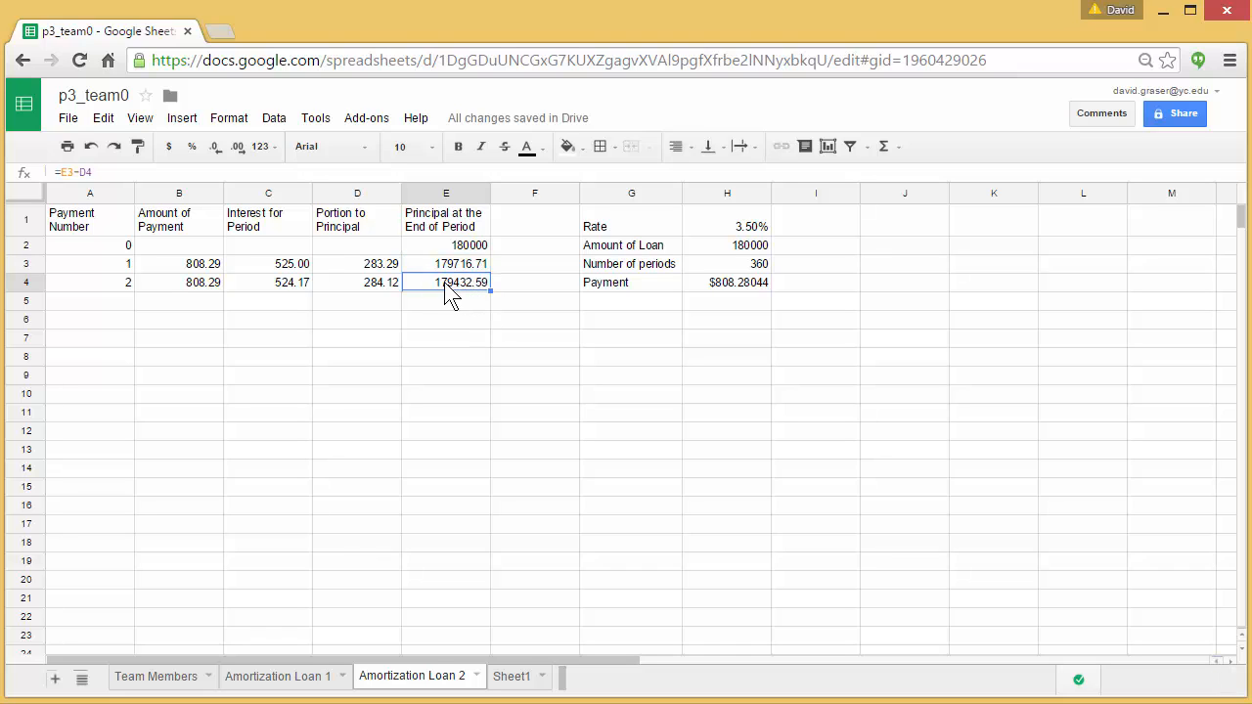
{"action": "double_click", "coordinate": [446, 282]}
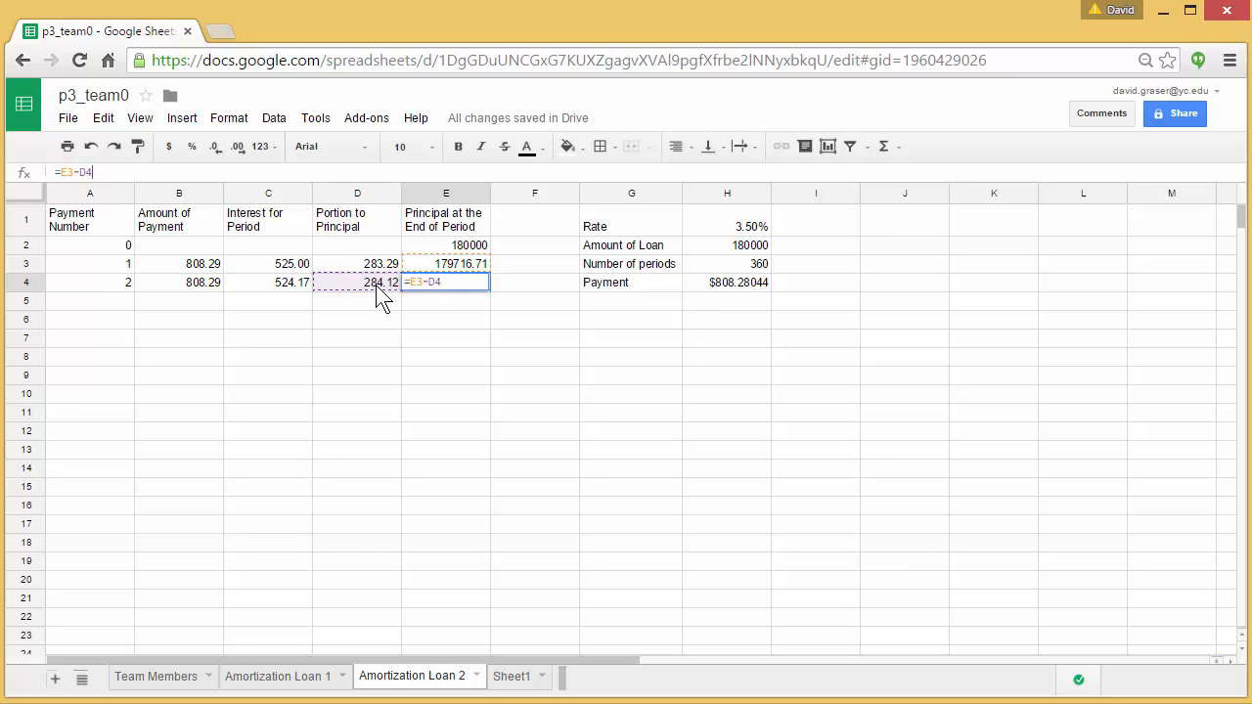
{"action": "mouse_move", "coordinate": [446, 311]}
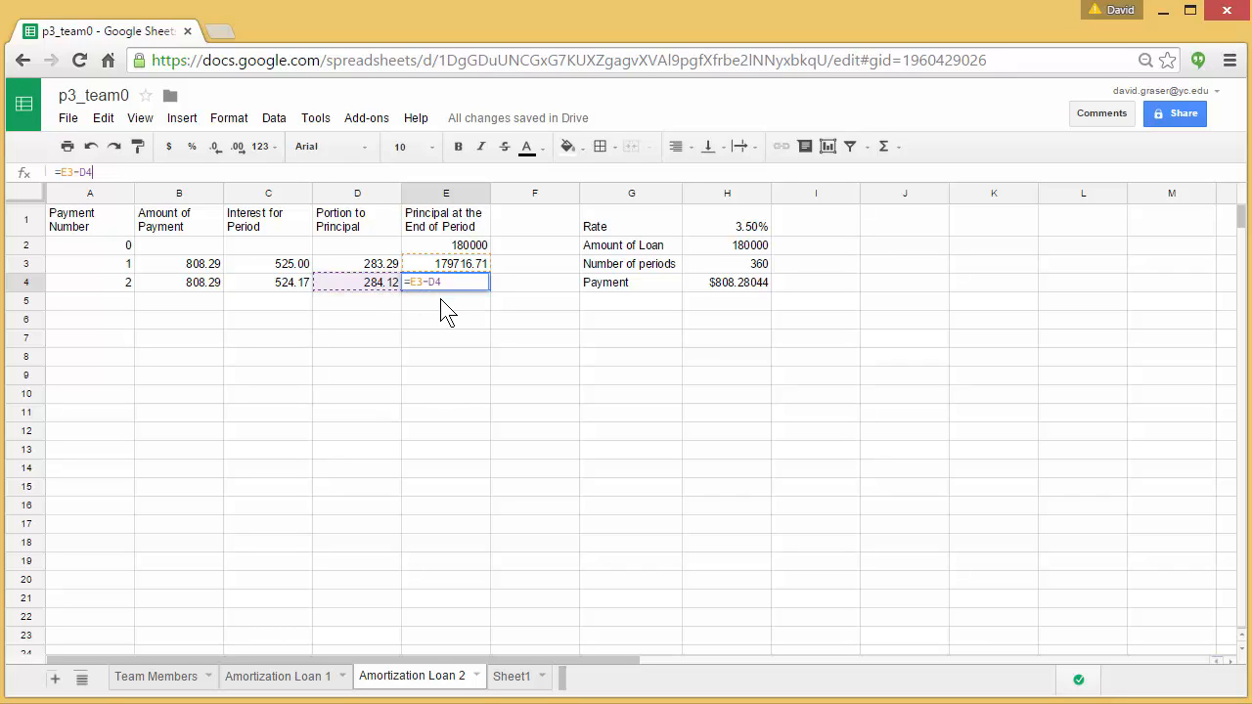
{"action": "mouse_move", "coordinate": [536, 332]}
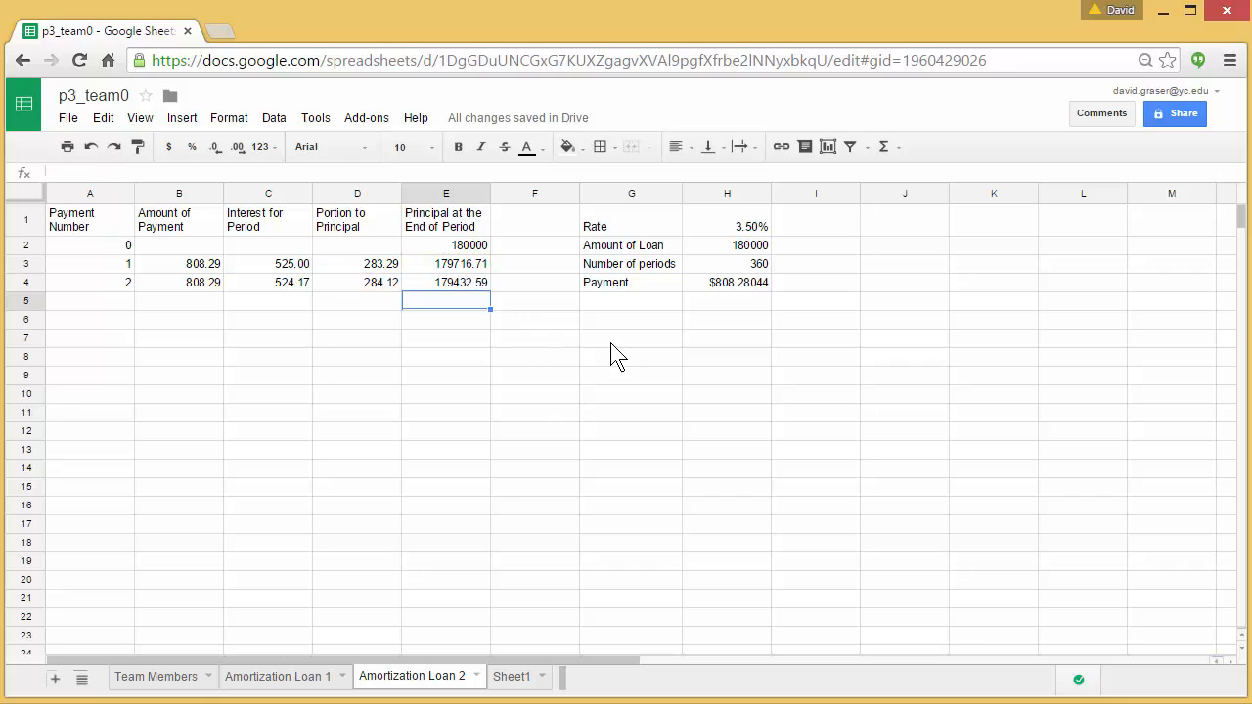
{"action": "mouse_move", "coordinate": [505, 382]}
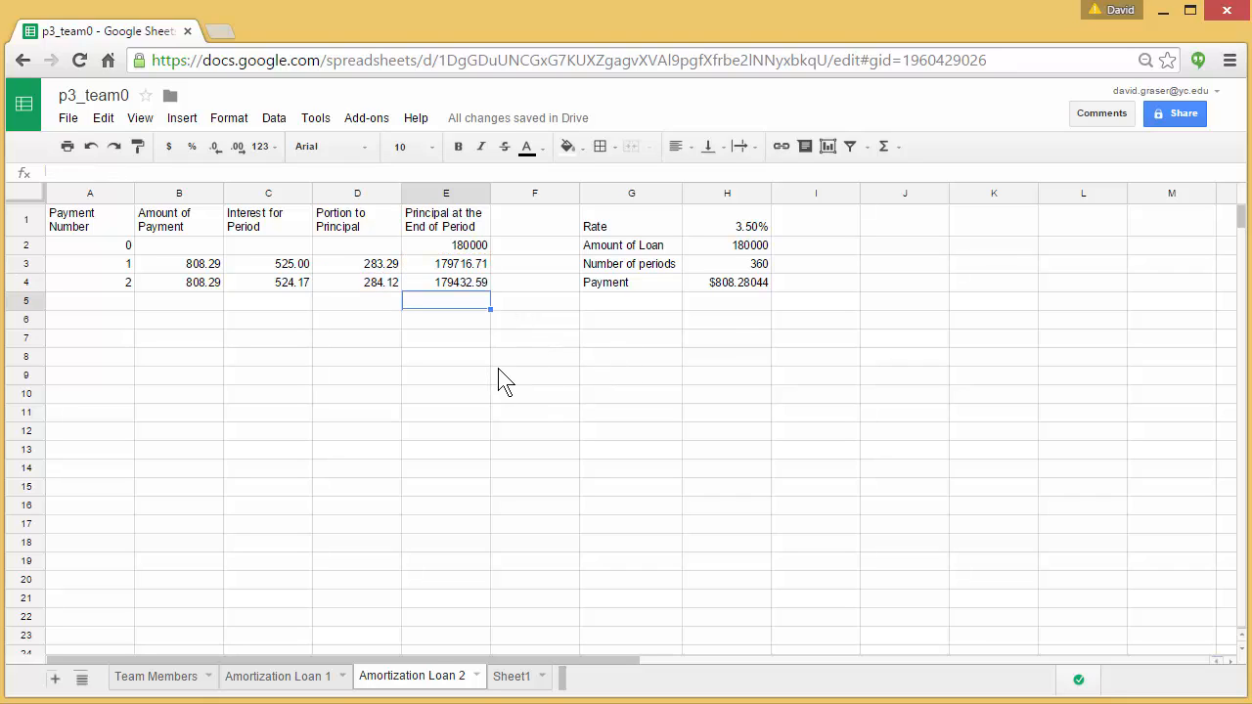
{"action": "mouse_move", "coordinate": [125, 297]}
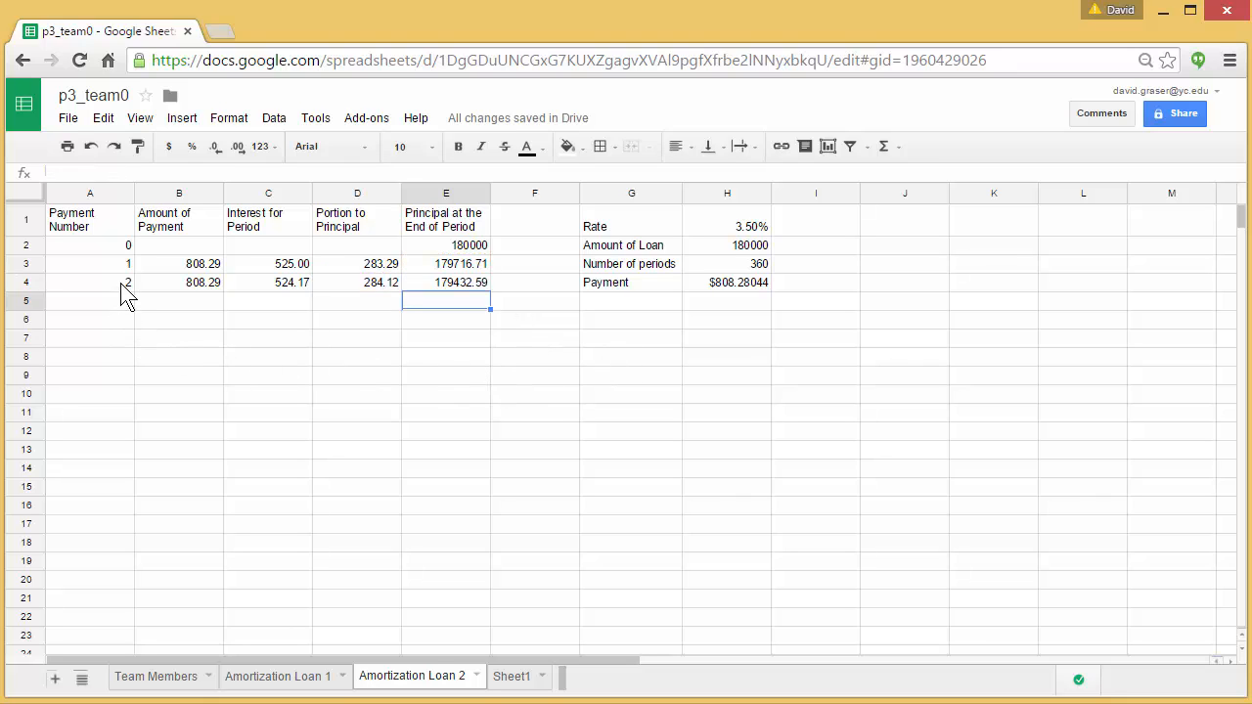
{"action": "mouse_move", "coordinate": [169, 325]}
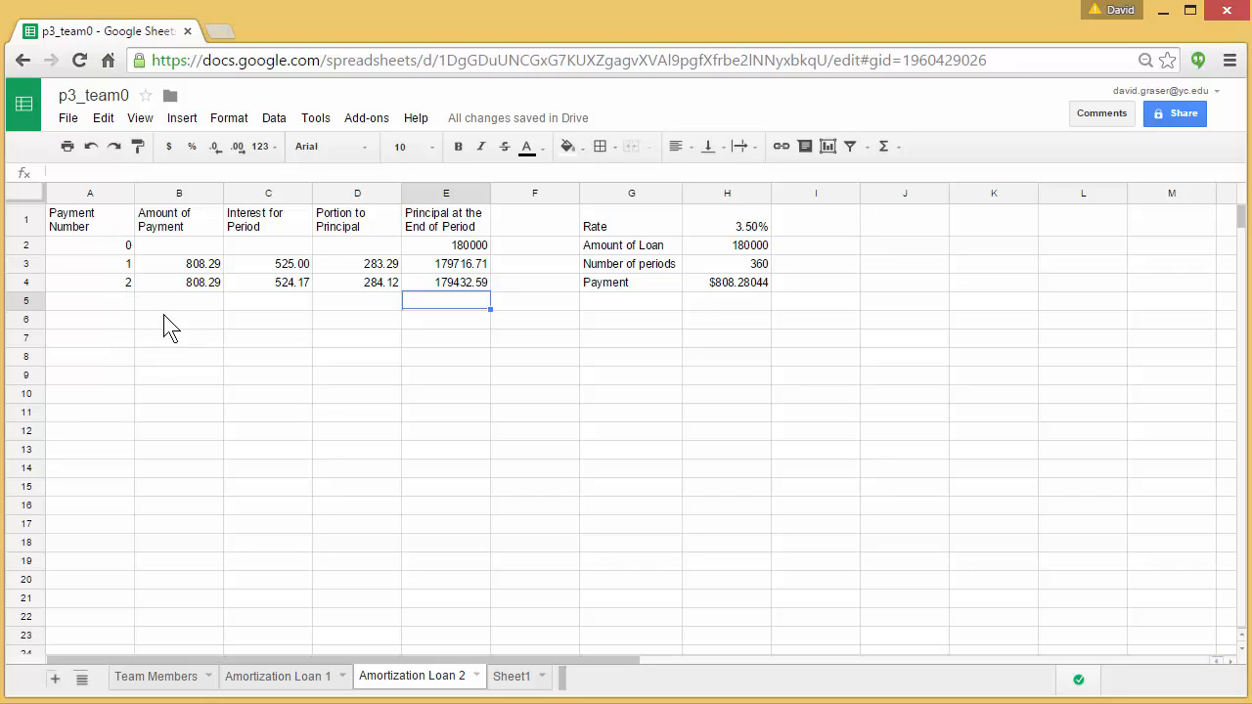
{"action": "mouse_move", "coordinate": [76, 272]}
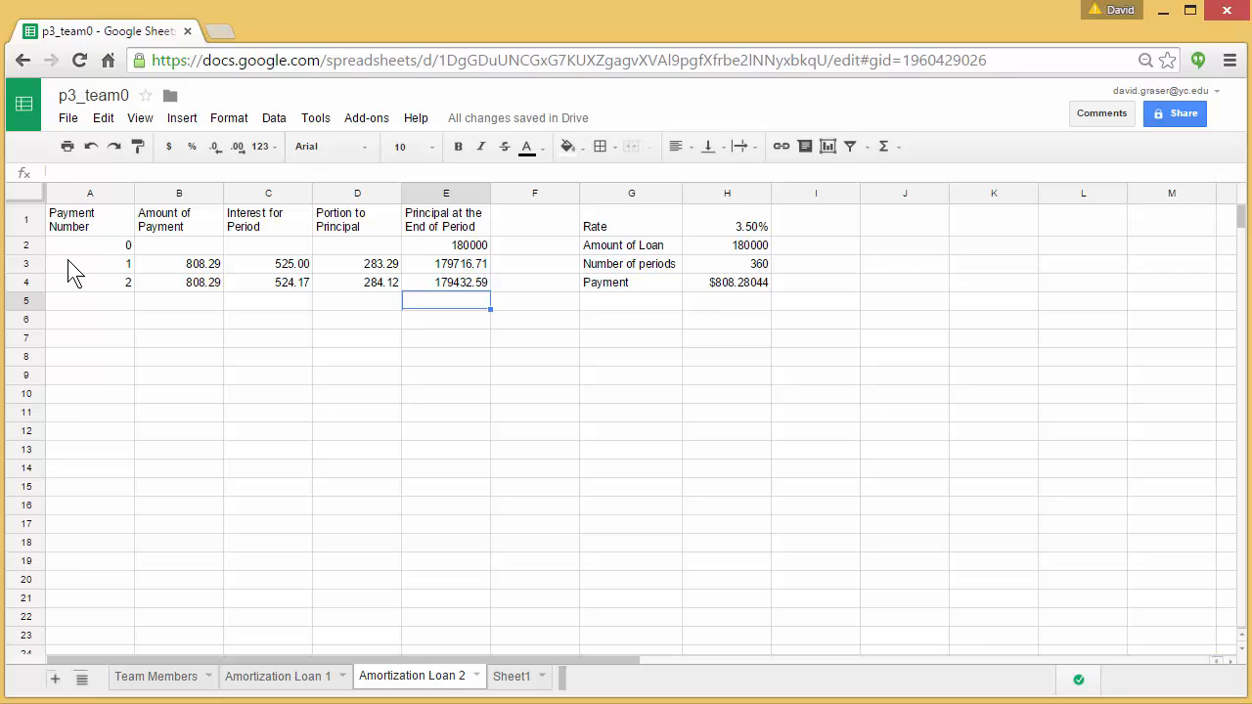
- Select payment rows 1 and 2 across A3:E4 for extending the formulas
{"action": "left_click", "coordinate": [90, 262]}
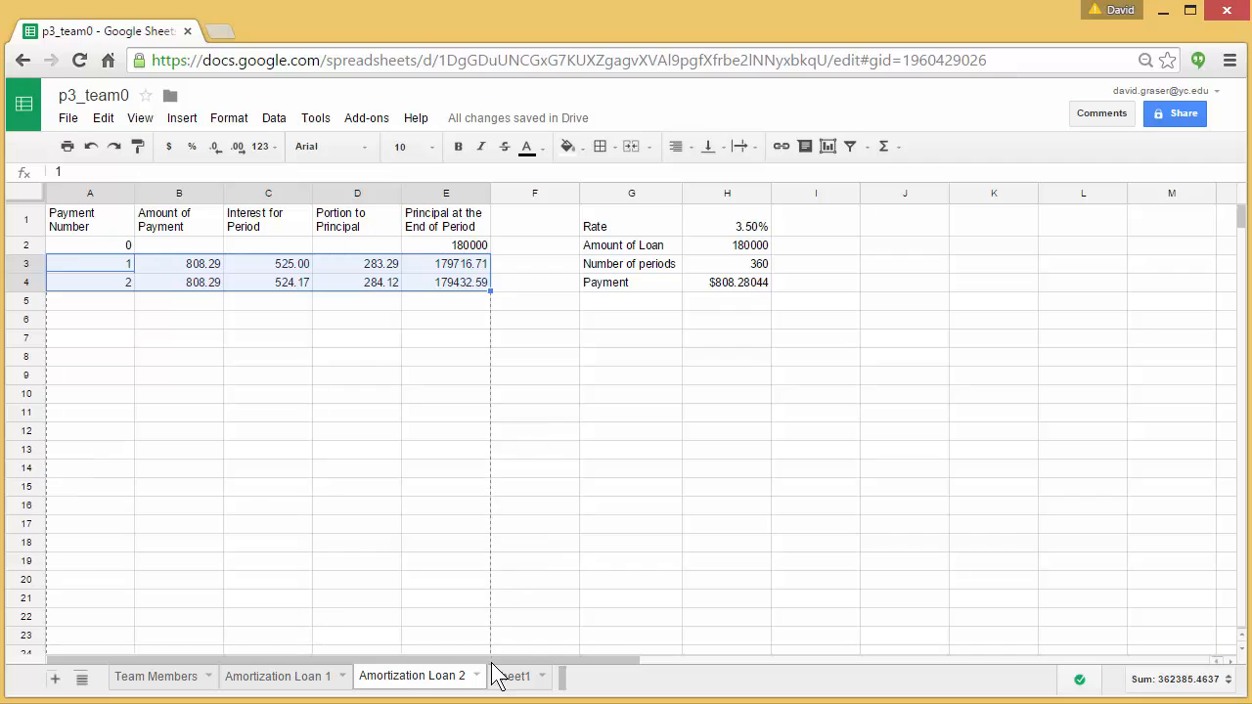
- Scroll down to row 362 so the formulas can be filled through payment 360
{"action": "scroll", "scroll_direction": "down", "scroll_amount": 3}
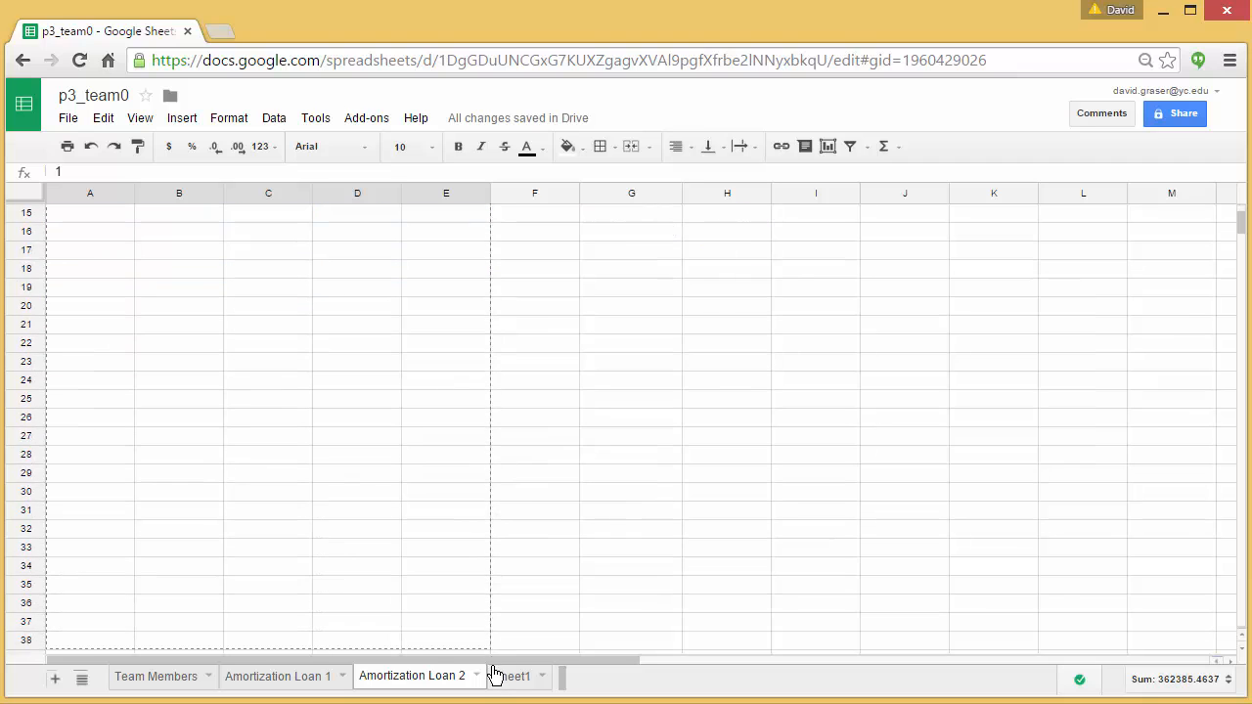
{"action": "scroll", "scroll_direction": "down", "scroll_amount": 3}
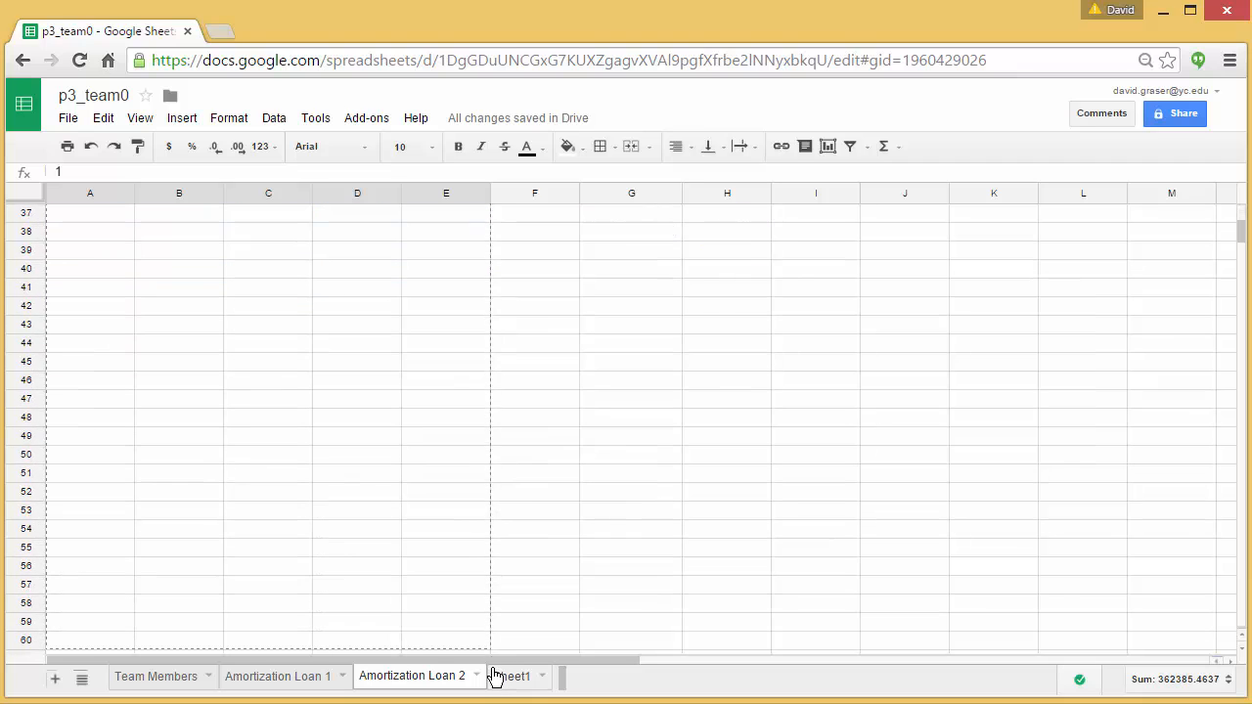
{"action": "scroll", "scroll_direction": "down", "scroll_amount": 3}
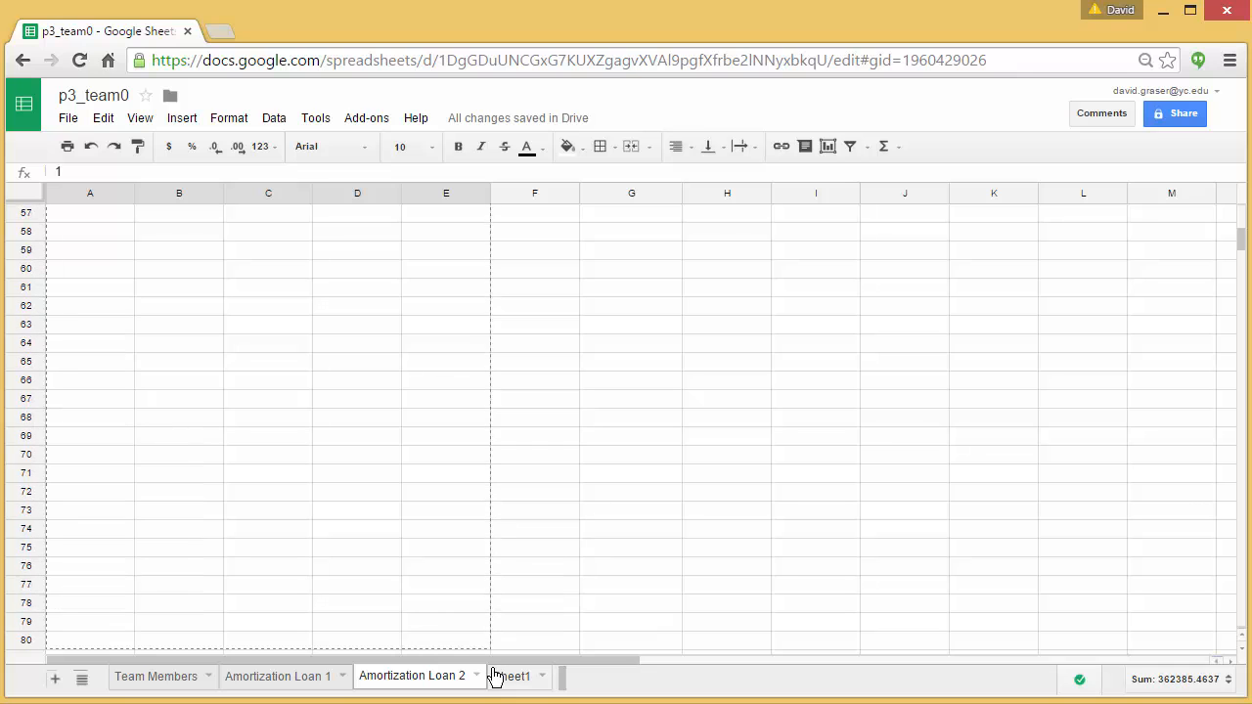
{"action": "scroll", "scroll_direction": "down", "scroll_amount": 3}
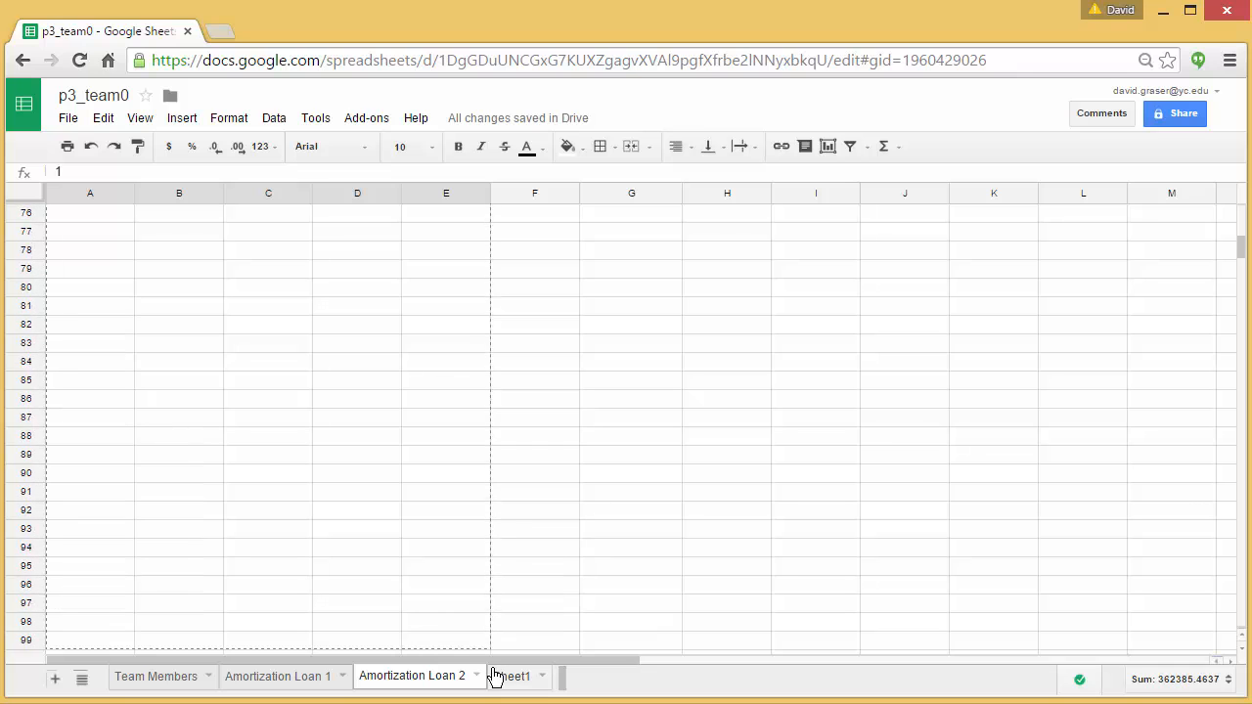
{"action": "scroll", "scroll_direction": "down", "scroll_amount": 3}
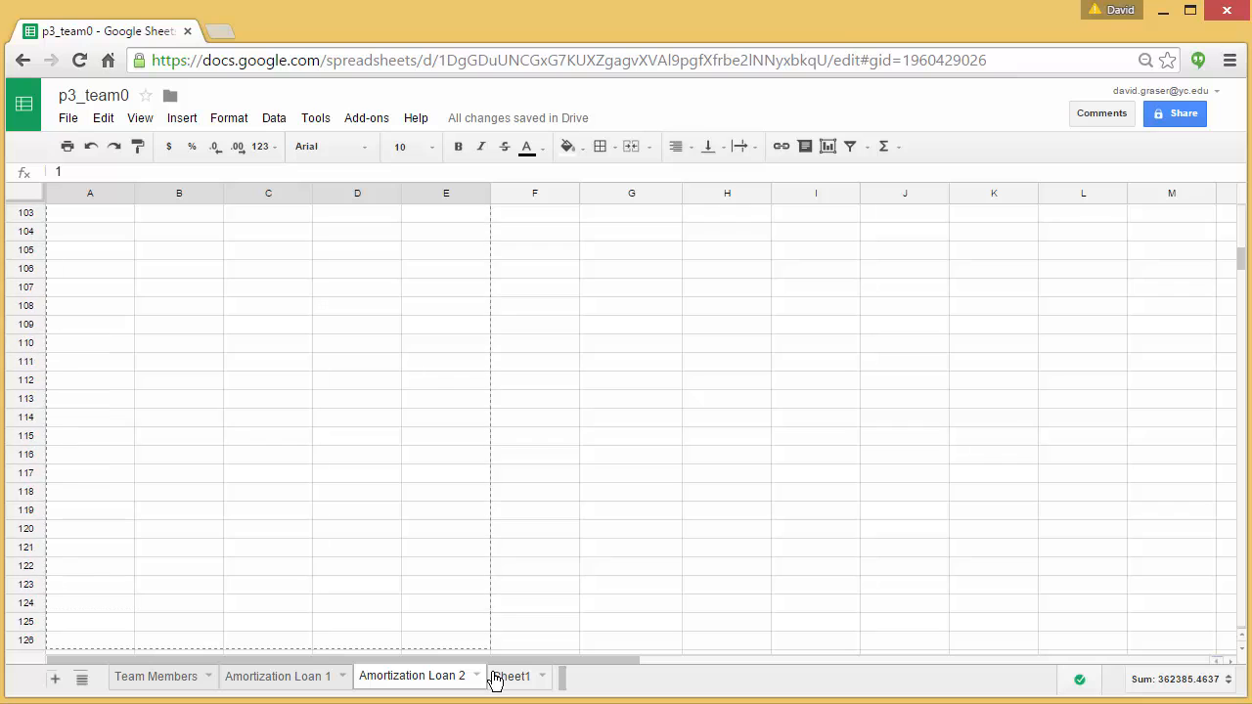
{"action": "scroll", "scroll_direction": "down", "scroll_amount": 3}
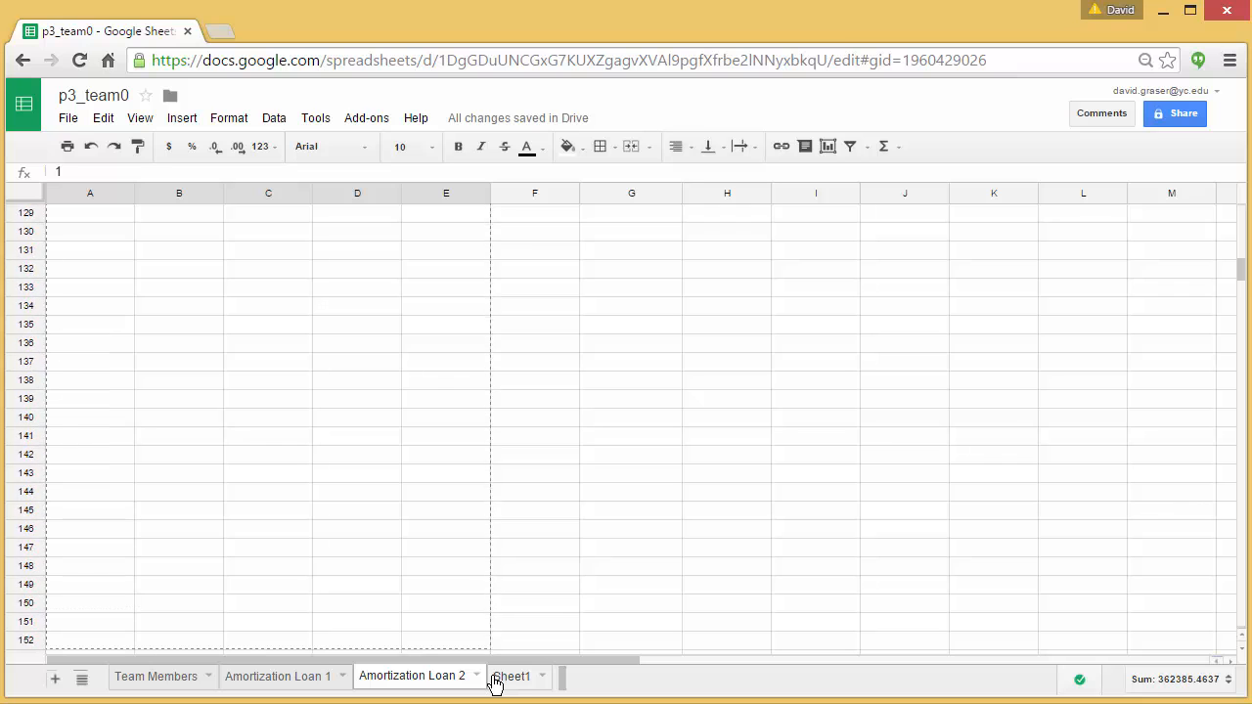
{"action": "scroll", "scroll_direction": "down", "scroll_amount": 3}
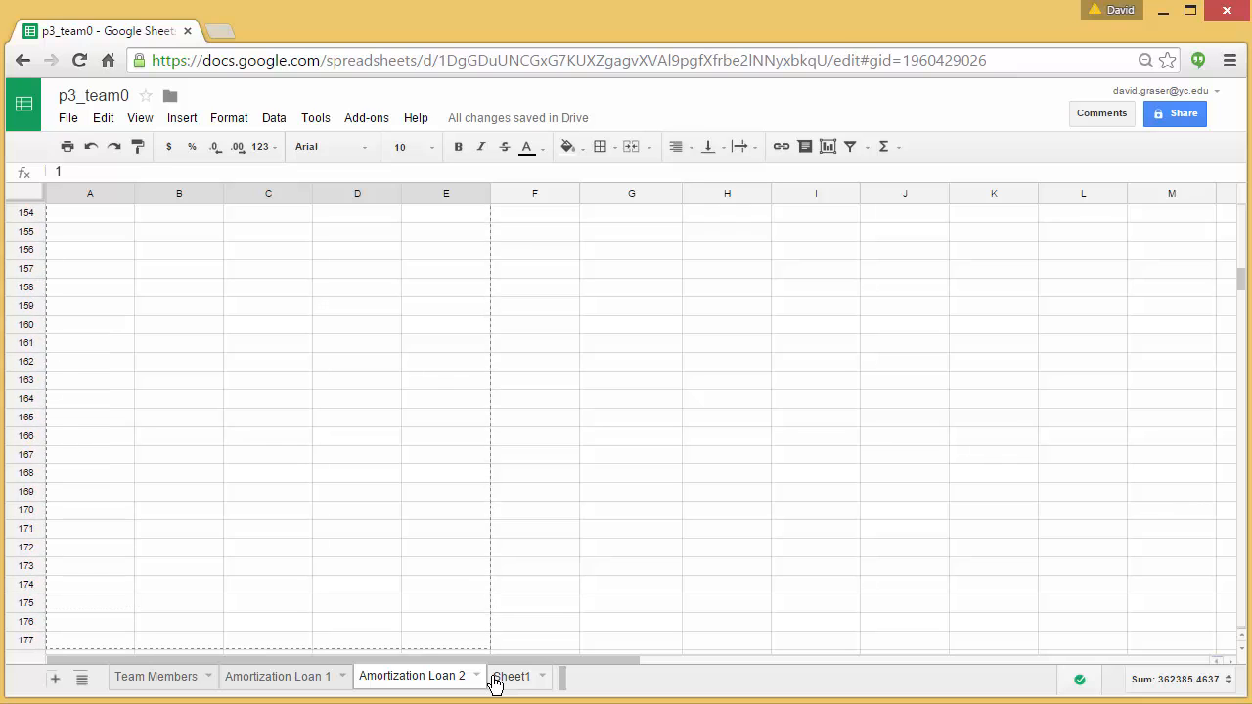
{"action": "scroll", "scroll_direction": "down", "scroll_amount": 3}
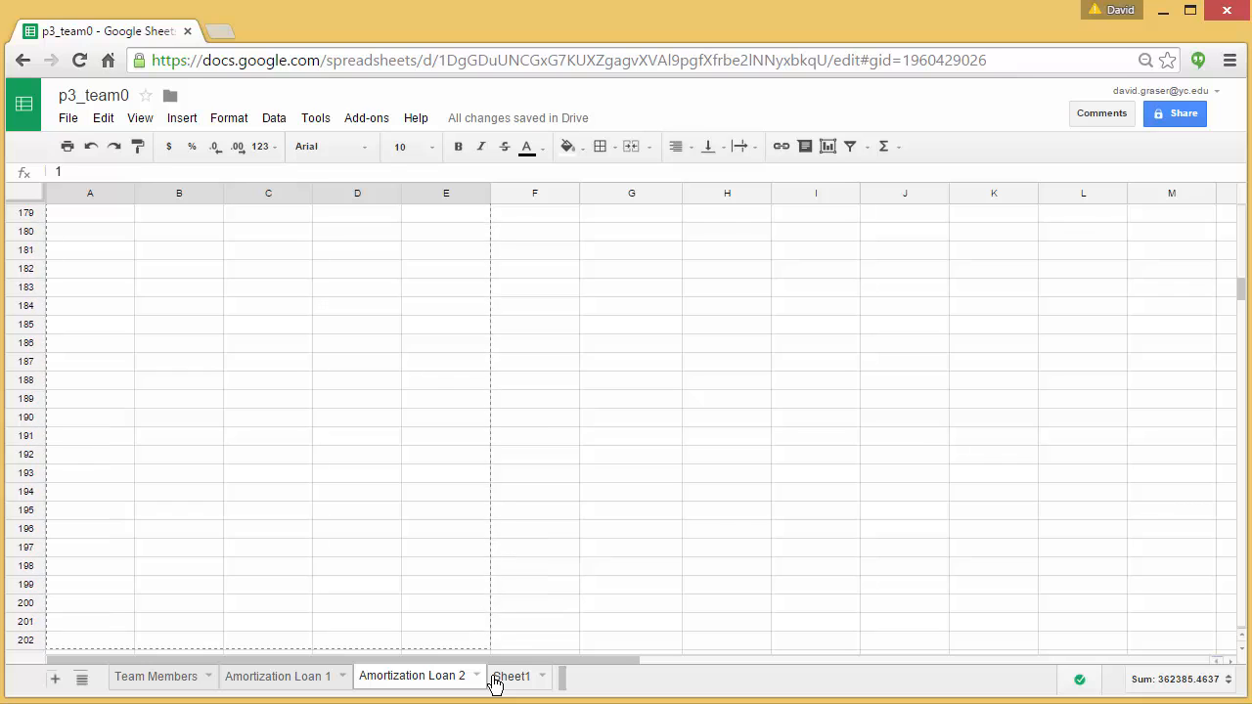
{"action": "scroll", "scroll_direction": "down", "scroll_amount": 3}
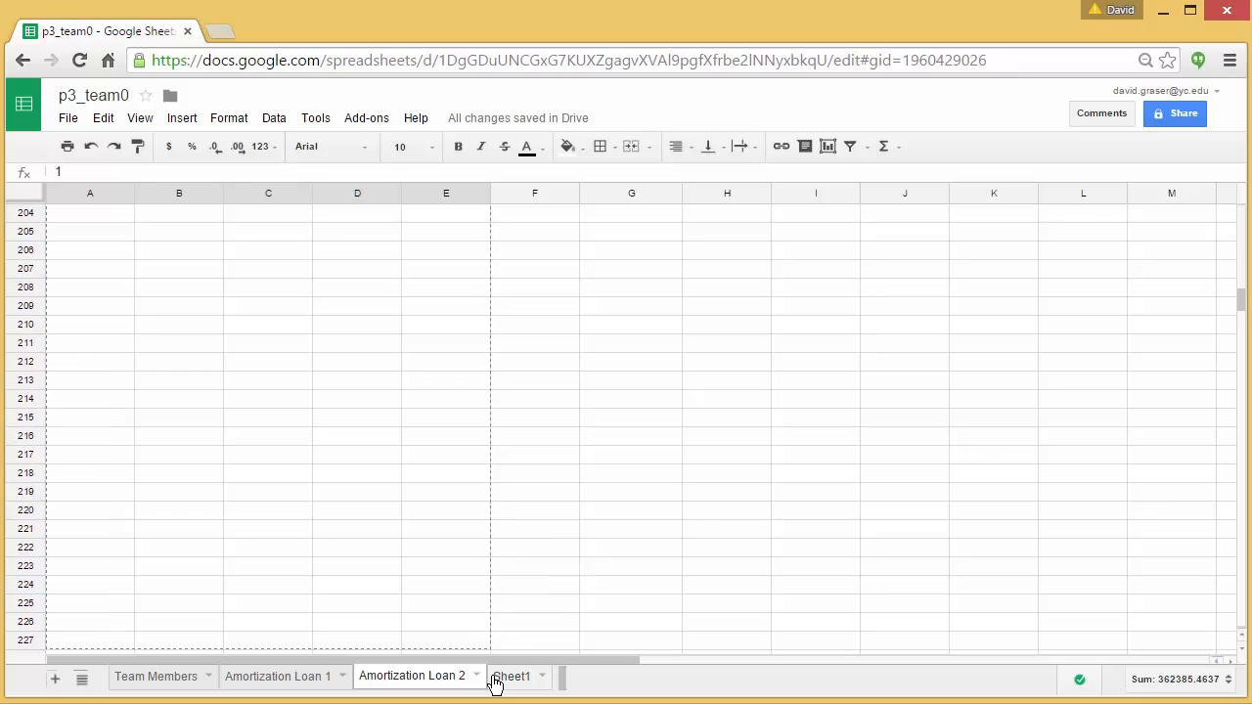
{"action": "scroll", "scroll_direction": "down", "scroll_amount": 3}
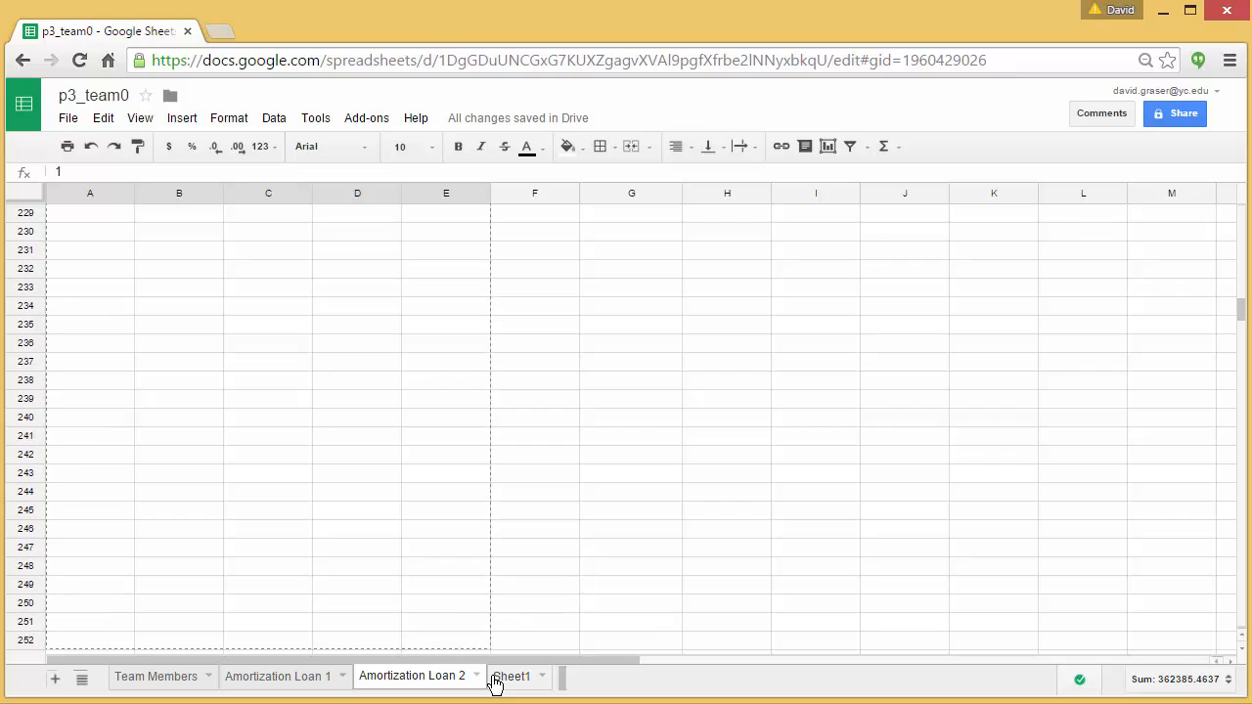
{"action": "scroll", "scroll_direction": "down", "scroll_amount": 3}
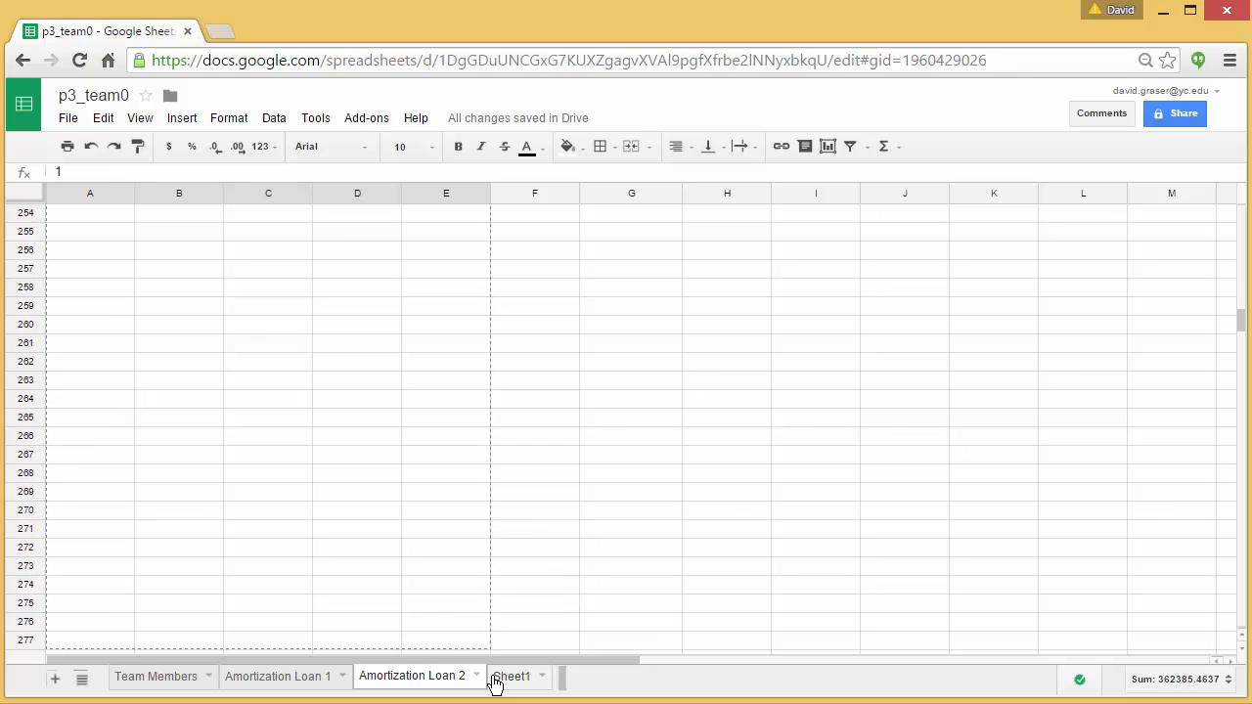
{"action": "scroll", "scroll_direction": "down", "scroll_amount": 3}
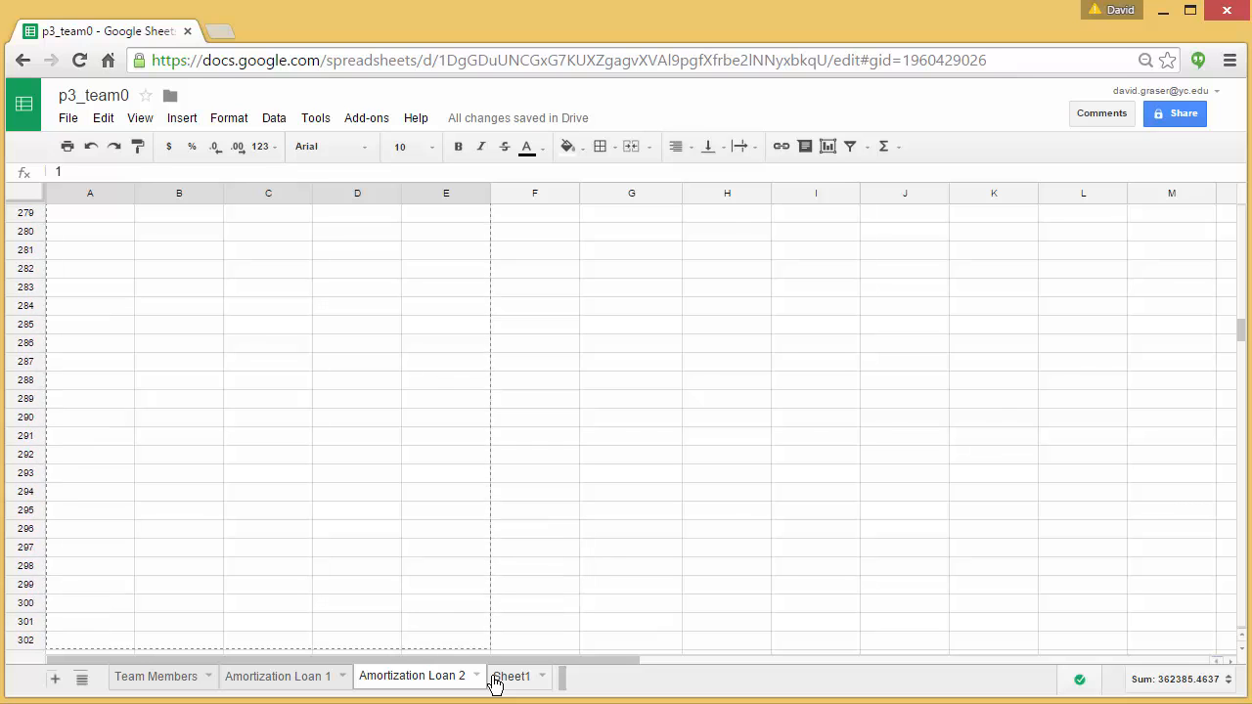
{"action": "scroll", "scroll_direction": "down", "scroll_amount": 3}
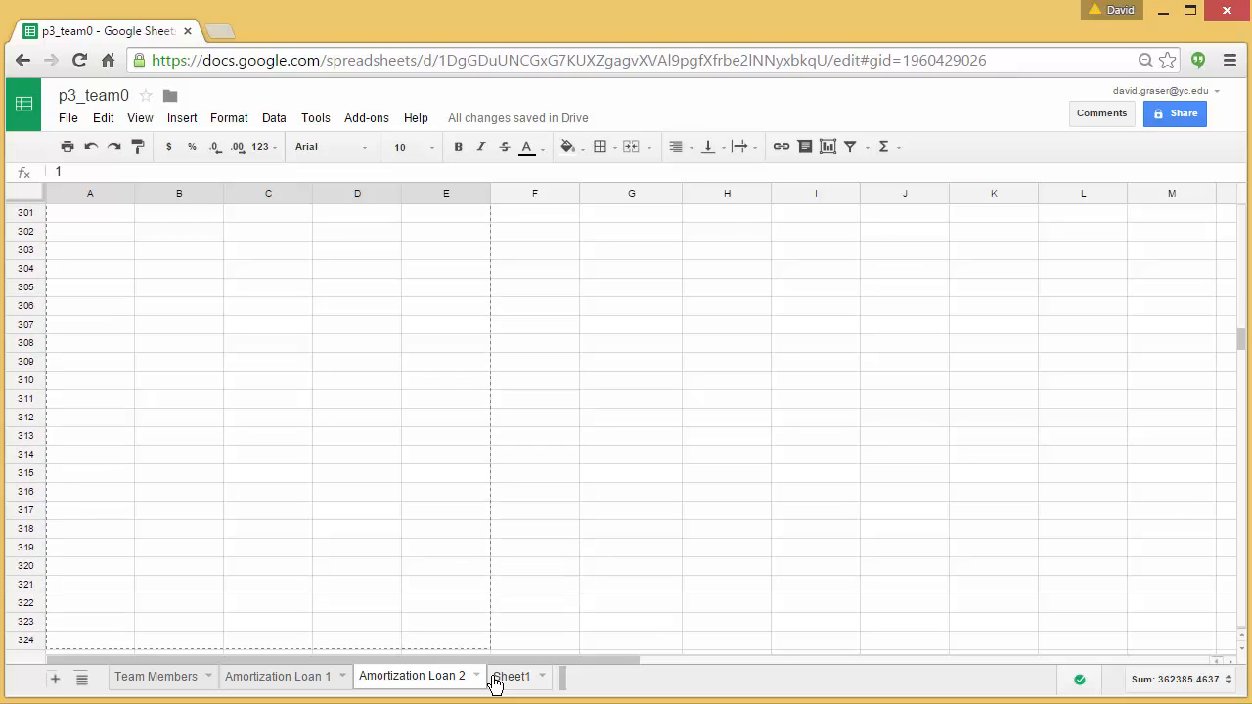
{"action": "scroll", "scroll_direction": "down", "scroll_amount": 3}
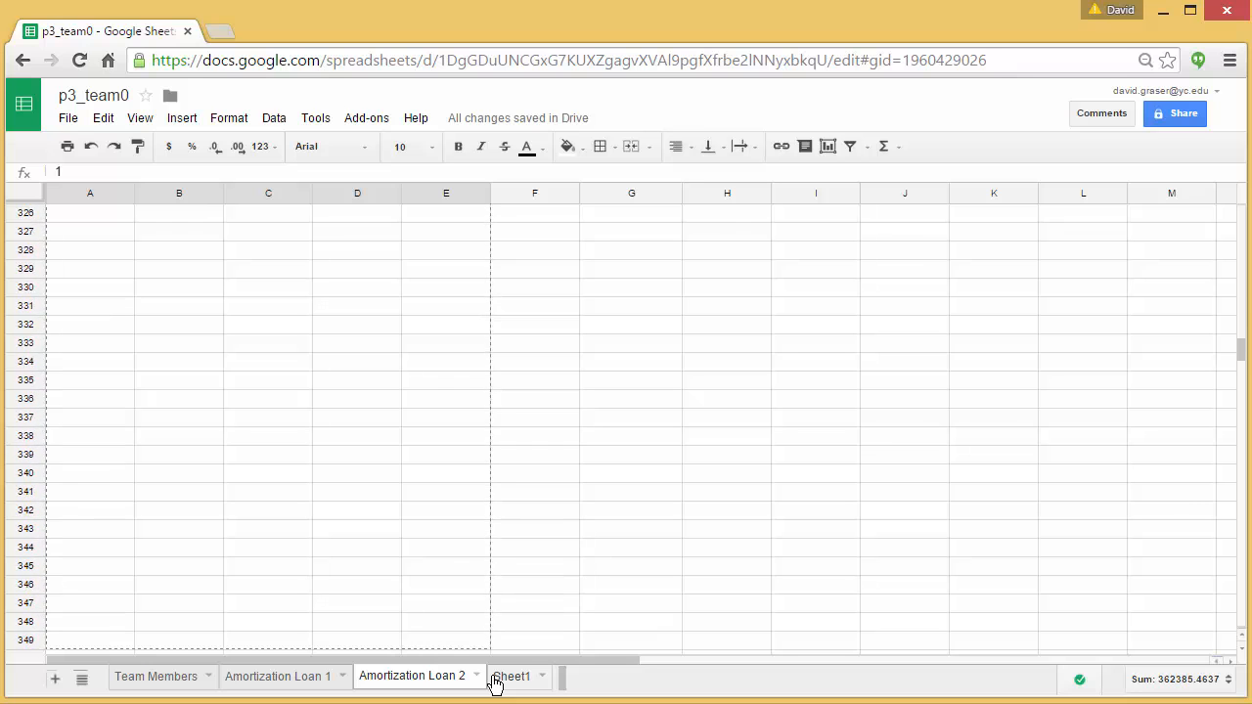
{"action": "scroll", "scroll_direction": "down", "scroll_amount": 3}
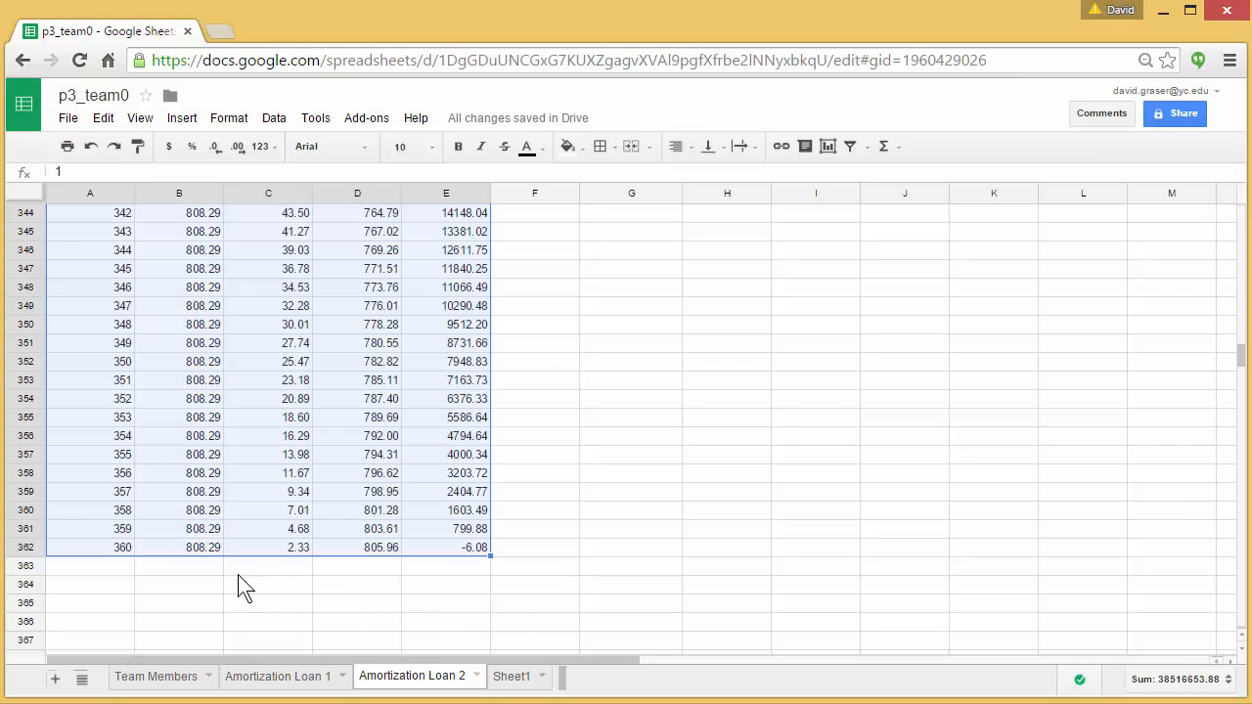
{"action": "mouse_move", "coordinate": [127, 567]}
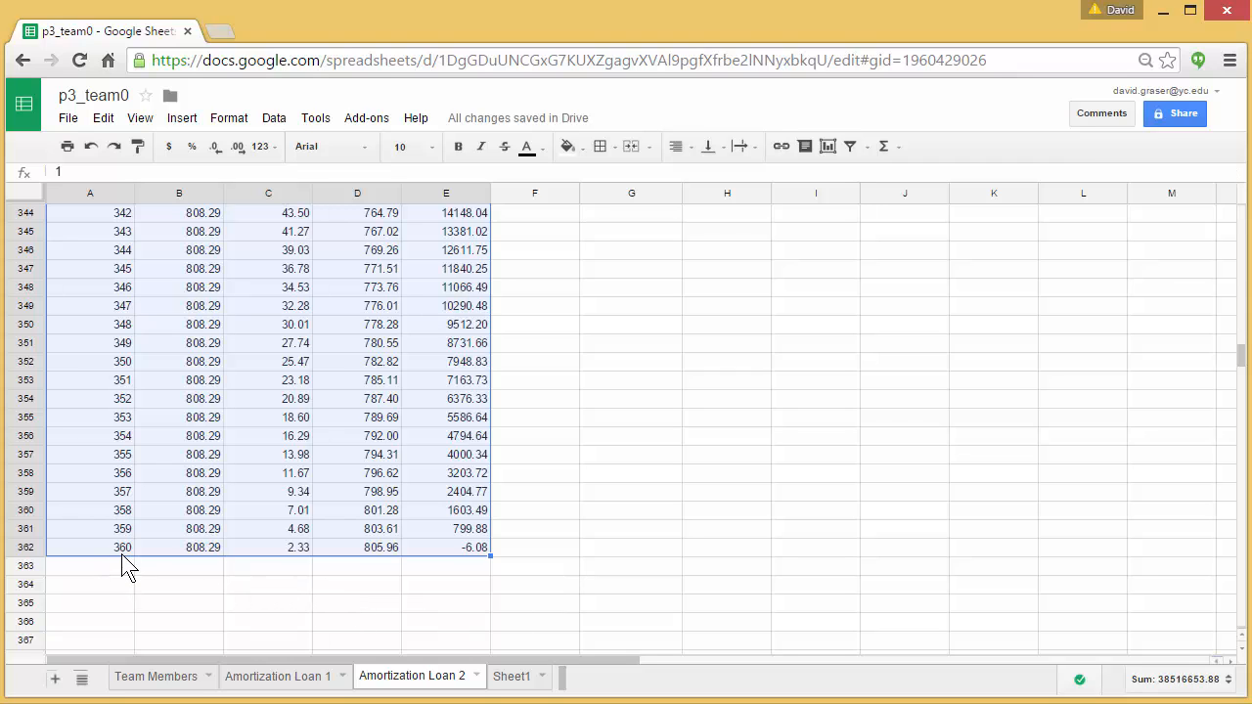
{"action": "mouse_move", "coordinate": [211, 567]}
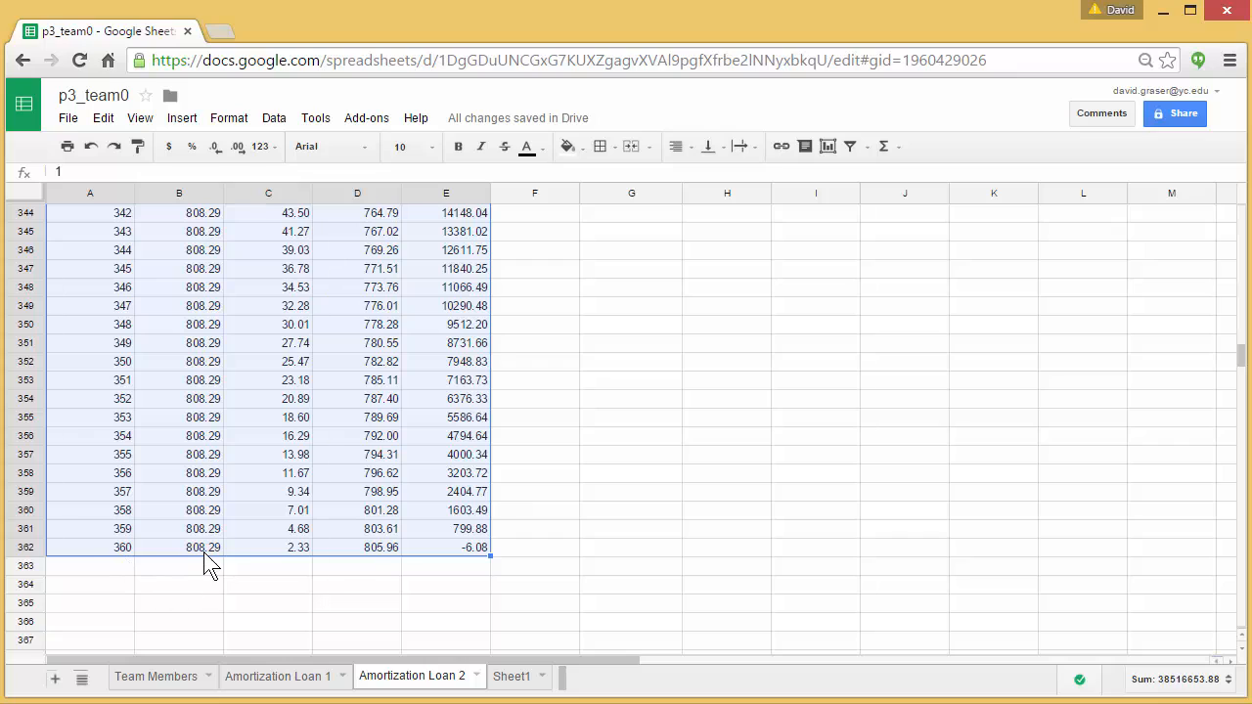
{"action": "mouse_move", "coordinate": [211, 579]}
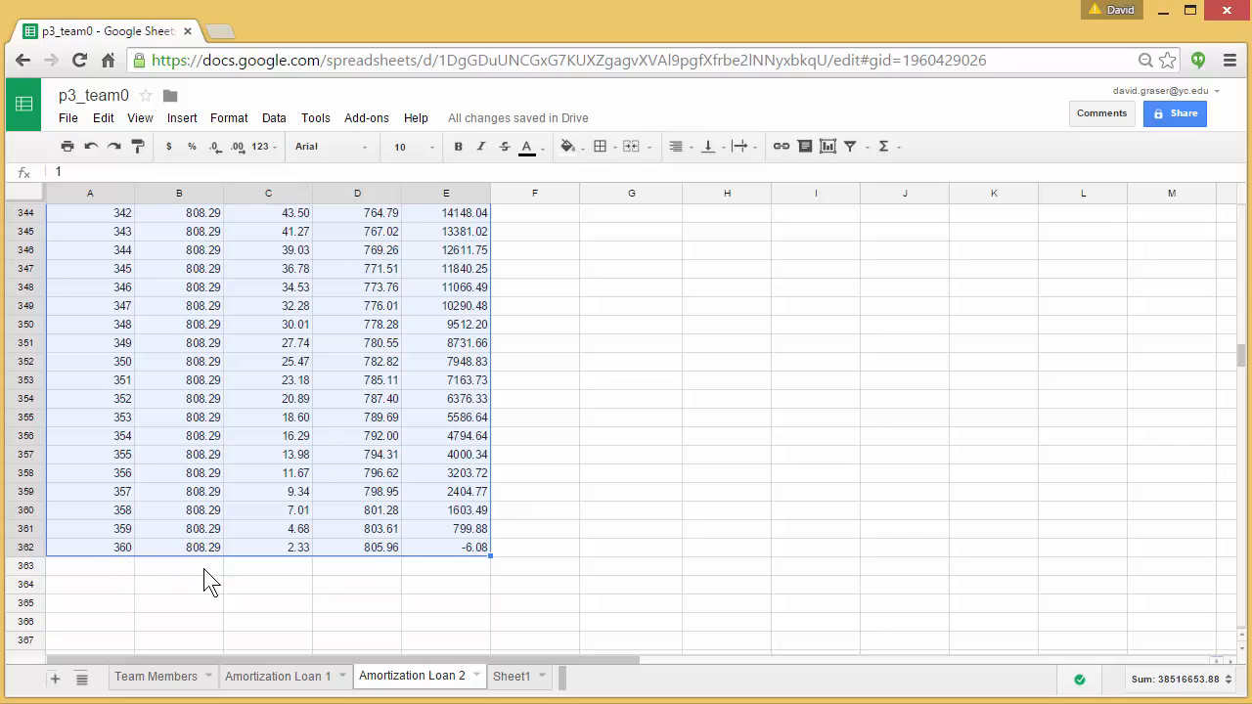
{"action": "mouse_move", "coordinate": [473, 587]}
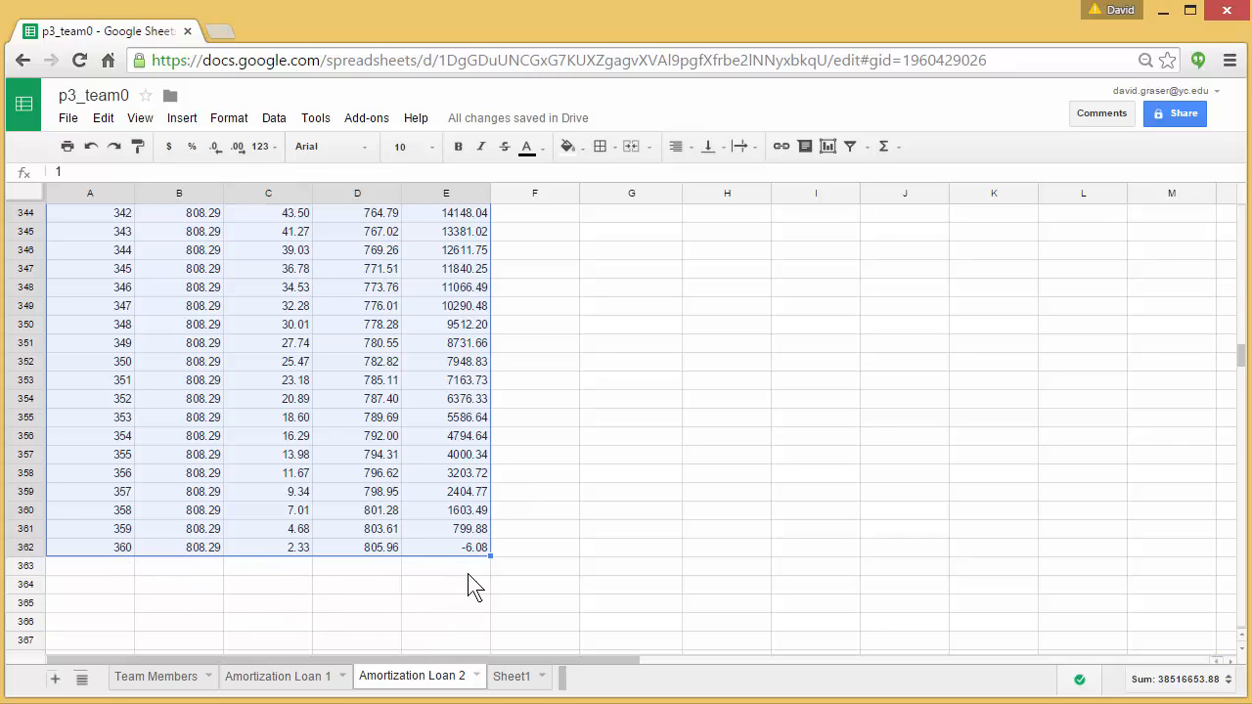
{"action": "mouse_move", "coordinate": [486, 569]}
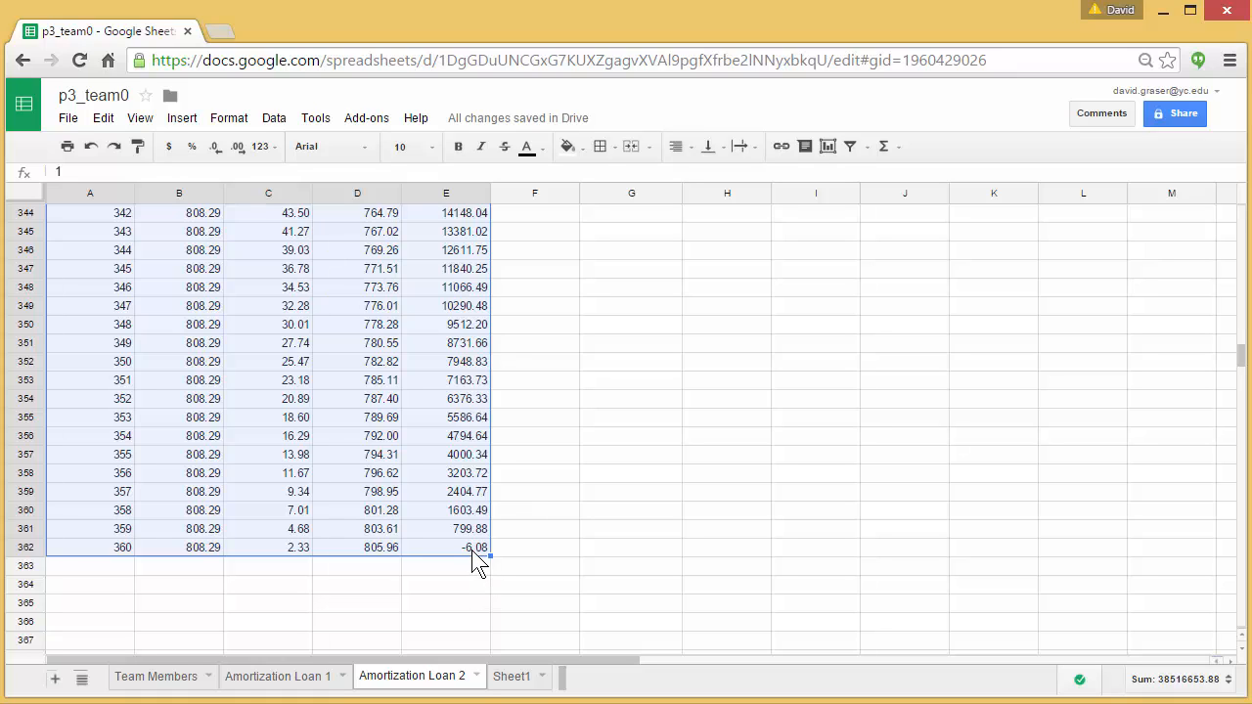
{"action": "mouse_move", "coordinate": [485, 566]}
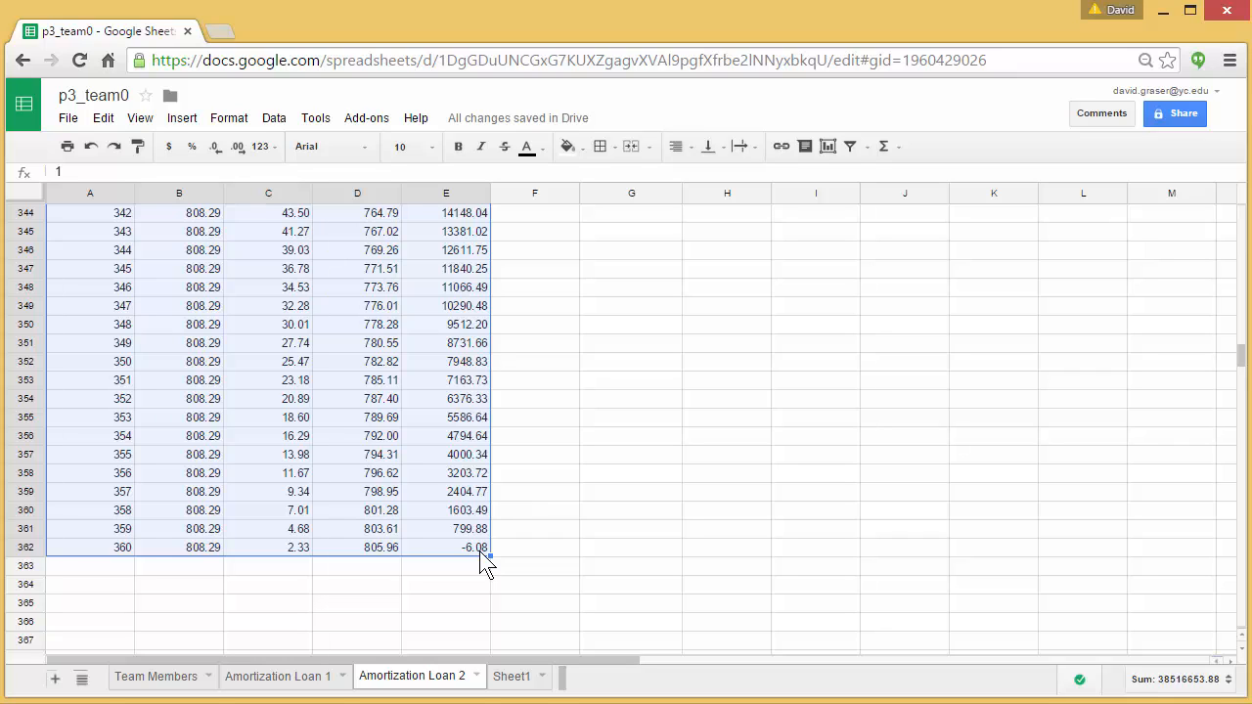
{"action": "mouse_move", "coordinate": [490, 585]}
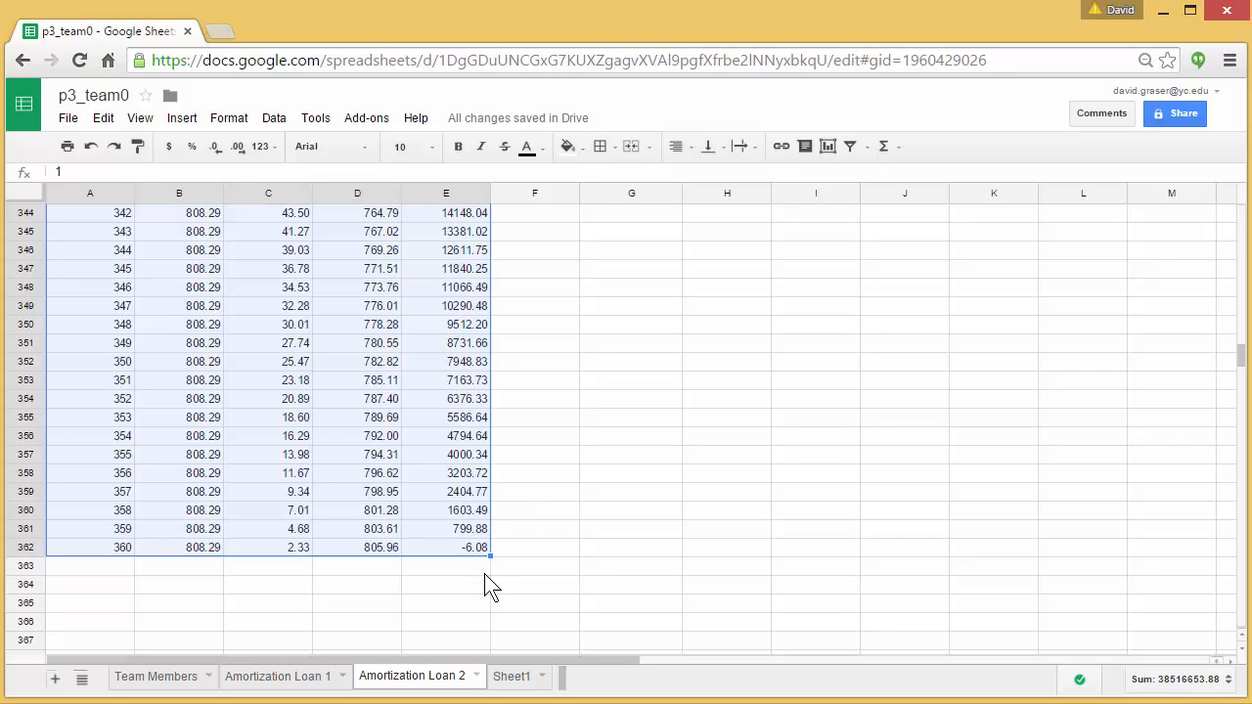
- Clear the amounts in B362:E362, leaving only payment number 360
{"action": "left_click", "coordinate": [447, 565]}
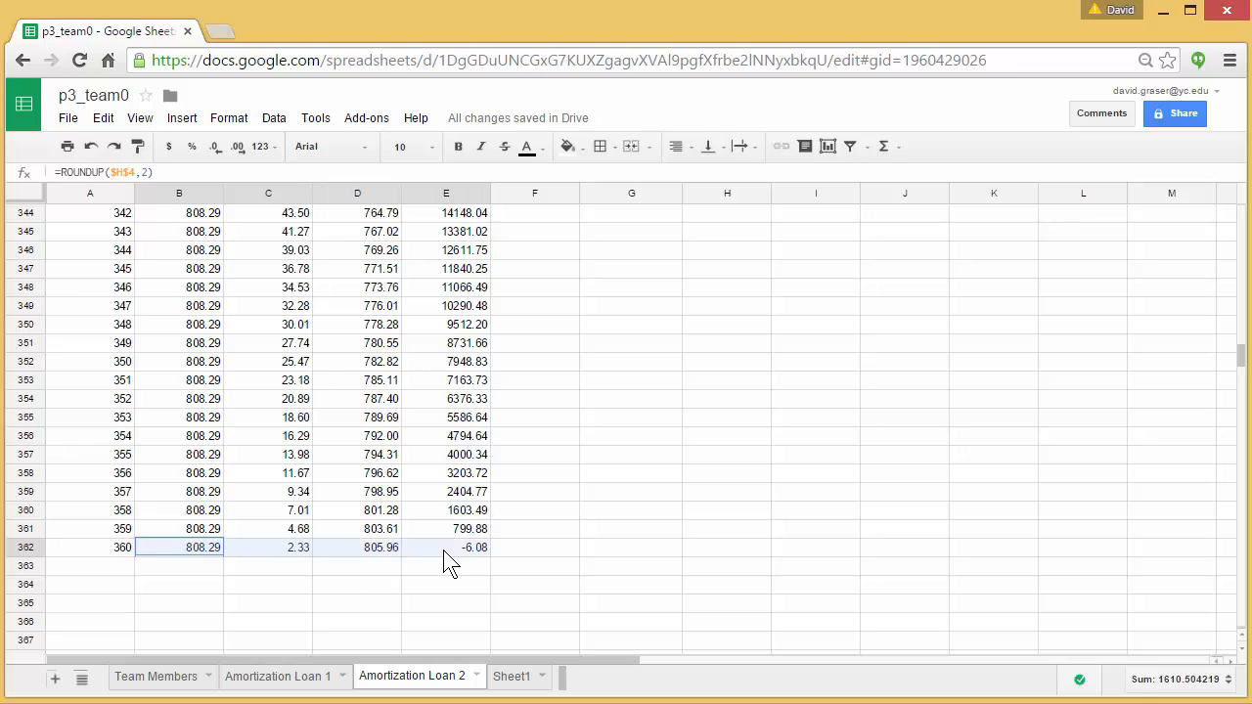
{"action": "key", "text": "Delete"}
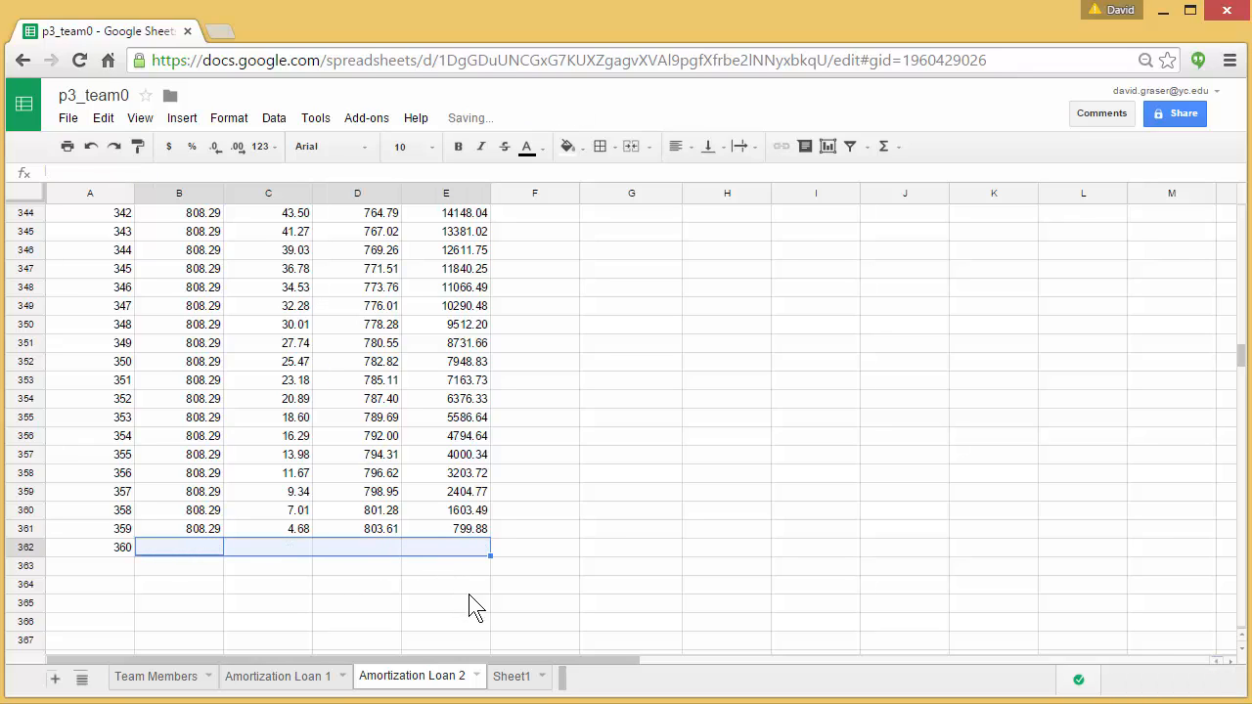
{"action": "left_click", "coordinate": [446, 603]}
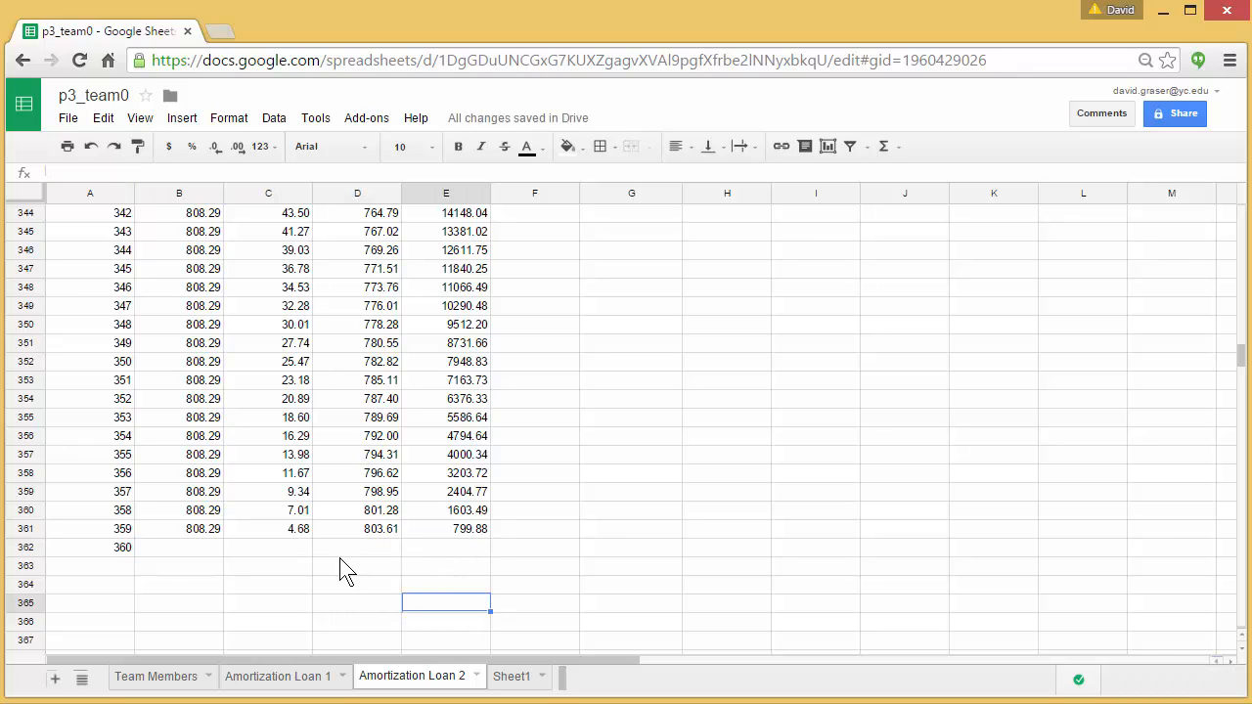
{"action": "mouse_move", "coordinate": [453, 557]}
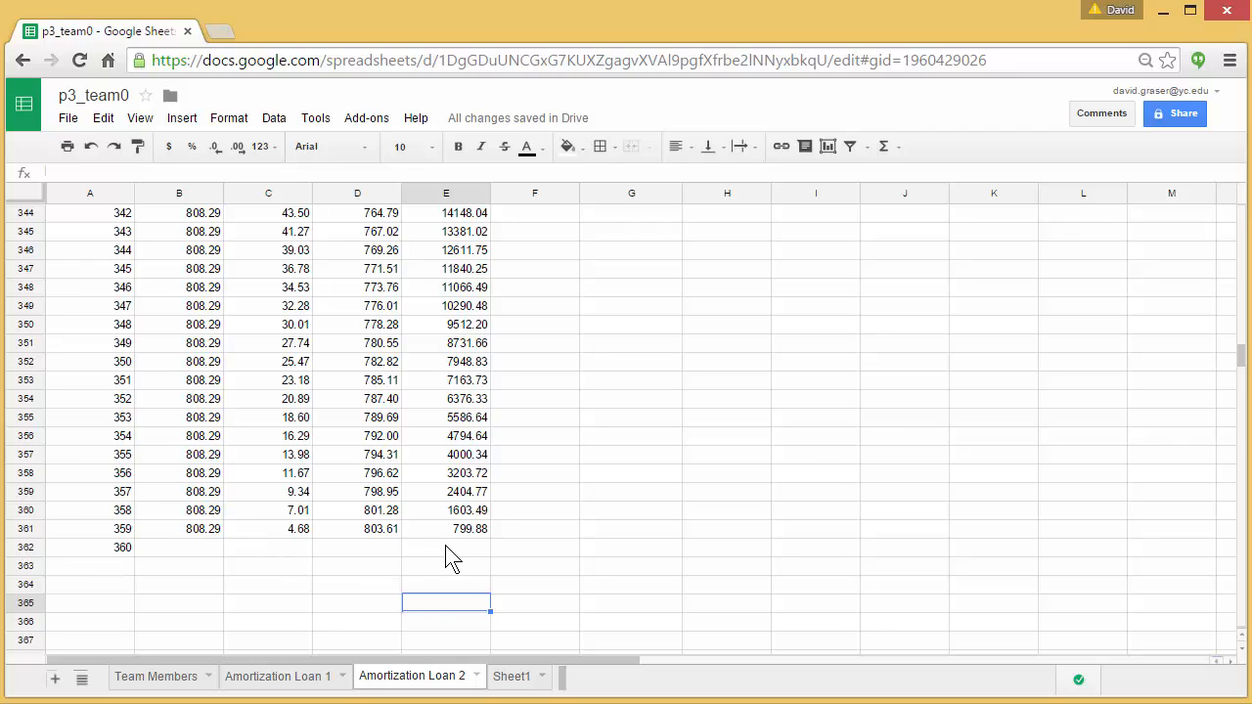
{"action": "mouse_move", "coordinate": [462, 540]}
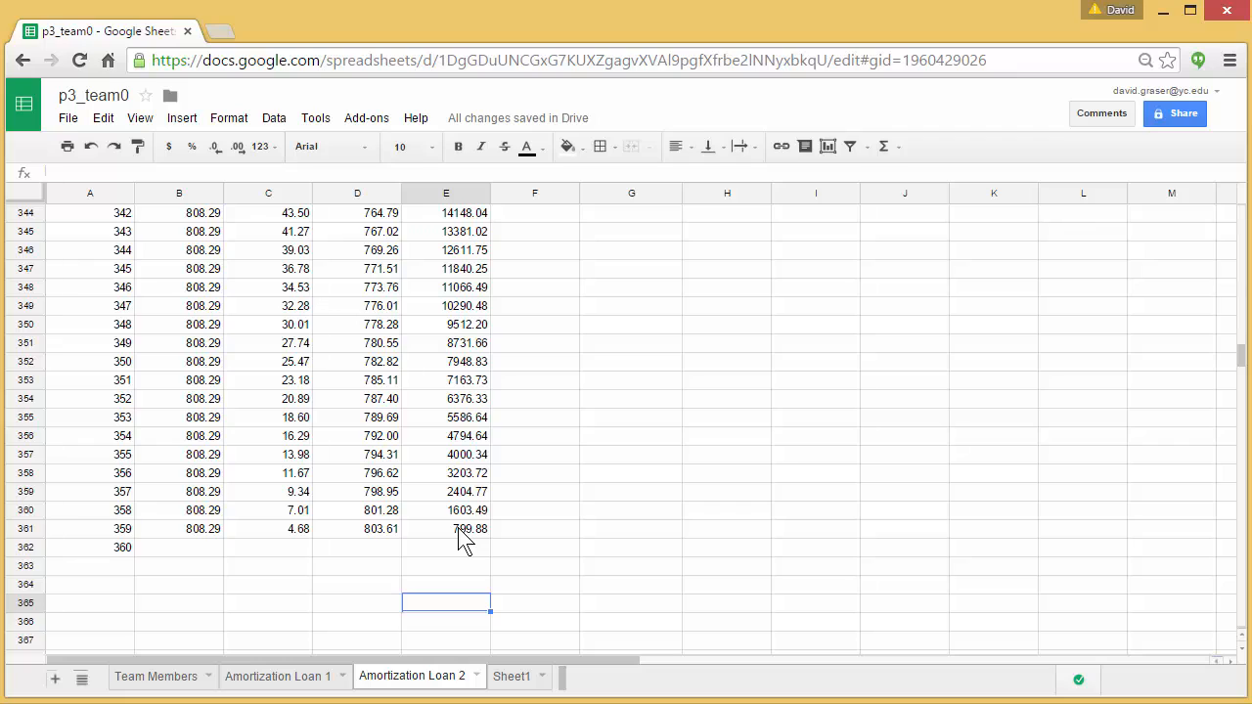
{"action": "mouse_move", "coordinate": [368, 563]}
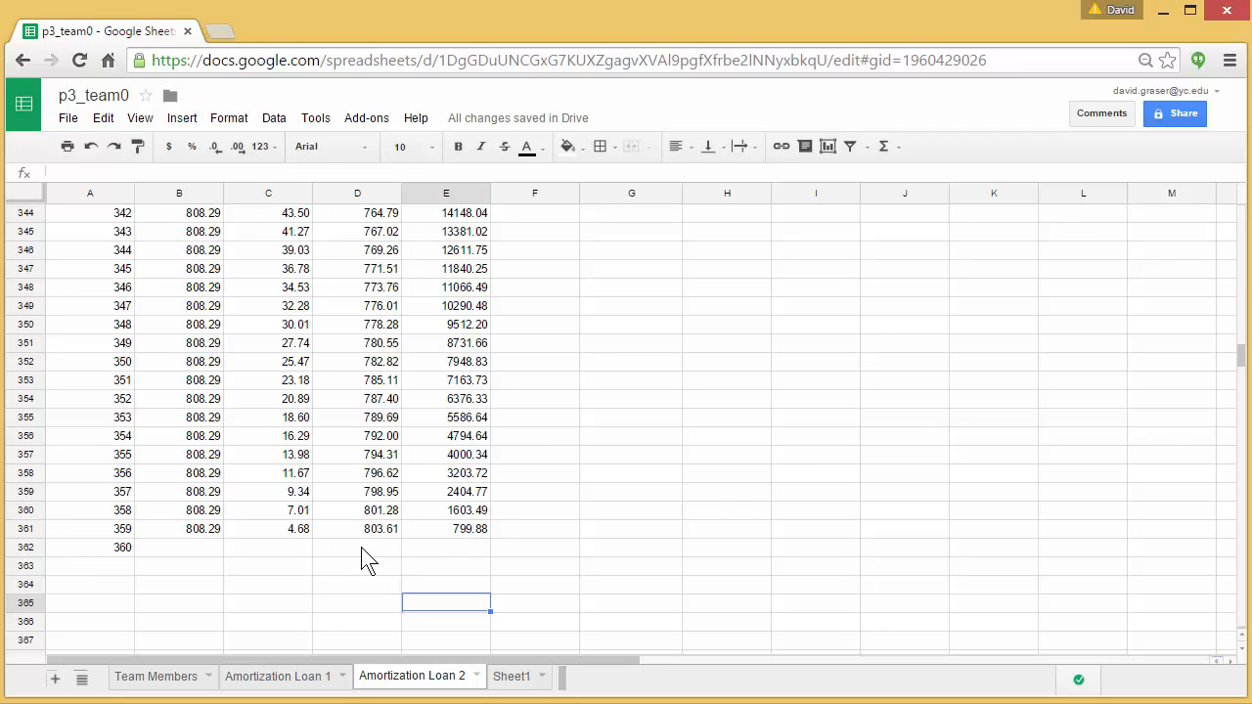
{"action": "mouse_move", "coordinate": [473, 540]}
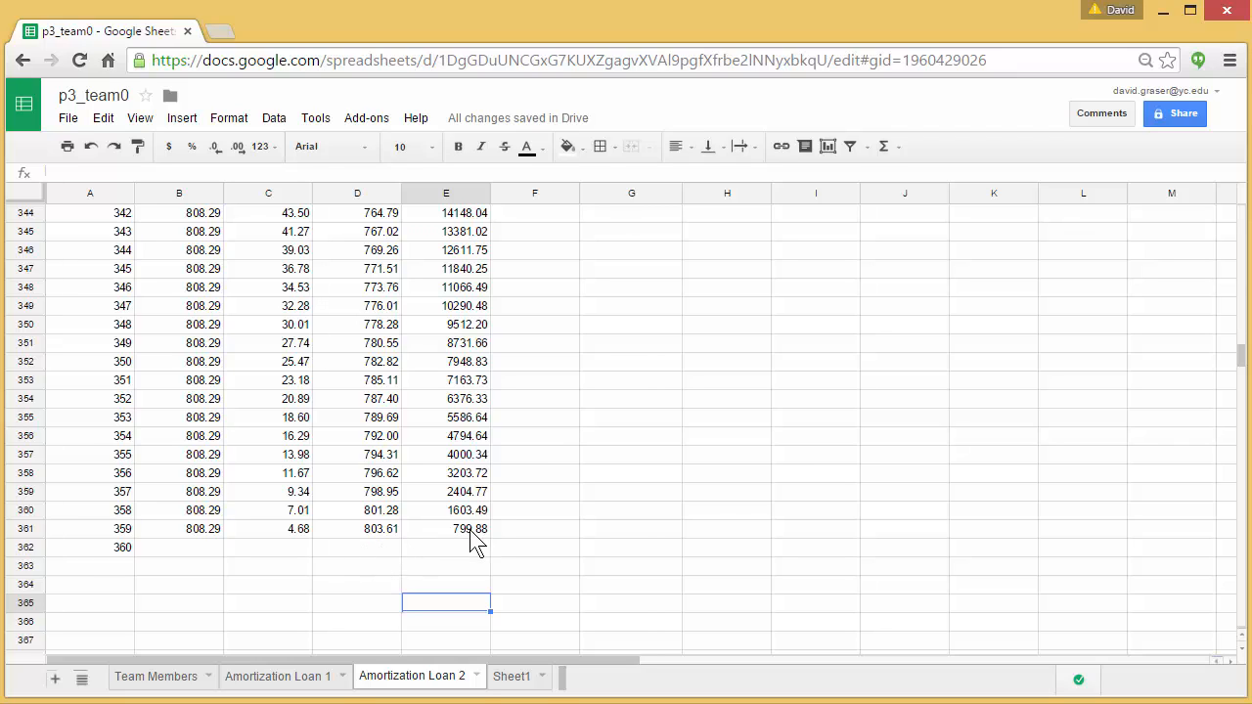
{"action": "mouse_move", "coordinate": [376, 560]}
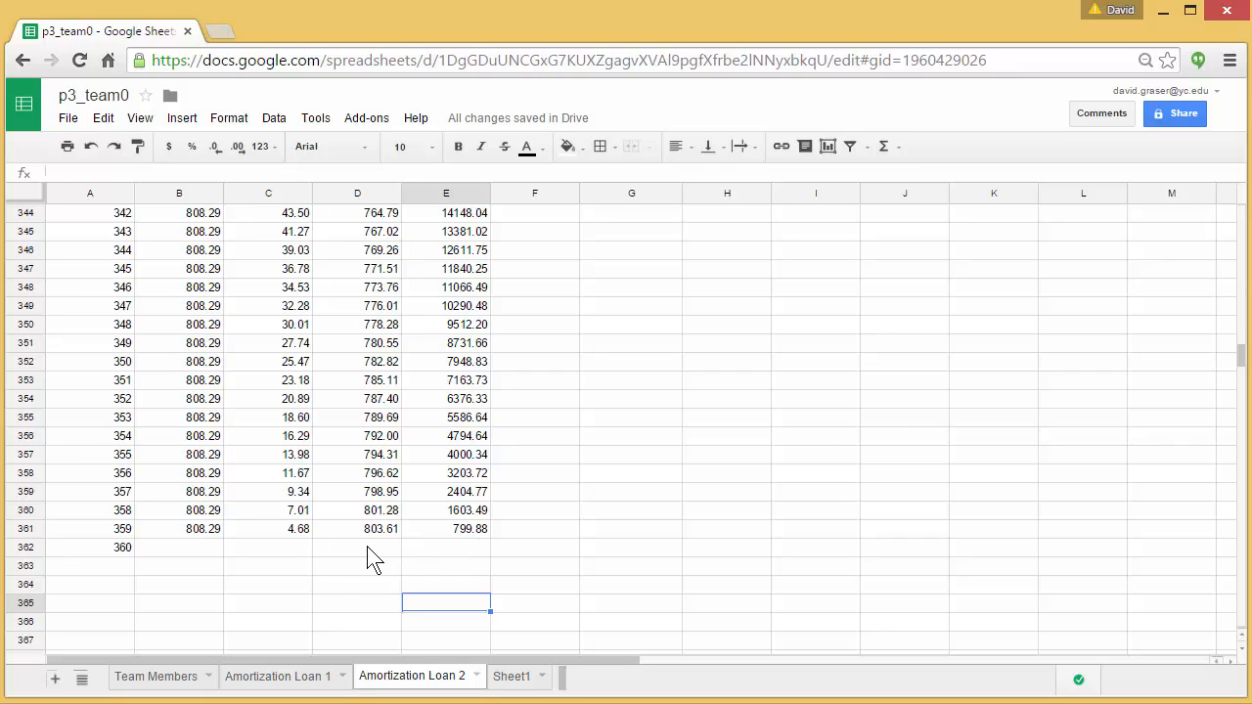
- Start payment 360's principal in D362 as a reference to the prior balance E361 (799.88)
{"action": "left_click", "coordinate": [356, 547]}
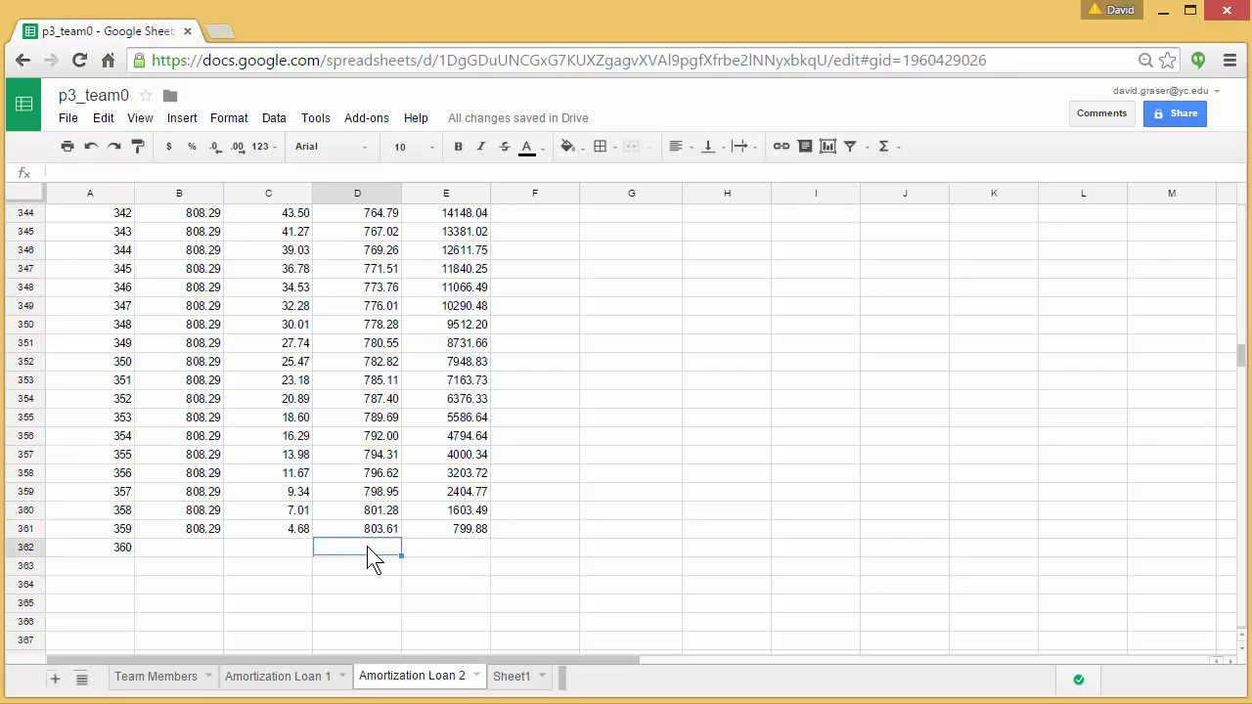
{"action": "type", "text": "="}
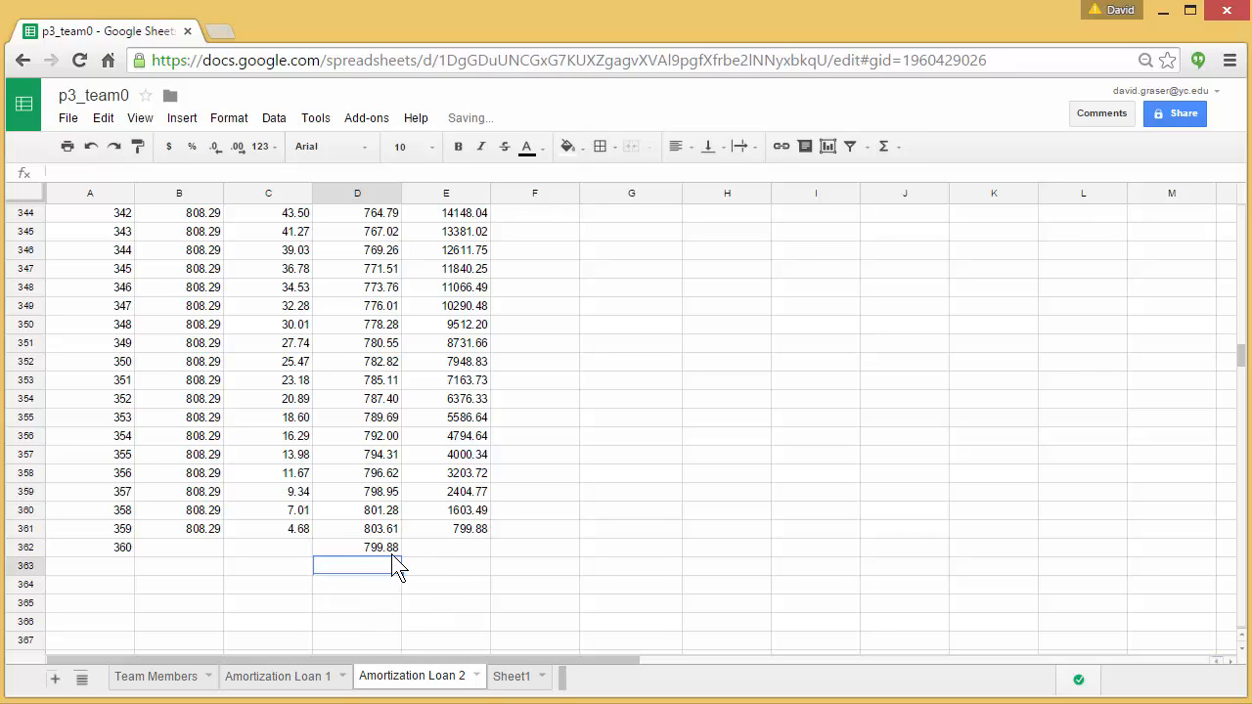
{"action": "mouse_move", "coordinate": [473, 558]}
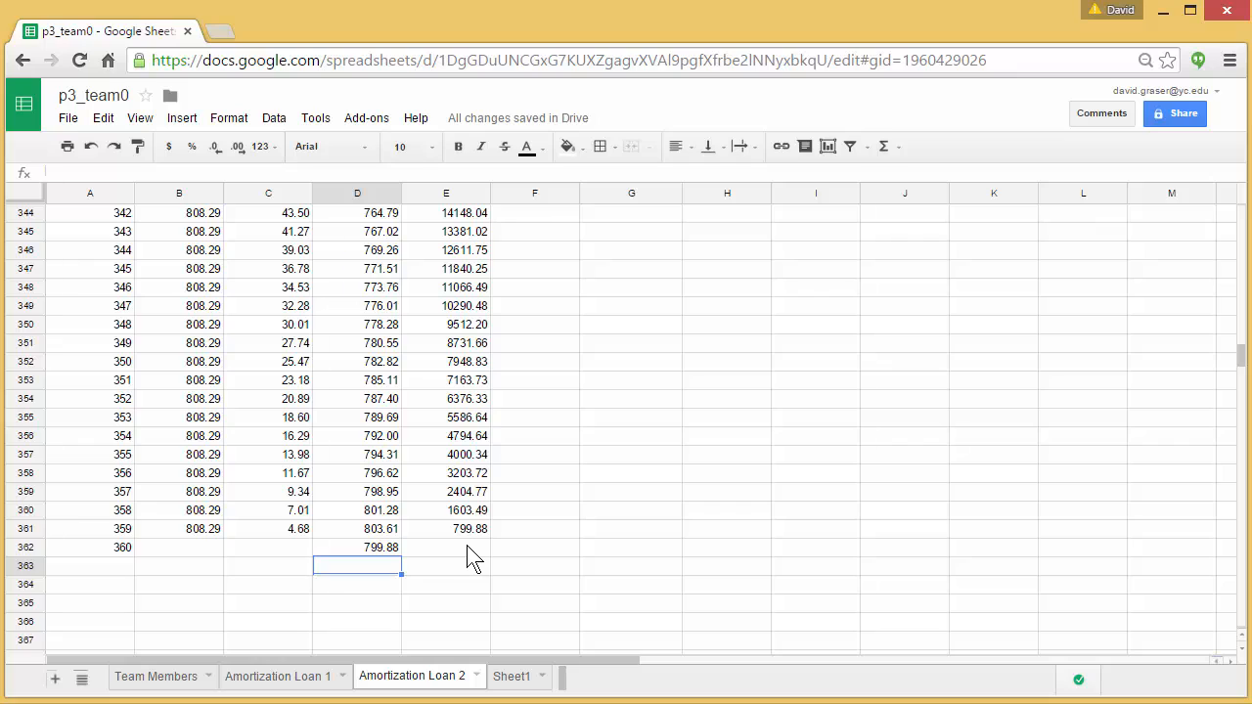
- Enter payment 360's interest in C362 as =$H$1/12*E361, giving 2.33
{"action": "left_click", "coordinate": [268, 548]}
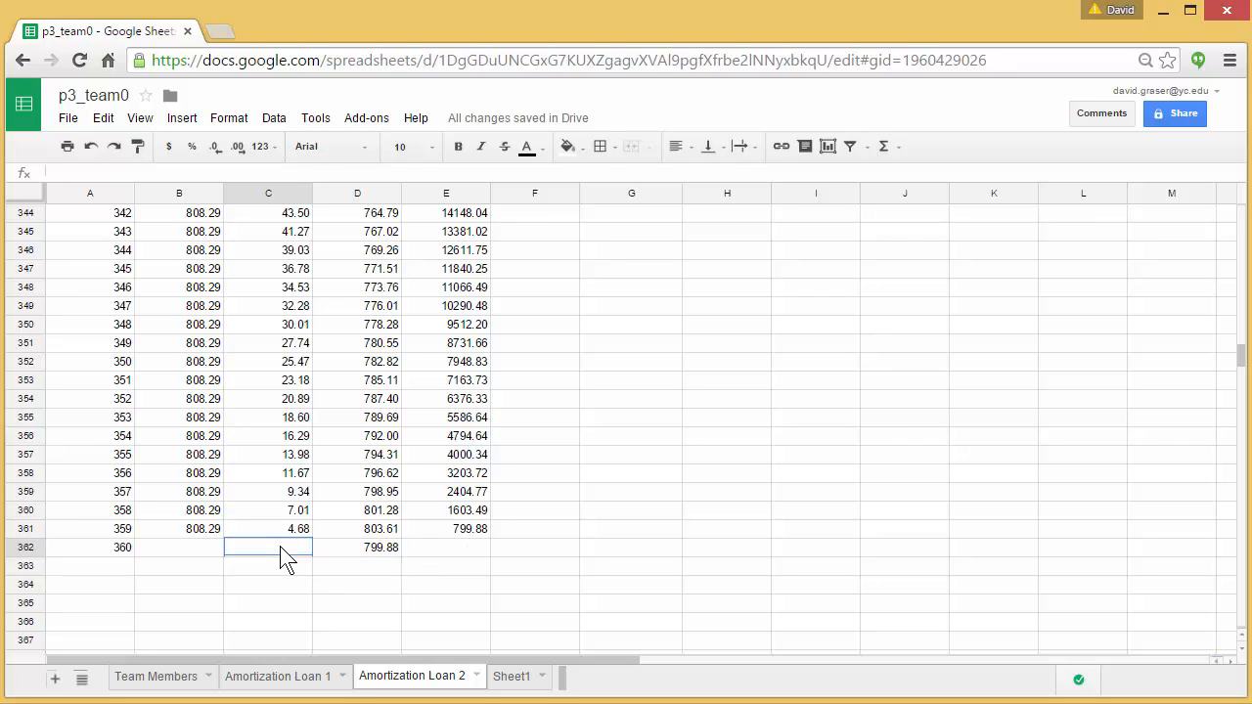
{"action": "mouse_move", "coordinate": [479, 567]}
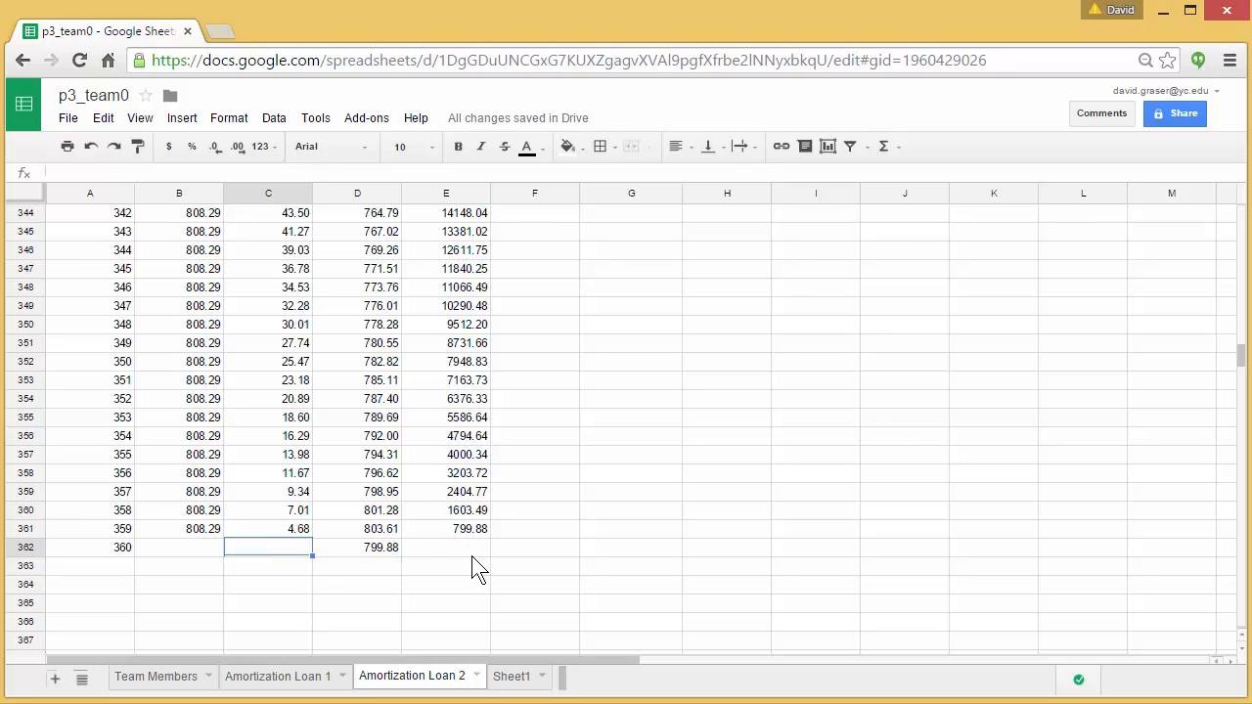
{"action": "mouse_move", "coordinate": [485, 560]}
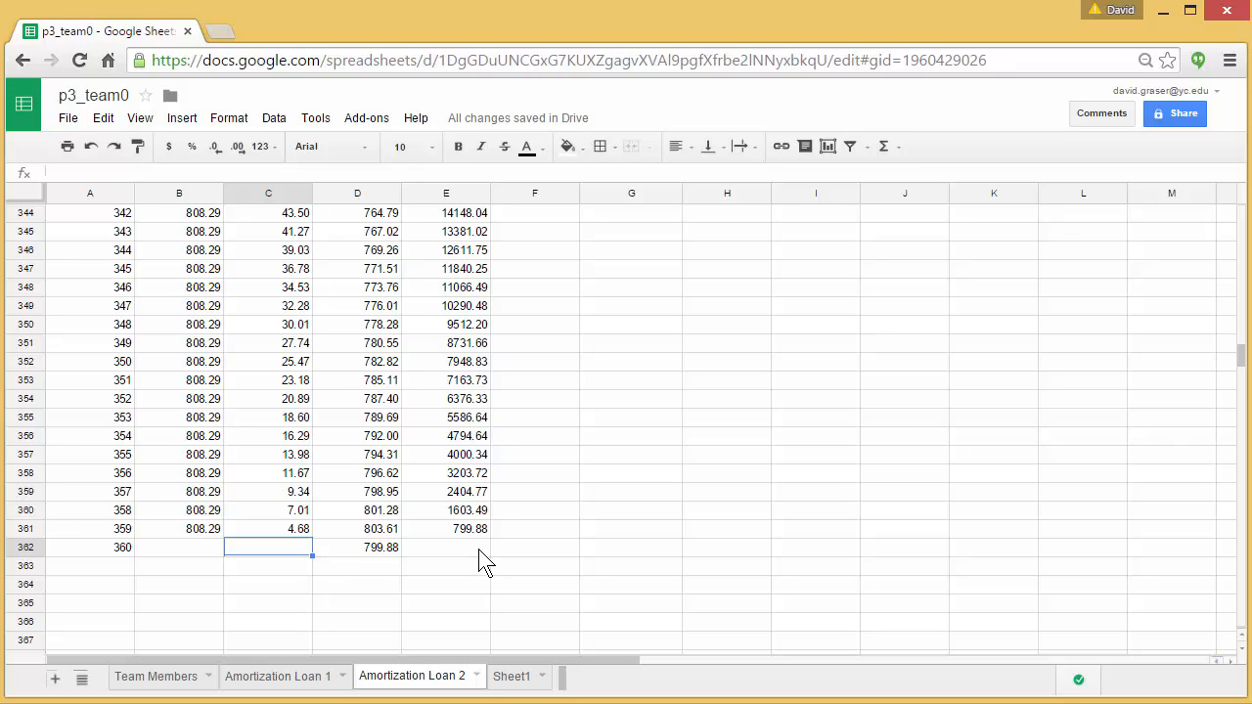
{"action": "mouse_move", "coordinate": [477, 544]}
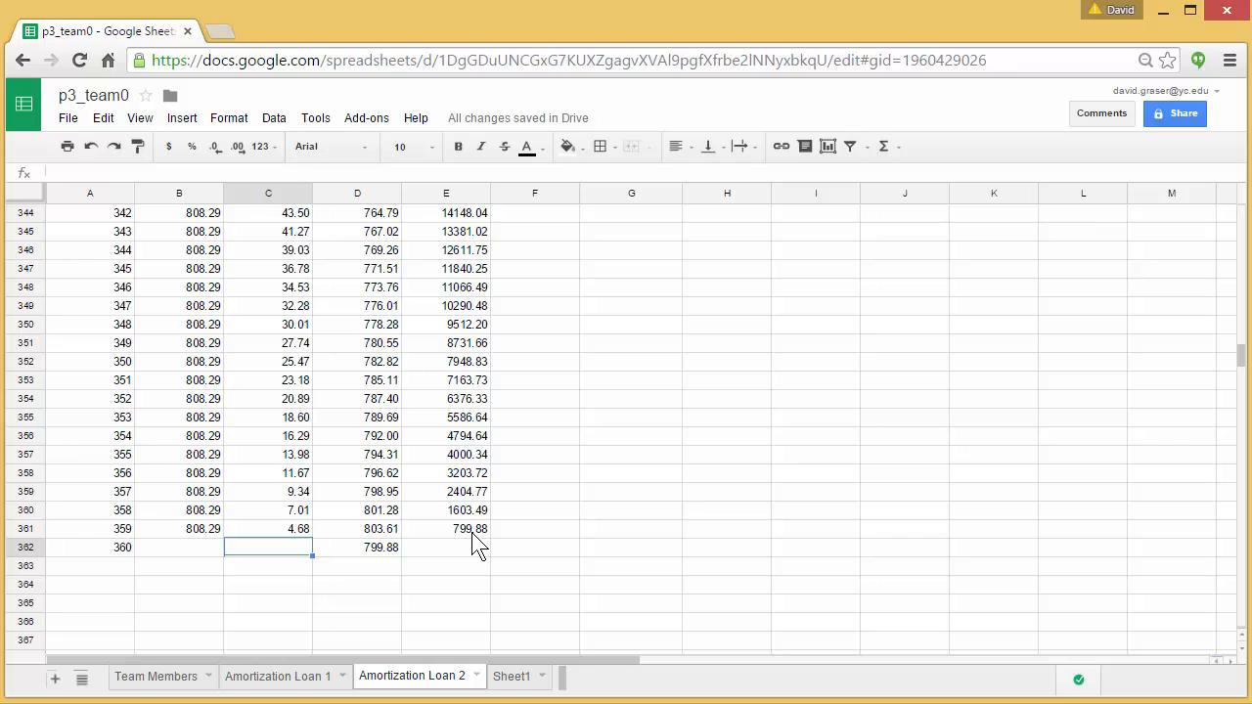
{"action": "type", "text": "="}
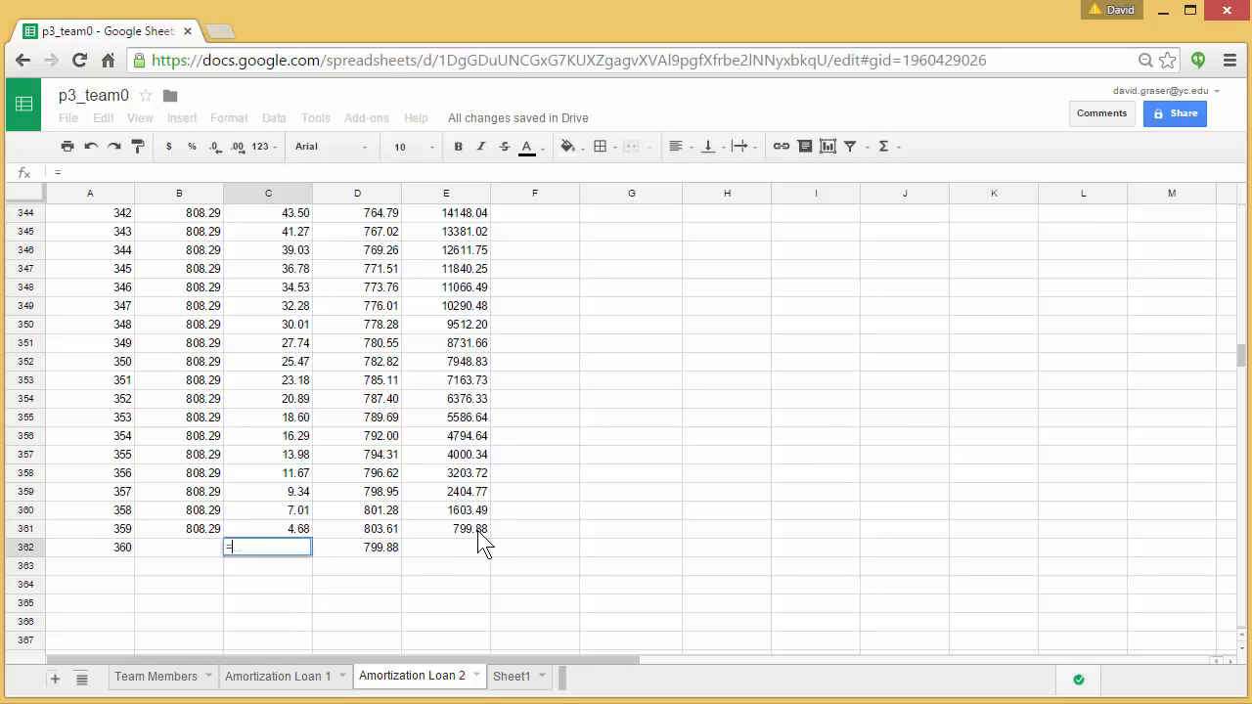
{"action": "type", "text": "$"}
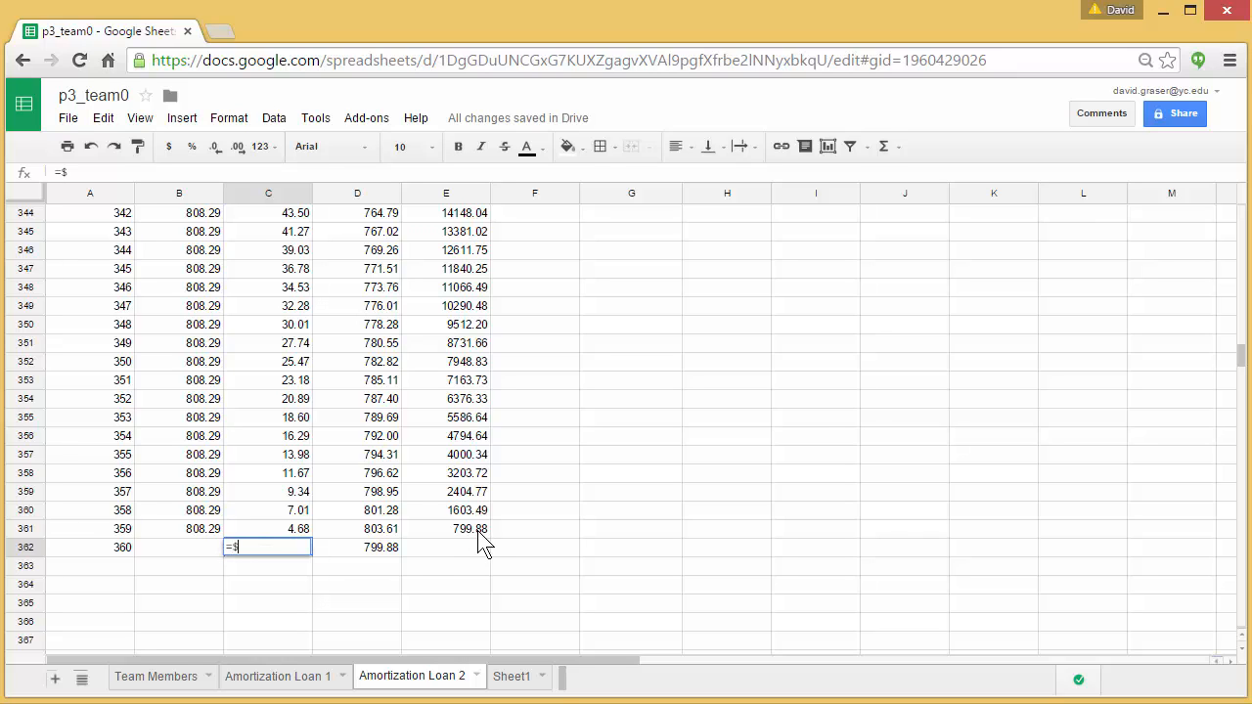
{"action": "type", "text": "H$"}
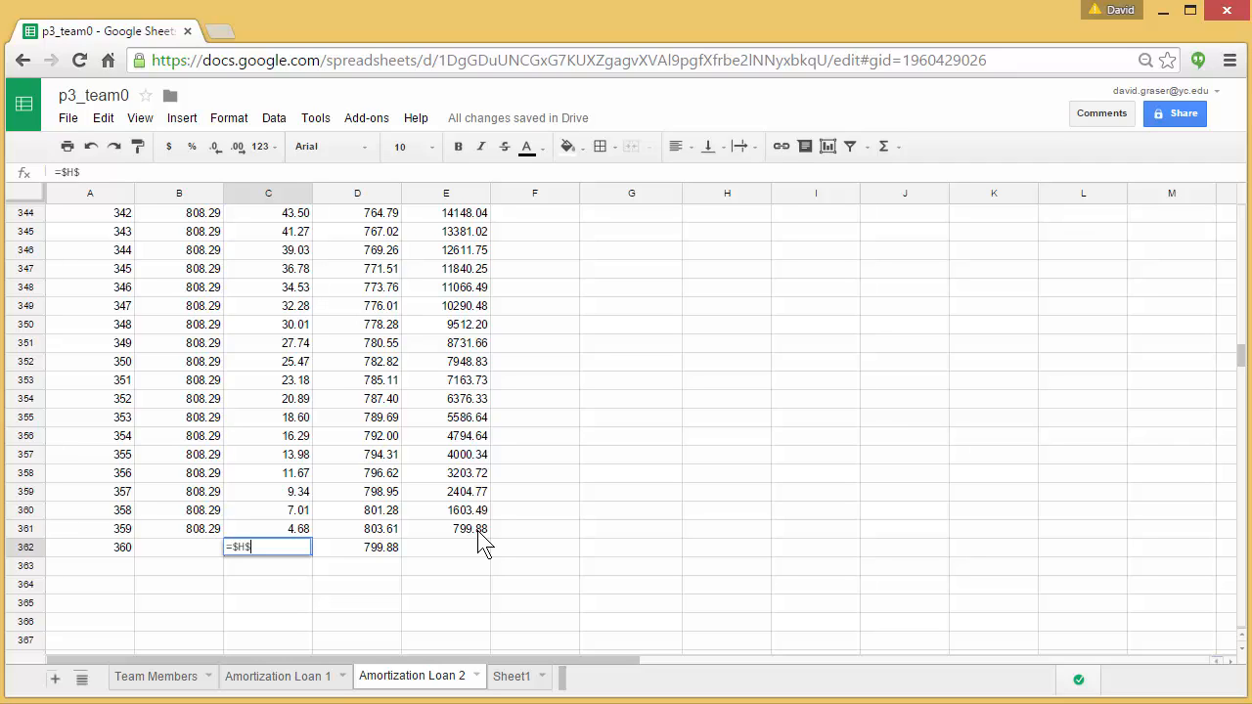
{"action": "type", "text": "1"}
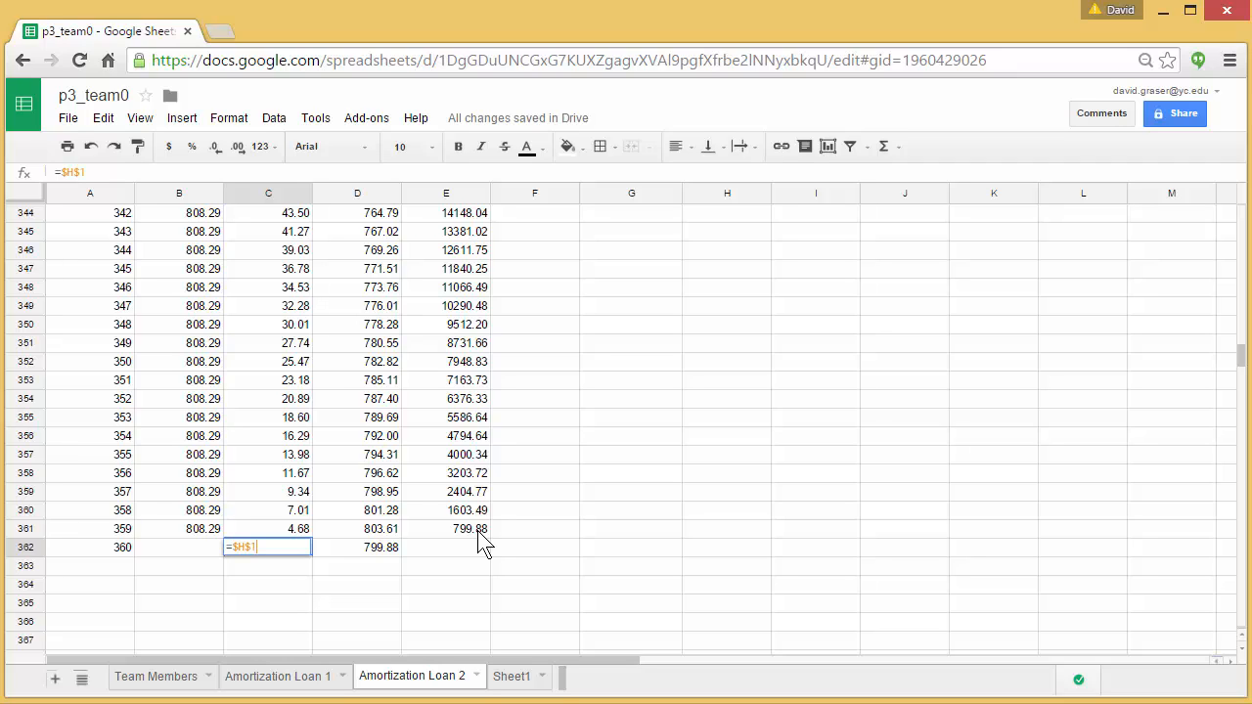
{"action": "type", "text": "/12"}
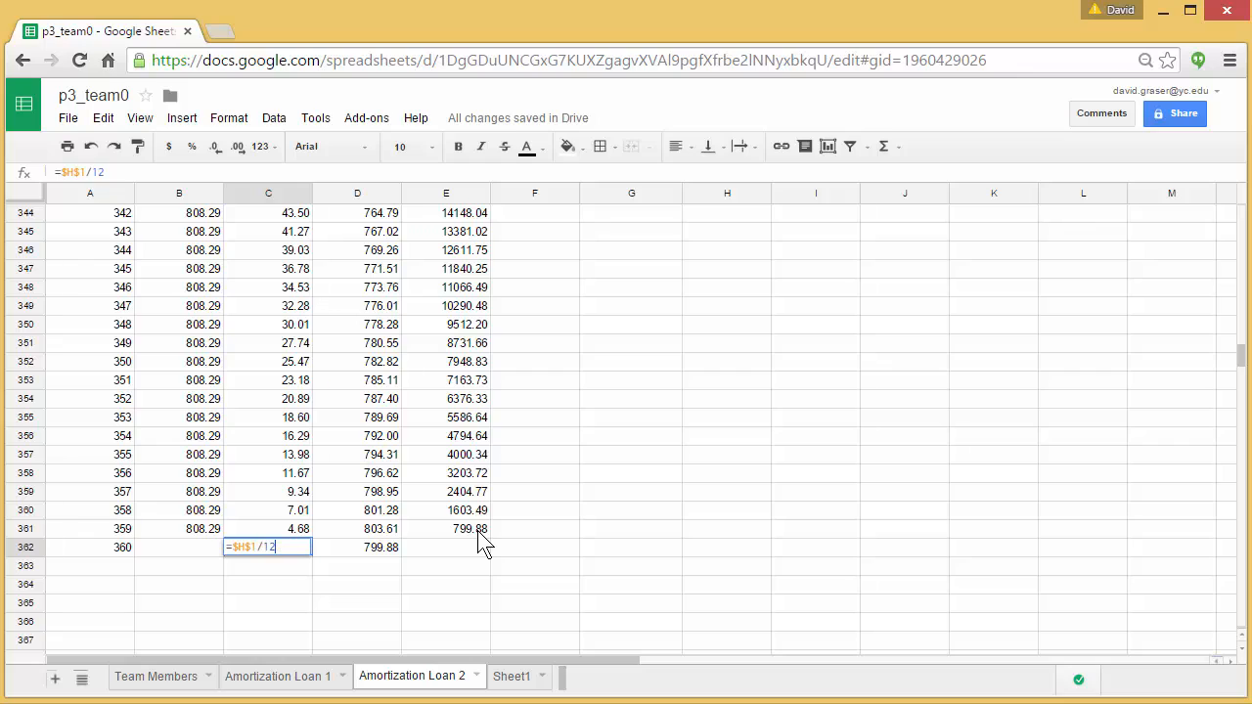
{"action": "type", "text": "*"}
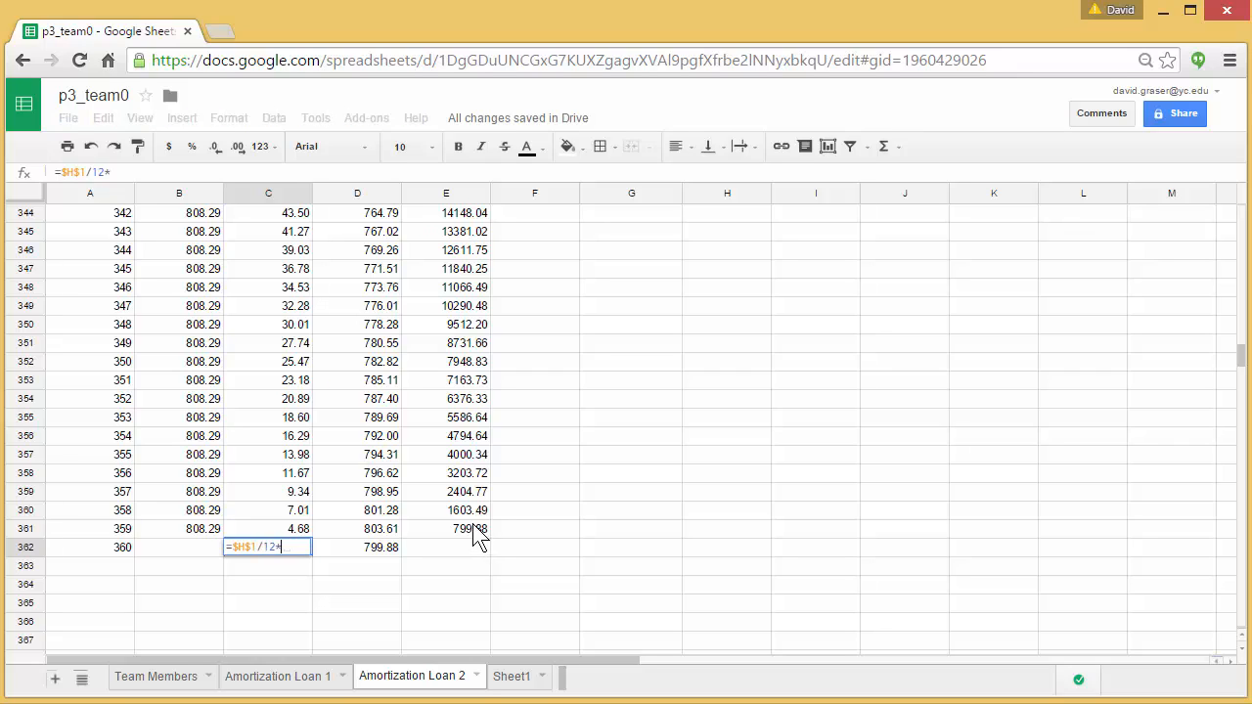
{"action": "left_click", "coordinate": [446, 528]}
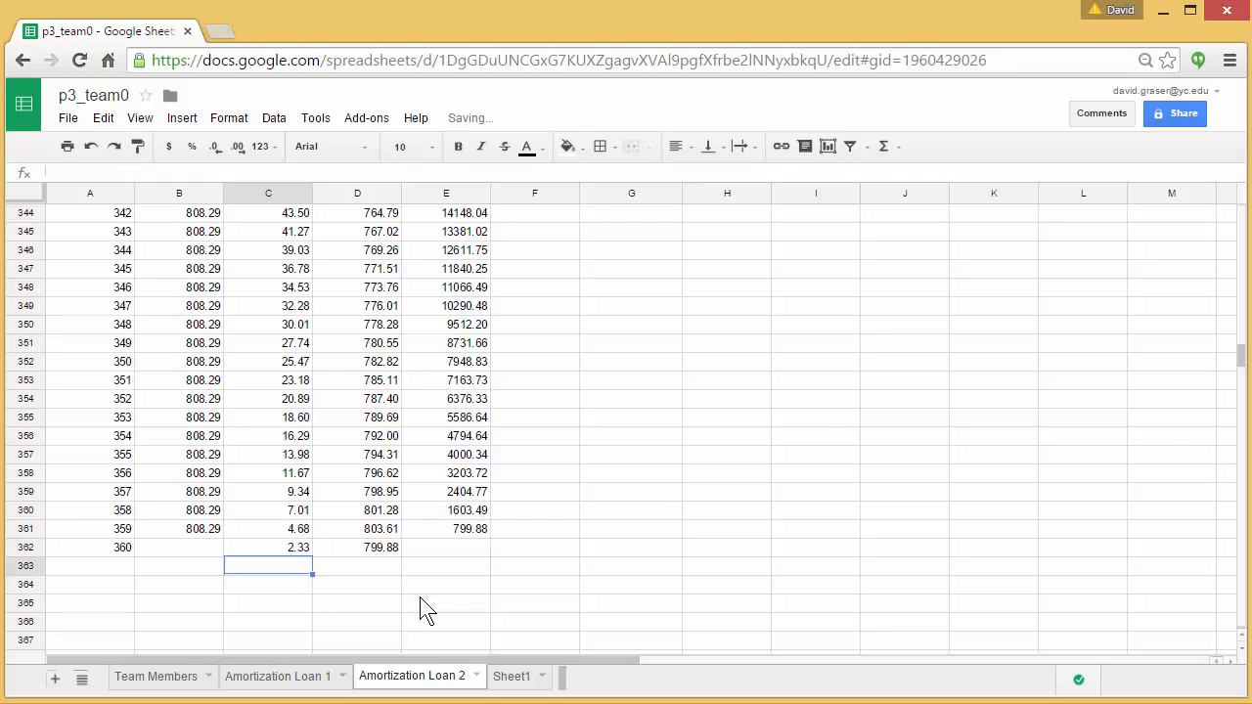
{"action": "mouse_move", "coordinate": [381, 565]}
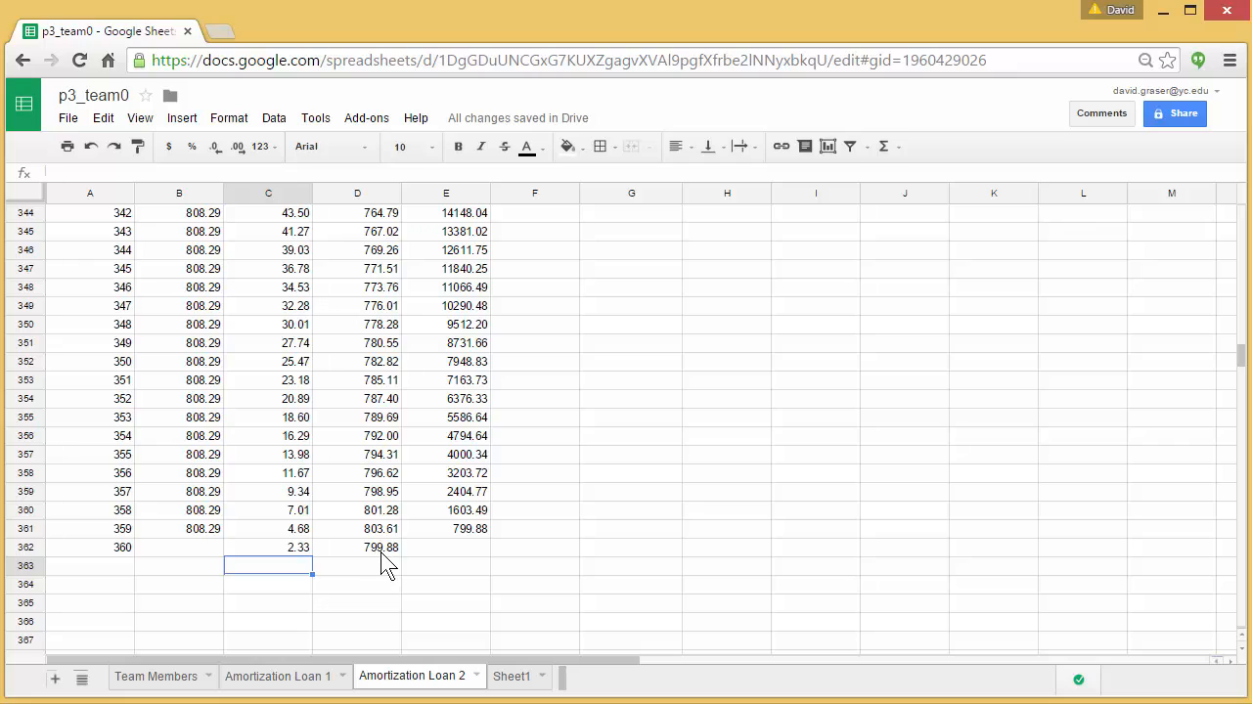
{"action": "mouse_move", "coordinate": [470, 548]}
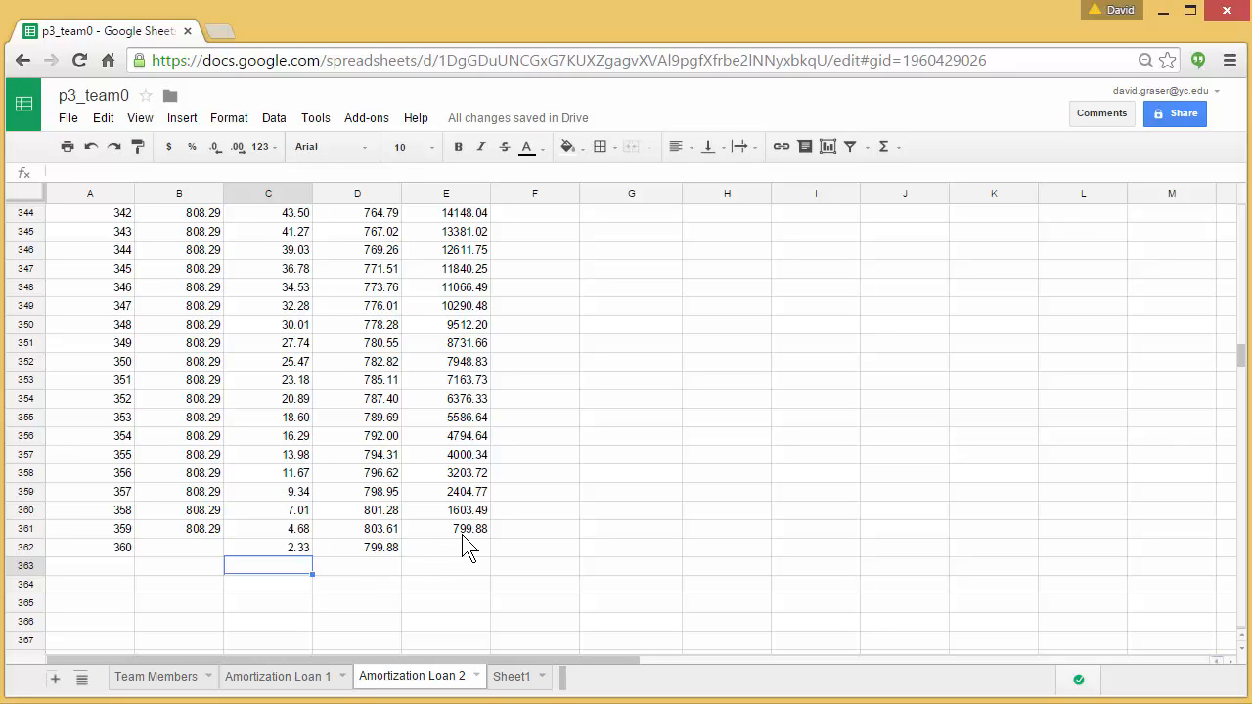
{"action": "mouse_move", "coordinate": [303, 565]}
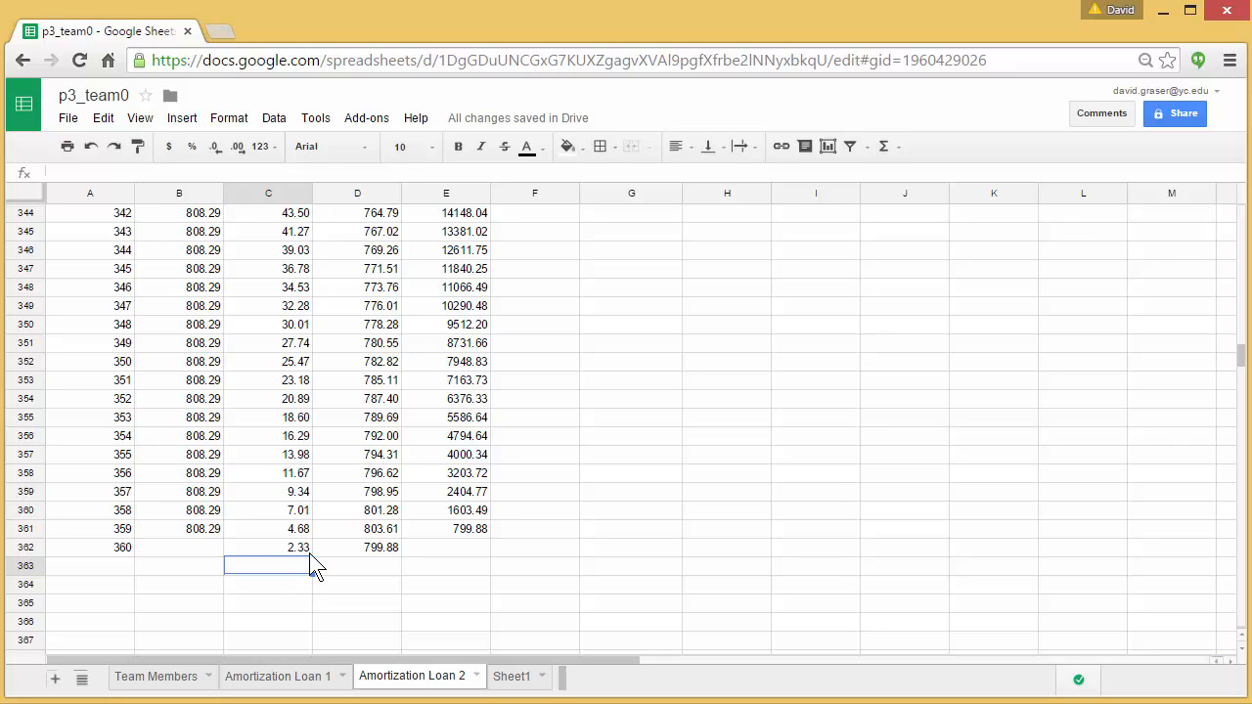
- Start the final payment amount in B362 as prior balance plus interest, 802.21
{"action": "left_click", "coordinate": [180, 548]}
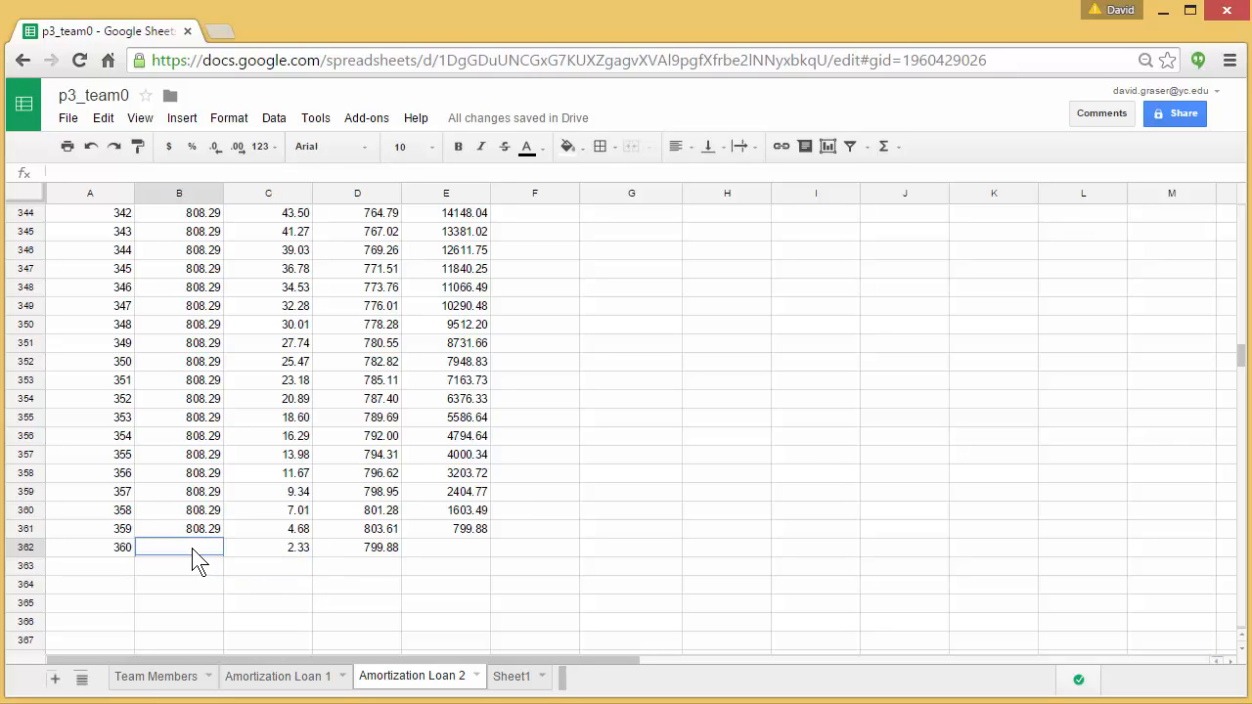
{"action": "type", "text": "="}
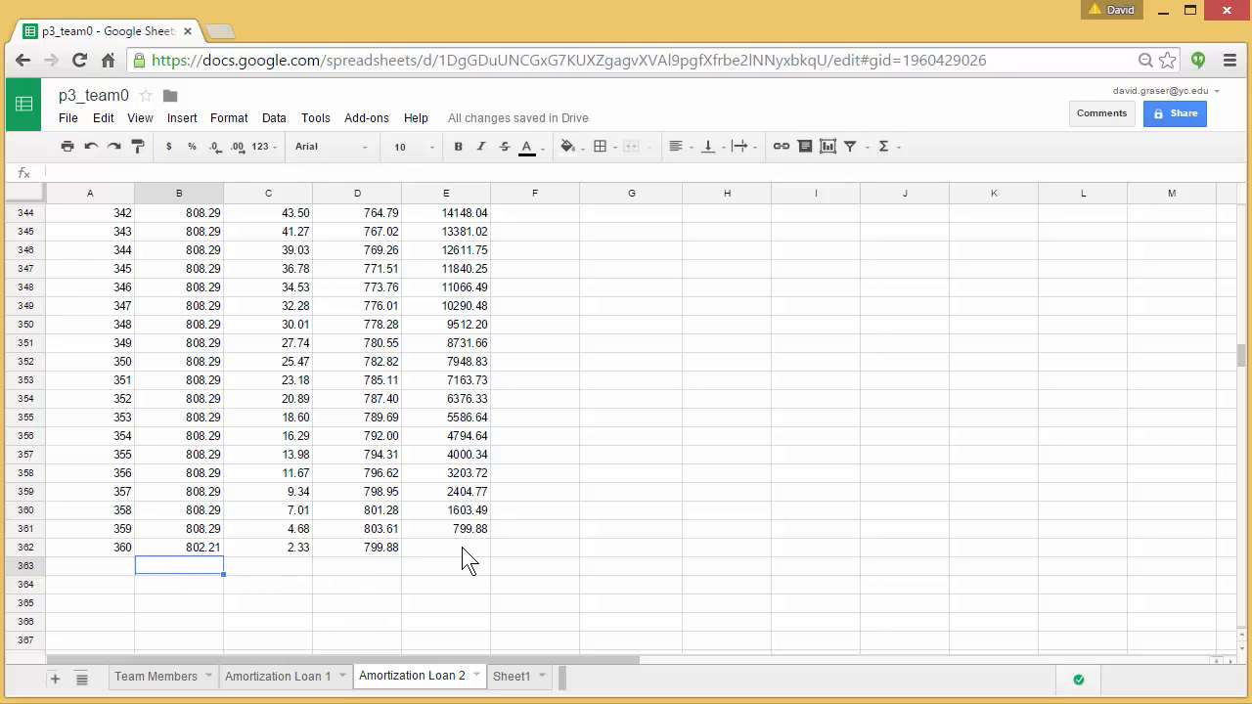
- Enter the ending balance in E362 as =E361-D362 so it shows 0.00
{"action": "left_click", "coordinate": [446, 548]}
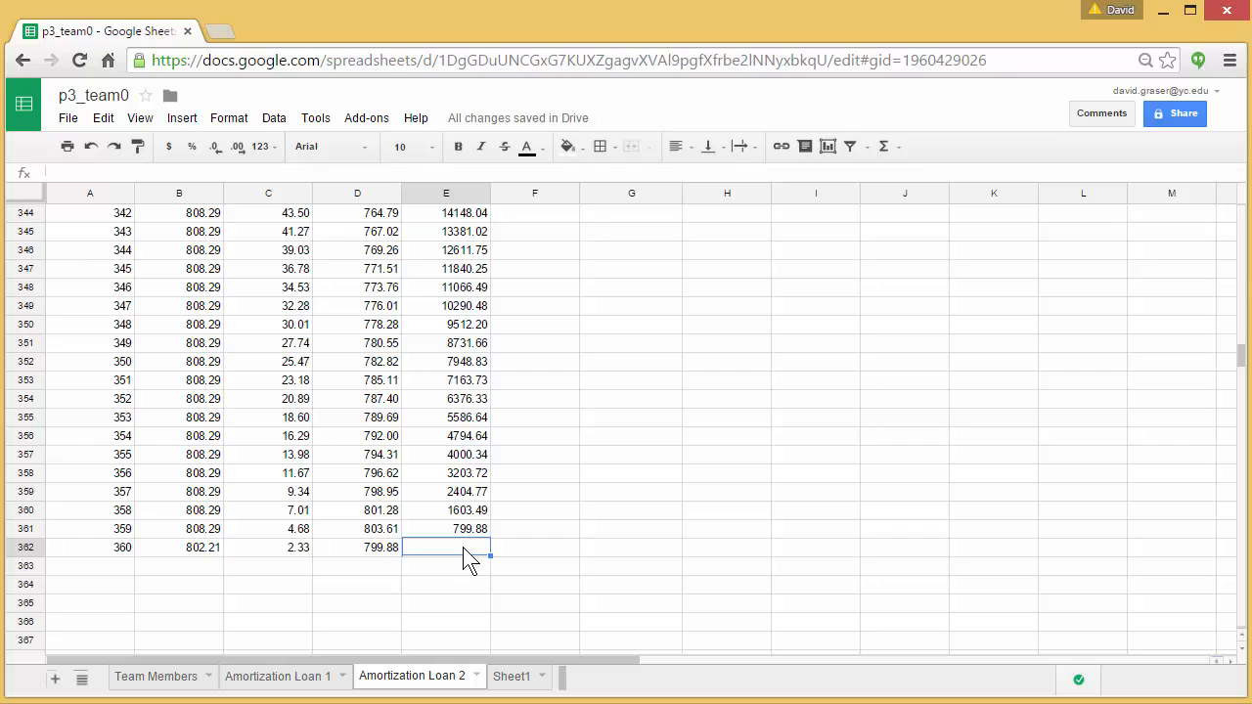
{"action": "type", "text": "="}
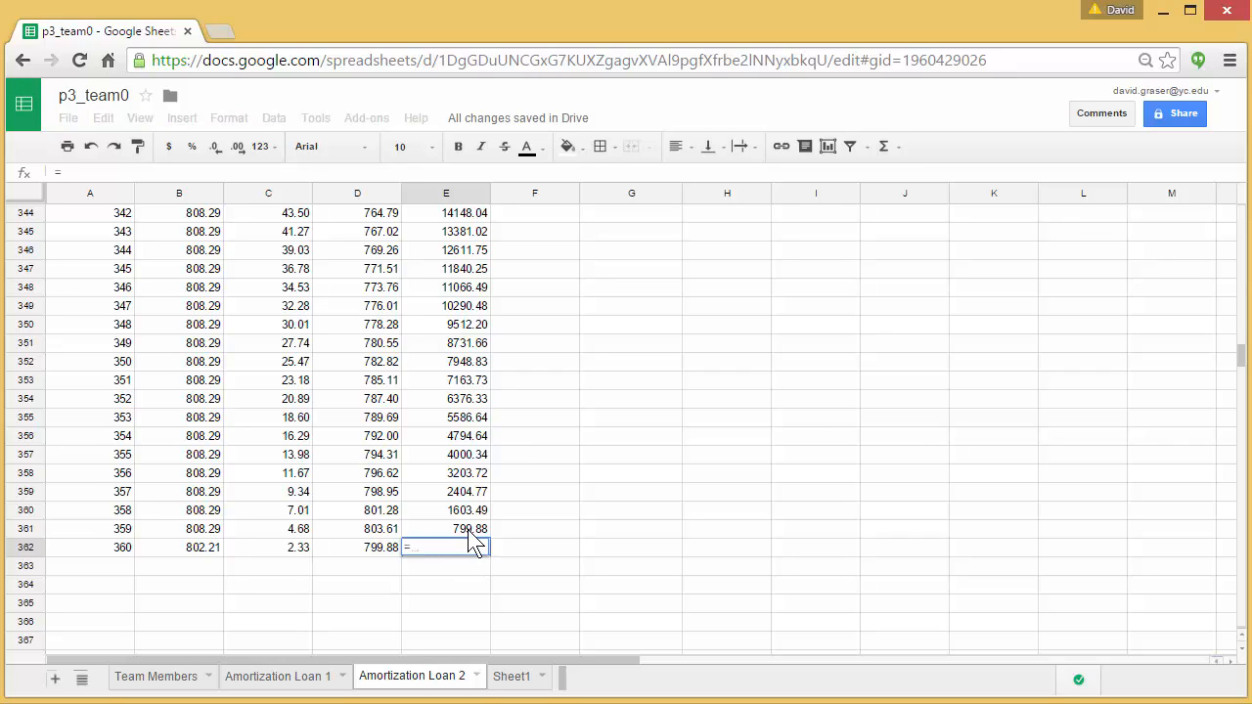
{"action": "type", "text": "=E361-D362"}
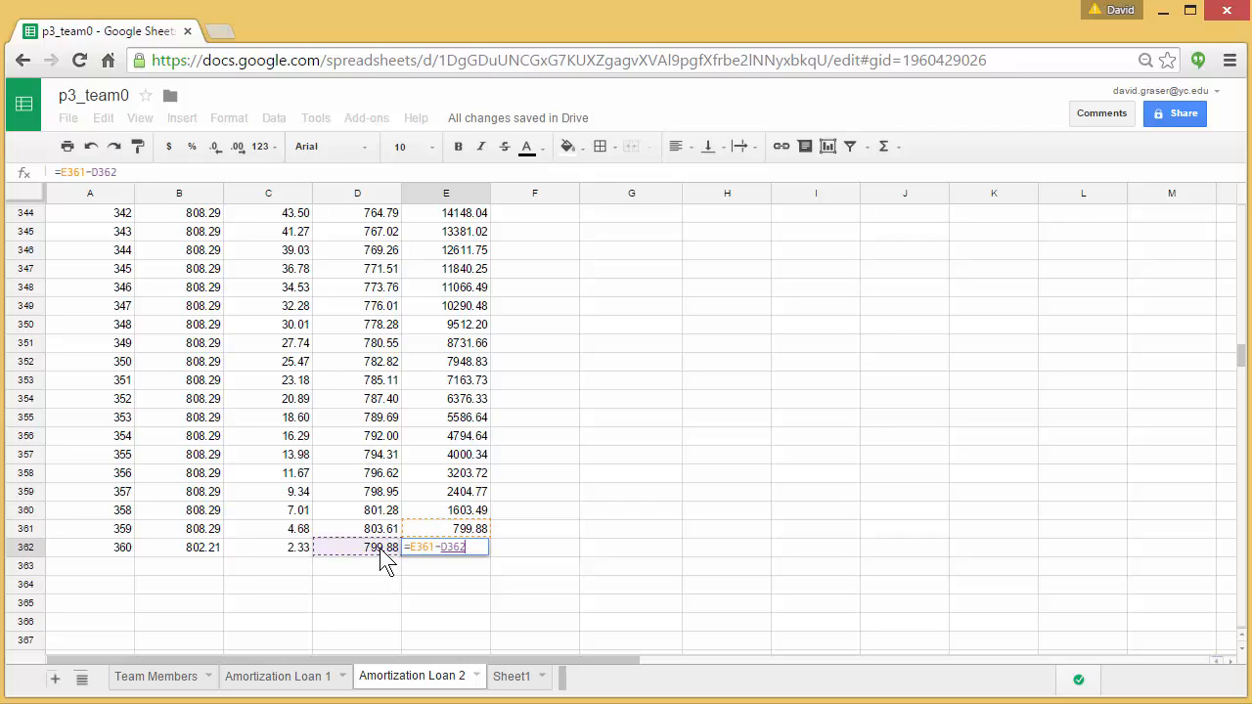
{"action": "key", "text": "Return"}
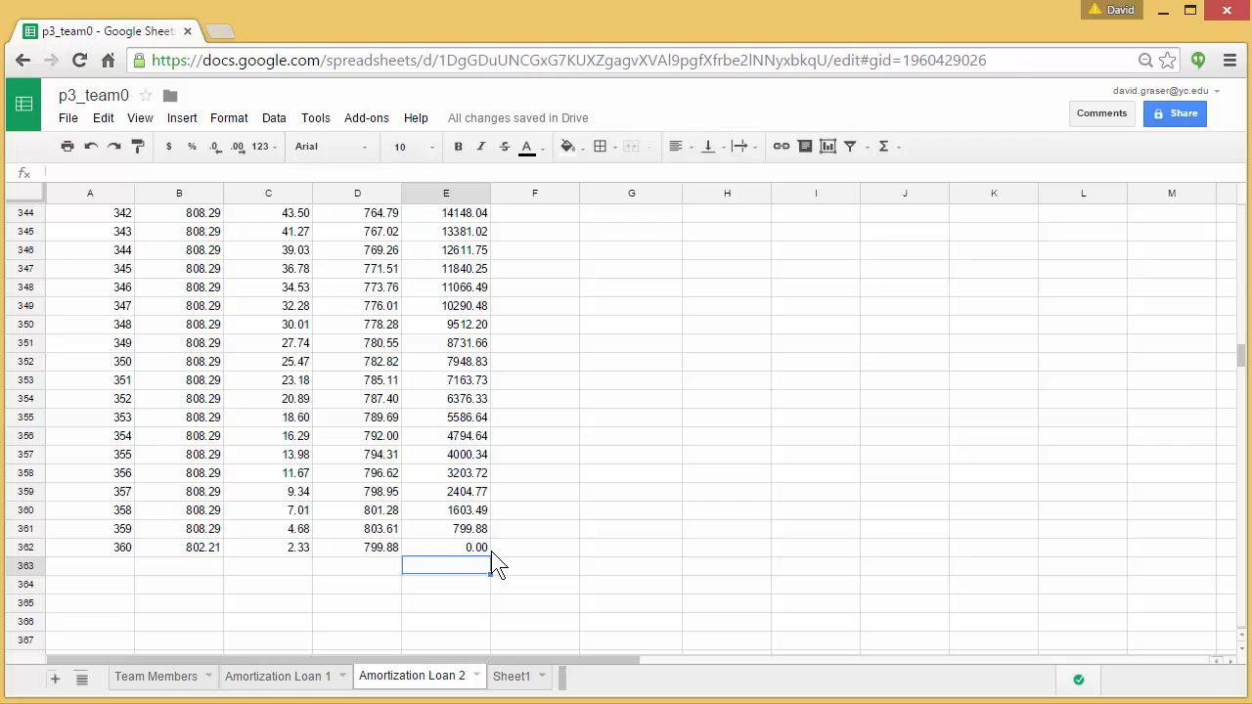
{"action": "mouse_move", "coordinate": [584, 589]}
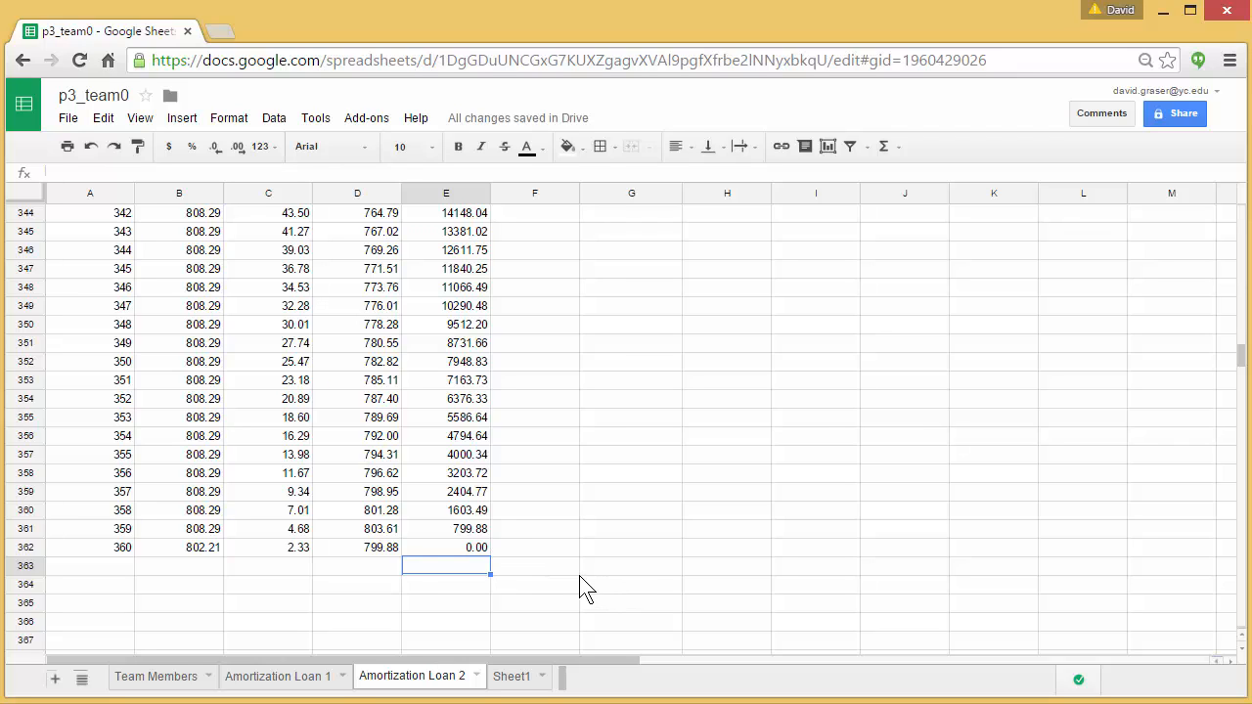
{"action": "mouse_move", "coordinate": [1209, 408]}
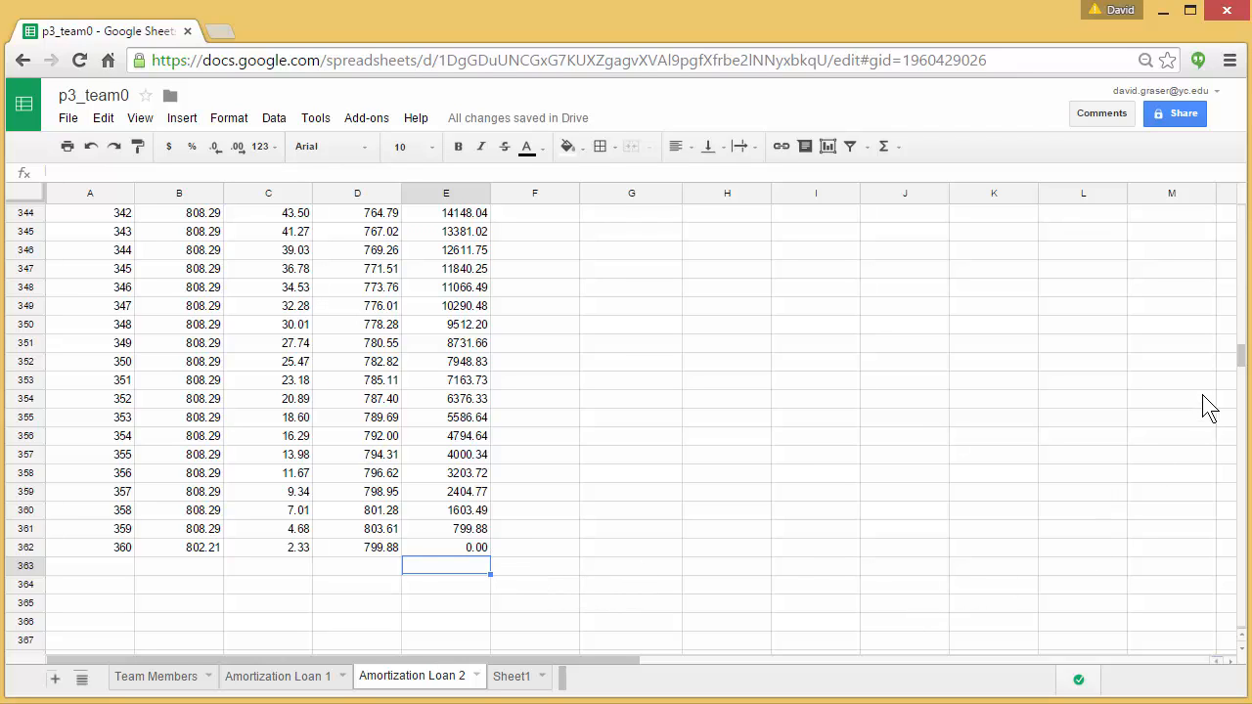
- Scroll back up to row 1 to review the loan inputs and table top
{"action": "scroll", "scroll_direction": "up", "scroll_amount": 3}
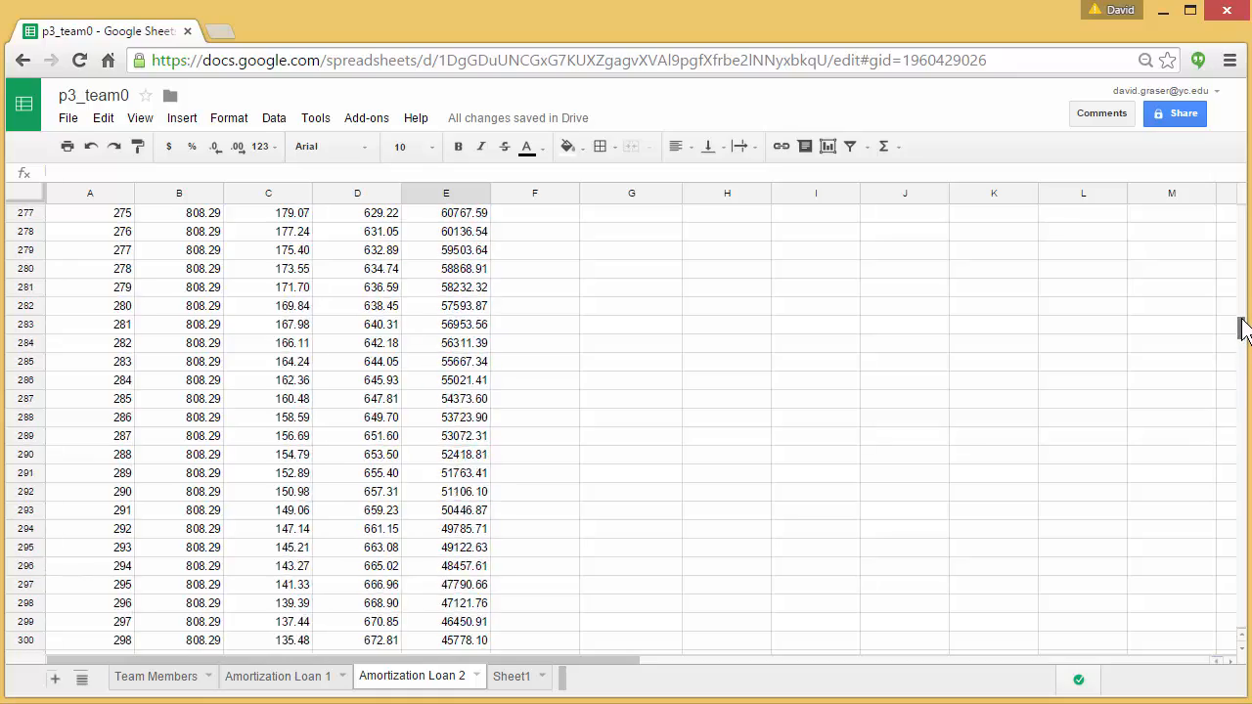
{"action": "scroll", "scroll_direction": "up", "scroll_amount": 3}
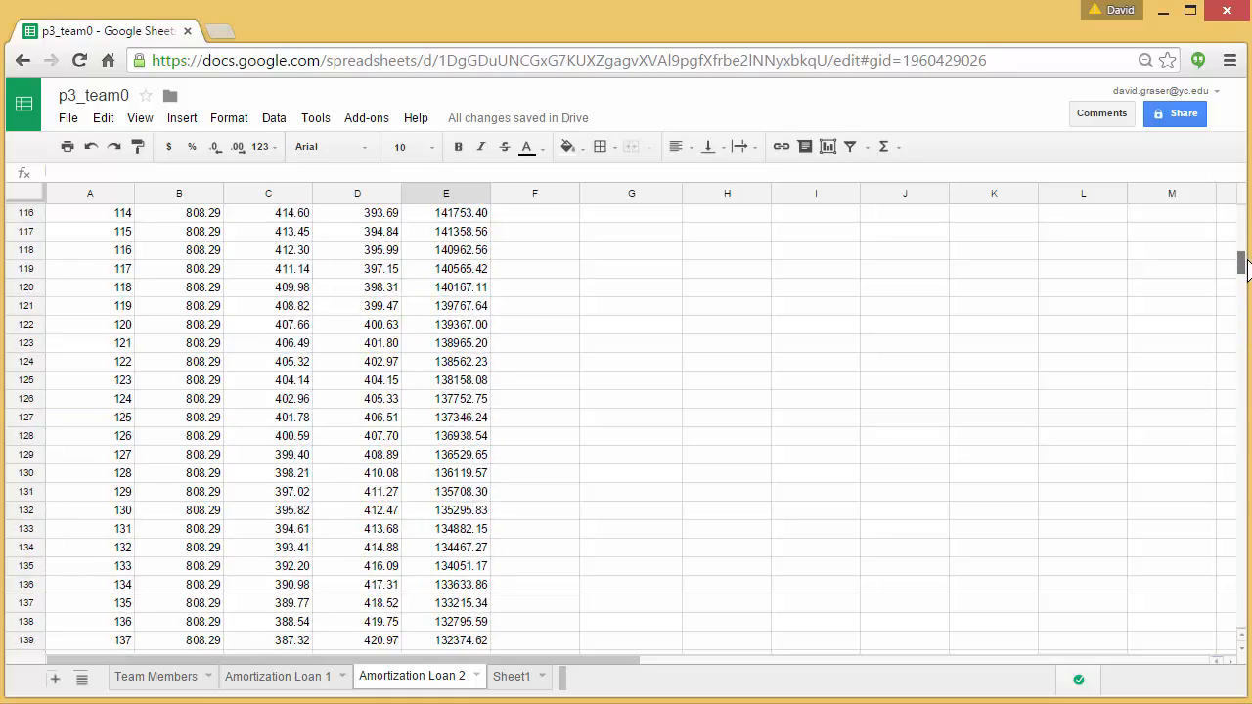
{"action": "scroll", "scroll_direction": "up", "scroll_amount": 3}
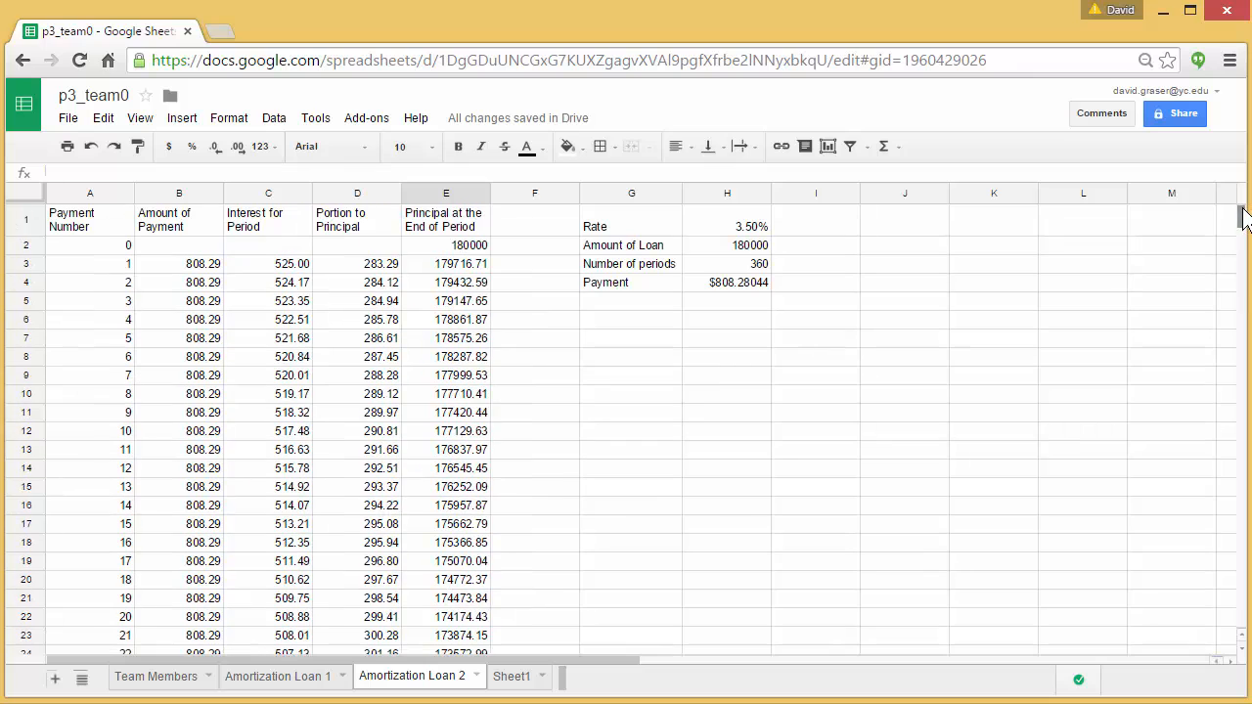
{"action": "mouse_move", "coordinate": [630, 479]}
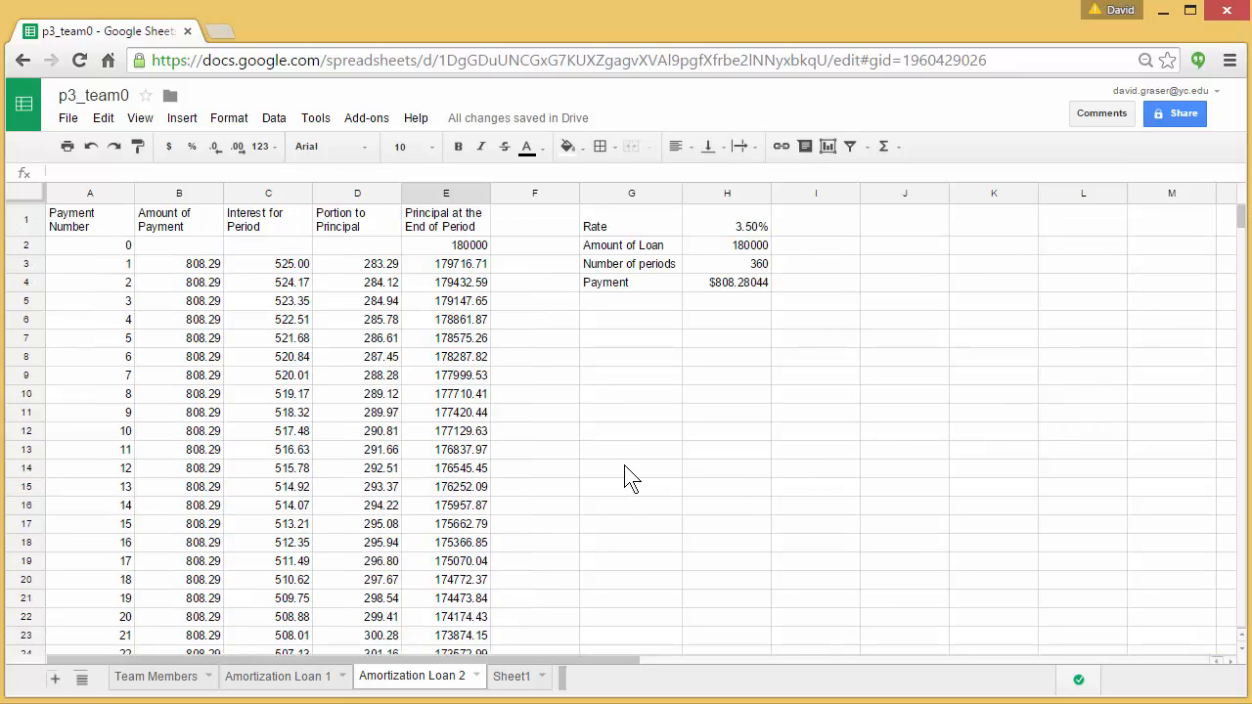
{"action": "mouse_move", "coordinate": [685, 509]}
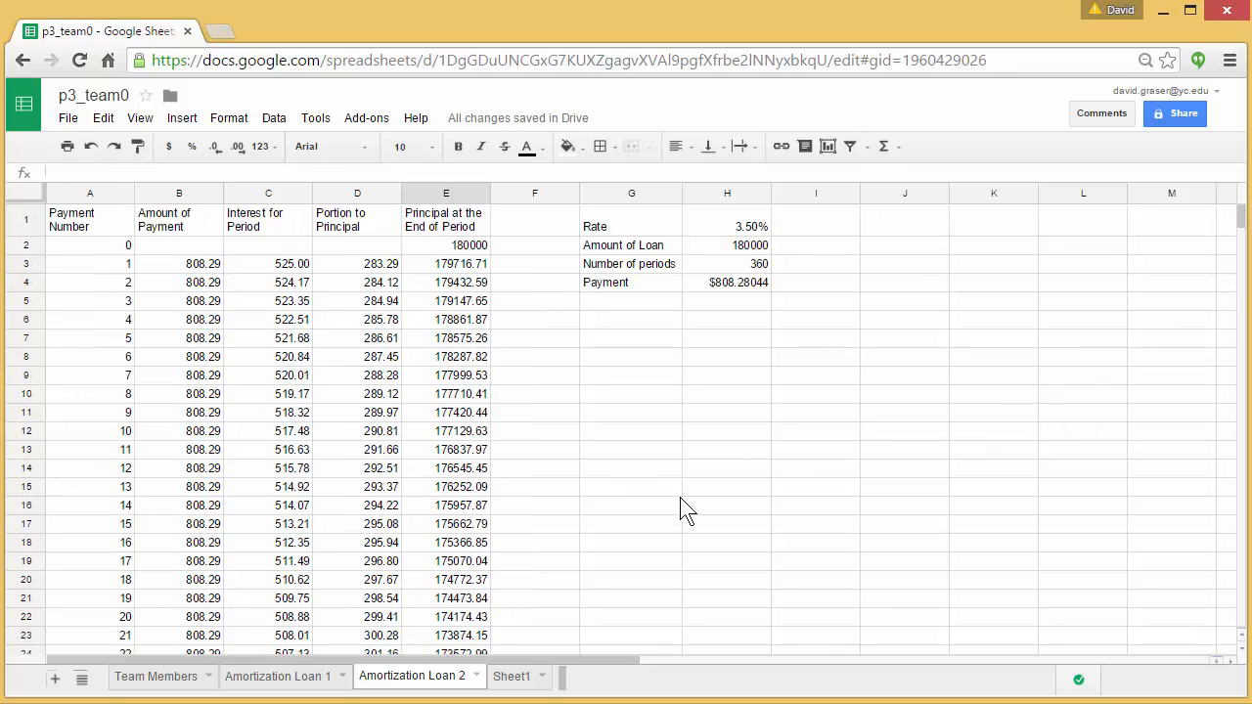
{"action": "mouse_move", "coordinate": [646, 460]}
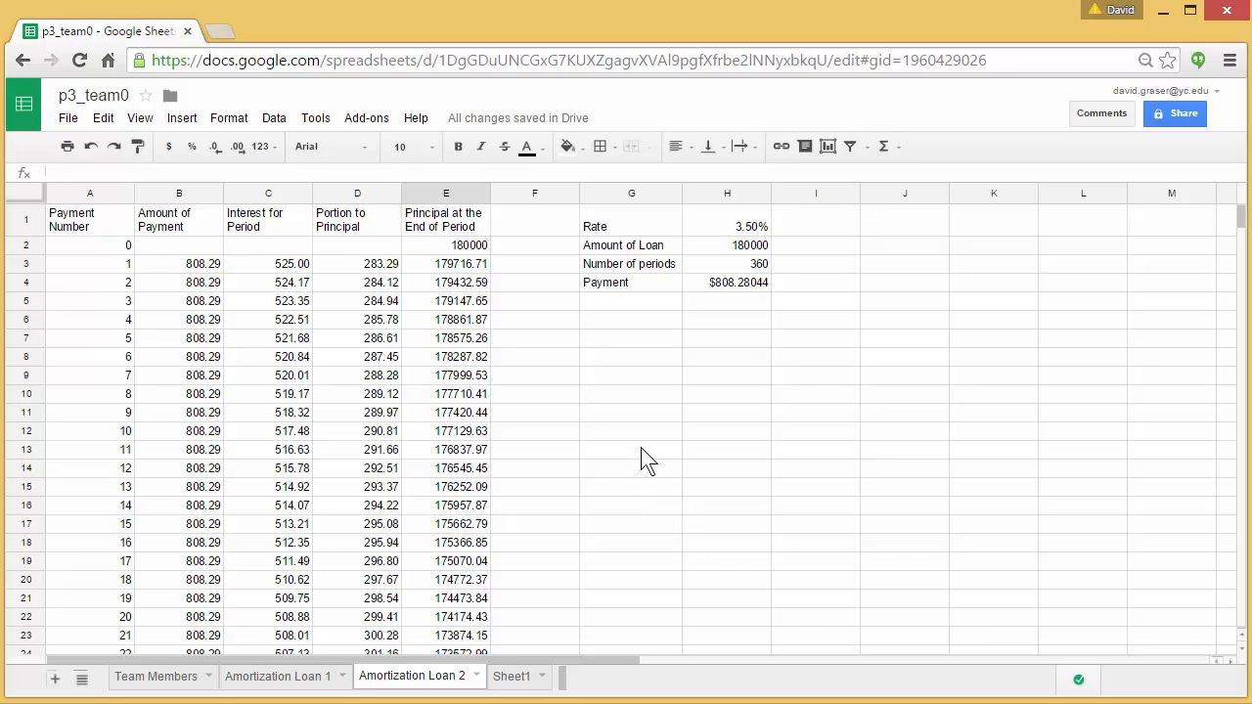